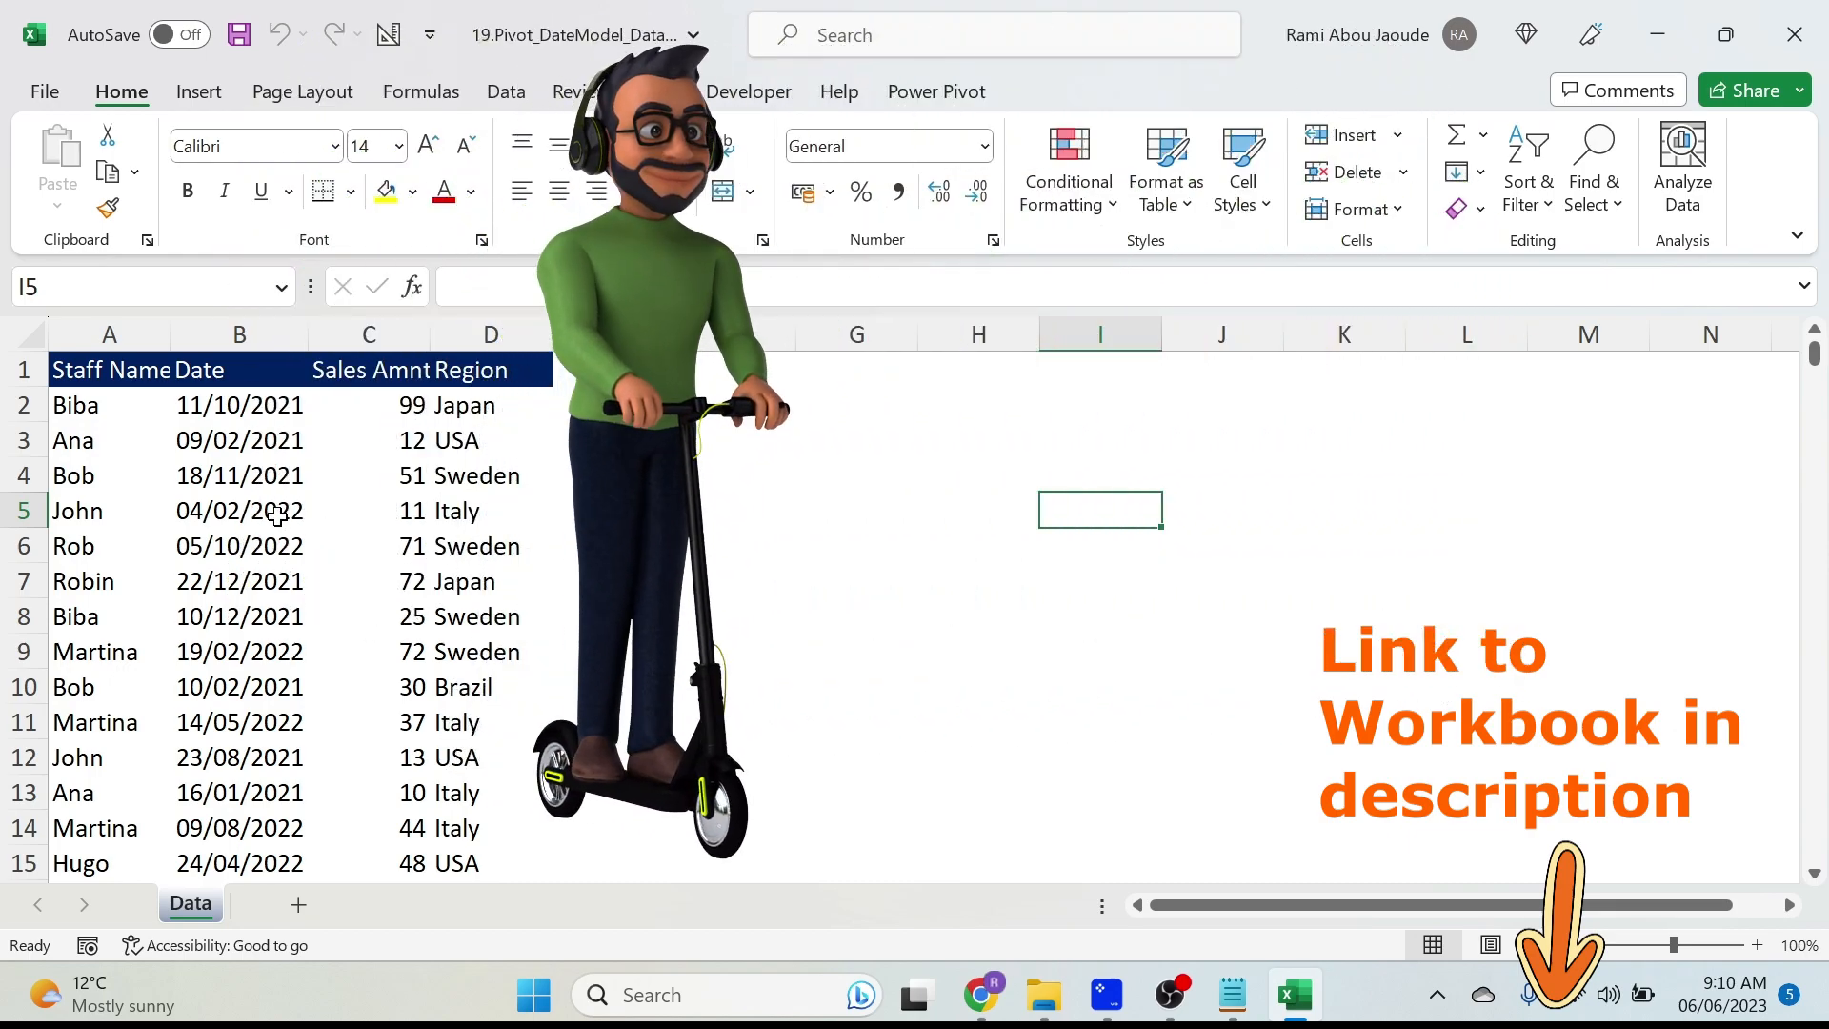
Create a pivot table from the sales data on a new worksheet.
{"action": "left_click", "coordinate": [240, 511]}
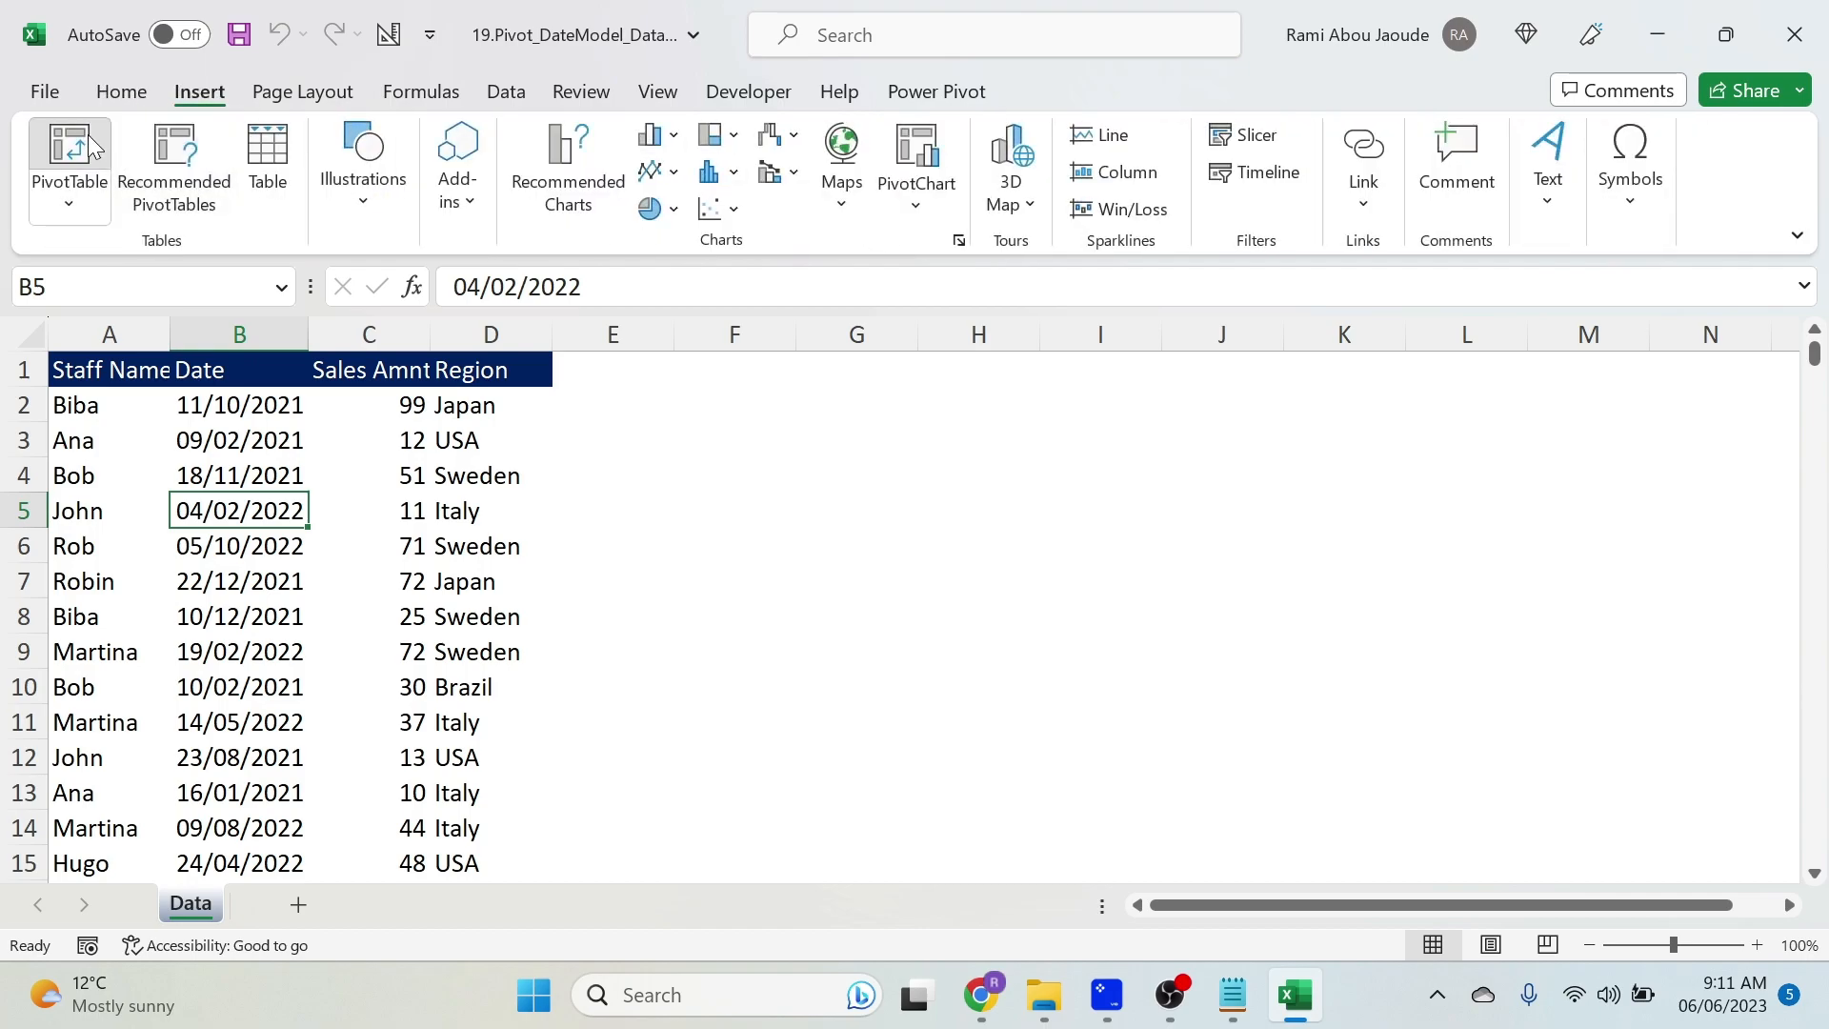
{"action": "left_click", "coordinate": [68, 164]}
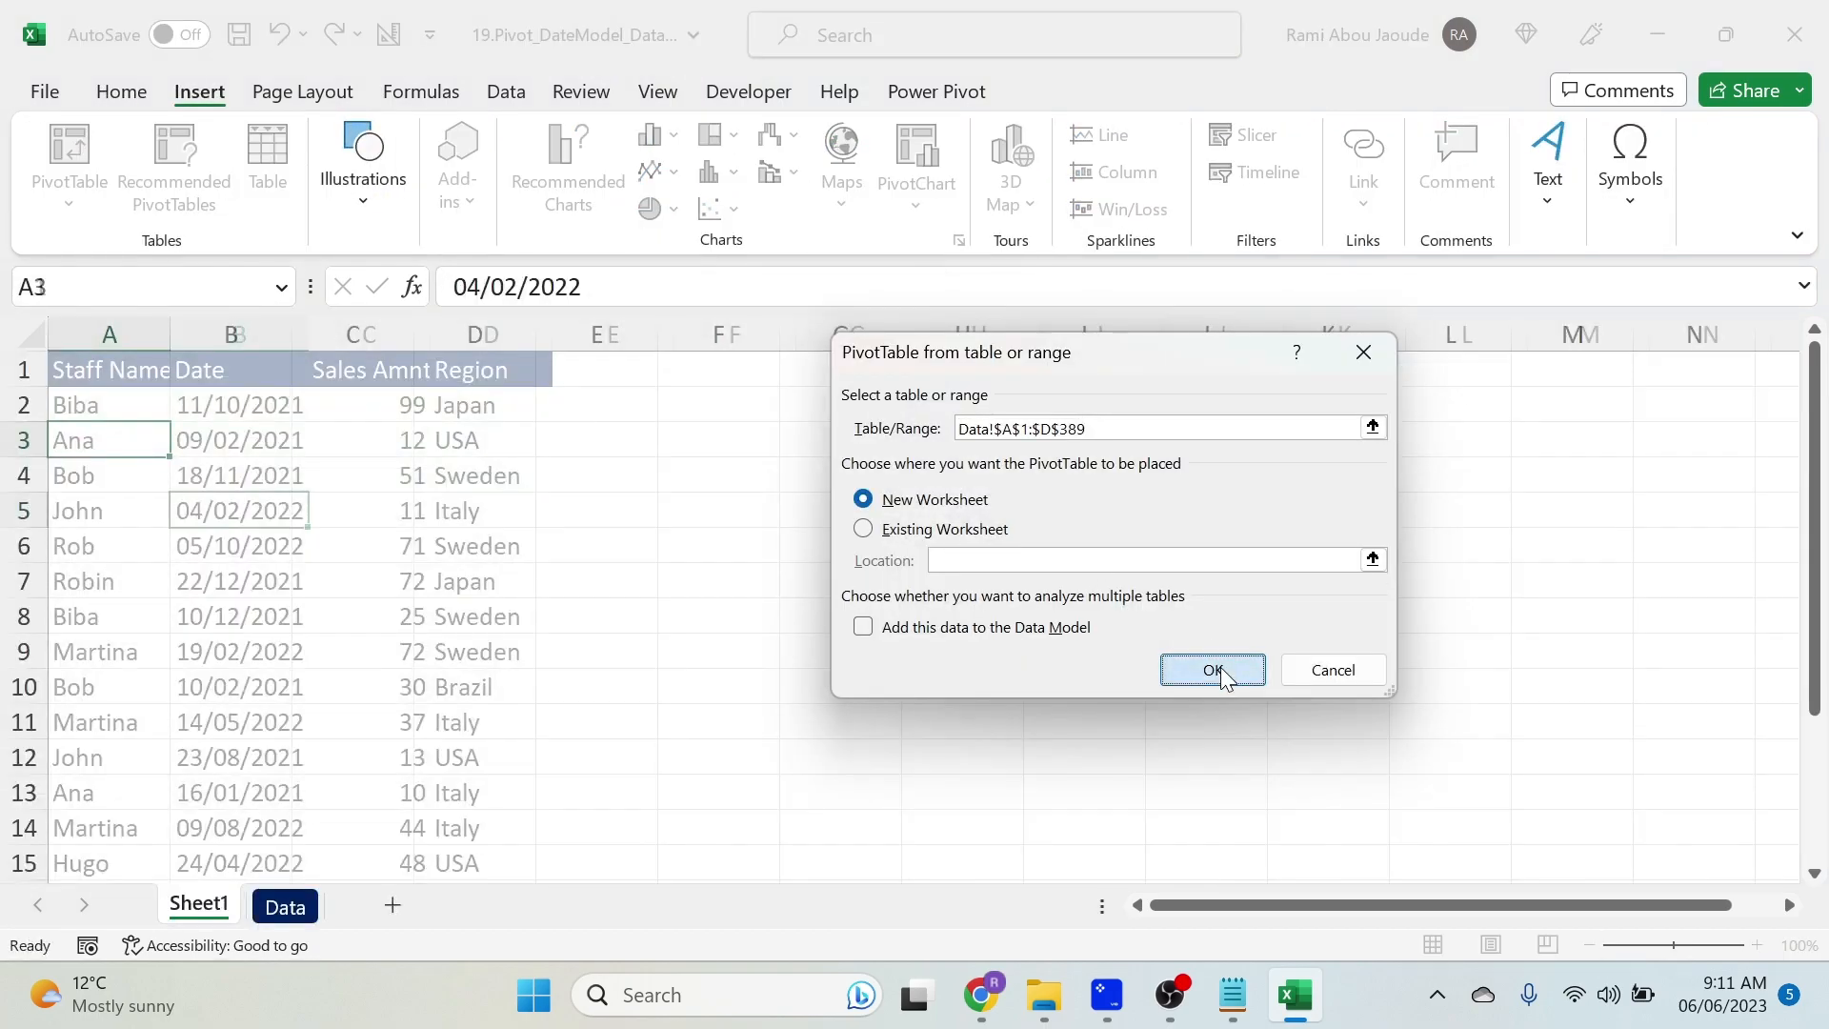
{"action": "left_click", "coordinate": [1211, 669]}
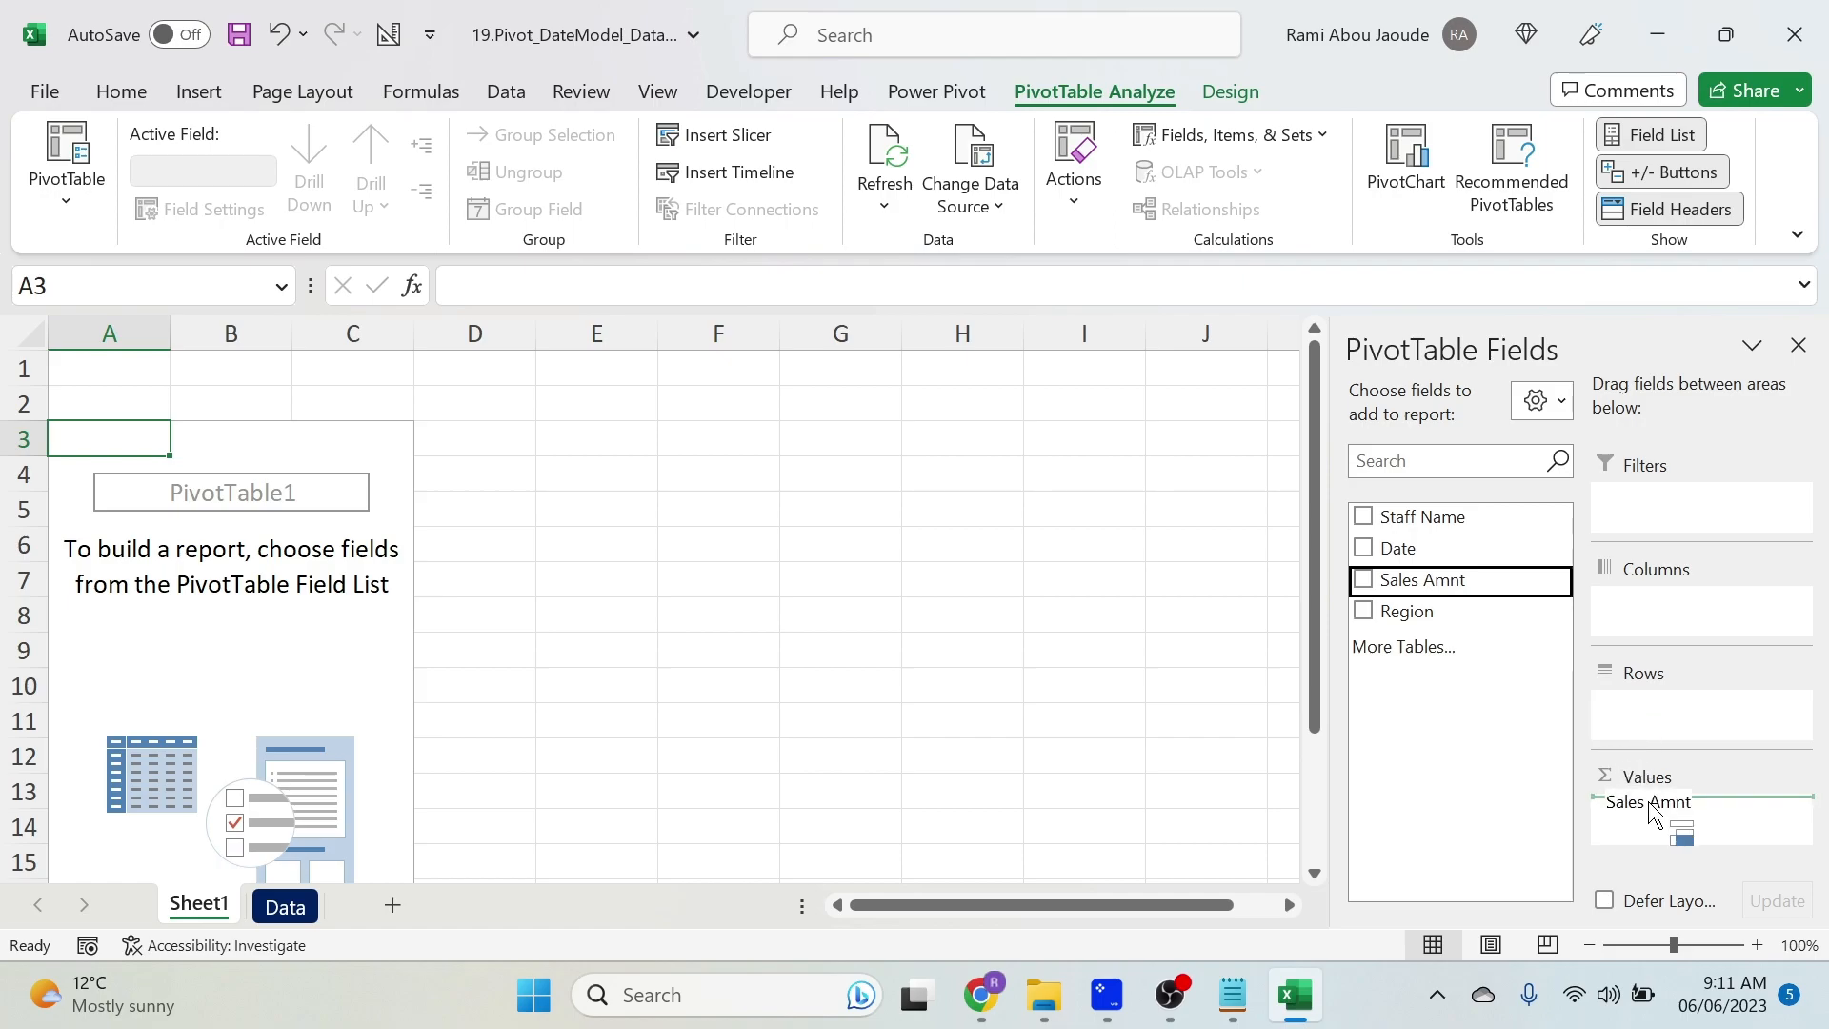
Sum Sales Amnt by Date, expand 2021 and Qtr1, and remove the Years grouping.
{"action": "left_click", "coordinate": [1364, 579]}
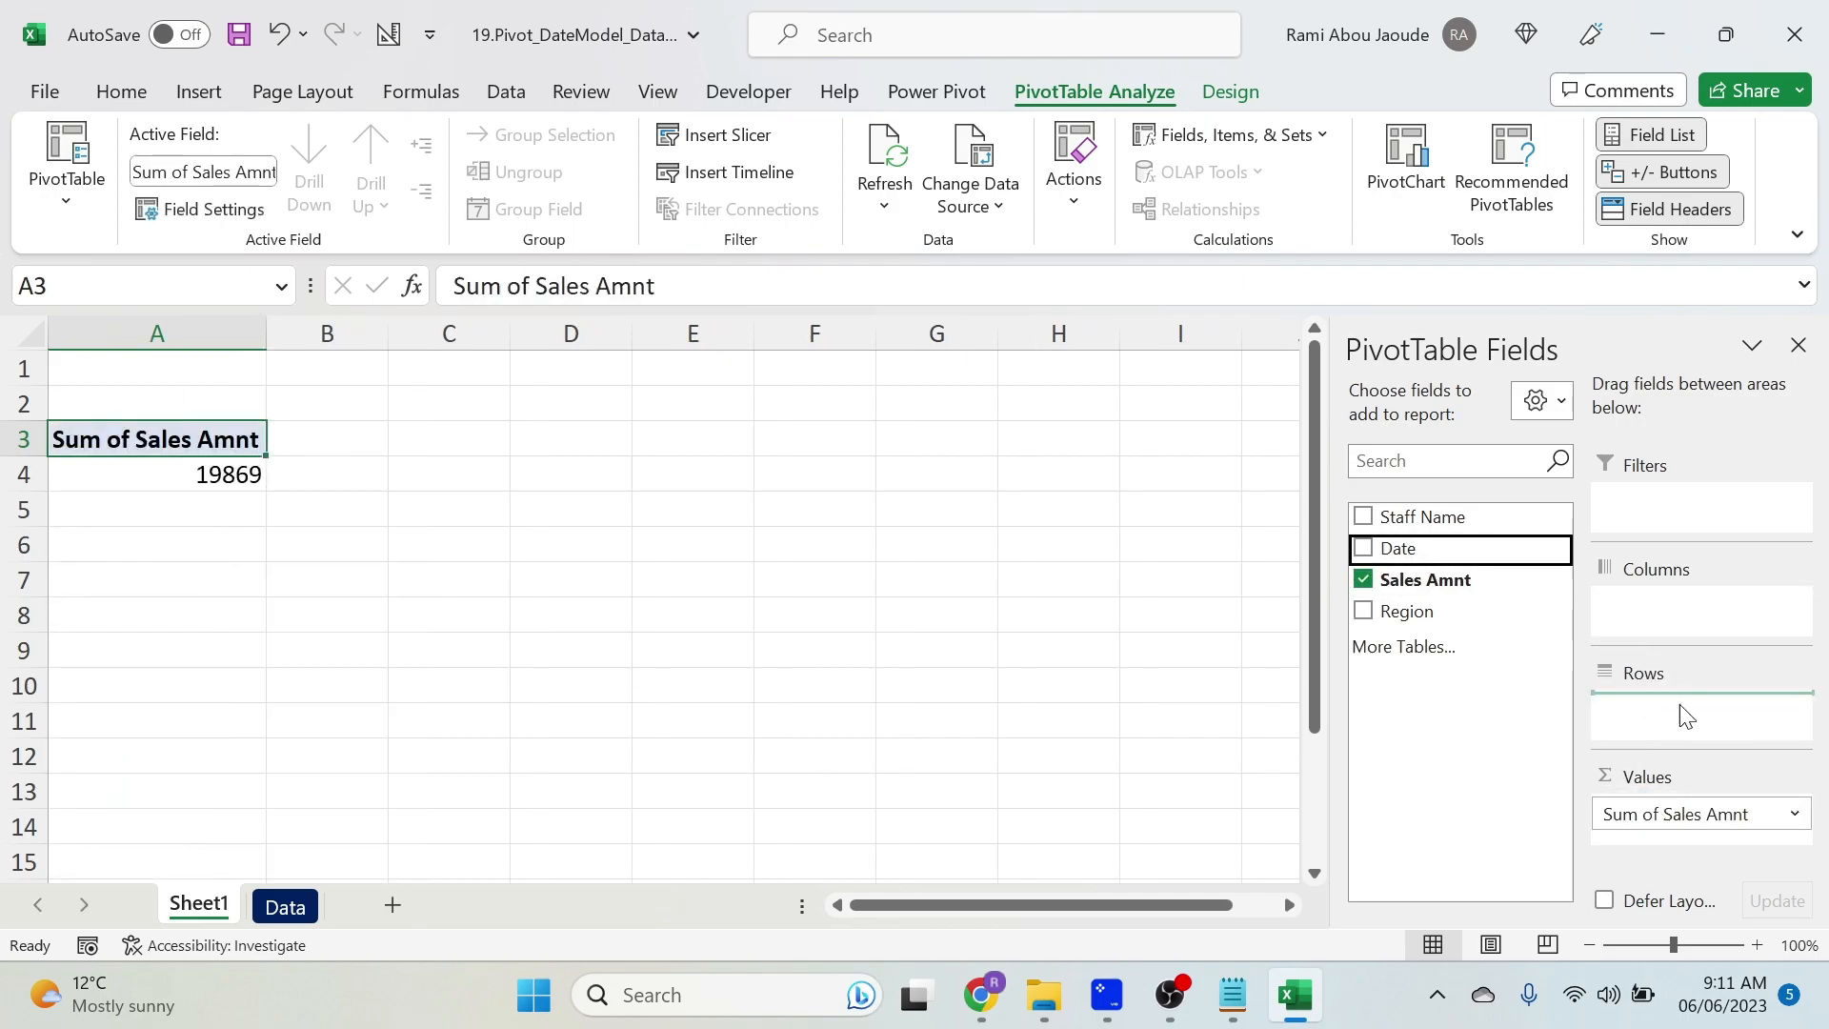
{"action": "left_click", "coordinate": [1362, 549]}
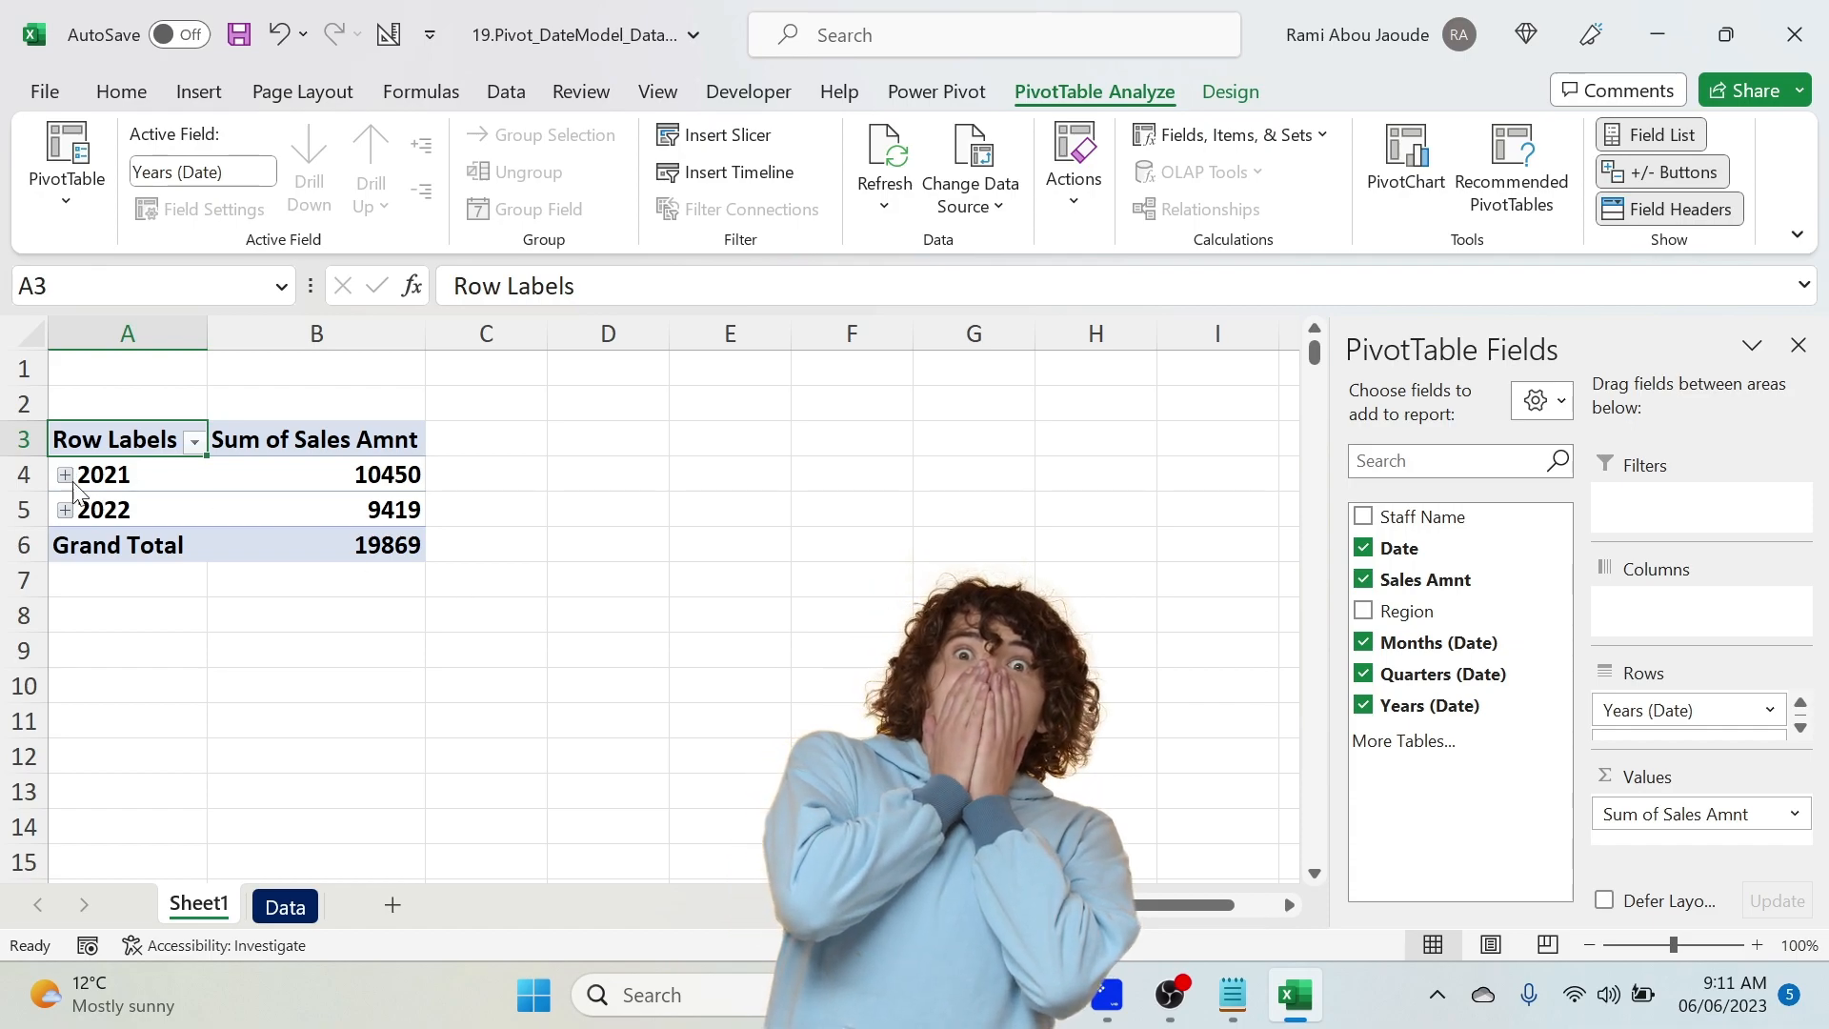
{"action": "left_click", "coordinate": [64, 474]}
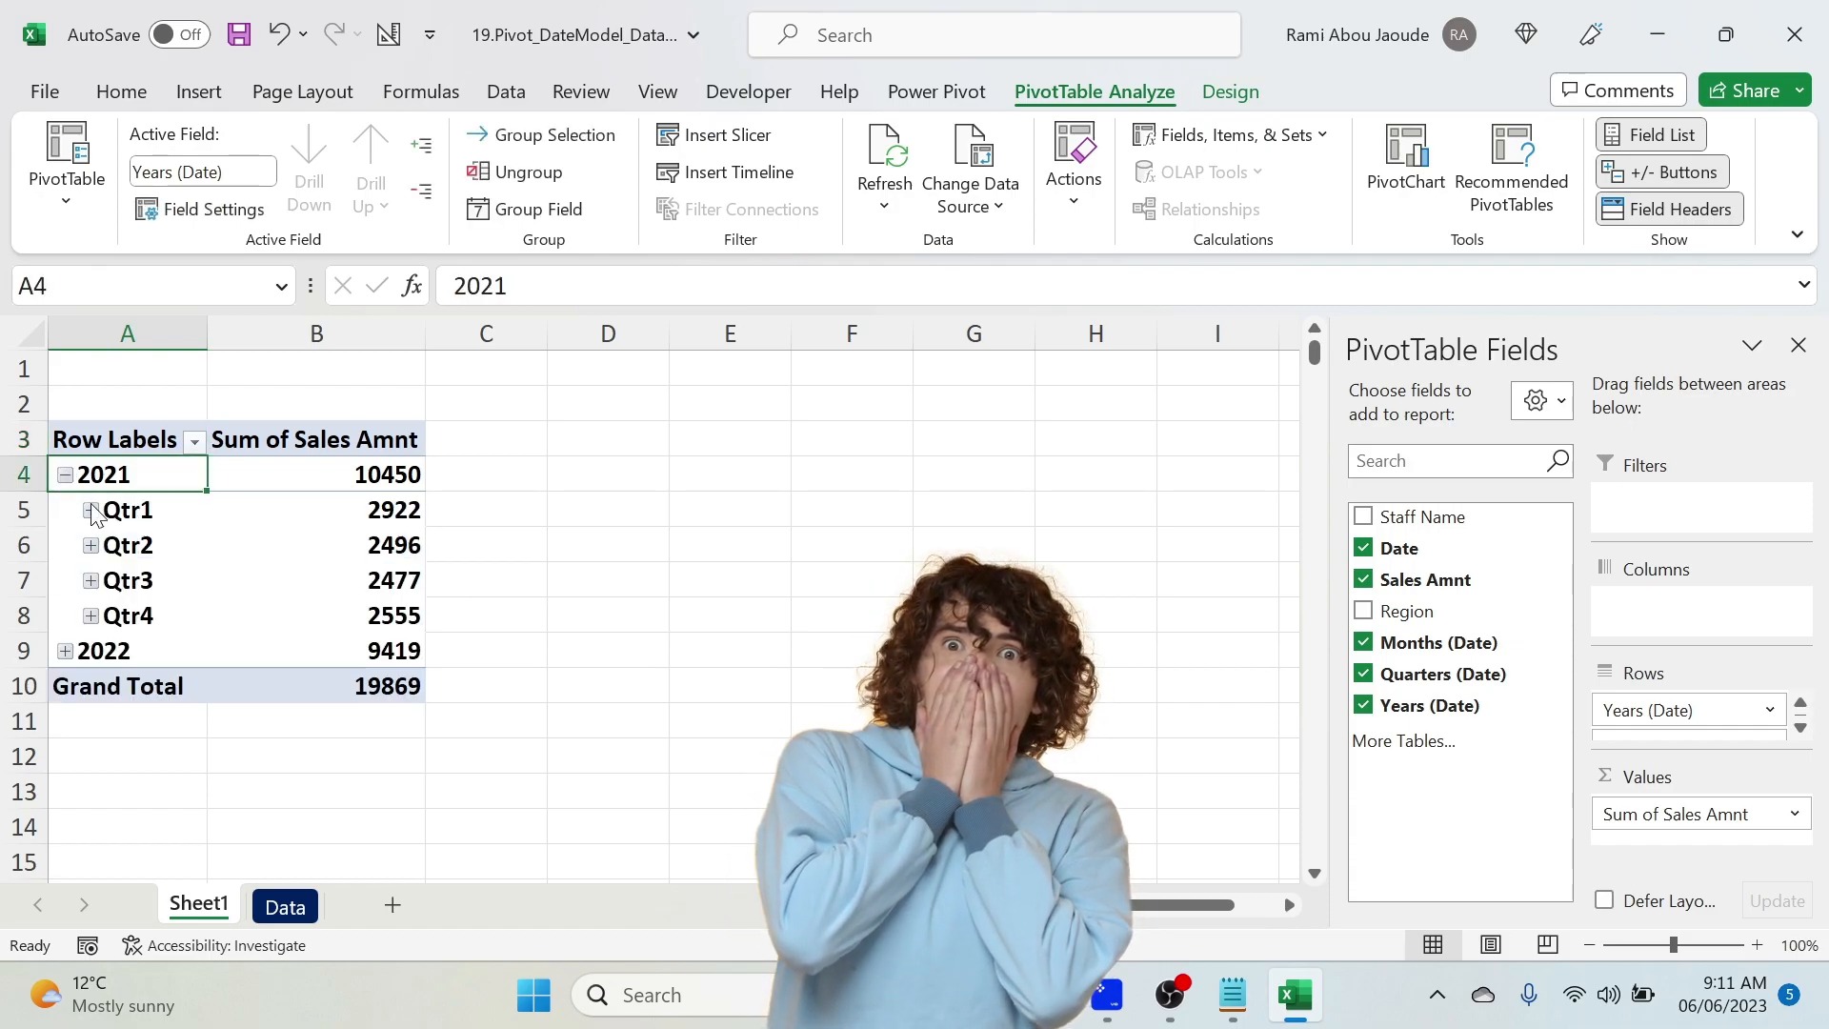
{"action": "left_click", "coordinate": [89, 511]}
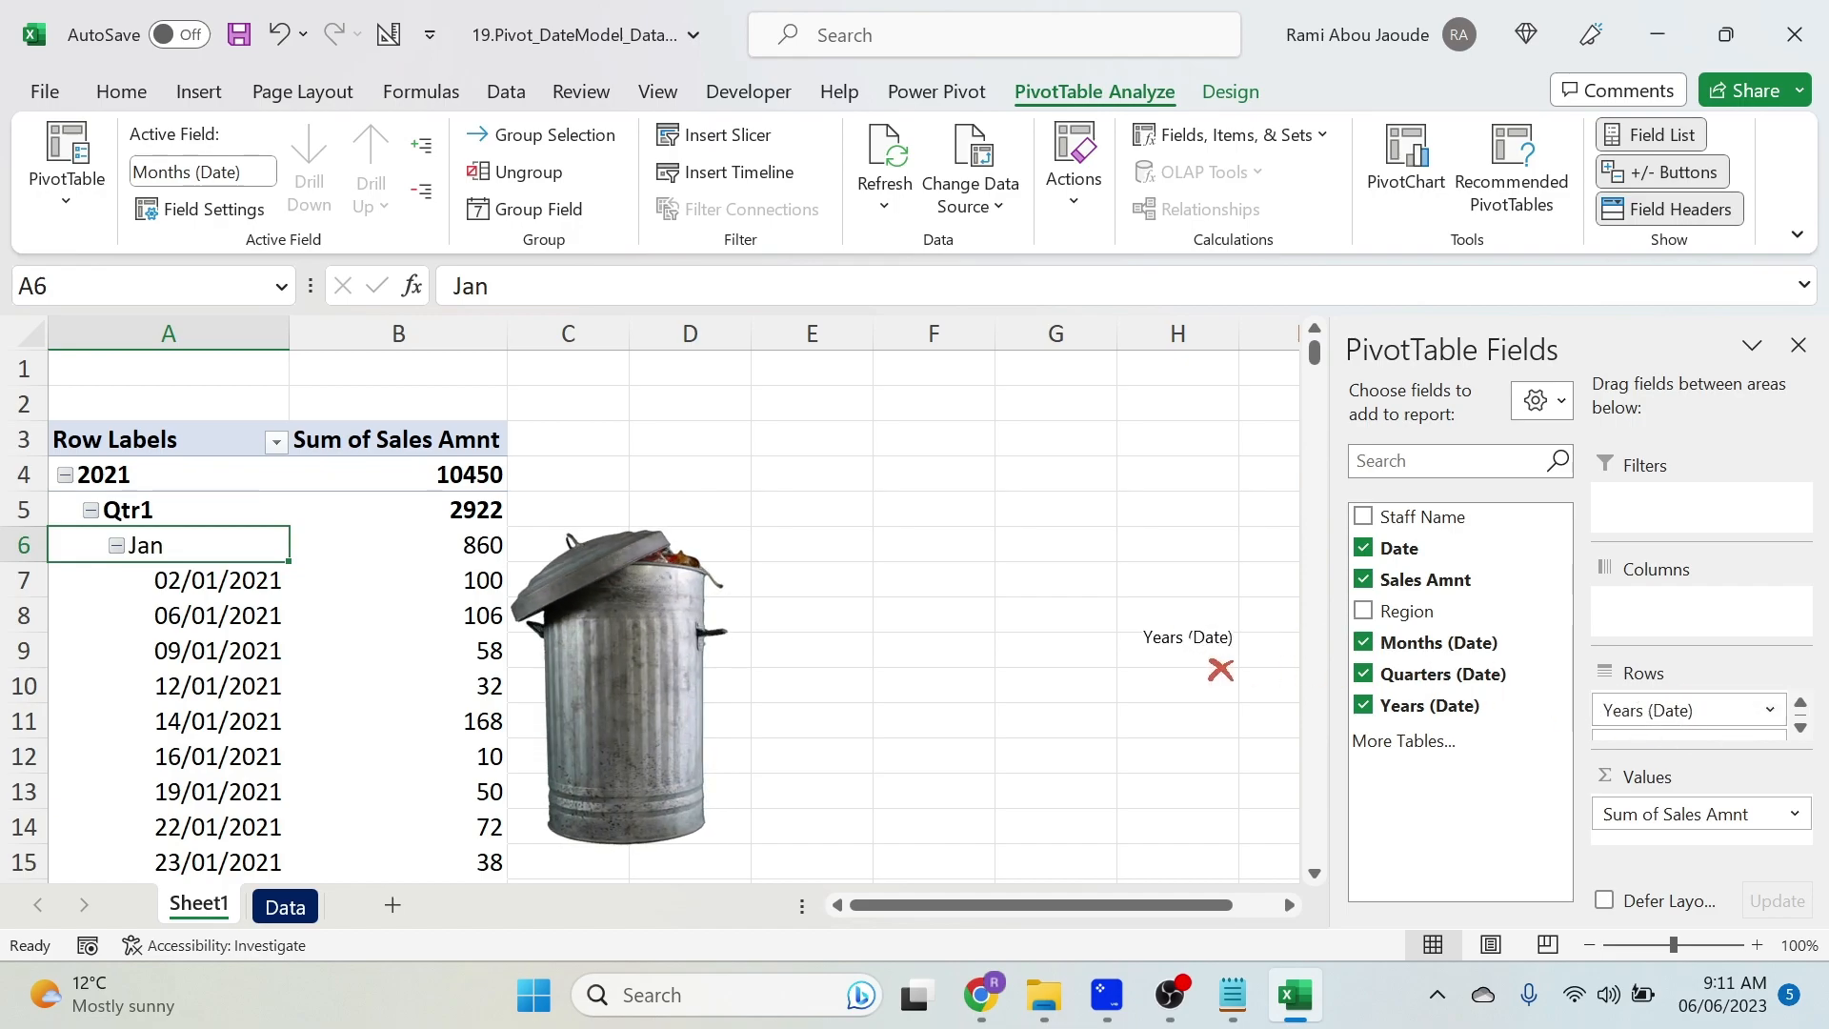
{"action": "left_click", "coordinate": [1360, 705]}
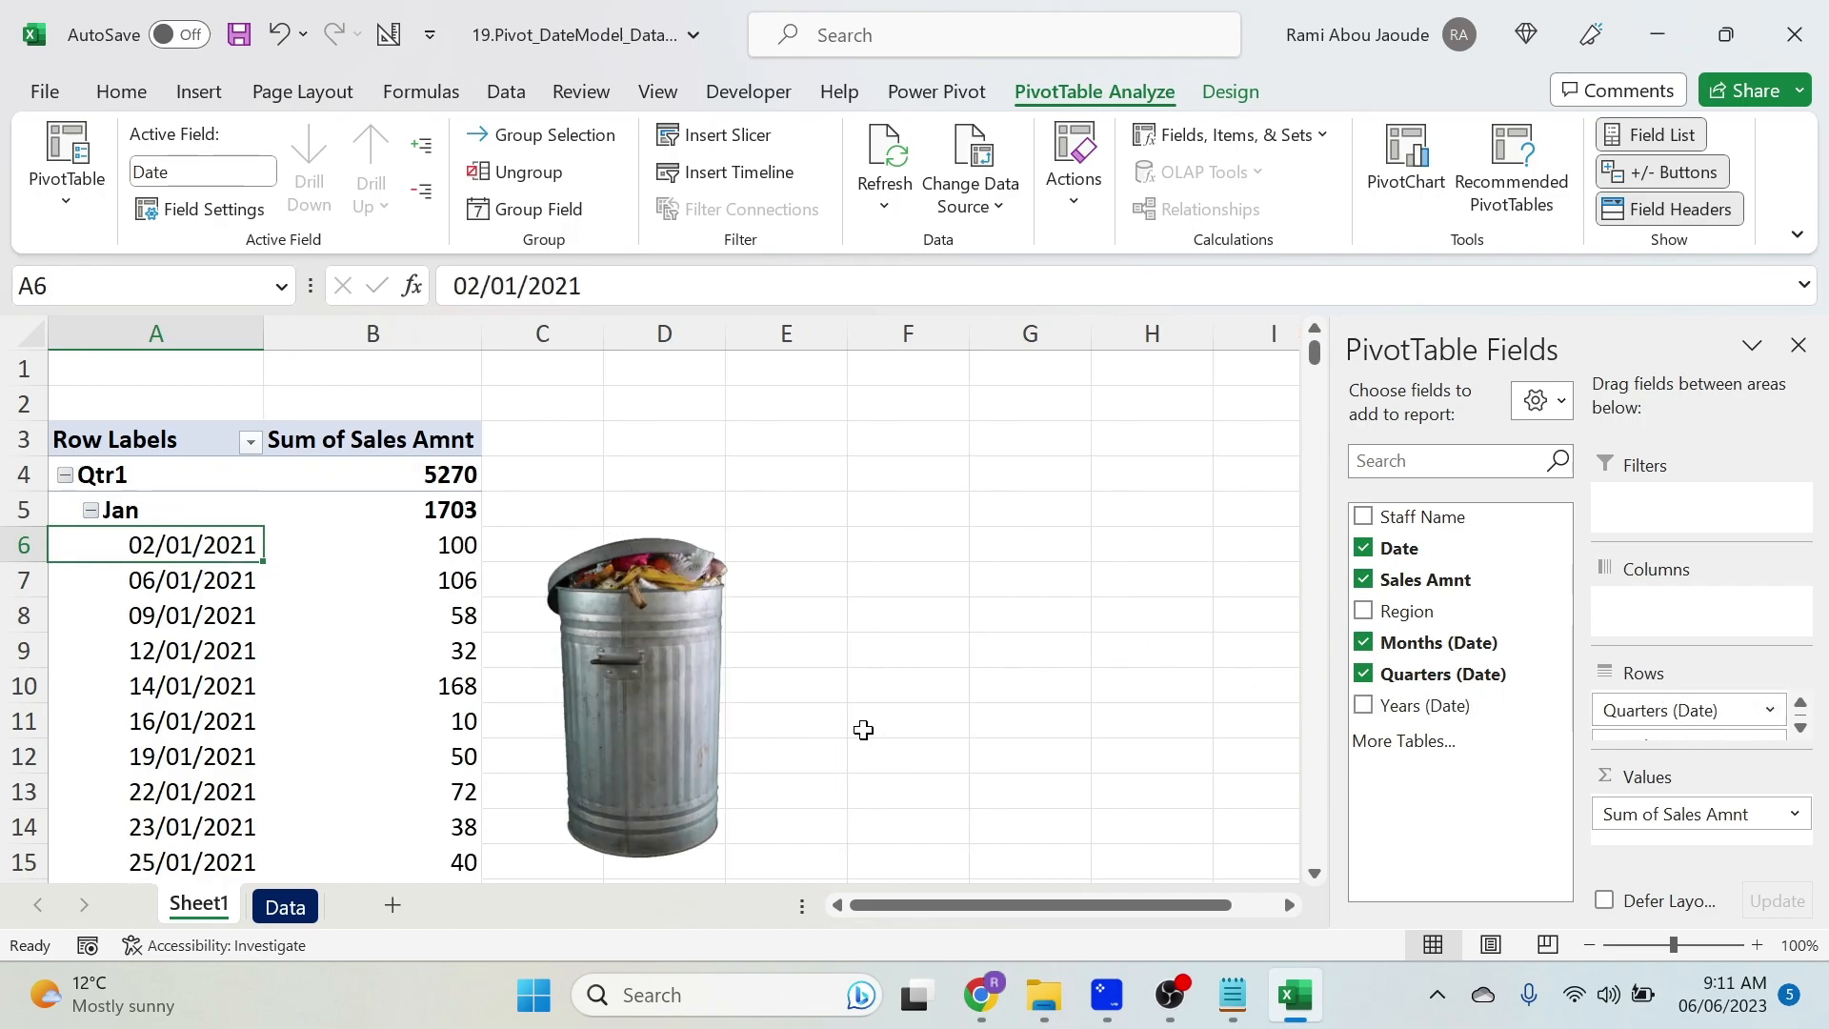
Ungroup the pivot dates into individual days and set regrouping by Months and Years.
{"action": "right_click", "coordinate": [155, 545]}
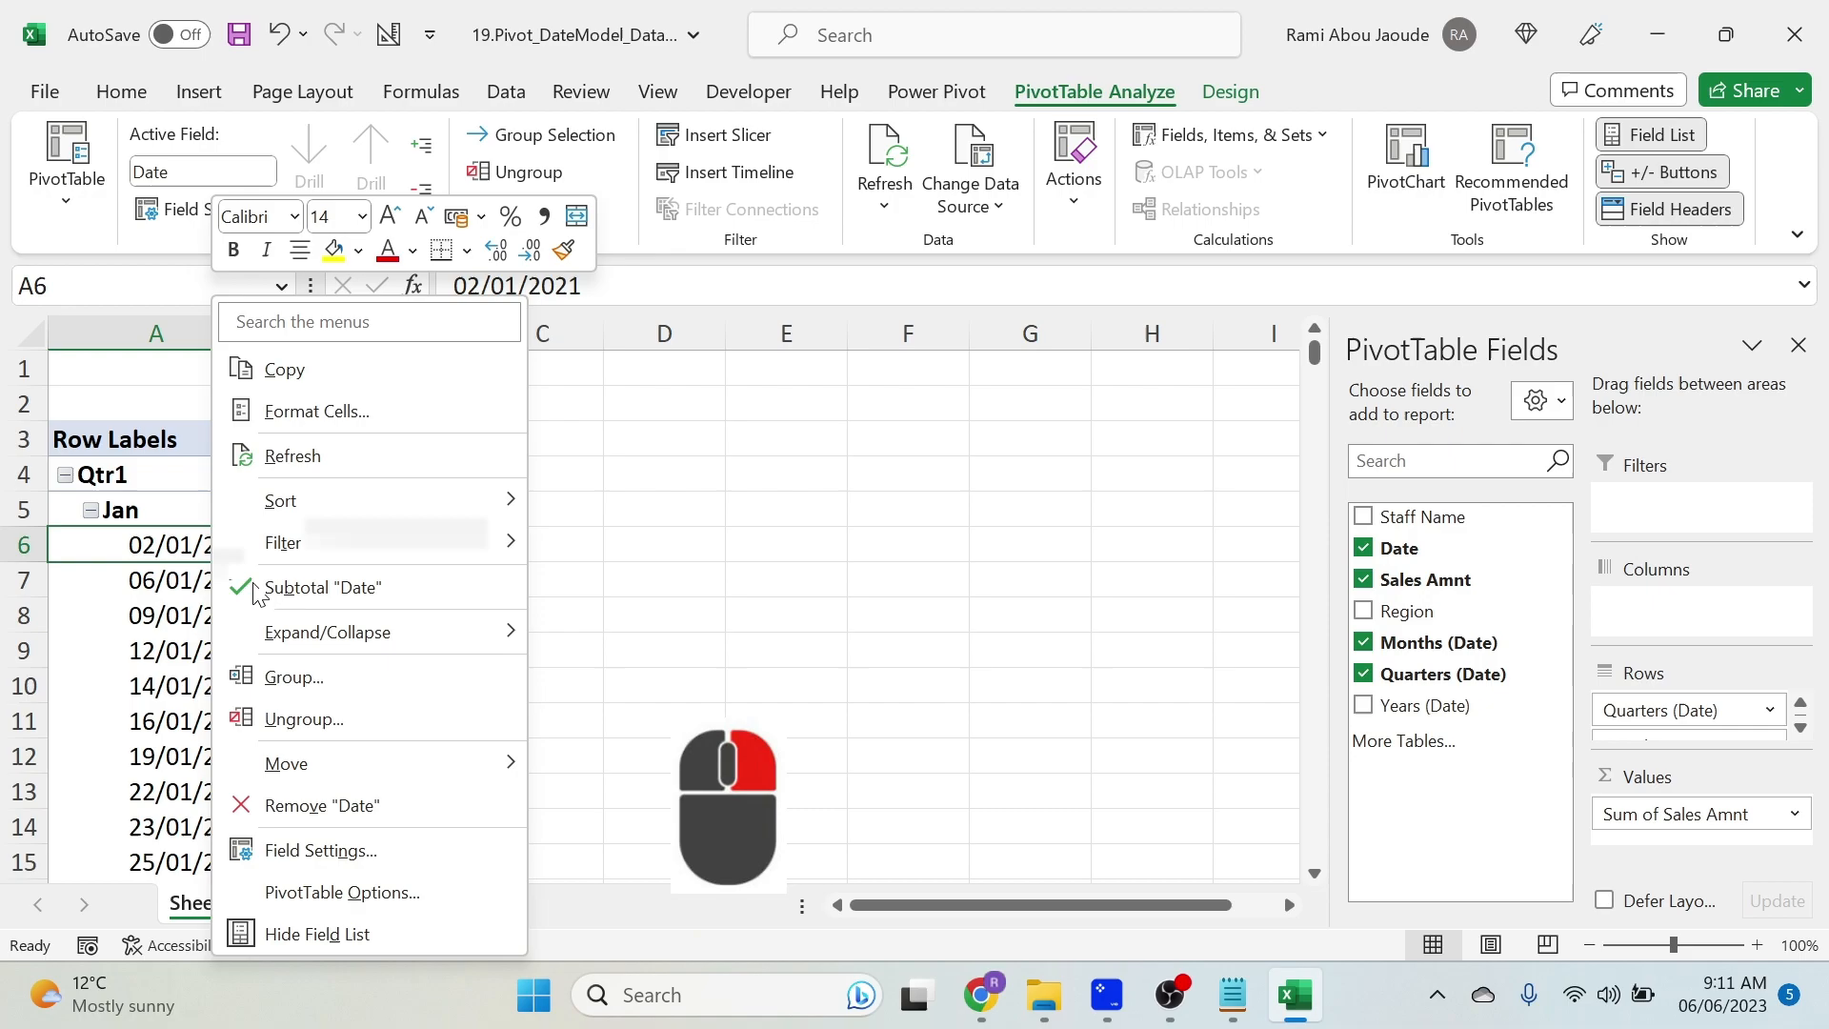
{"action": "left_click", "coordinate": [305, 718]}
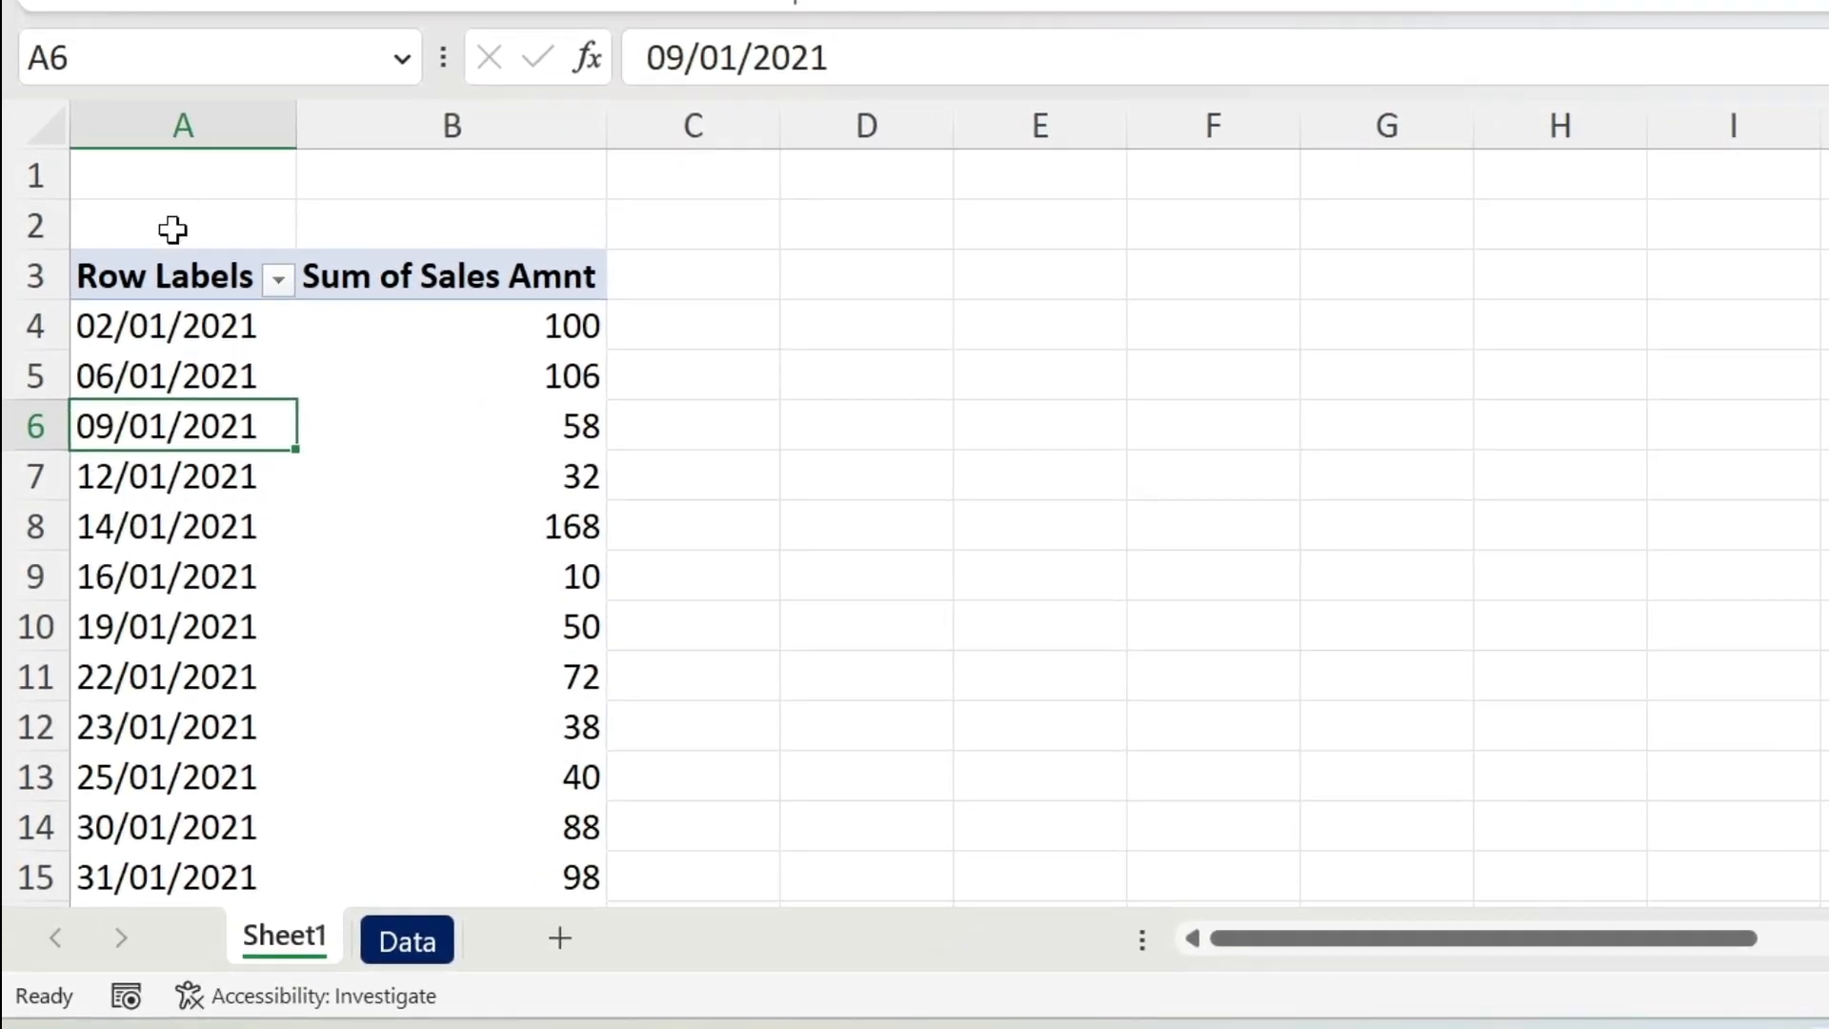
{"action": "mouse_move", "coordinate": [226, 326]}
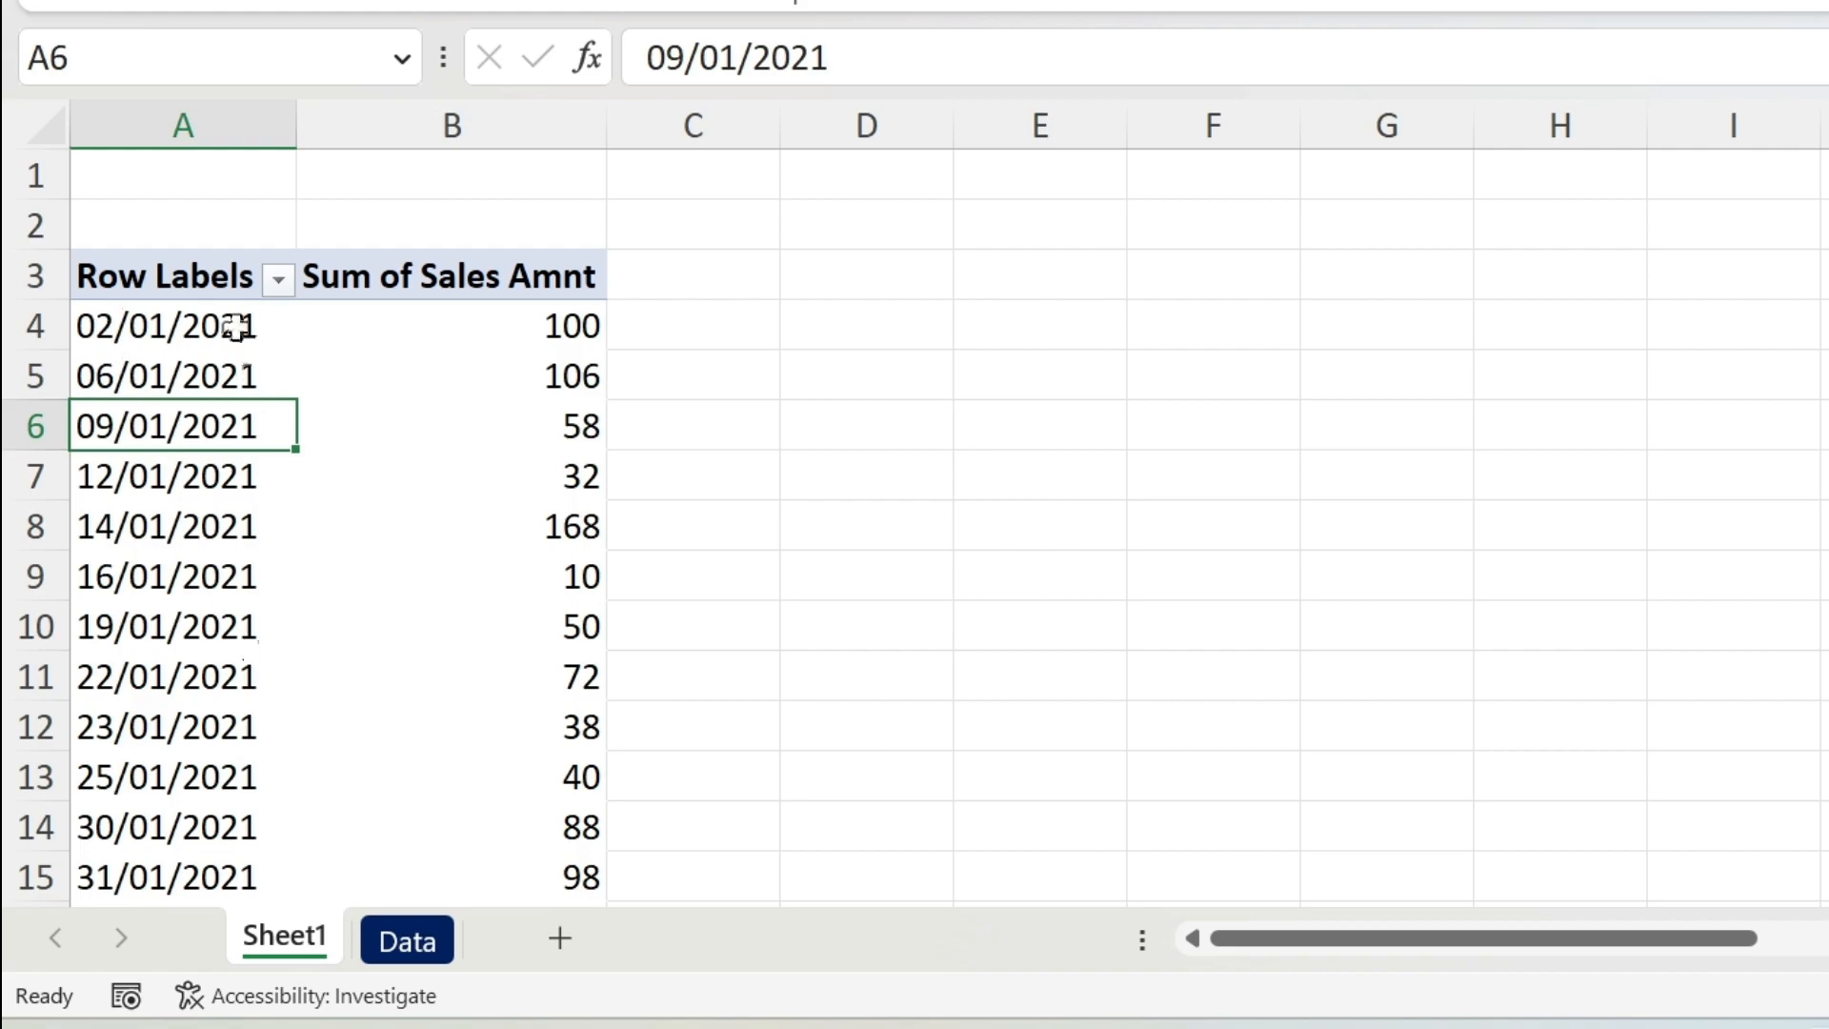
{"action": "mouse_move", "coordinate": [305, 730]}
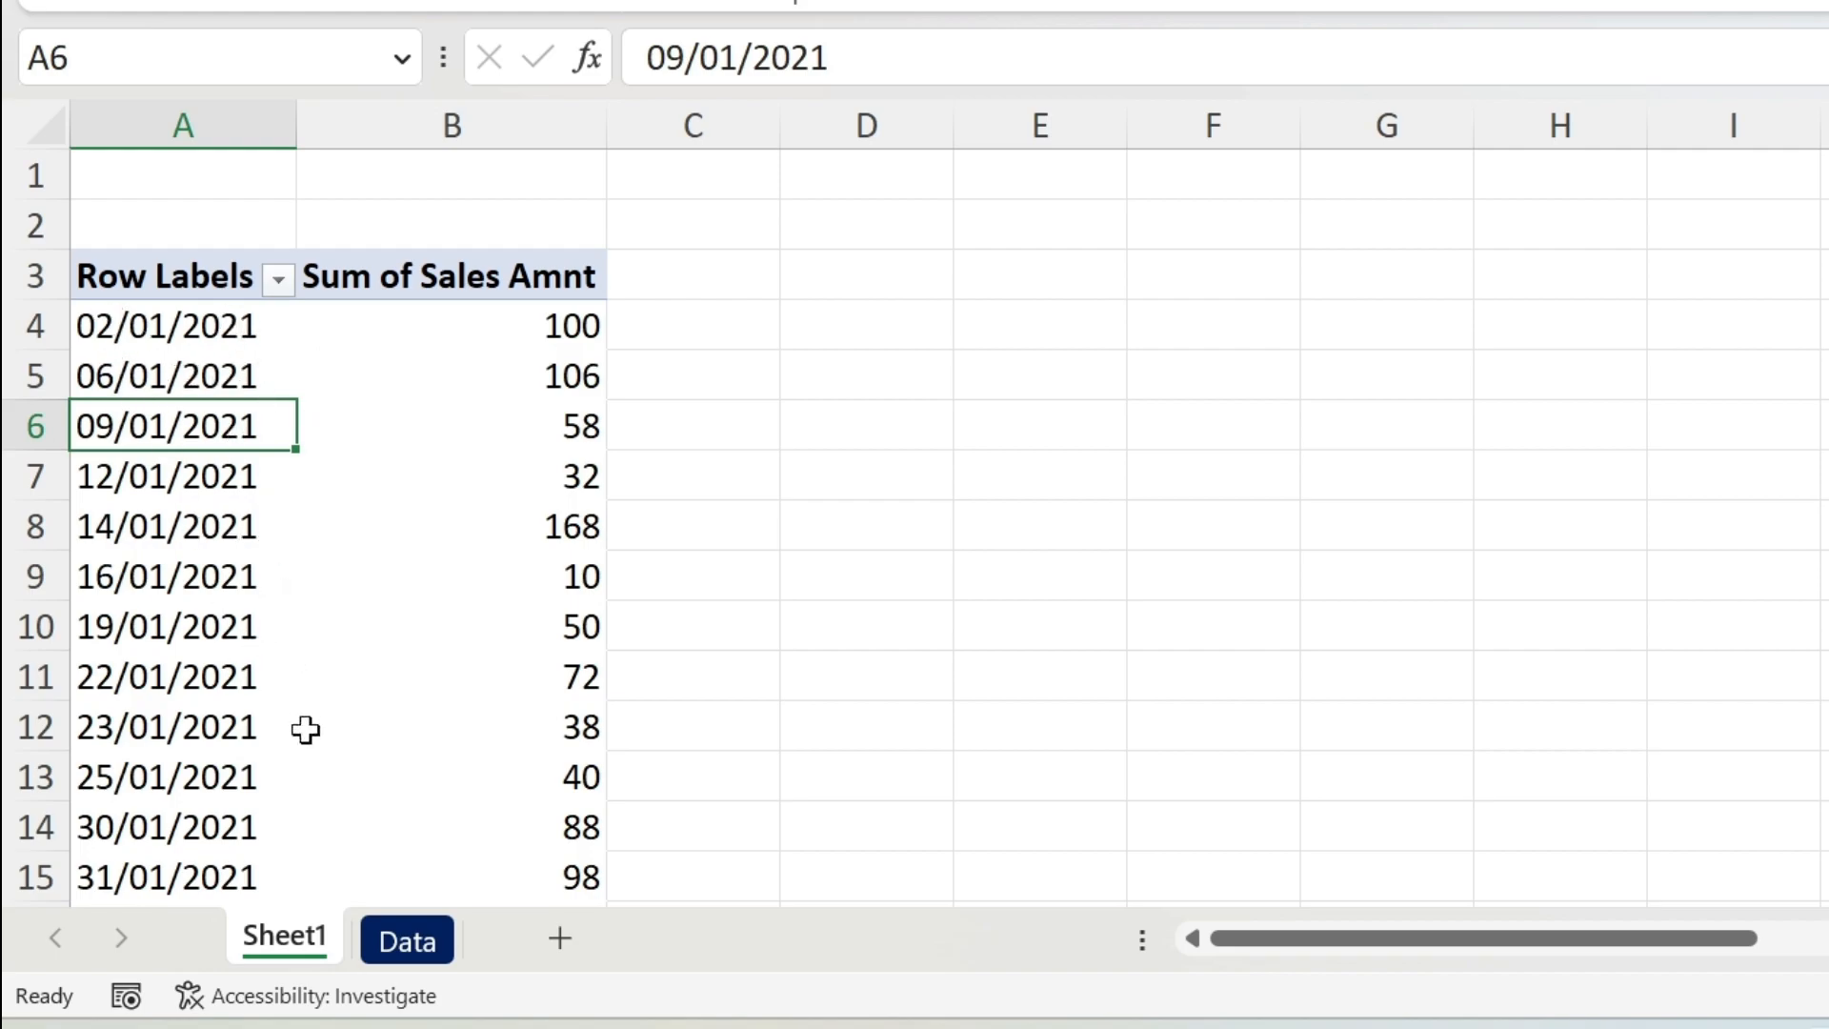
{"action": "mouse_move", "coordinate": [1021, 476]}
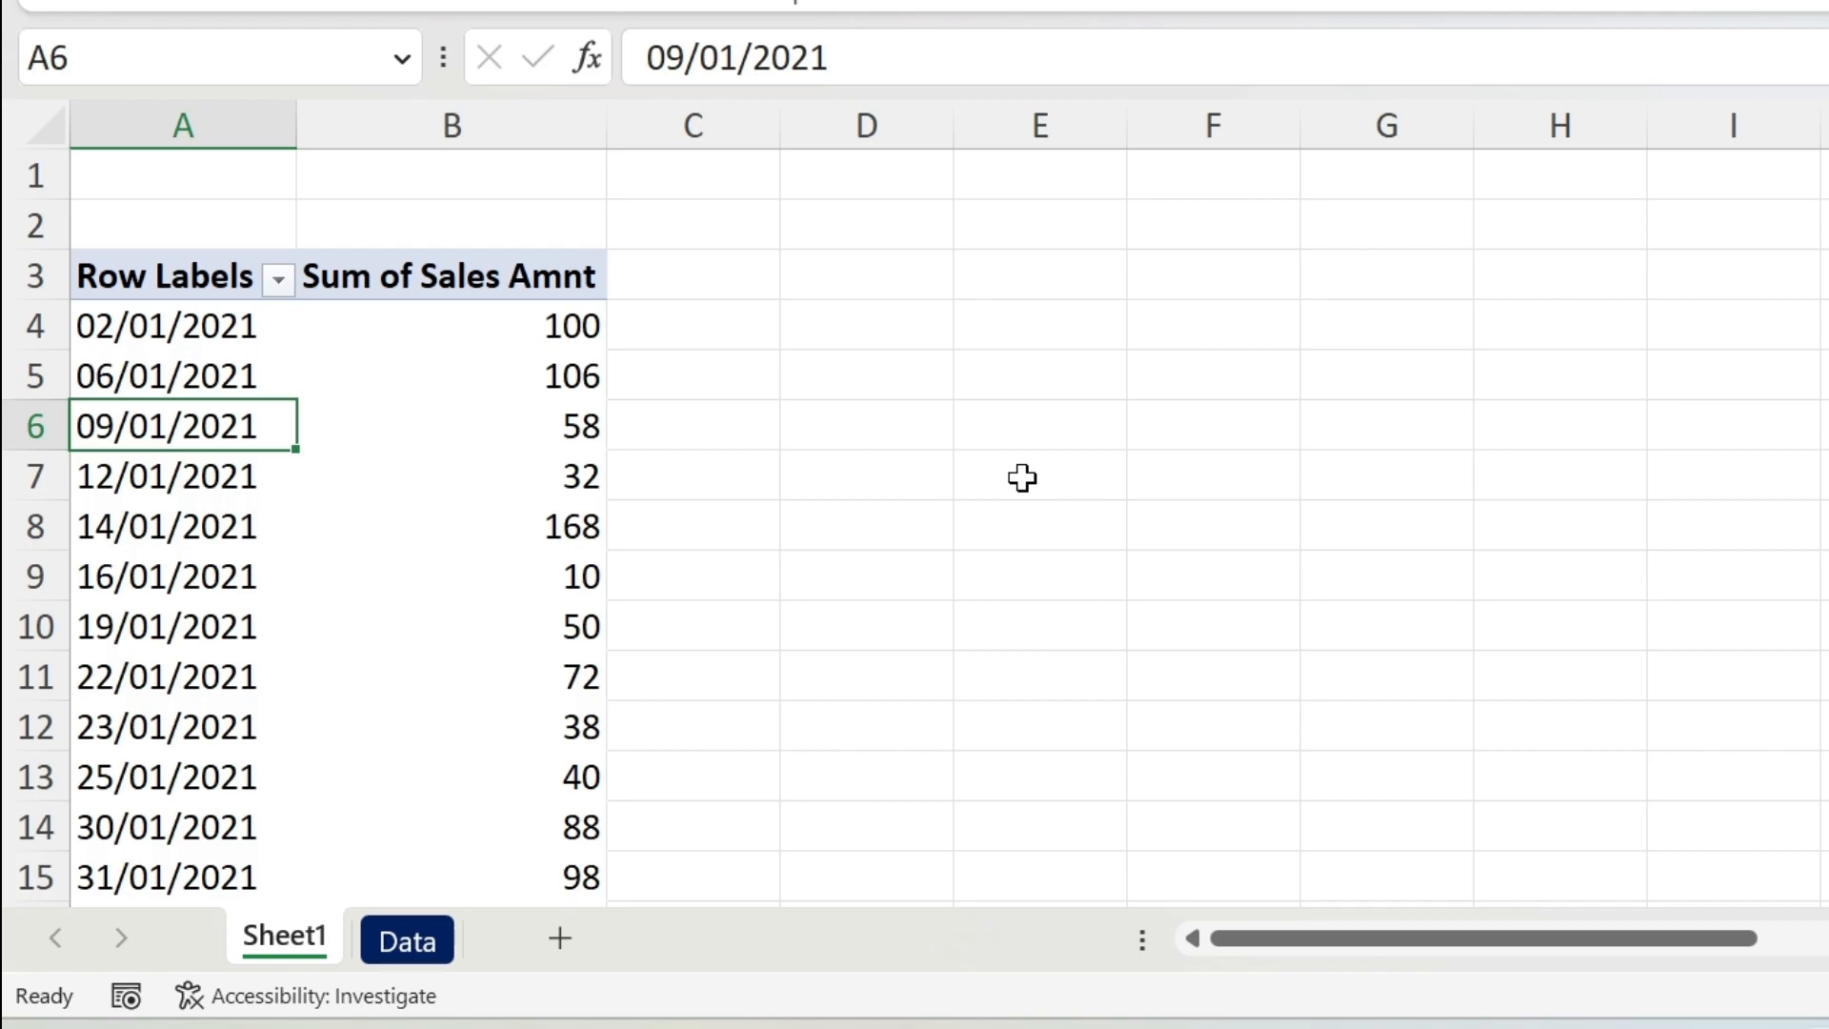
{"action": "mouse_move", "coordinate": [236, 435]}
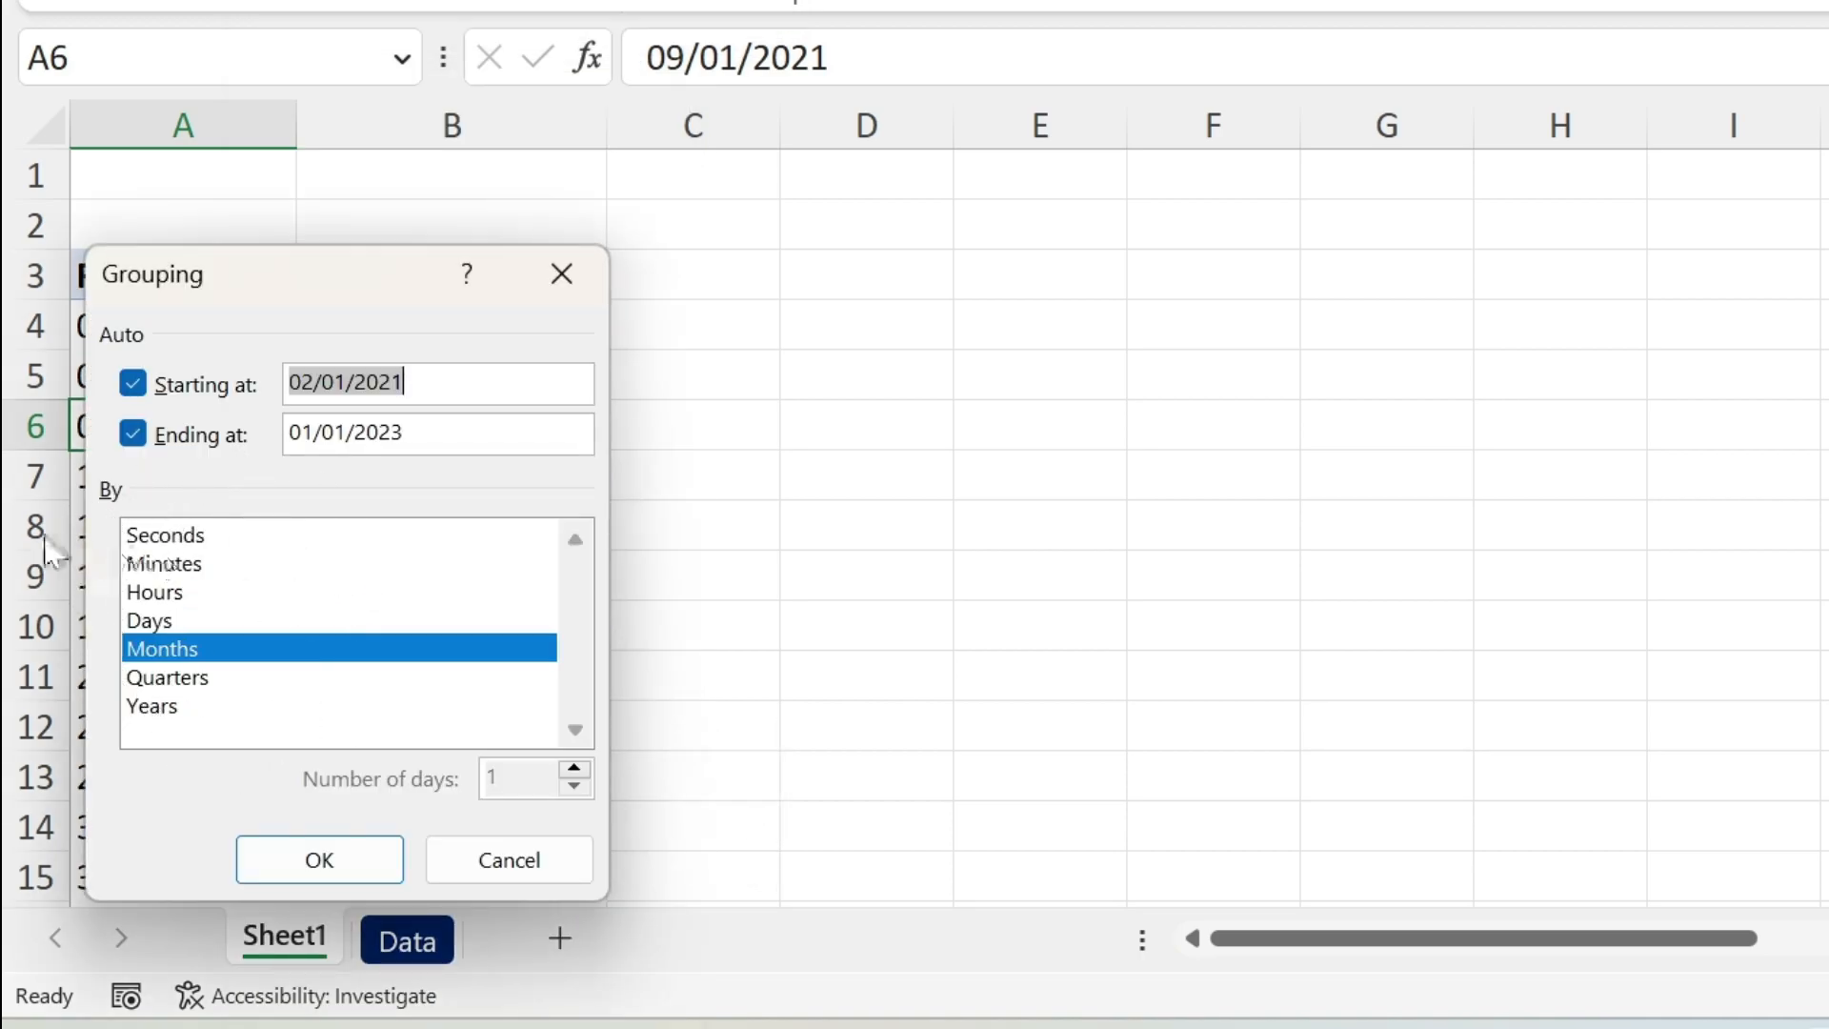
{"action": "mouse_move", "coordinate": [175, 665]}
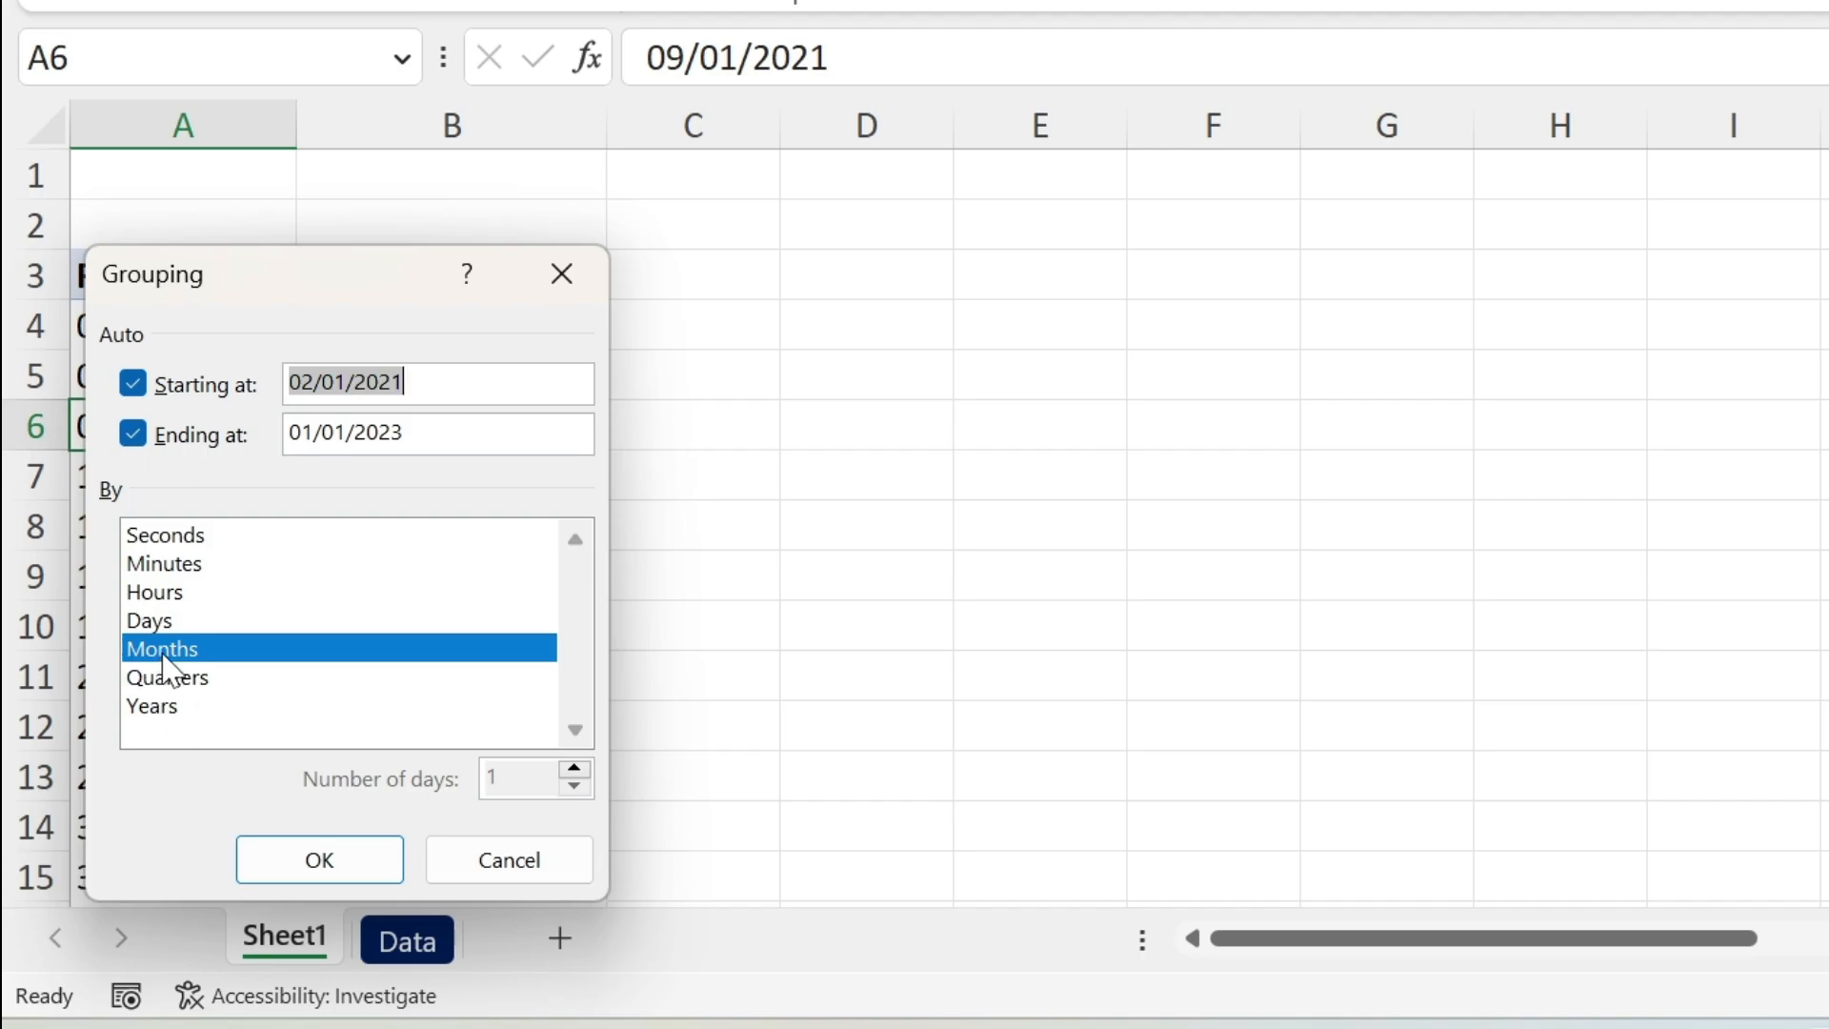
{"action": "left_click", "coordinate": [153, 705]}
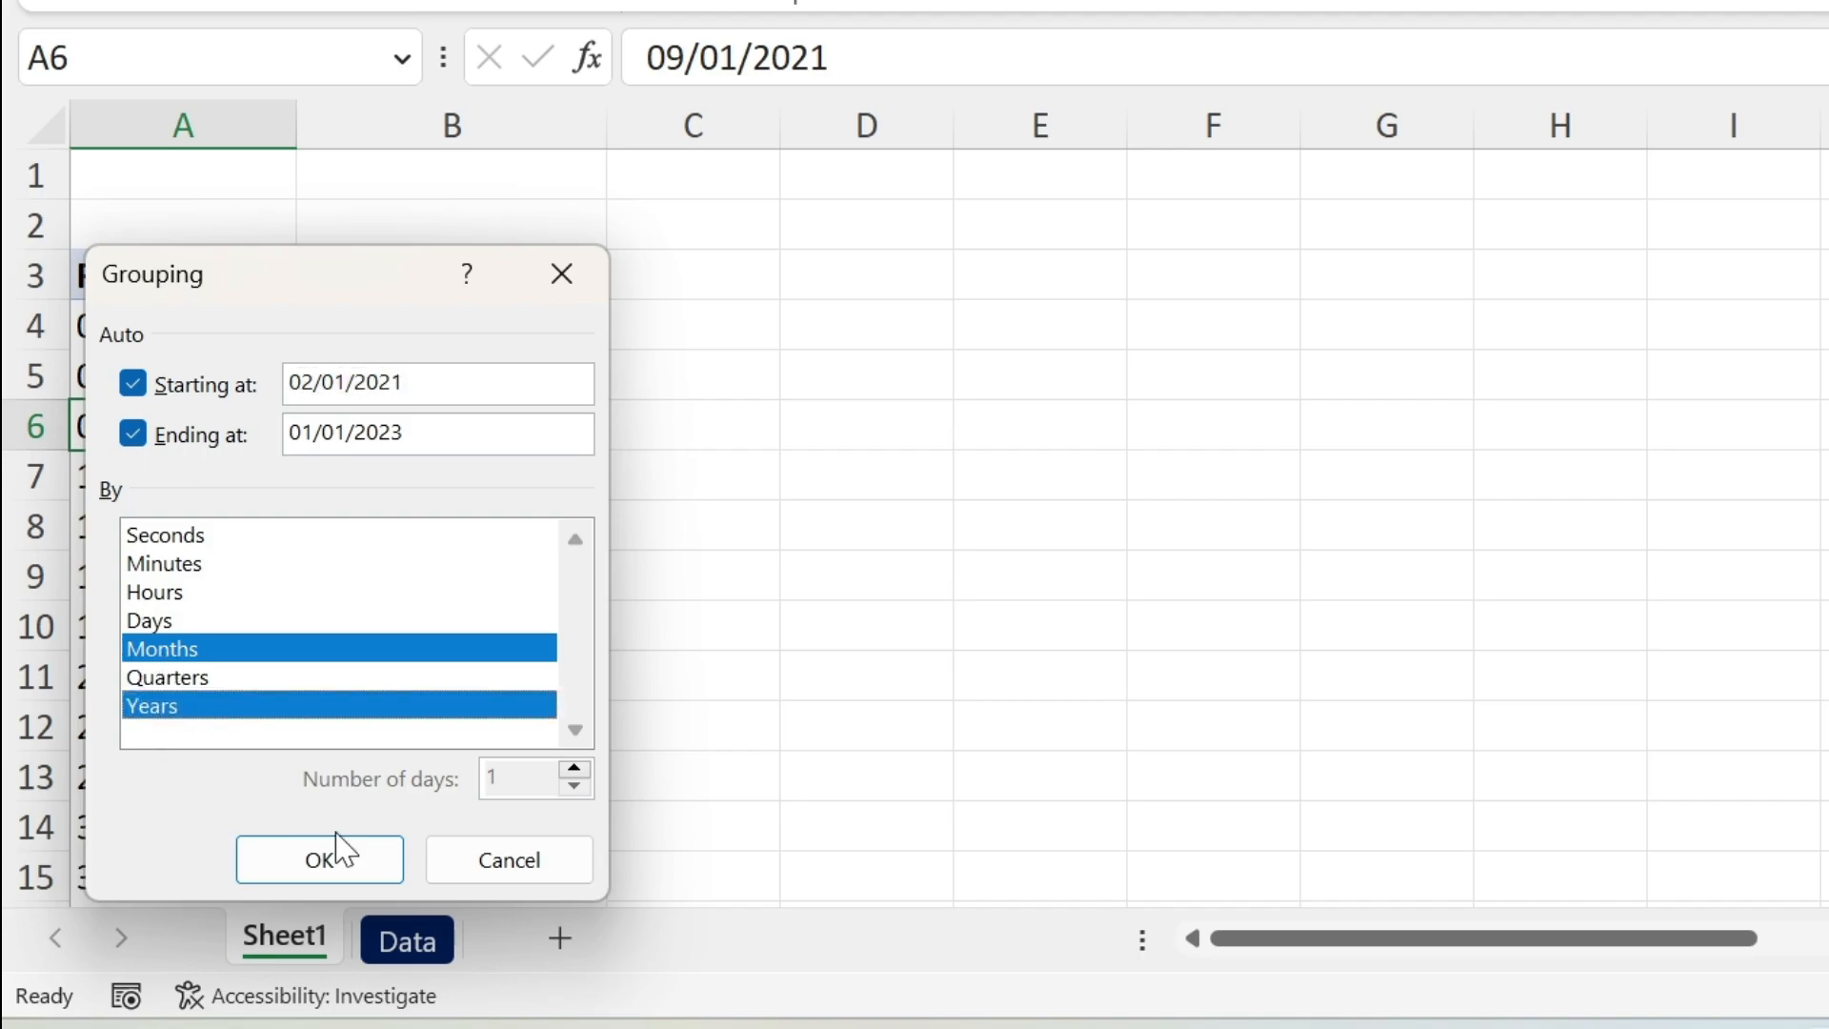
Apply month-and-year grouping and rename the January row label to Jan-2021.
{"action": "left_click", "coordinate": [318, 859]}
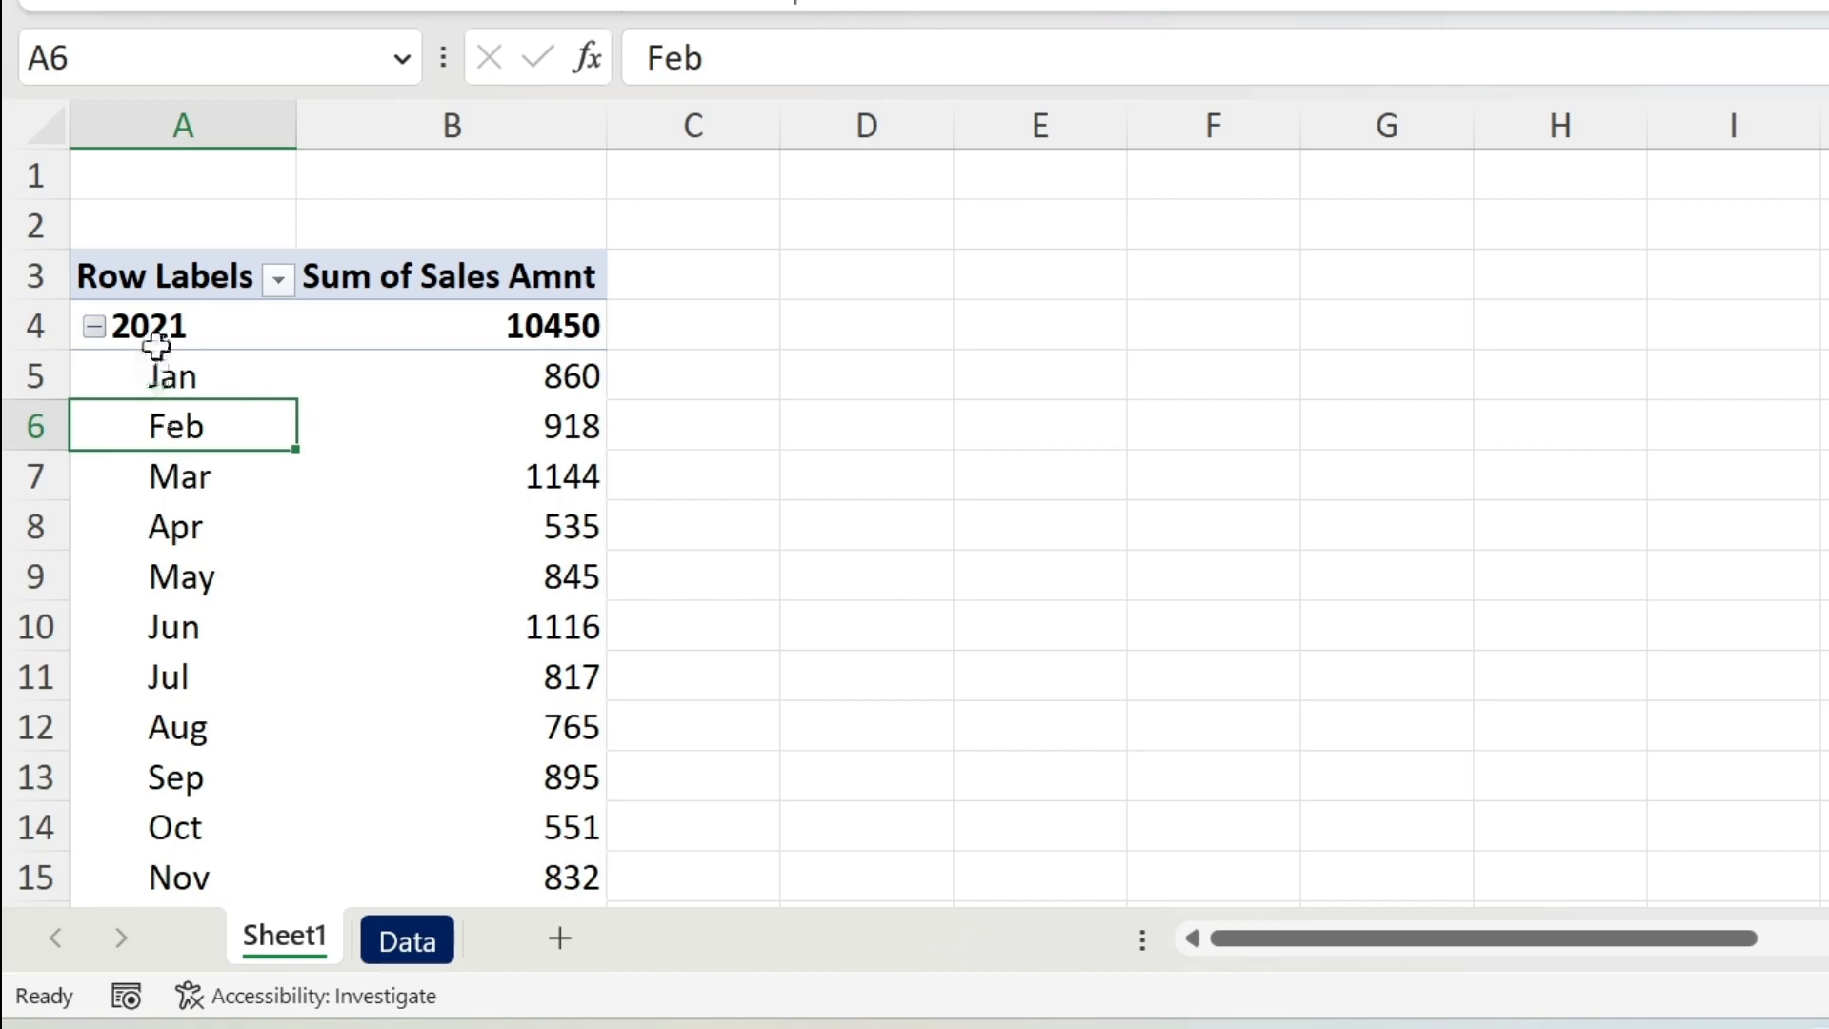
{"action": "scroll", "scroll_direction": "down", "scroll_amount": 3}
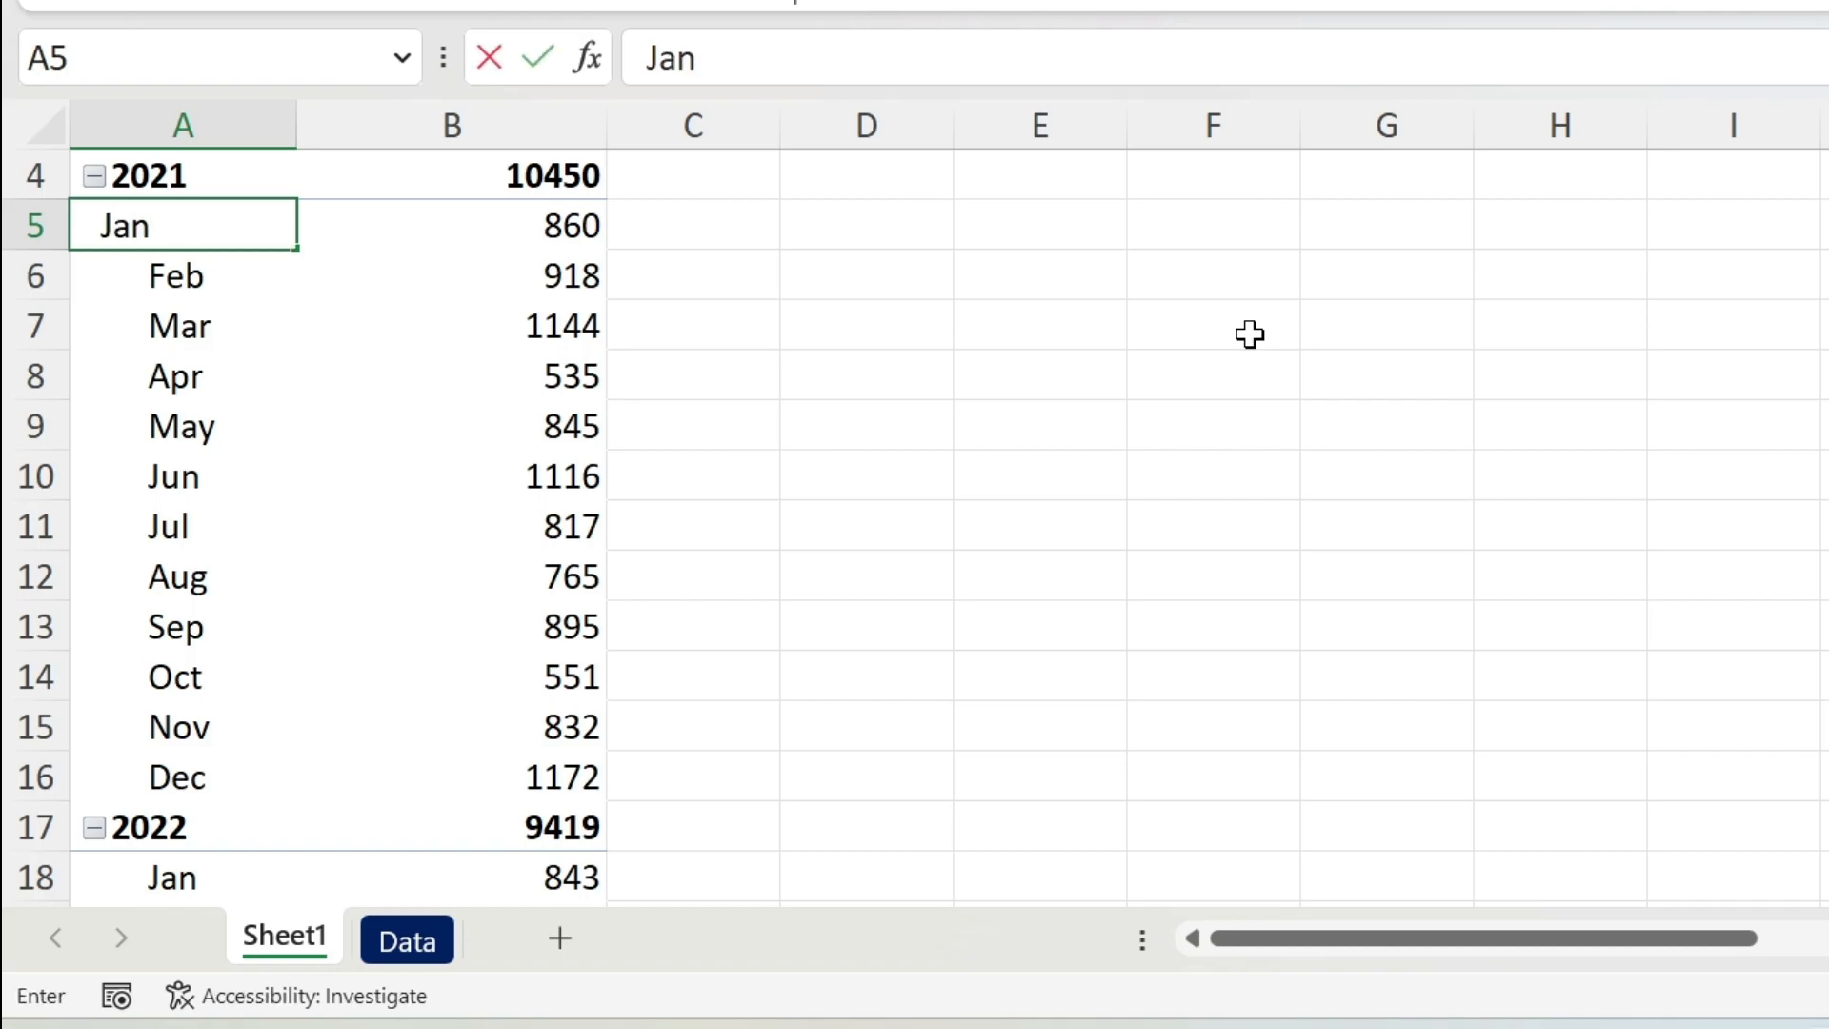
{"action": "type", "text": "-2021"}
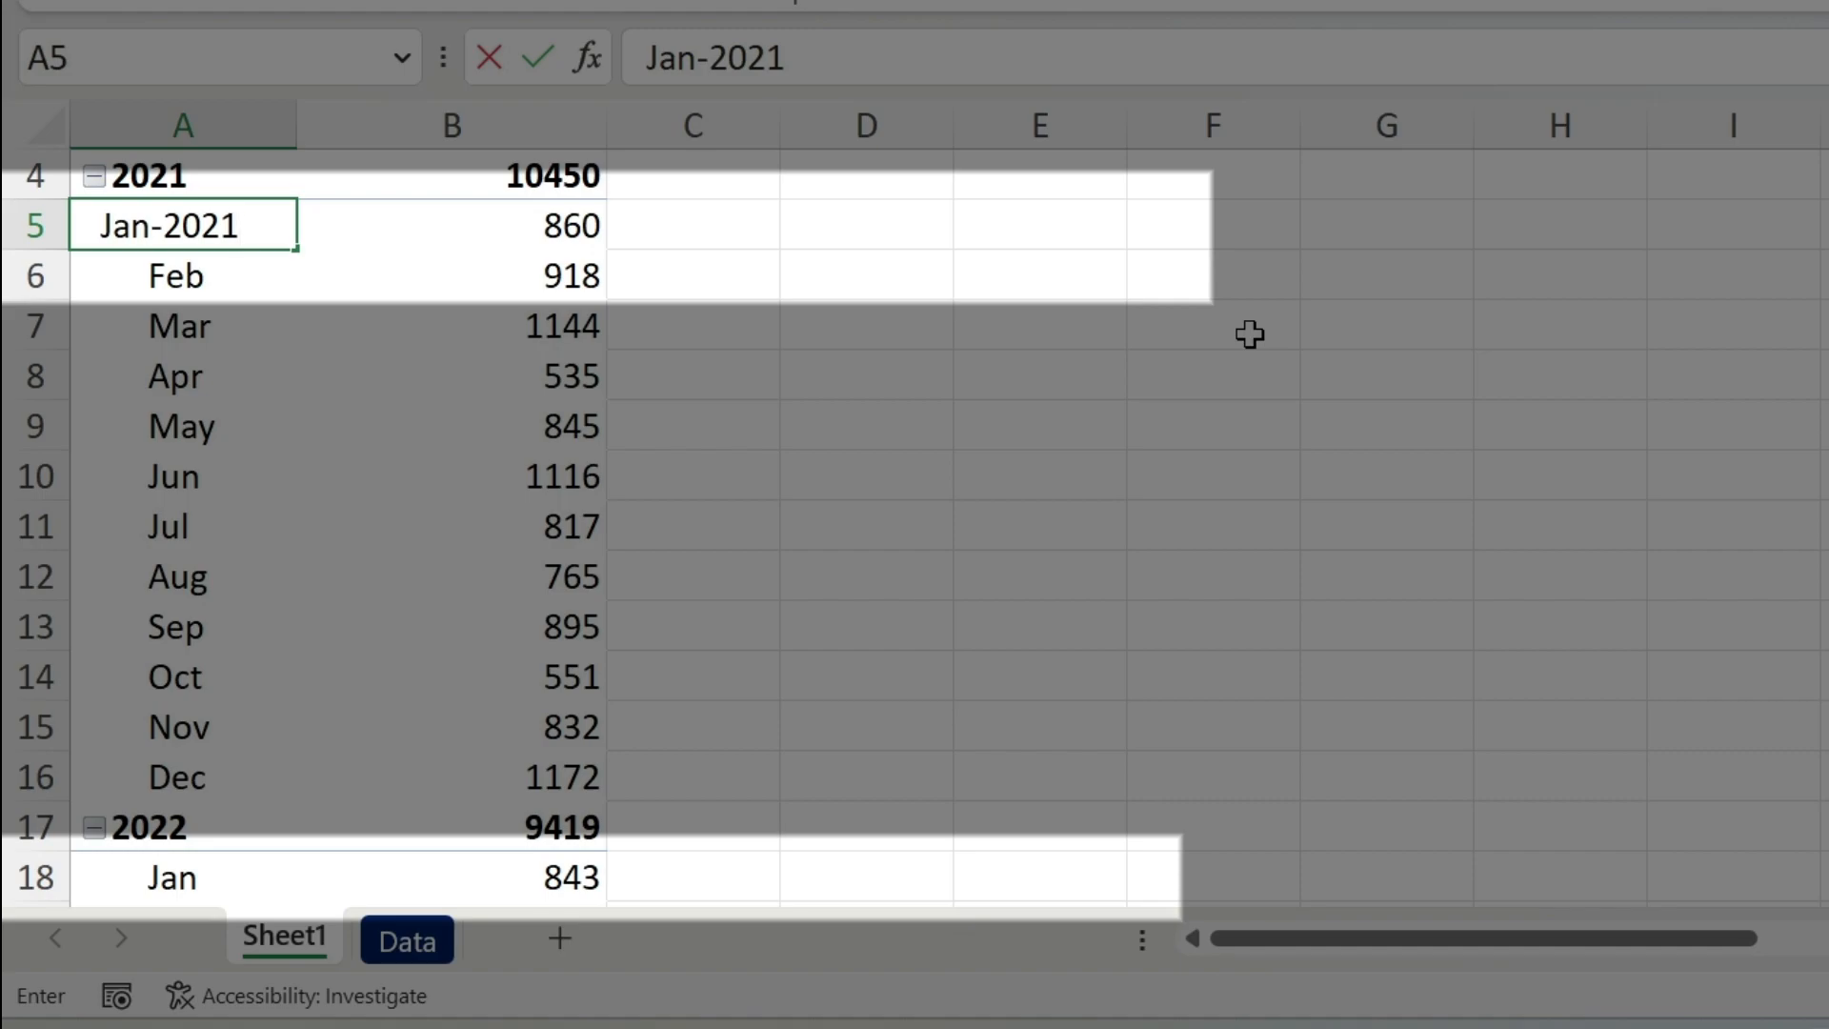
{"action": "key", "text": "enter"}
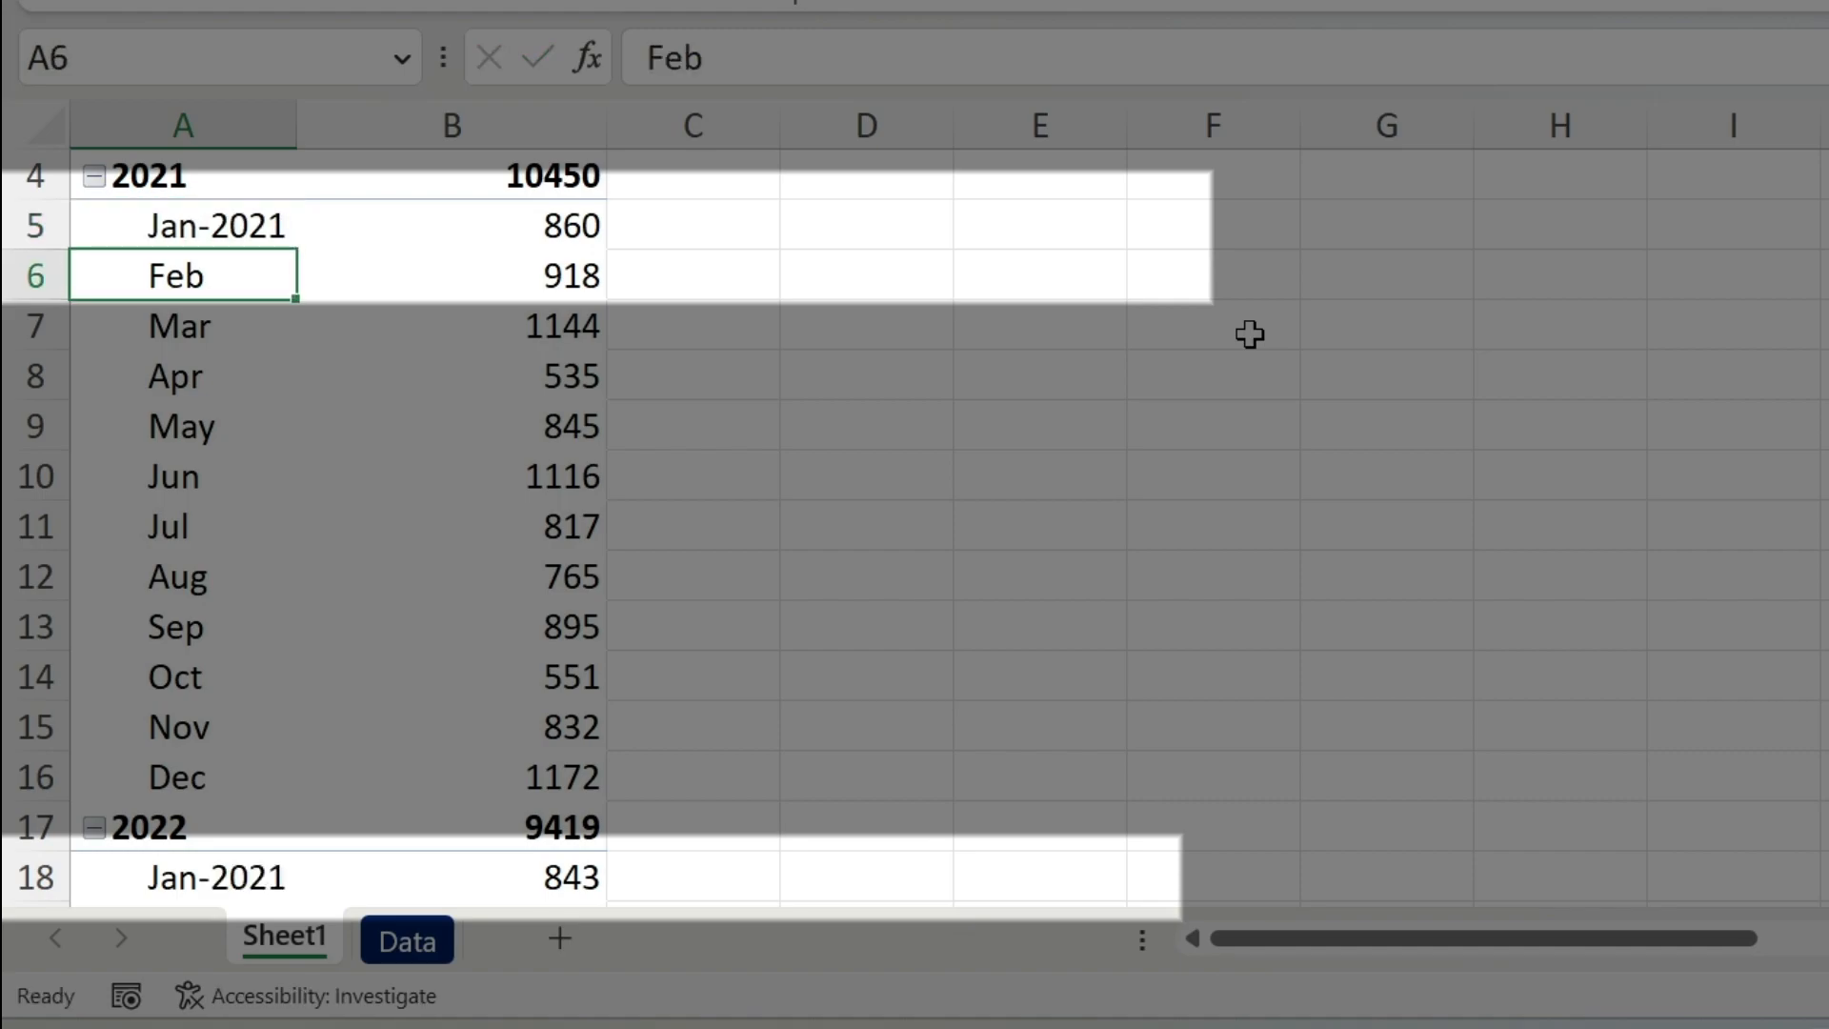
{"action": "mouse_move", "coordinate": [267, 800]}
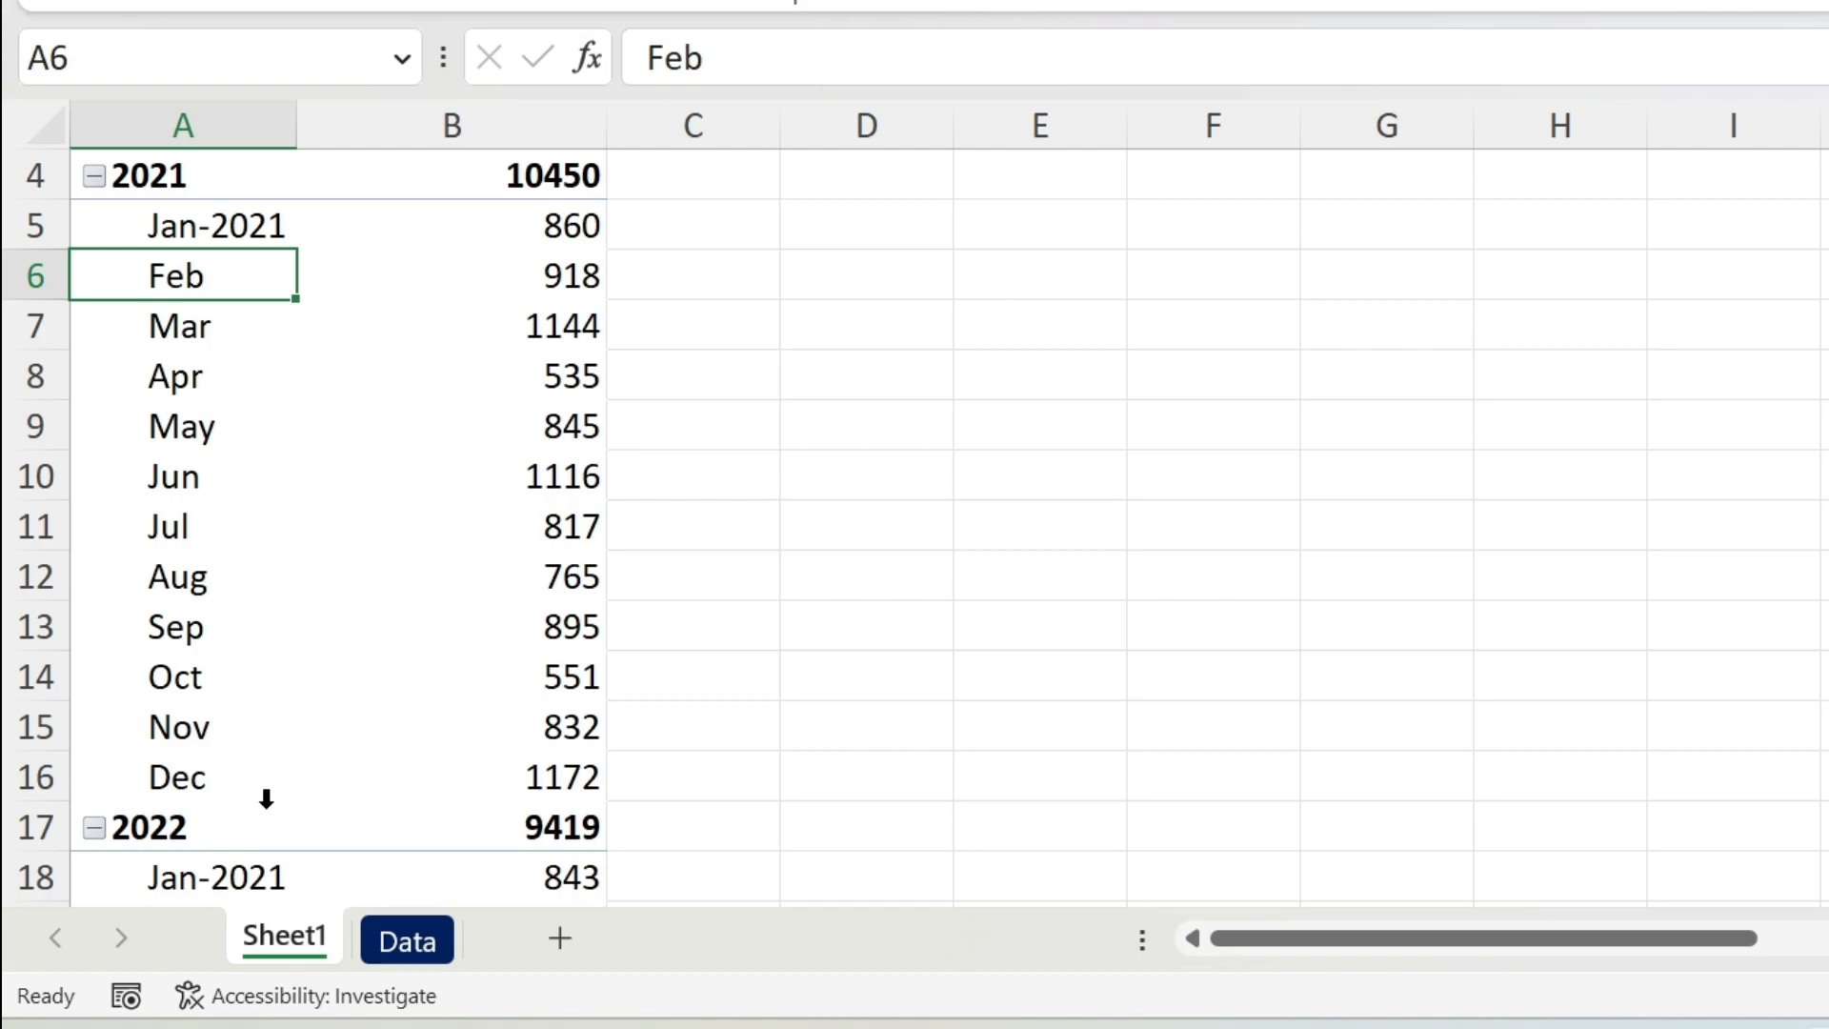
{"action": "mouse_move", "coordinate": [947, 663]}
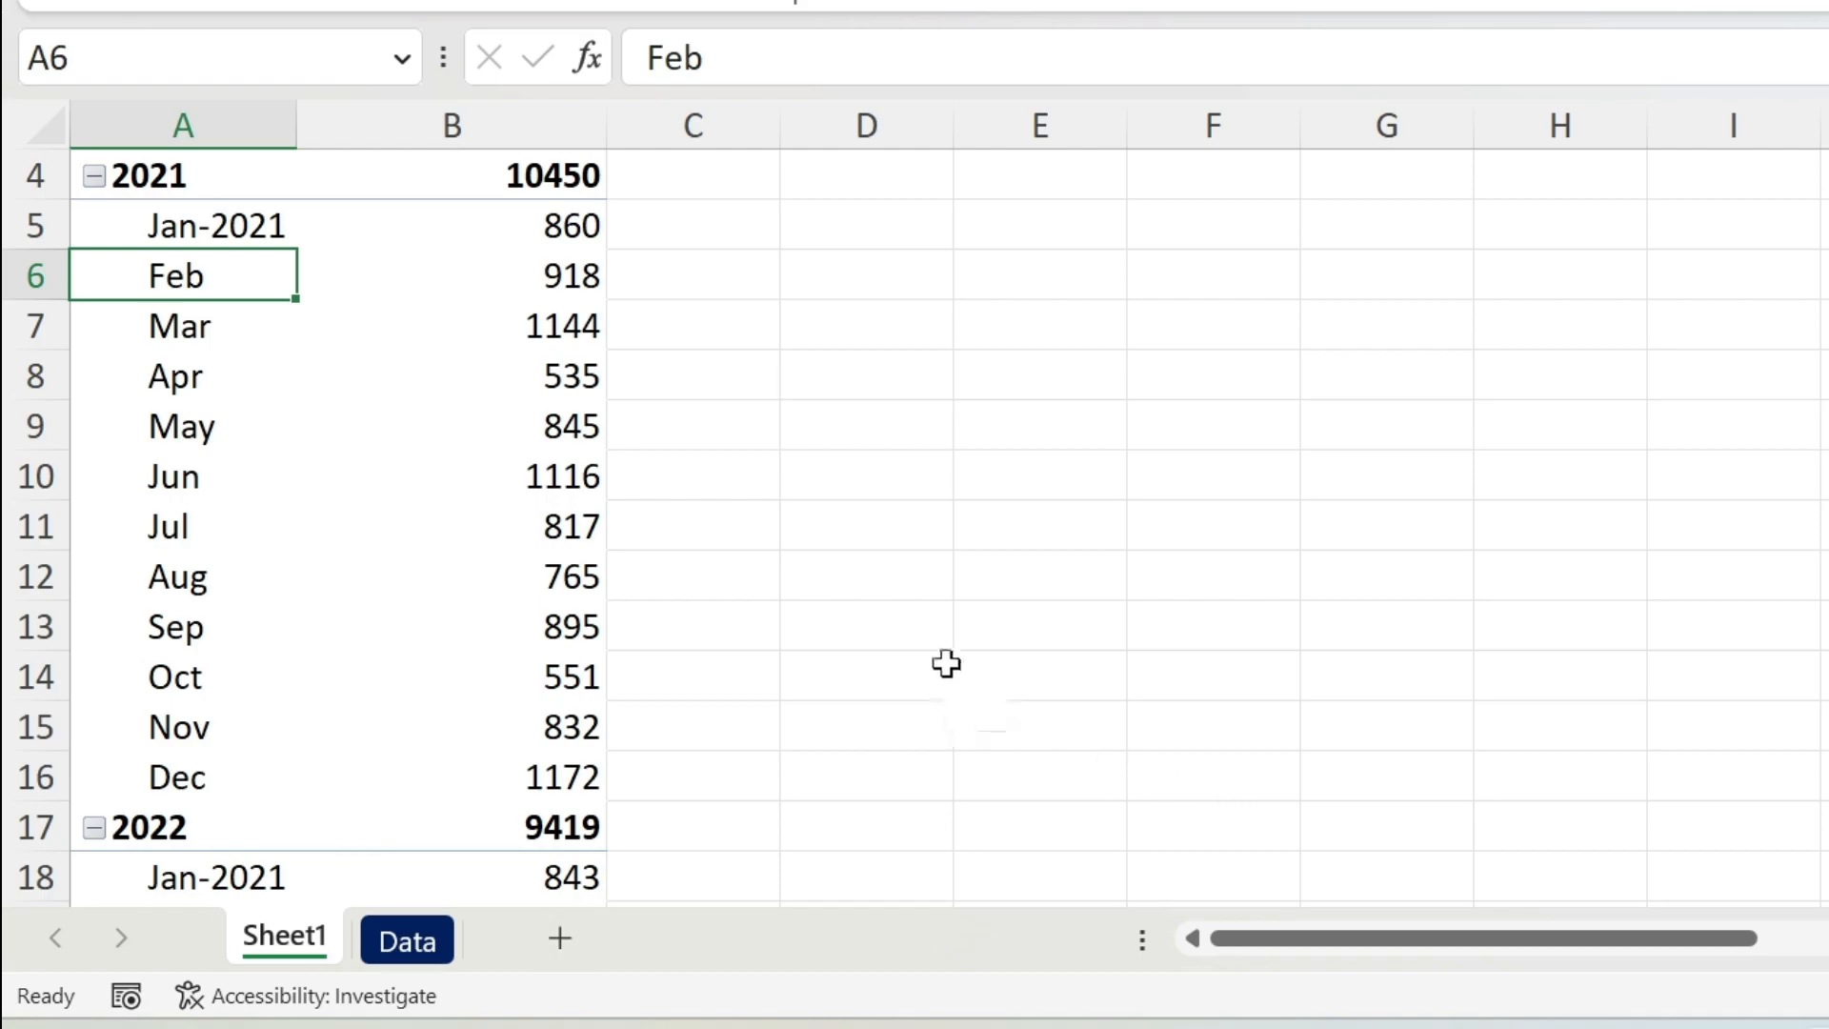
{"action": "mouse_move", "coordinate": [227, 877]}
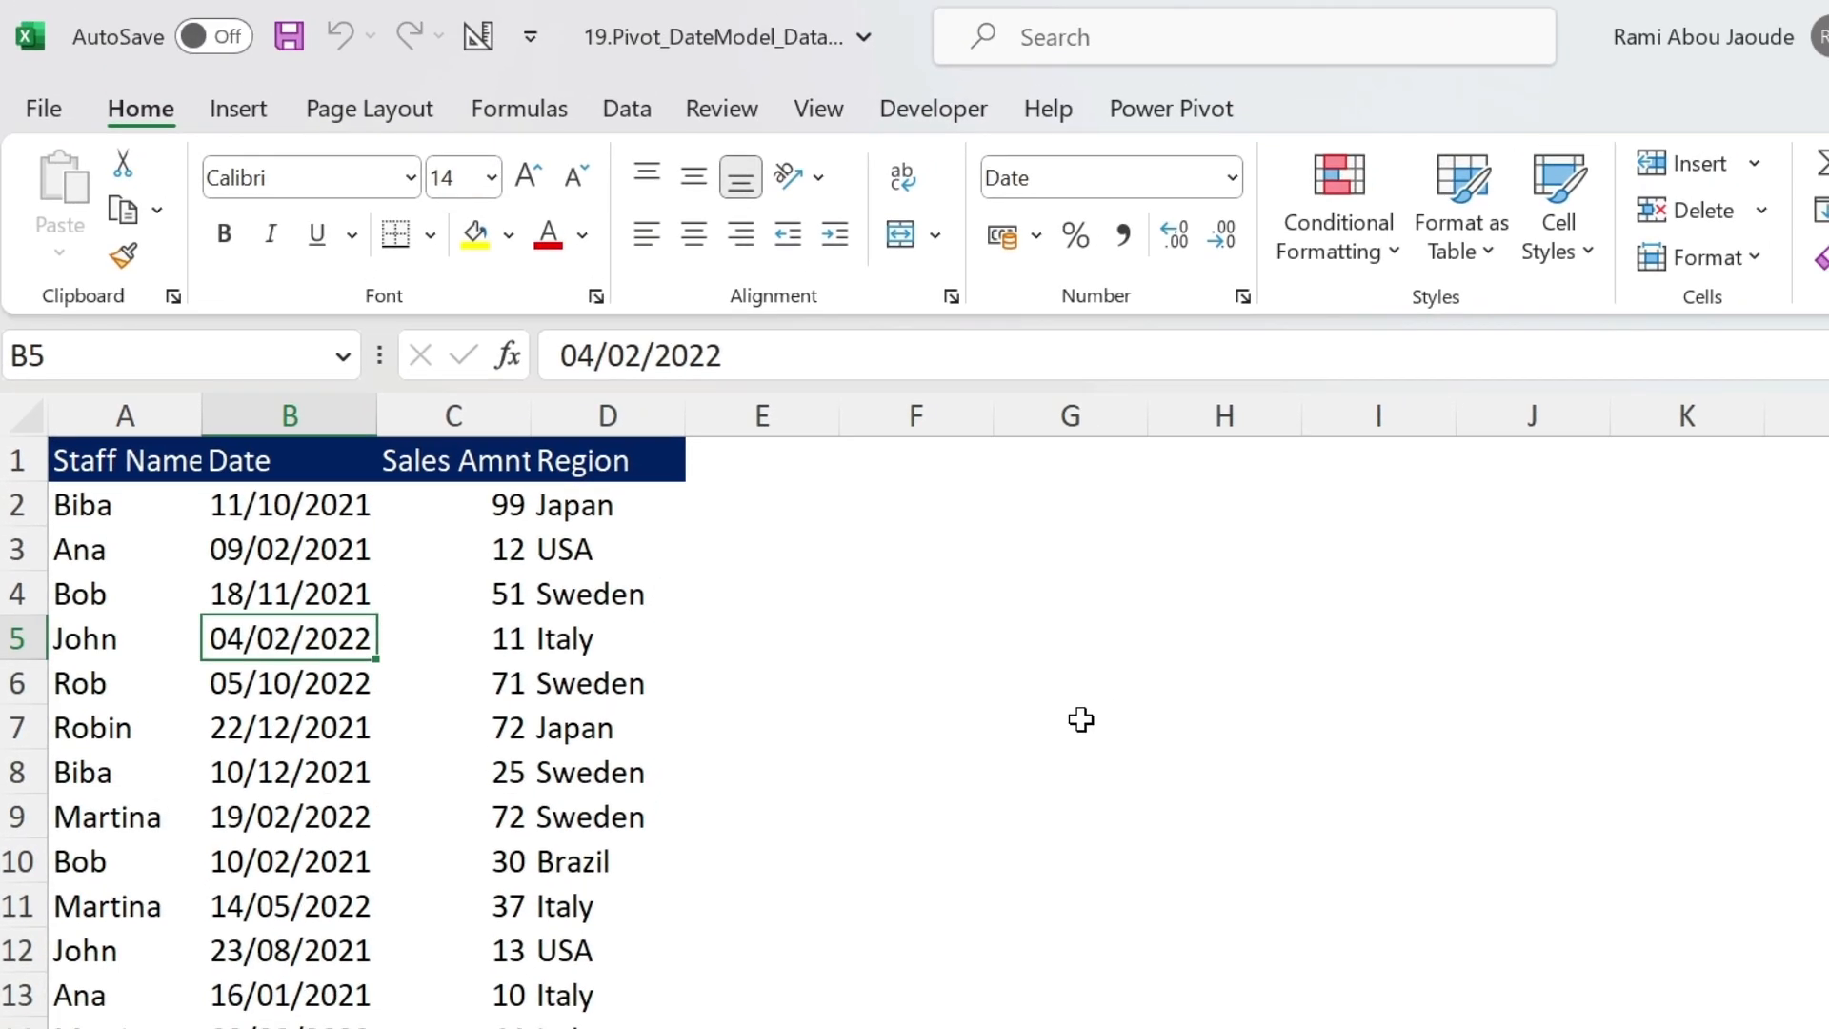
{"action": "mouse_move", "coordinate": [293, 539]}
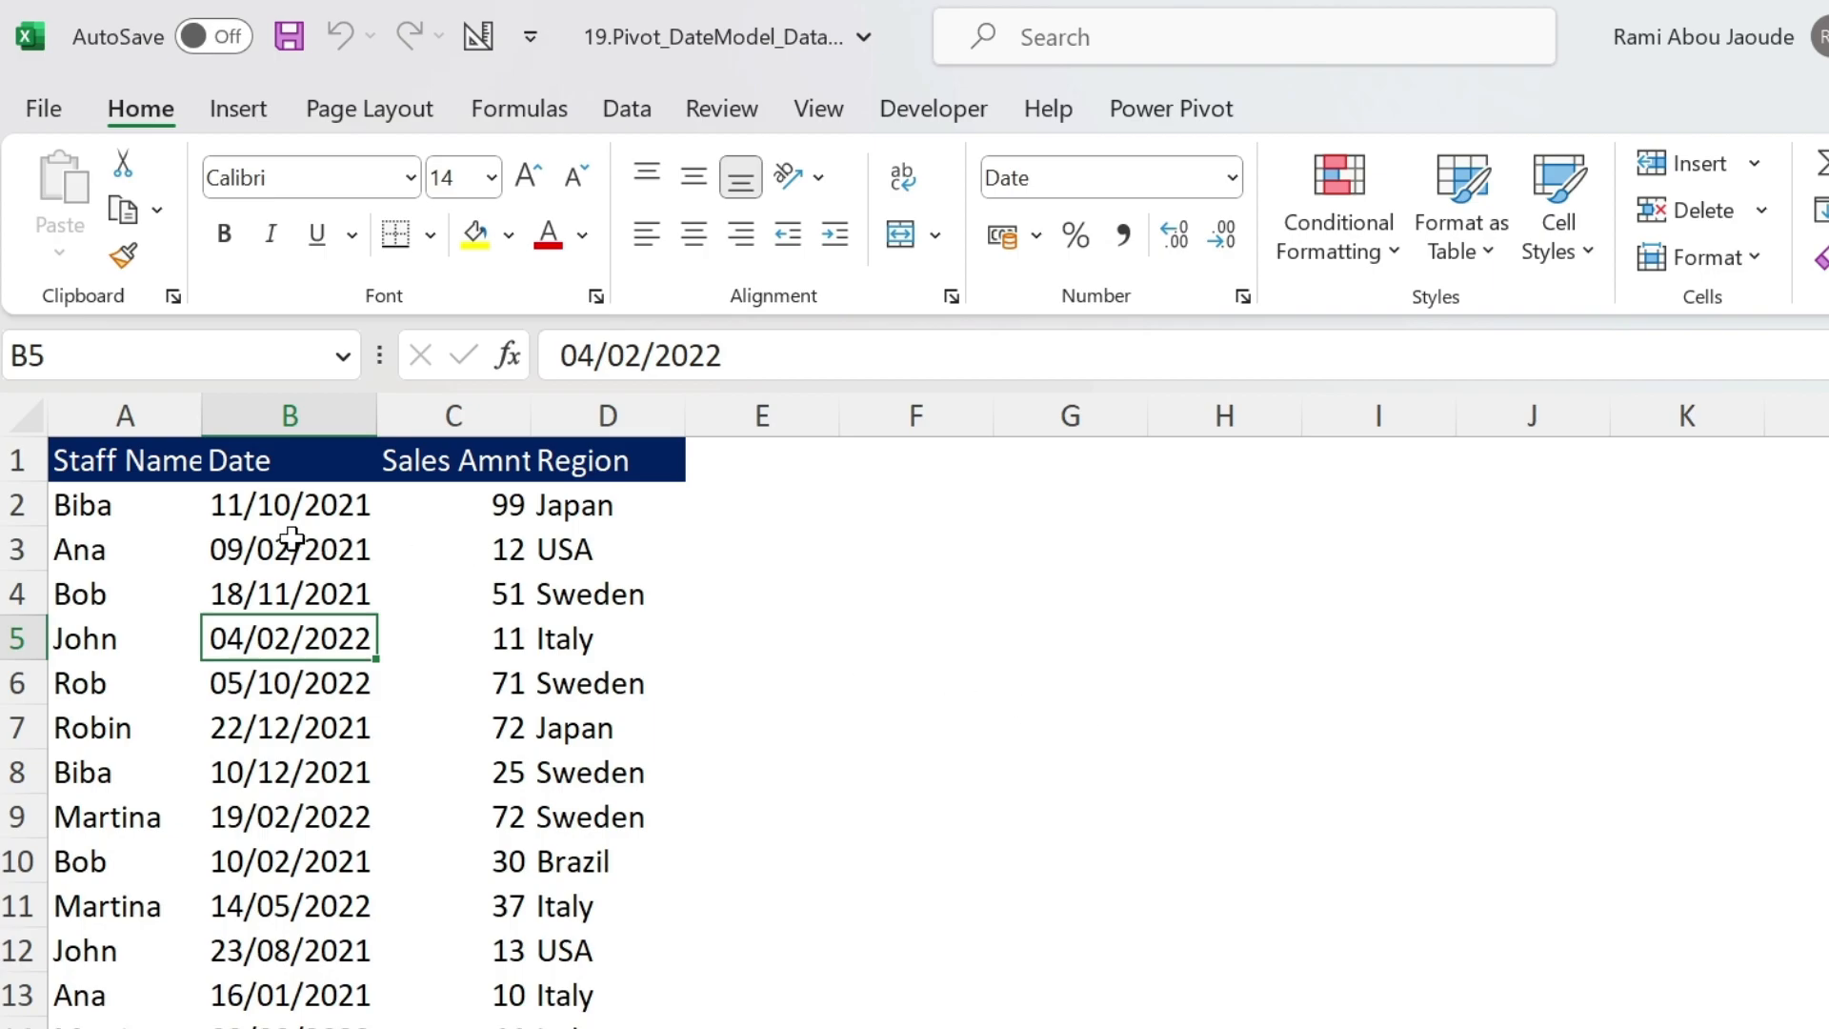
Rename the sales table from Table1 to Data in Table Design.
{"action": "left_click", "coordinate": [290, 549]}
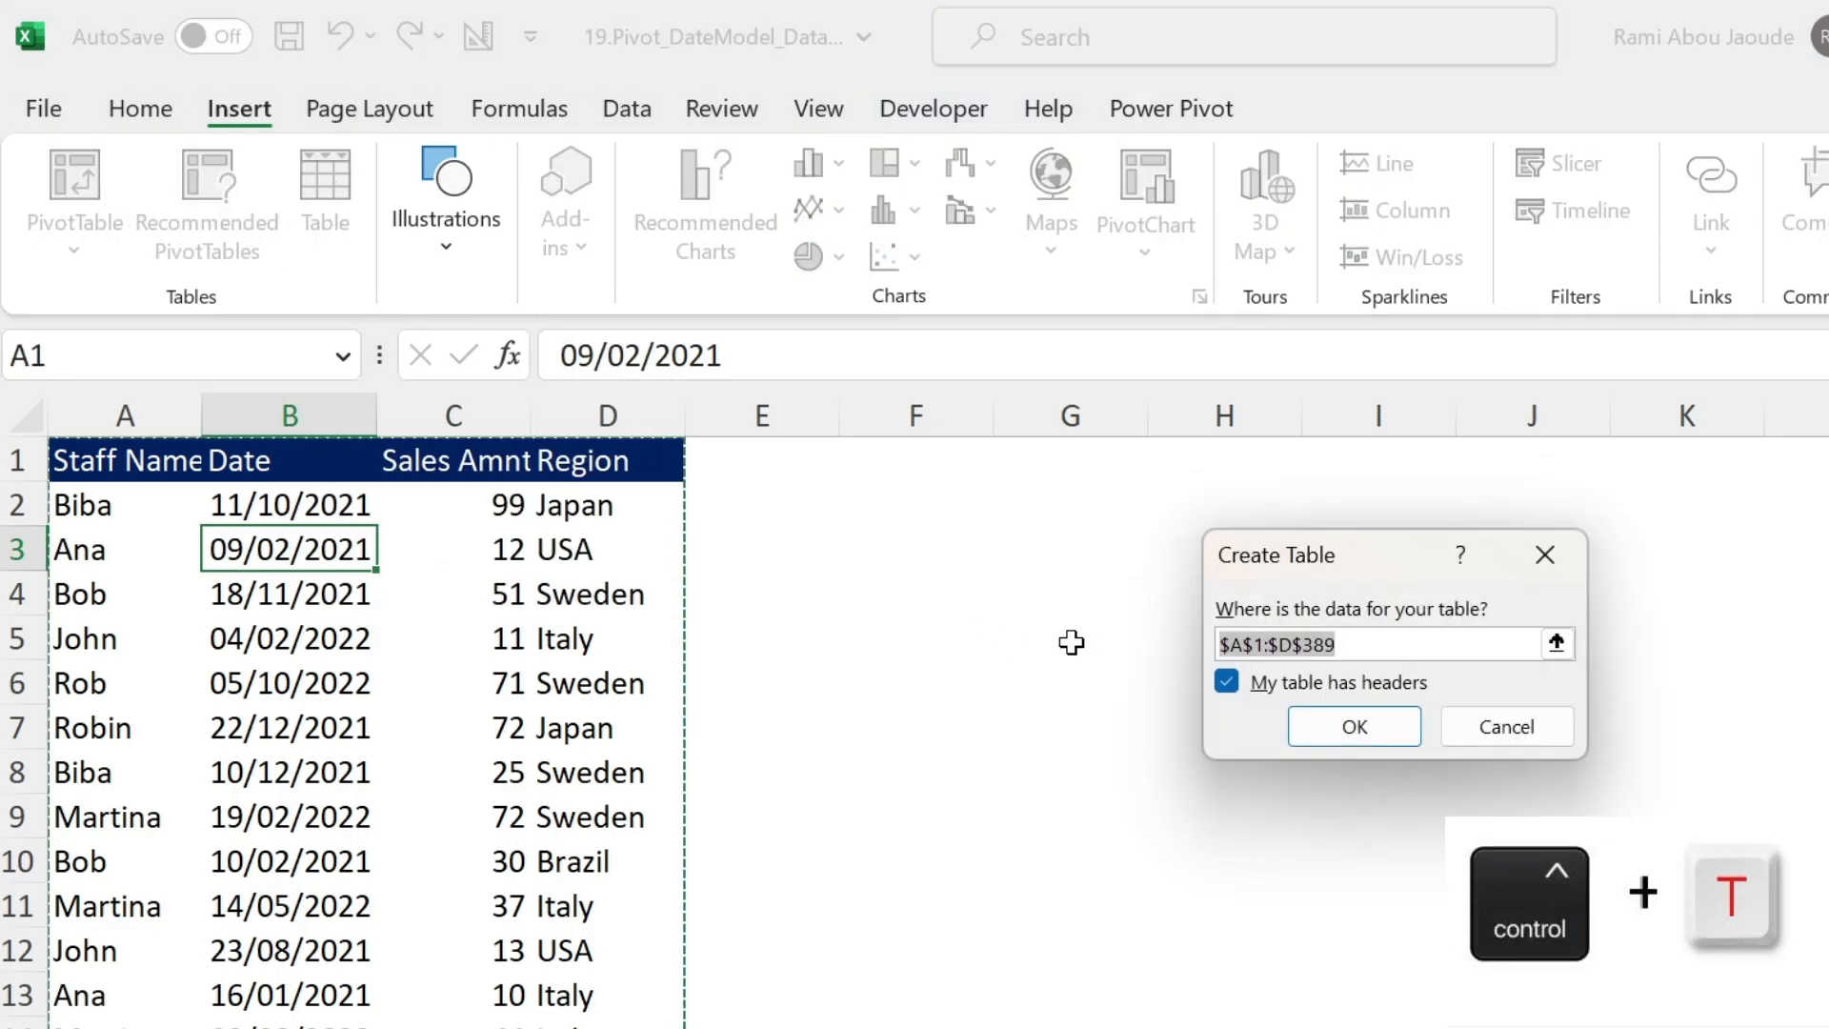
{"action": "mouse_move", "coordinate": [1250, 703]}
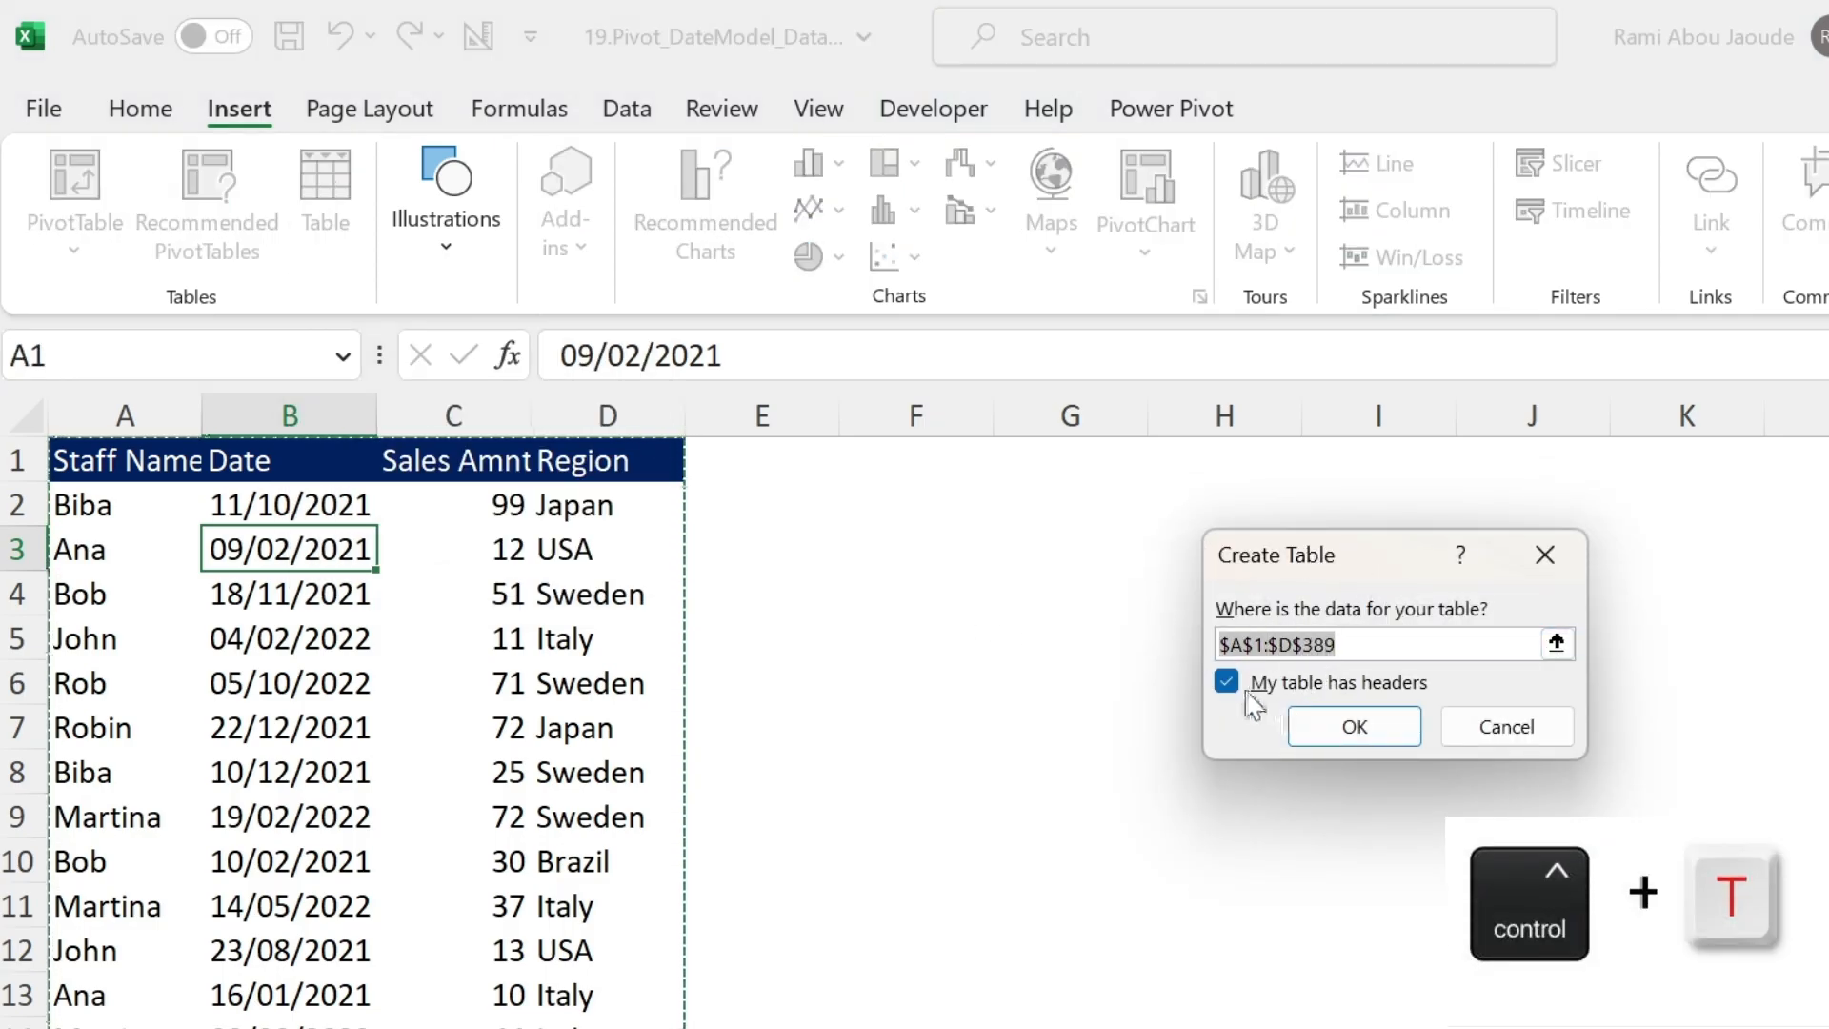
{"action": "left_click", "coordinate": [1352, 726]}
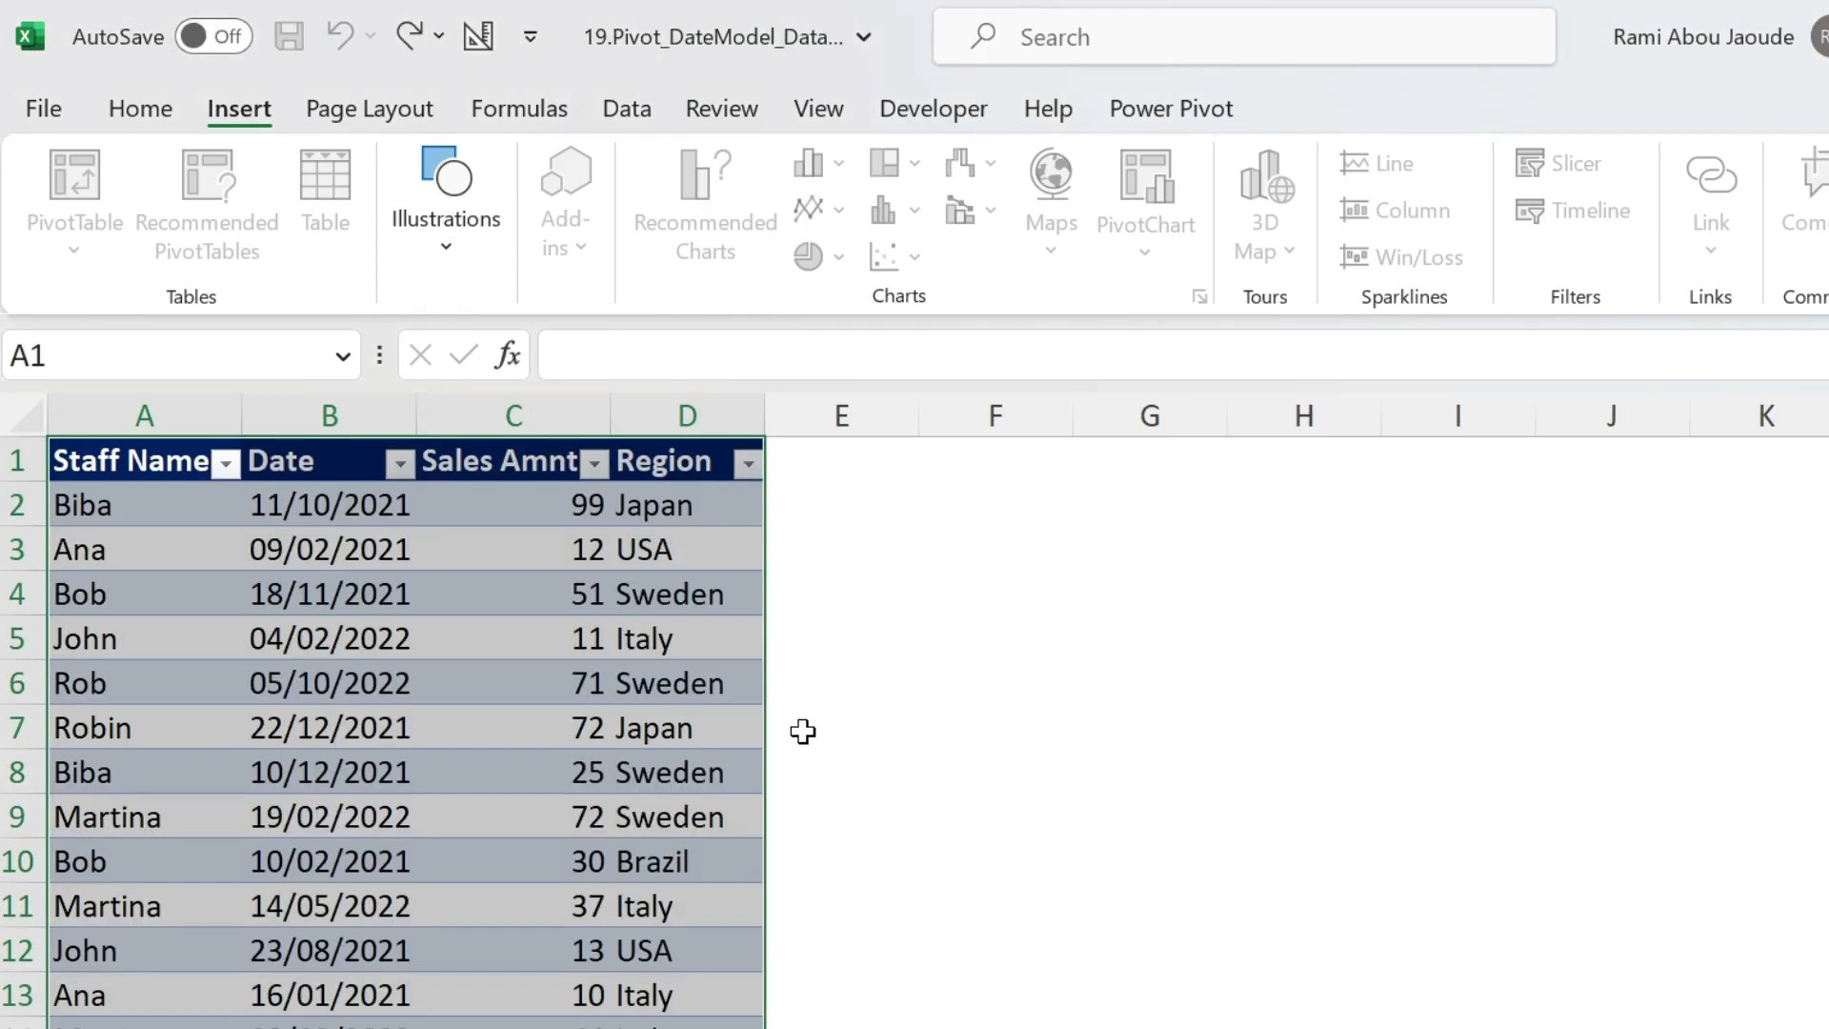
{"action": "left_click", "coordinate": [145, 503]}
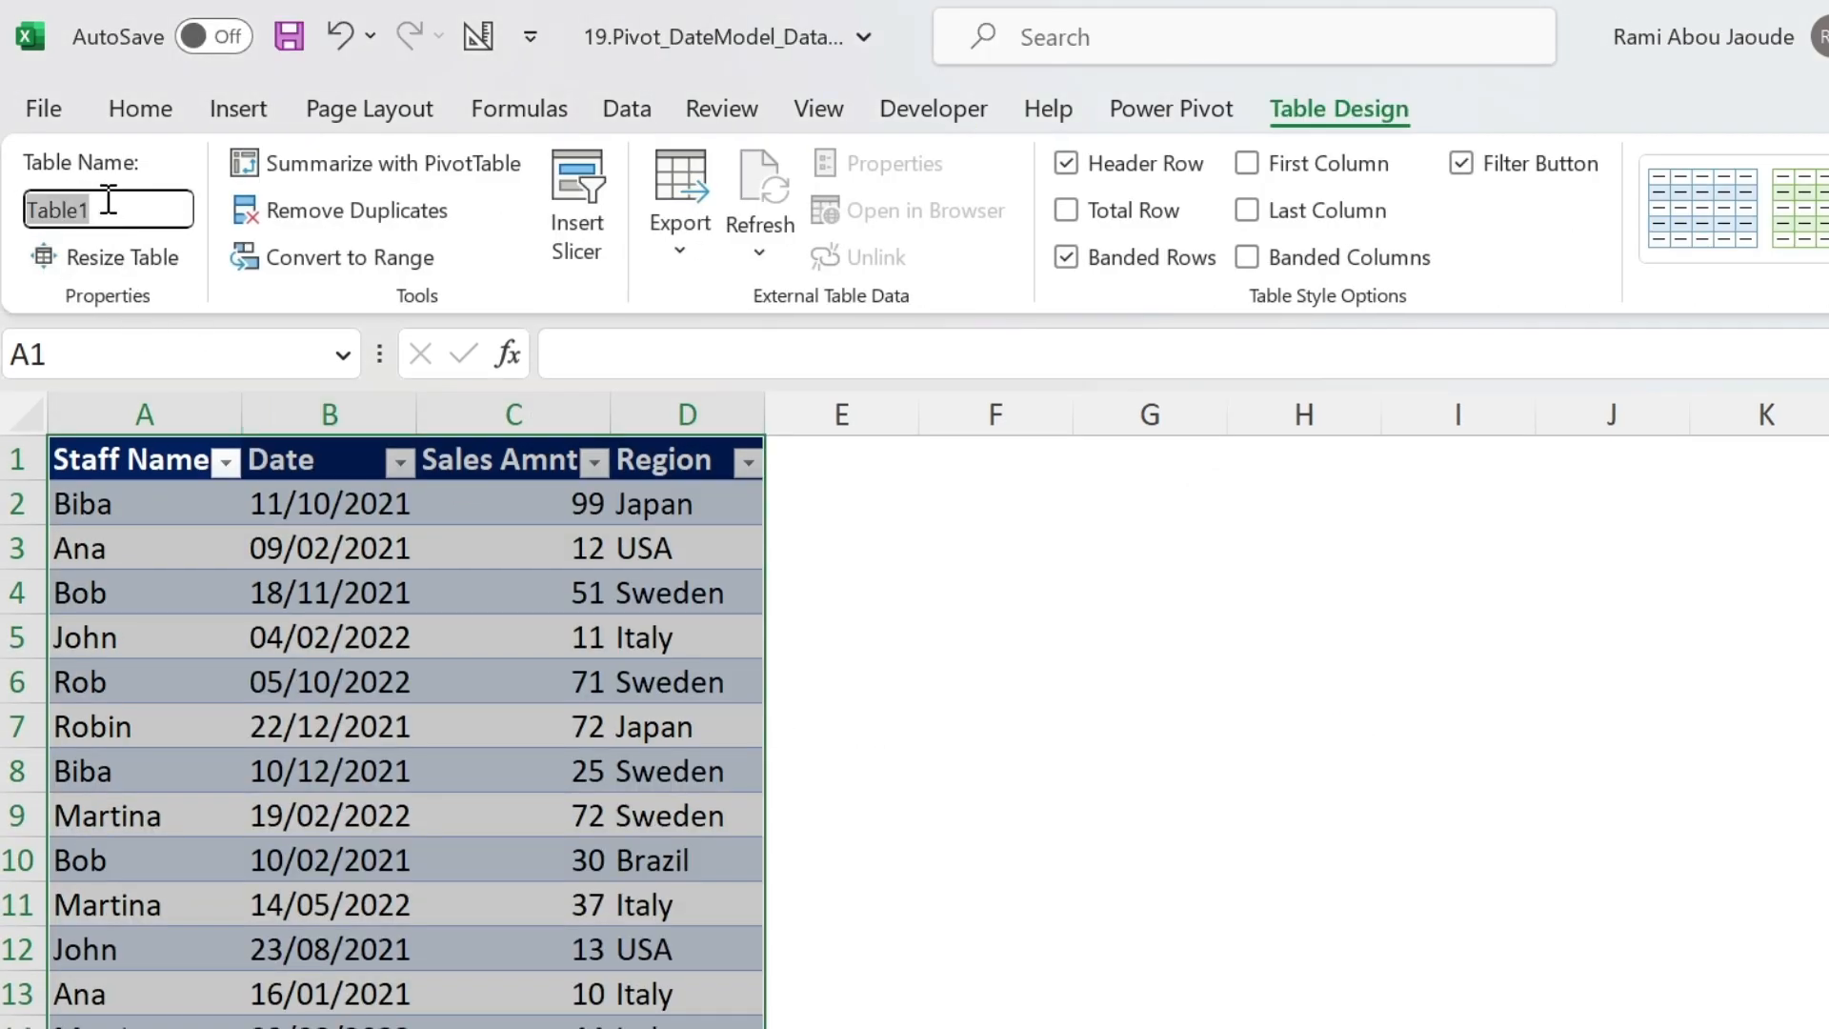
{"action": "type", "text": "Data"}
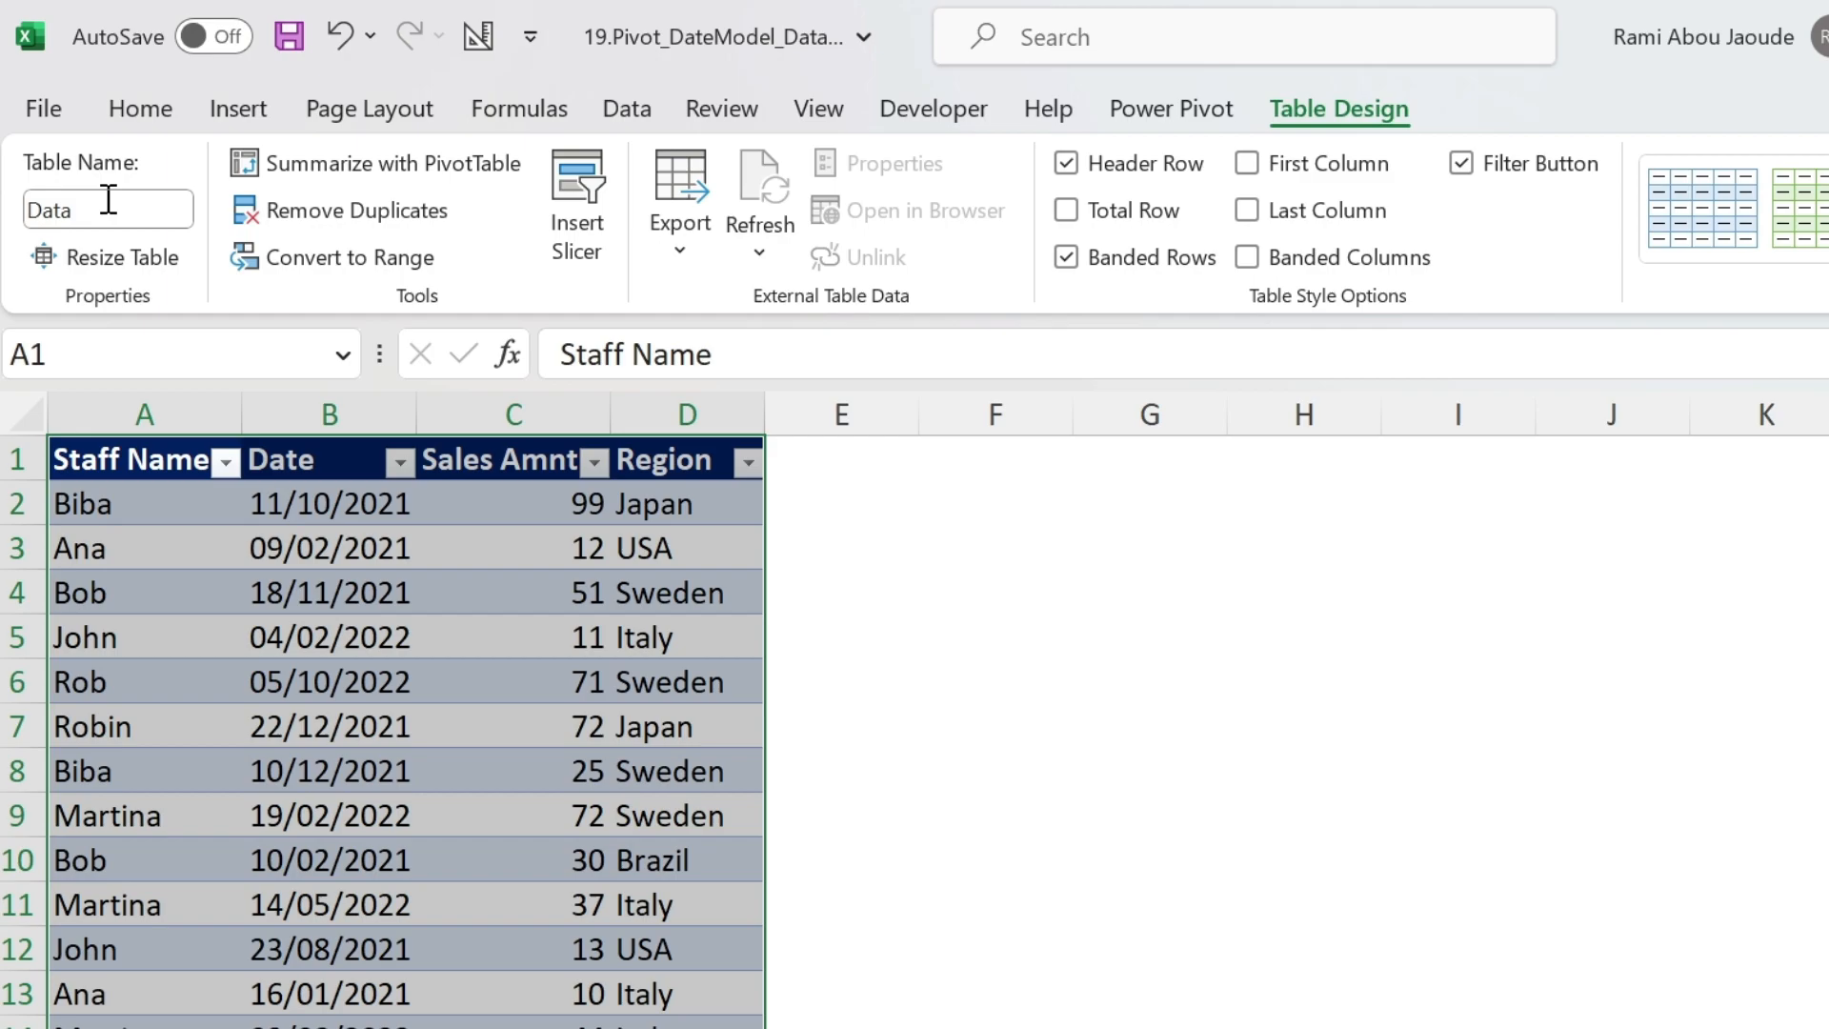
{"action": "mouse_move", "coordinate": [356, 592]}
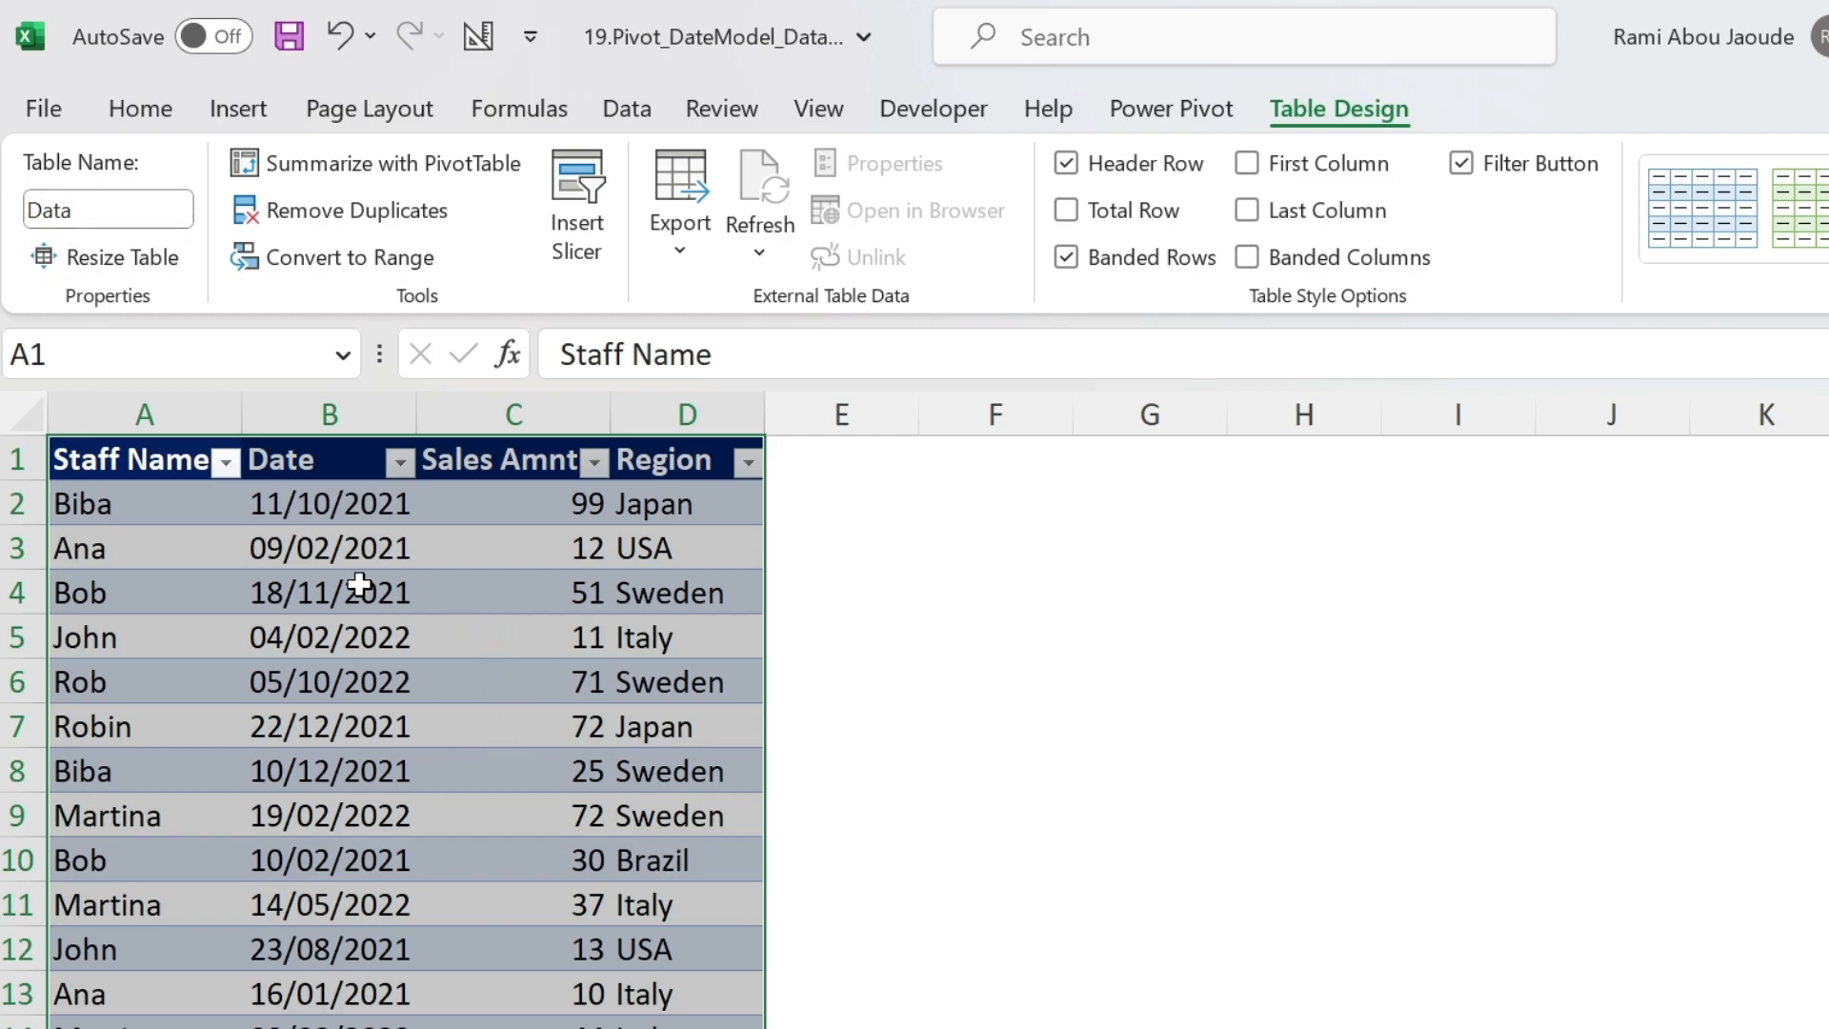
Add the Data table to the Power Pivot data model and view it in Diagram then Data view.
{"action": "left_click", "coordinate": [330, 590]}
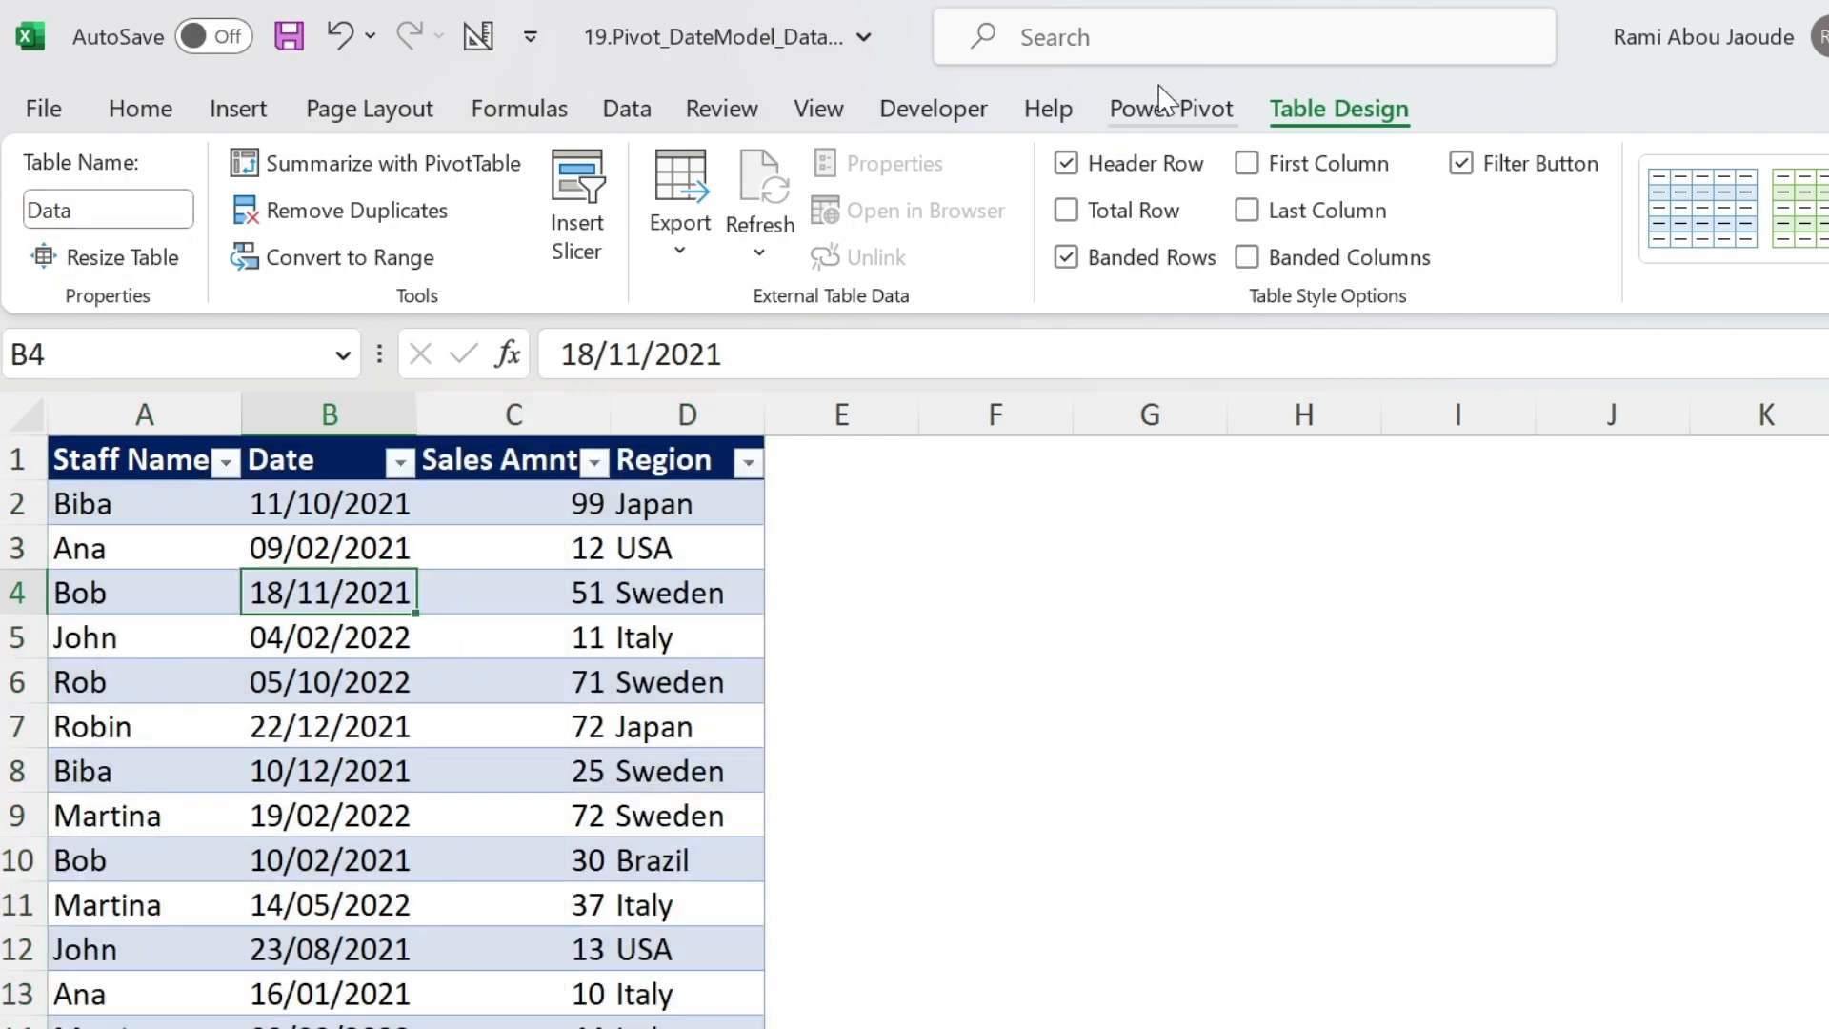
{"action": "left_click", "coordinate": [1171, 108]}
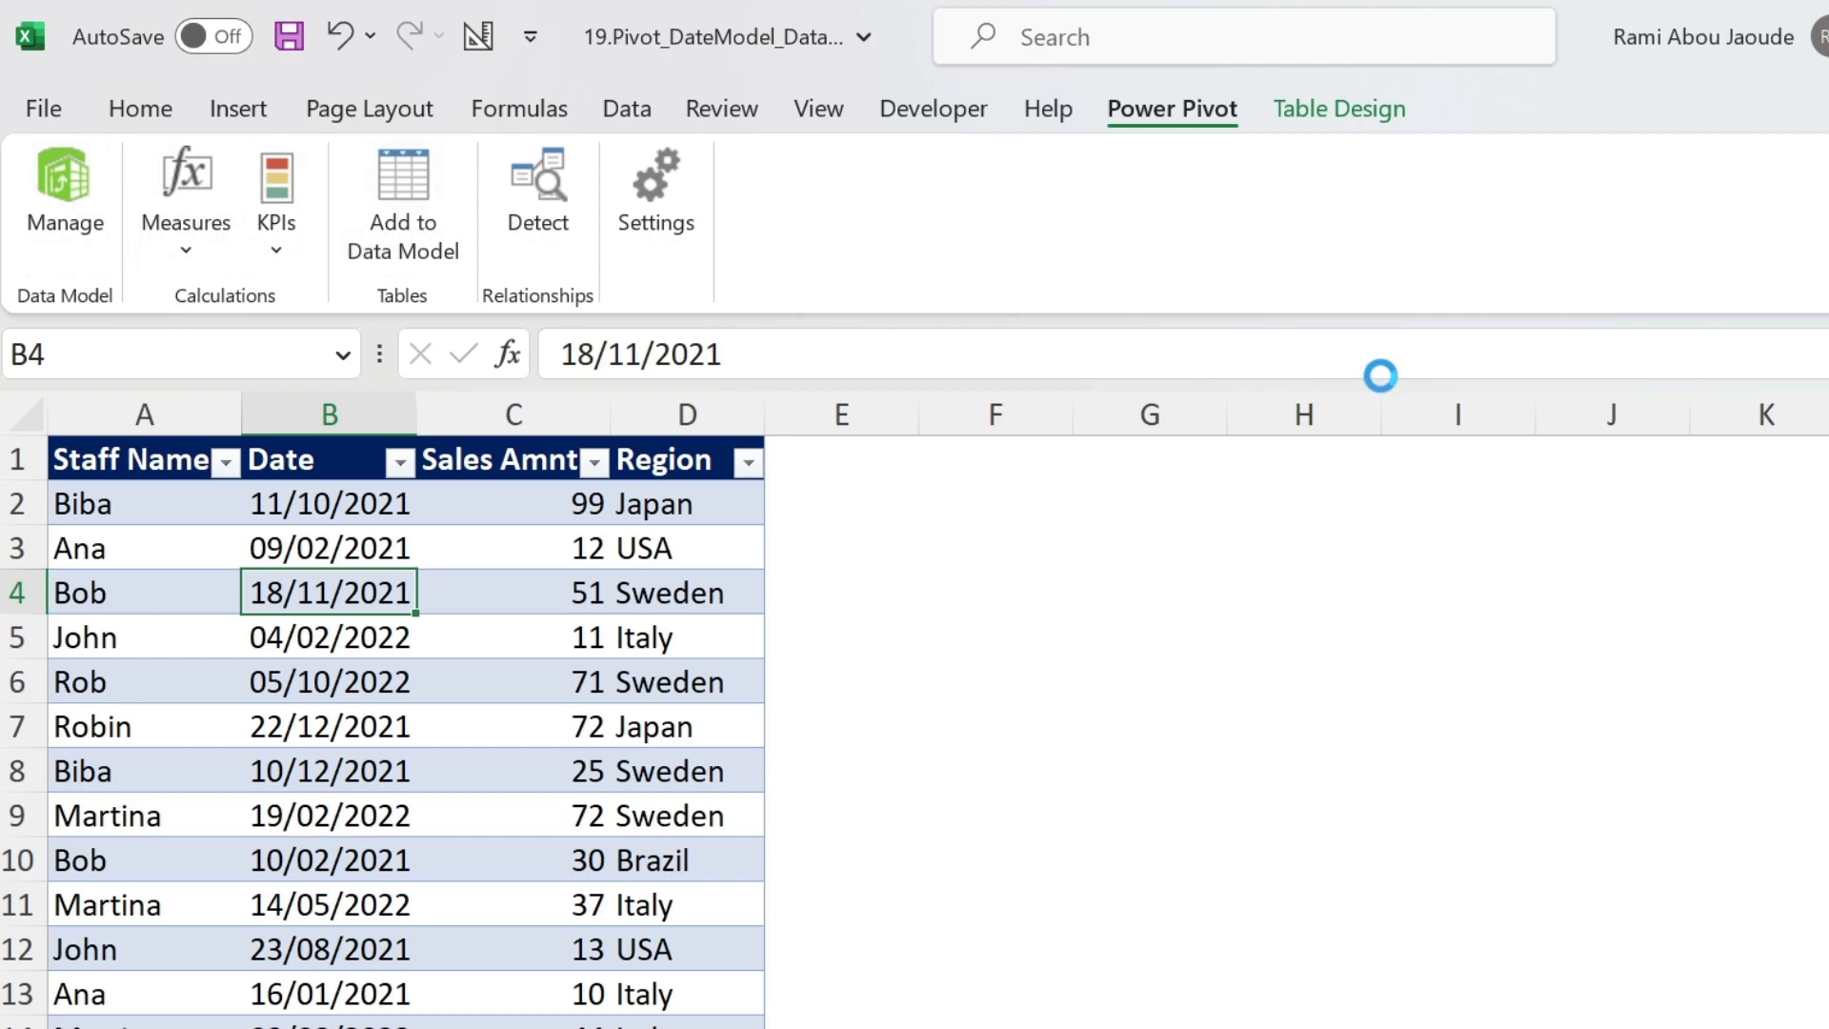
{"action": "left_click", "coordinate": [65, 198]}
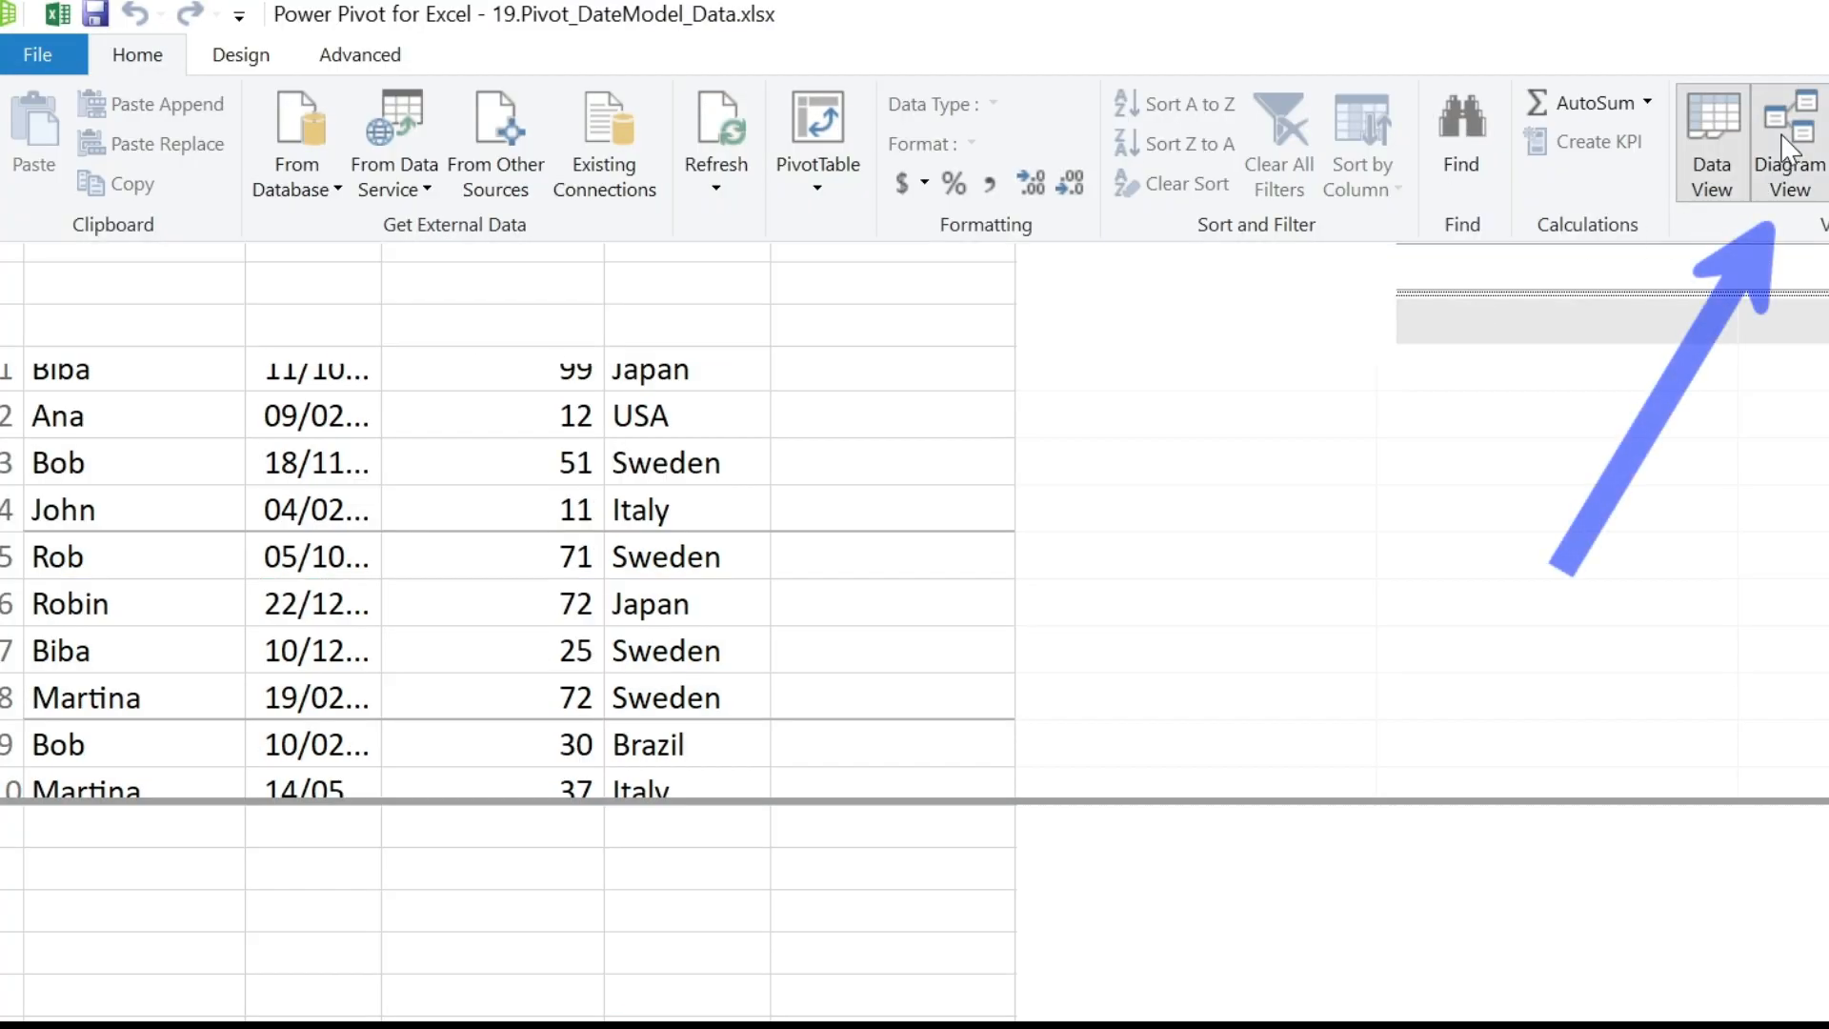
{"action": "left_click", "coordinate": [1789, 133]}
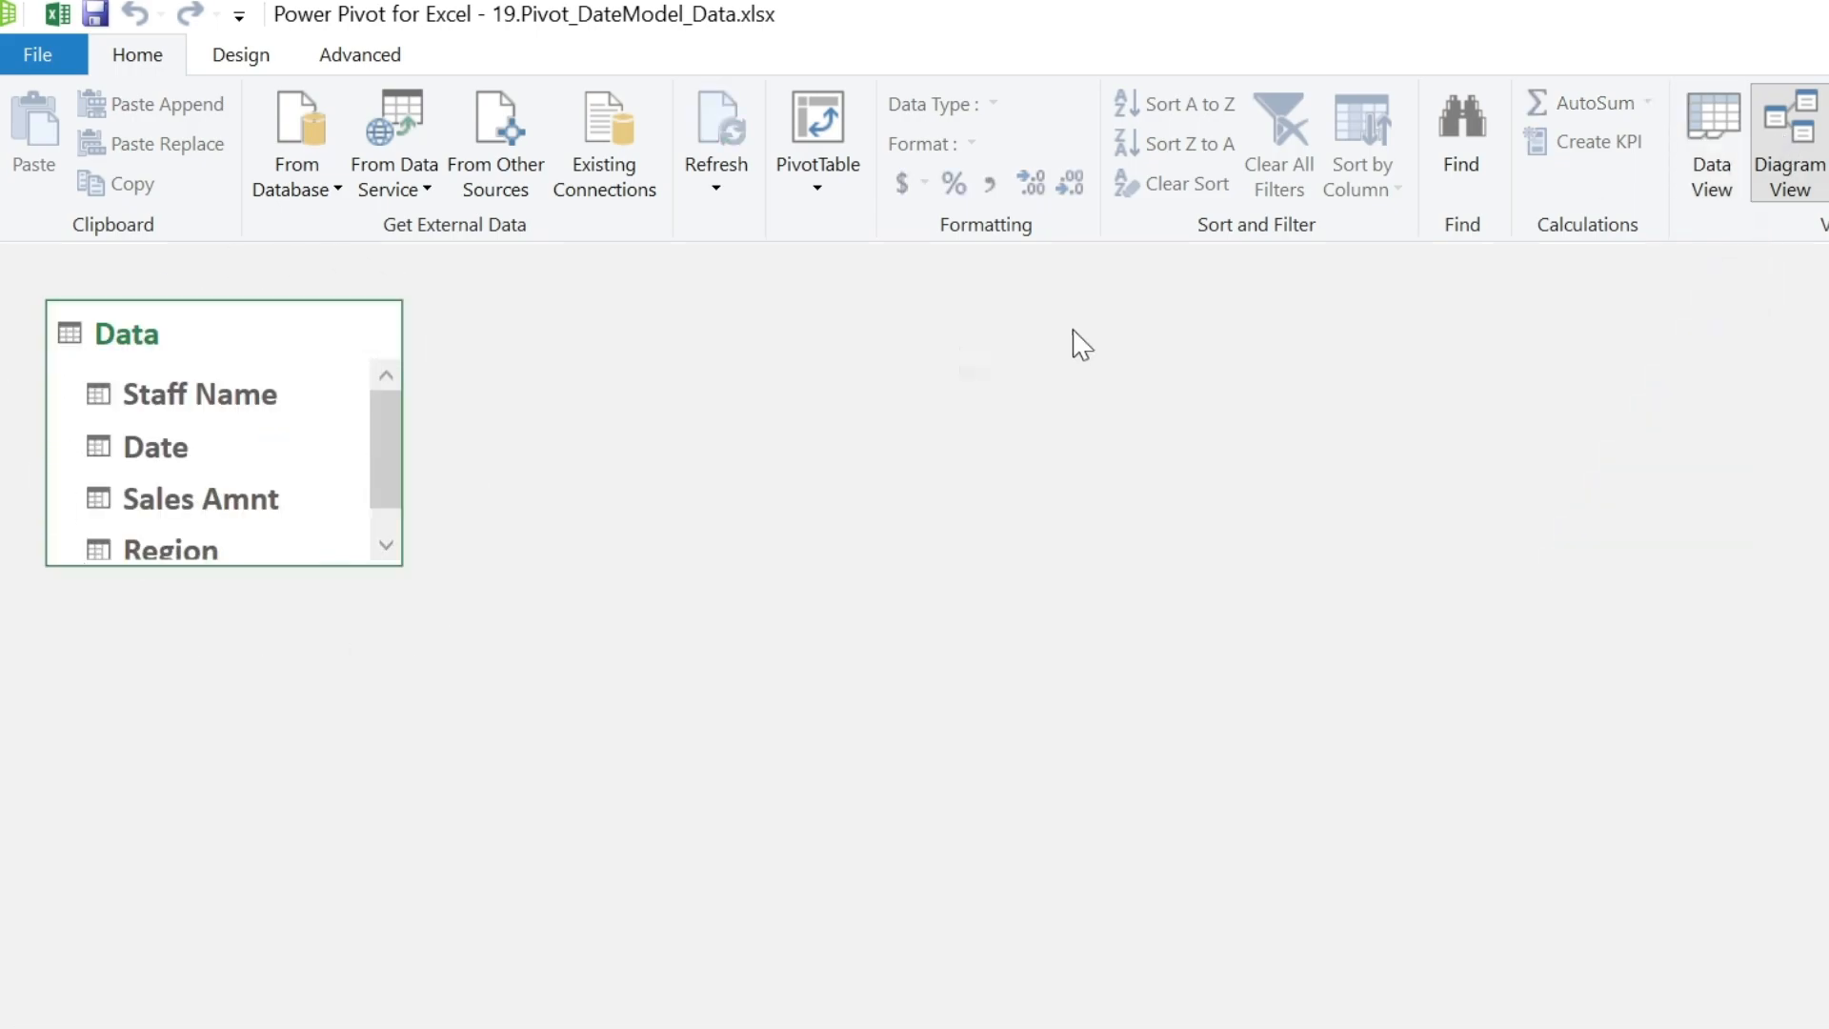
{"action": "left_click", "coordinate": [1711, 140]}
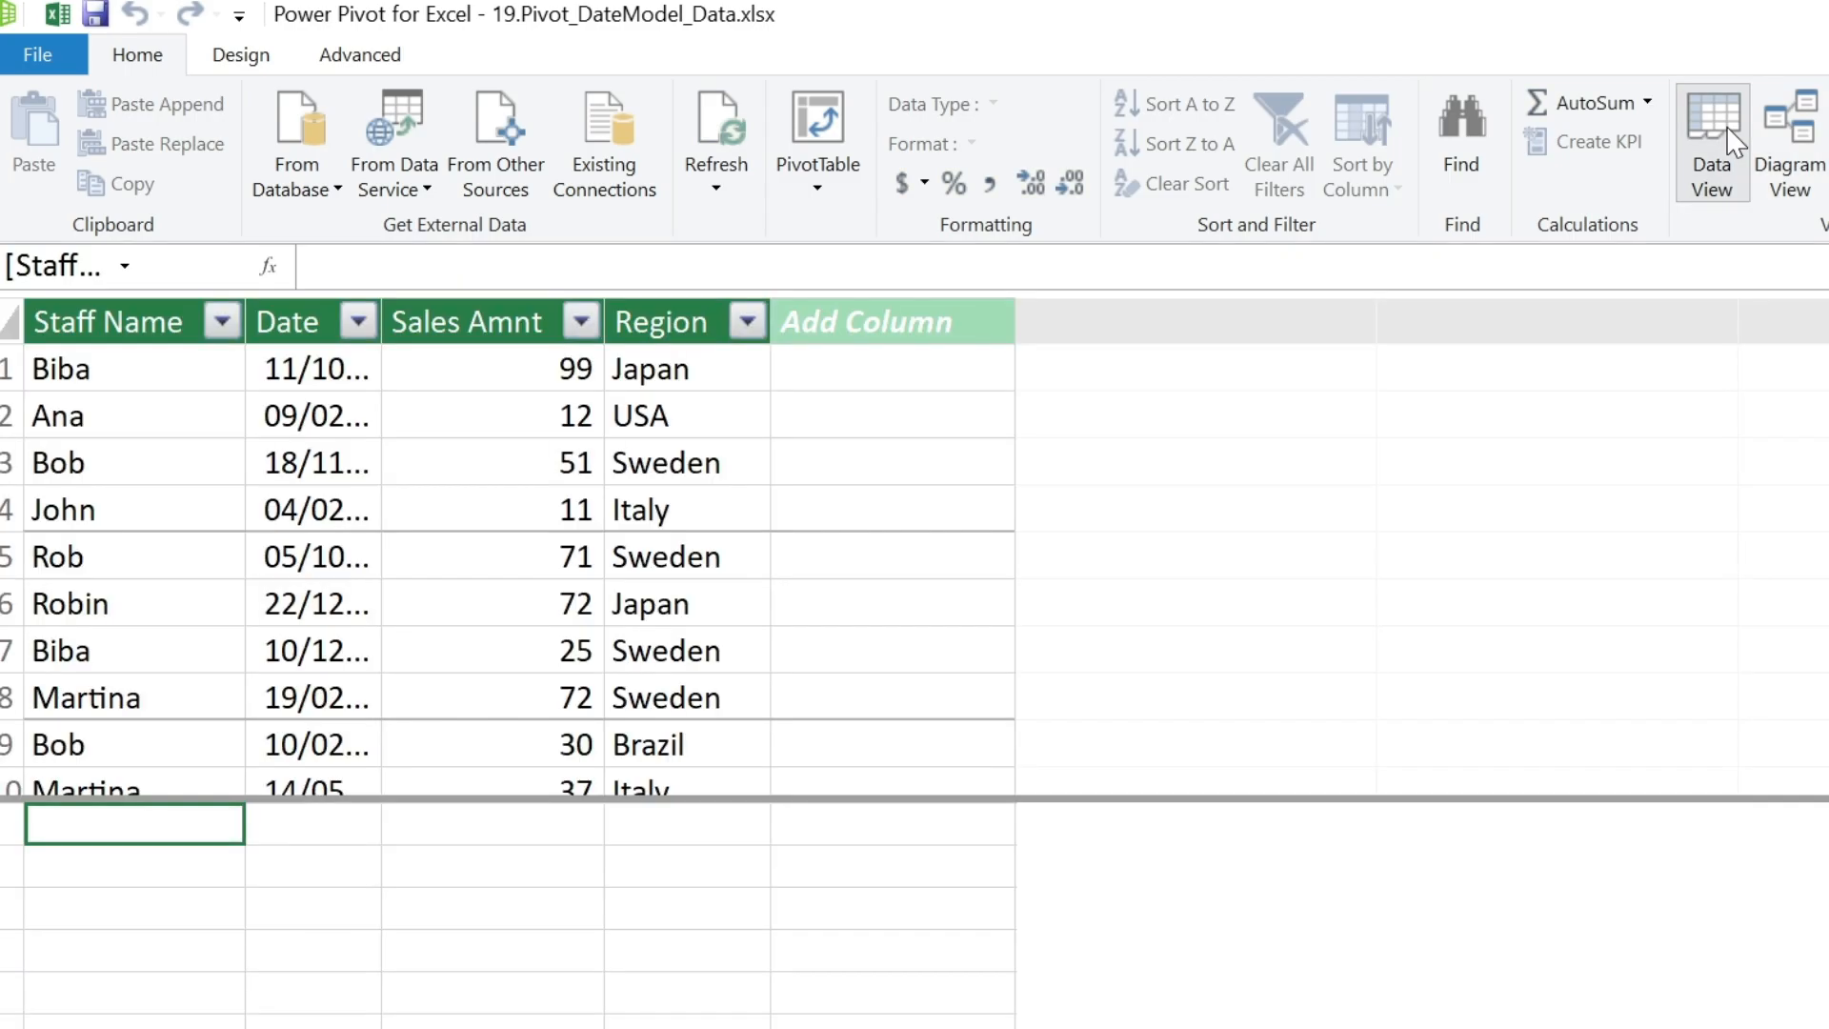
Create a new Calendar date table covering 01/01/2021 to 31/12/2022.
{"action": "left_click", "coordinate": [240, 54]}
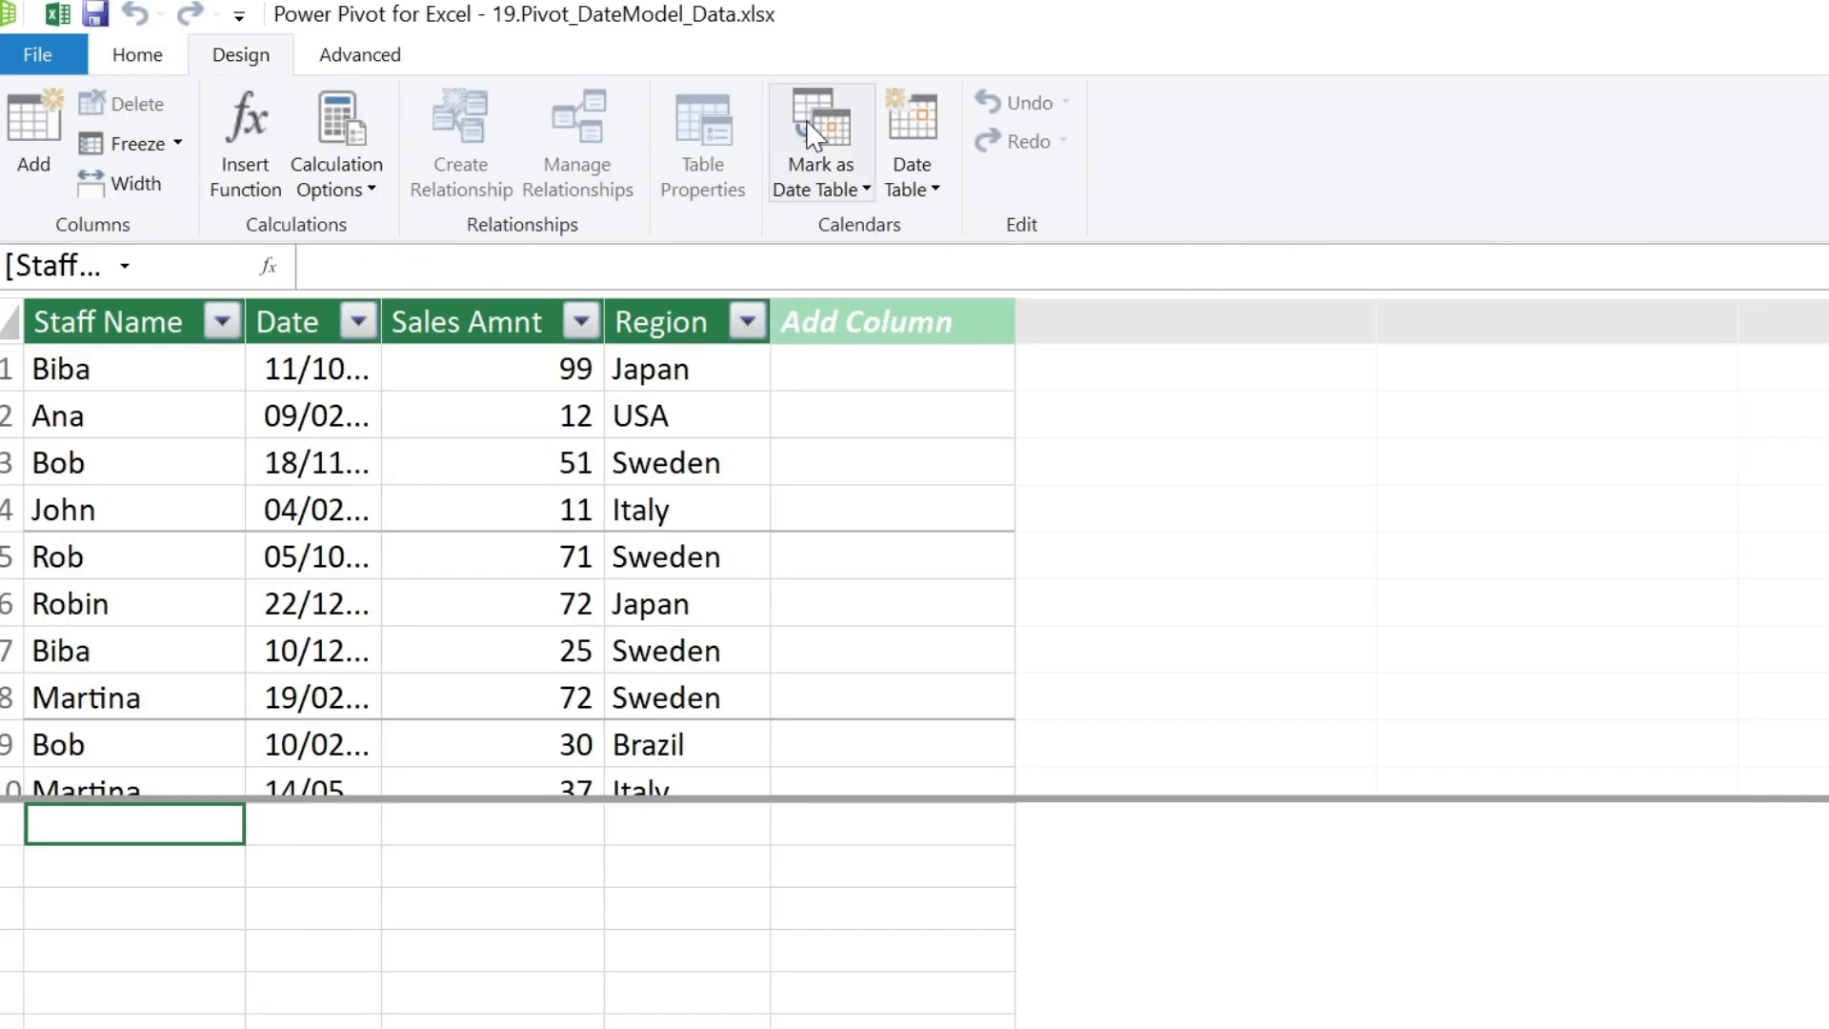
{"action": "left_click", "coordinate": [911, 139]}
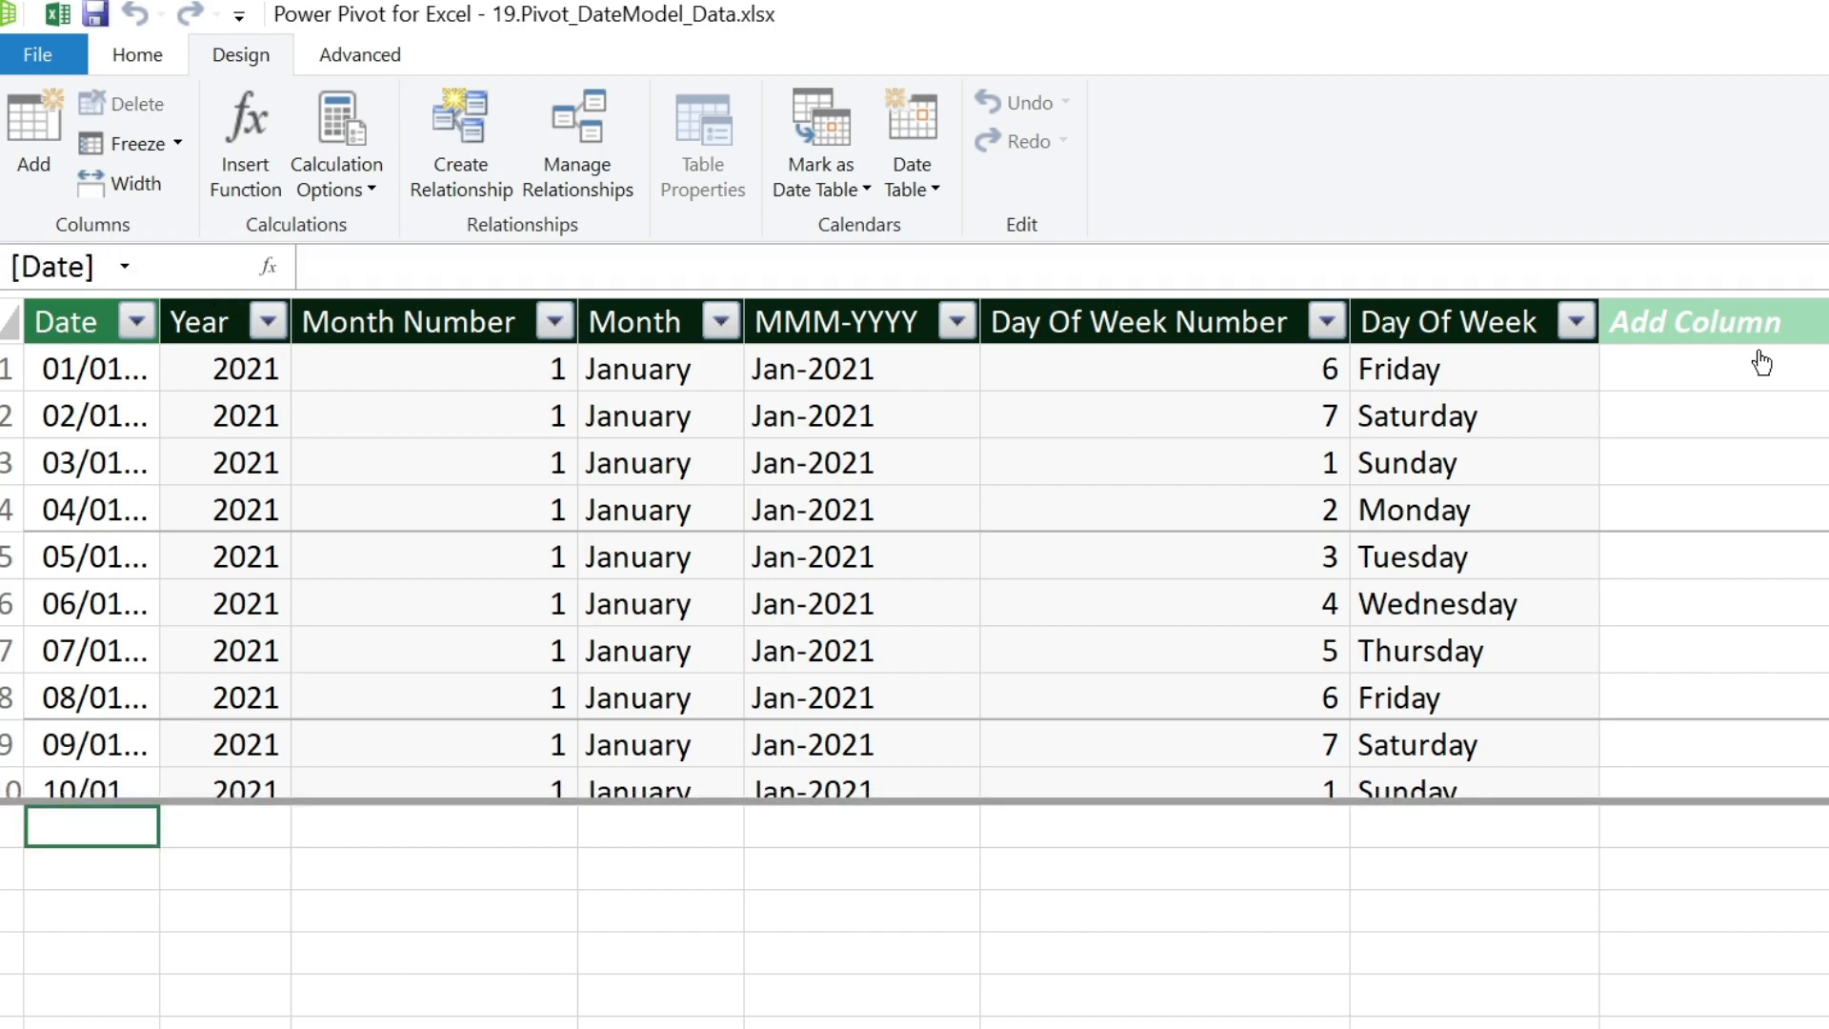
{"action": "mouse_move", "coordinate": [339, 526]}
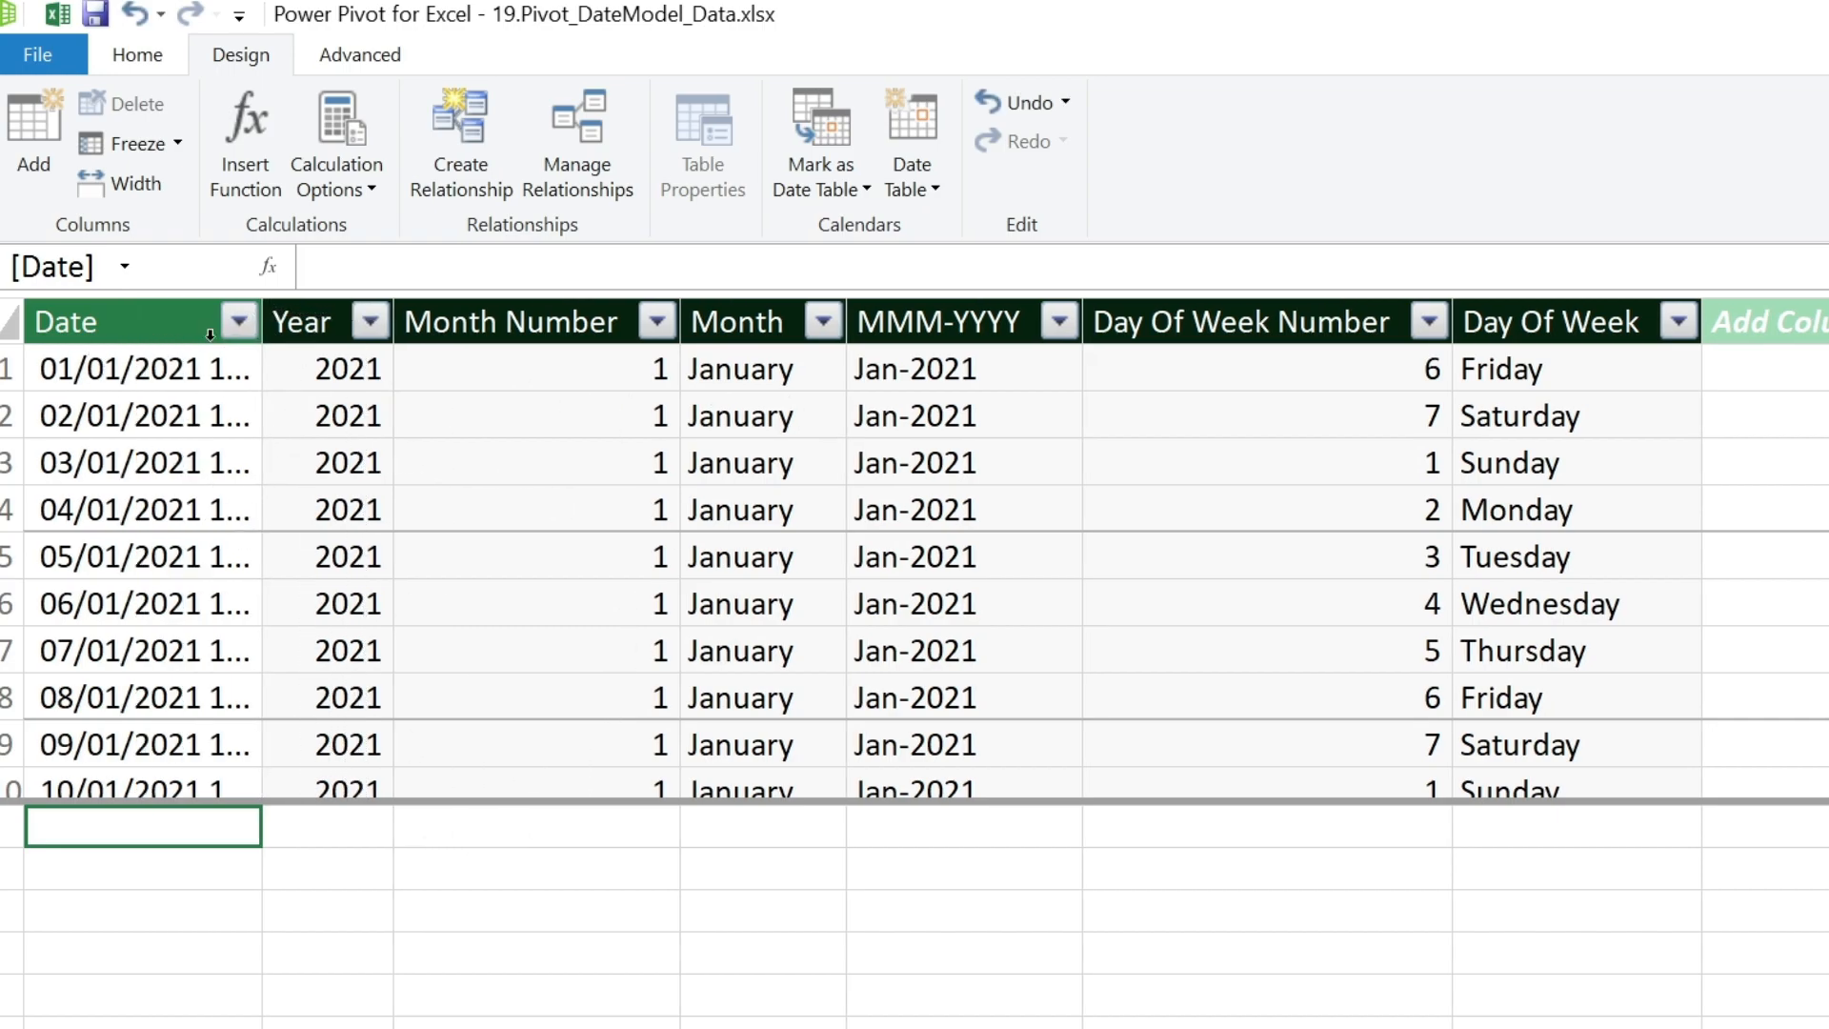
{"action": "left_click", "coordinate": [910, 139]}
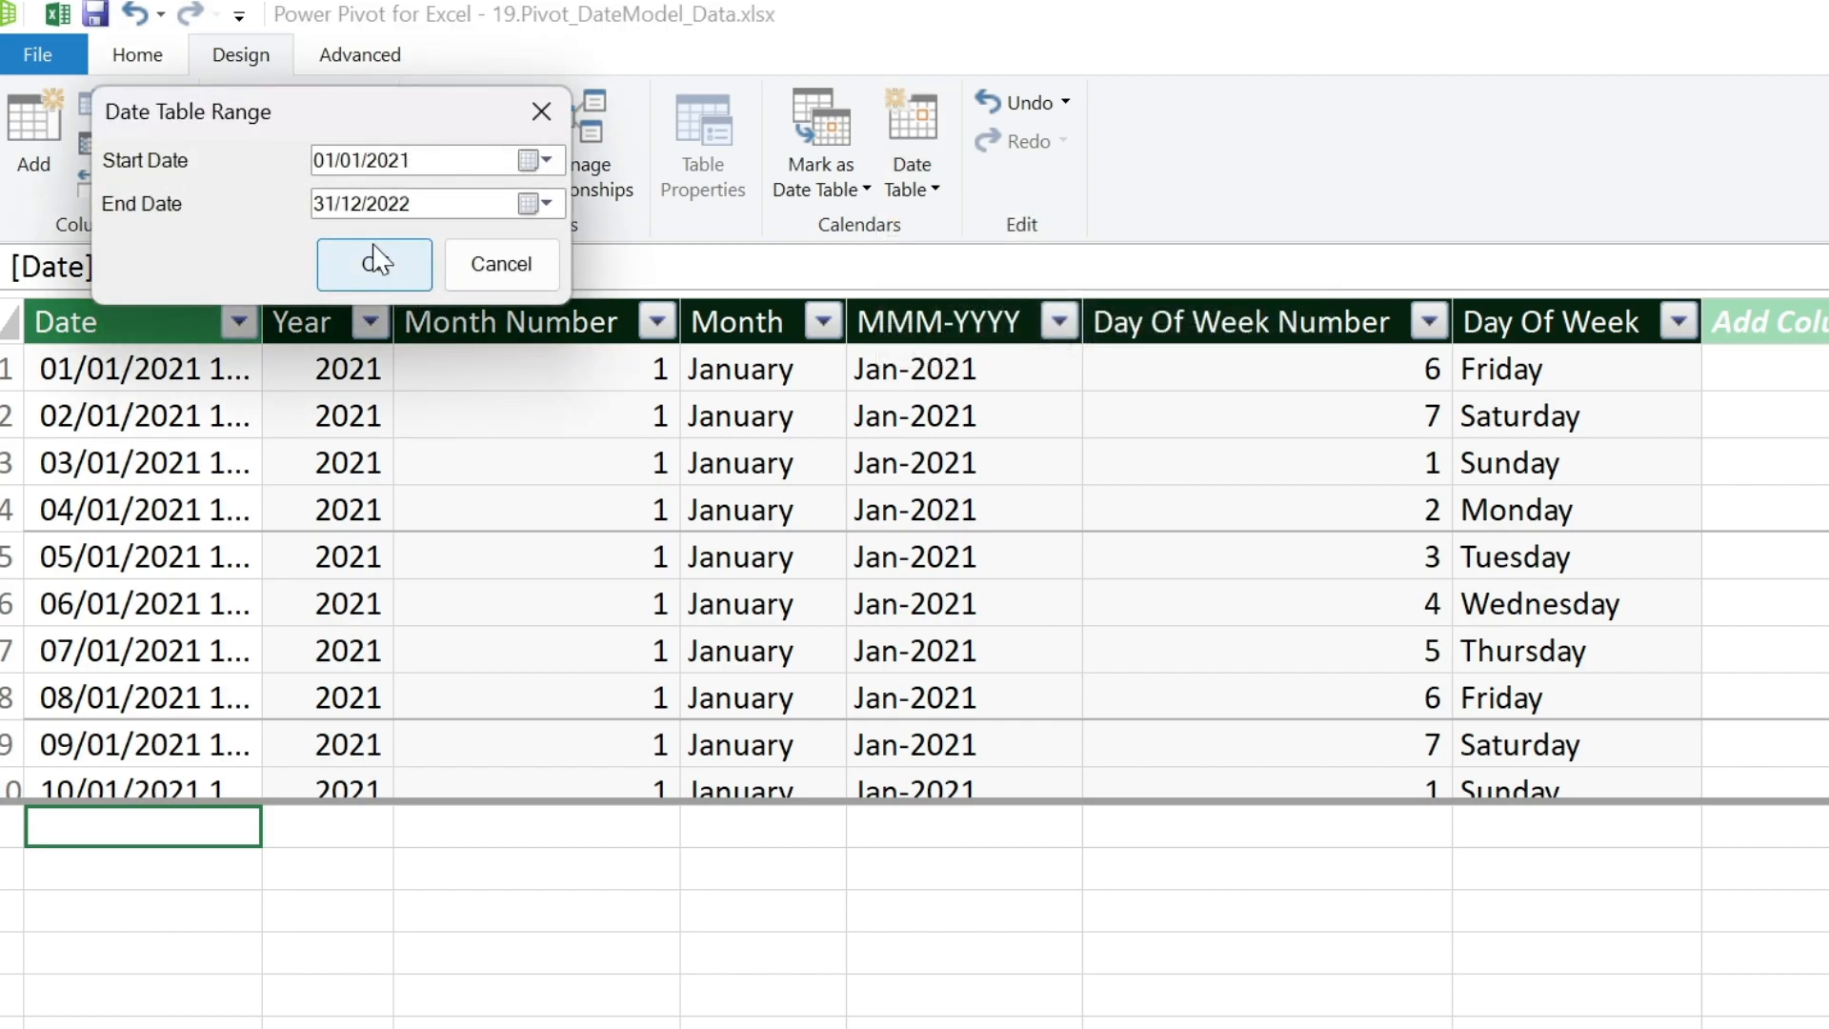
{"action": "mouse_move", "coordinate": [407, 122]}
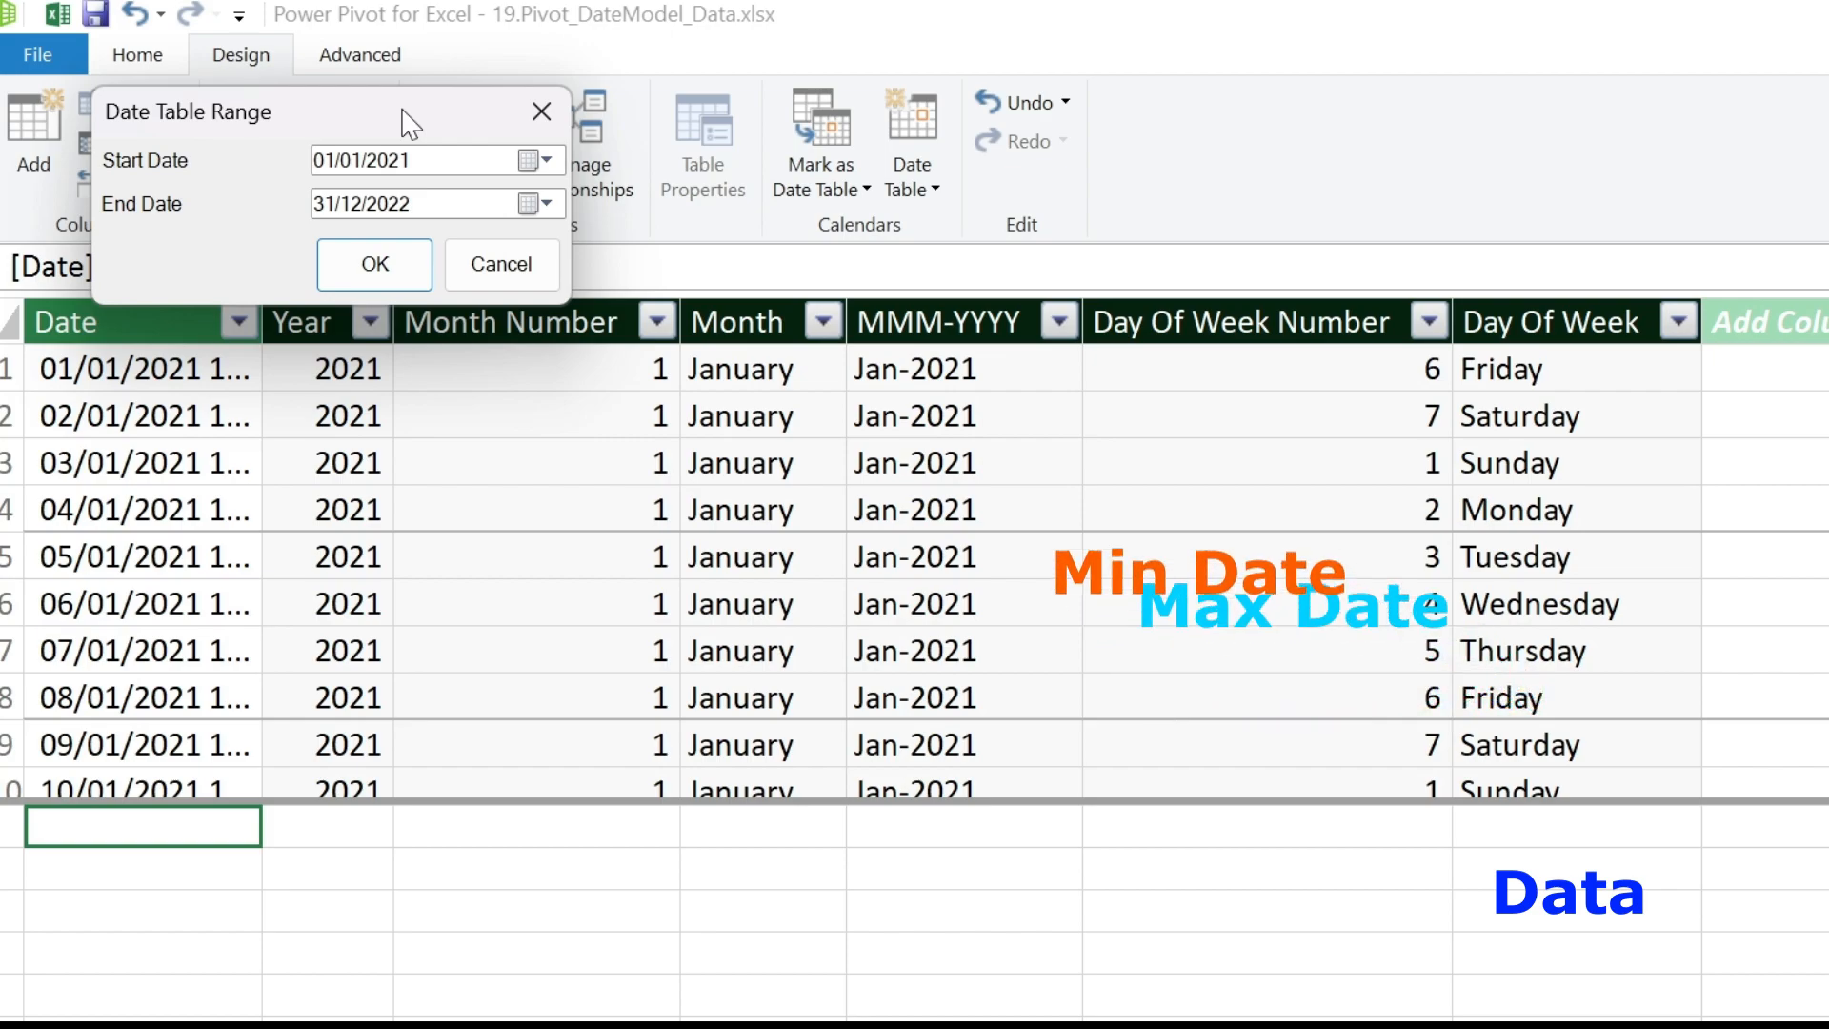
{"action": "left_click", "coordinate": [533, 160]}
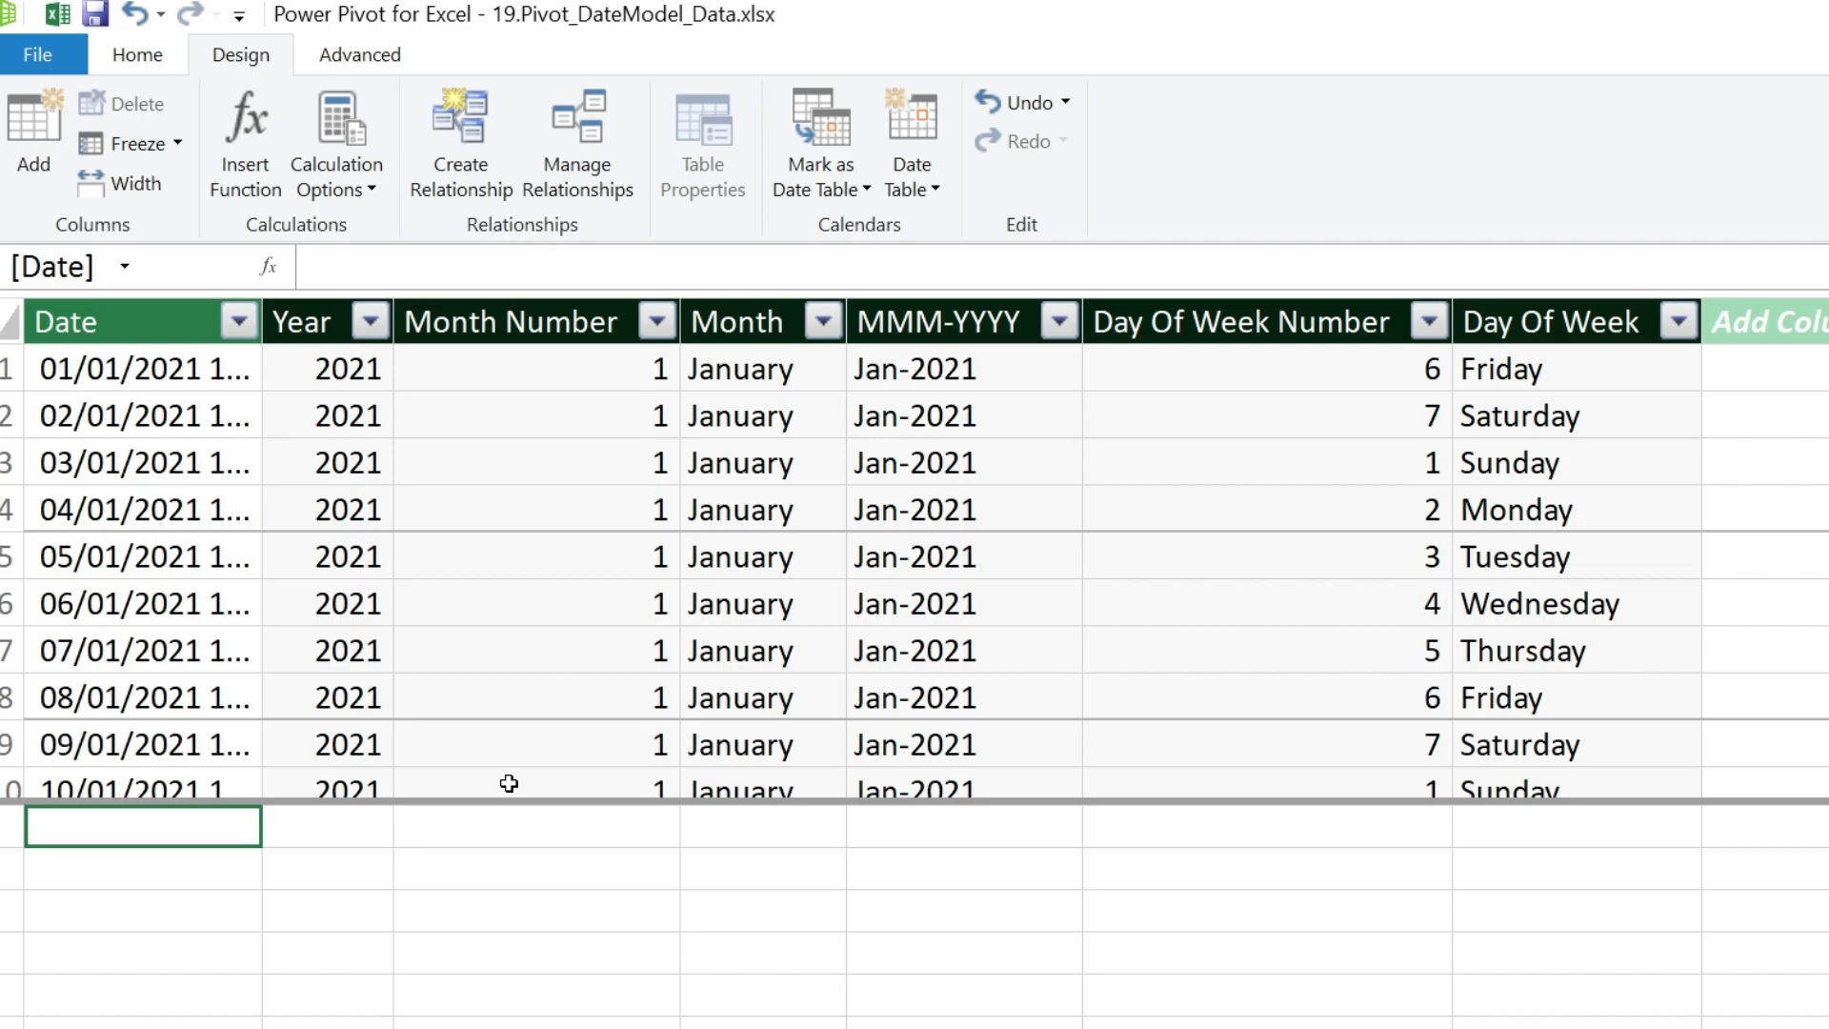
{"action": "mouse_move", "coordinate": [1005, 564]}
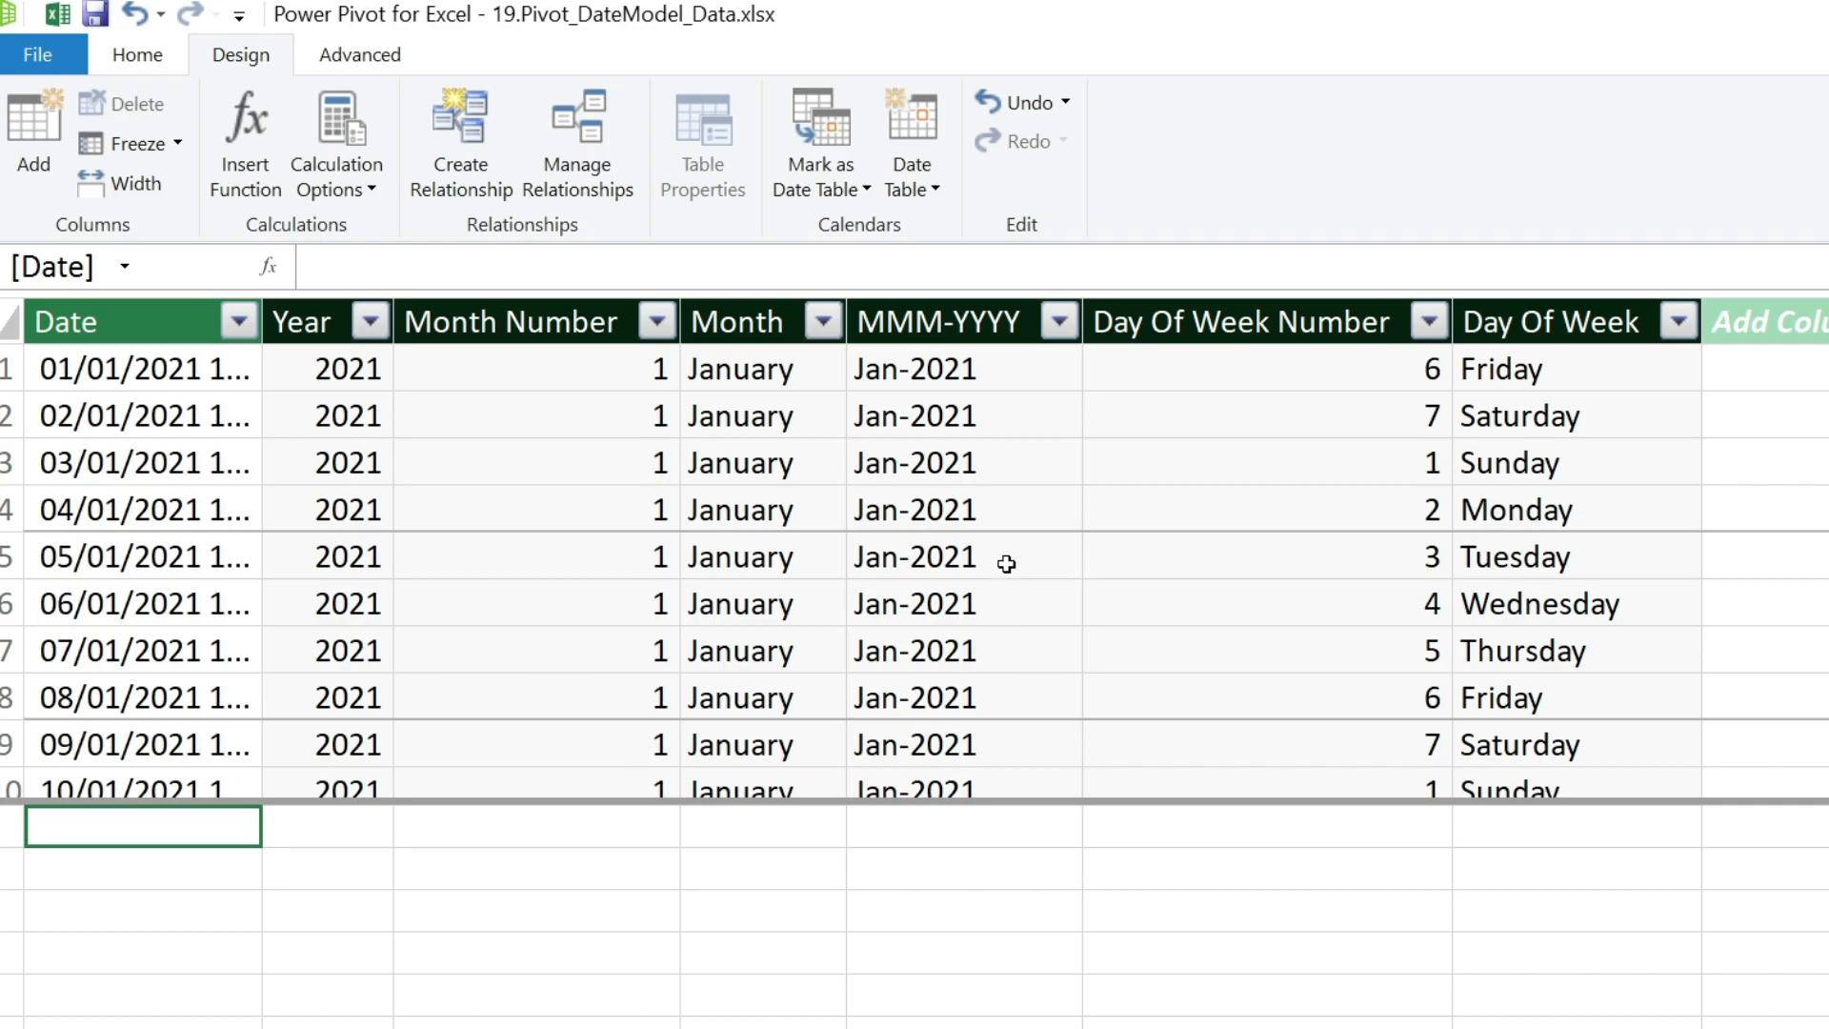
{"action": "left_click", "coordinate": [137, 54]}
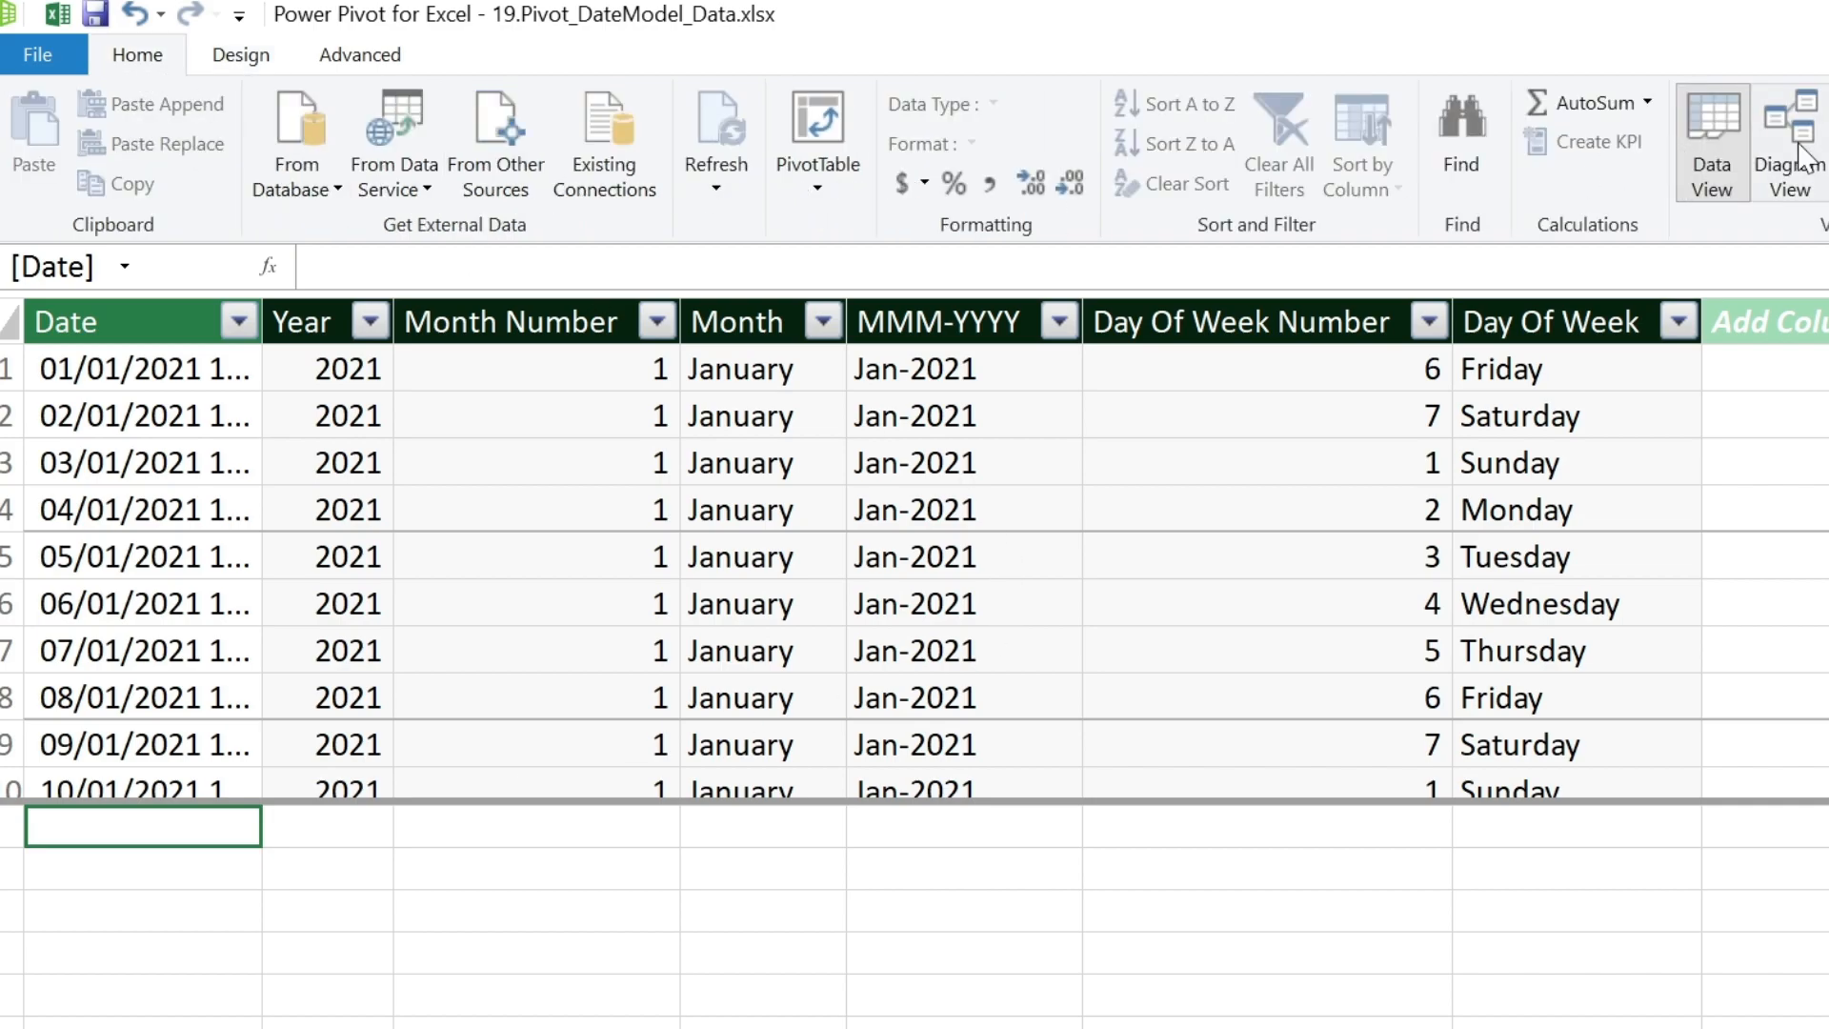
In Diagram View, link the Data table's Date to the Calendar table's Date.
{"action": "left_click", "coordinate": [1789, 139]}
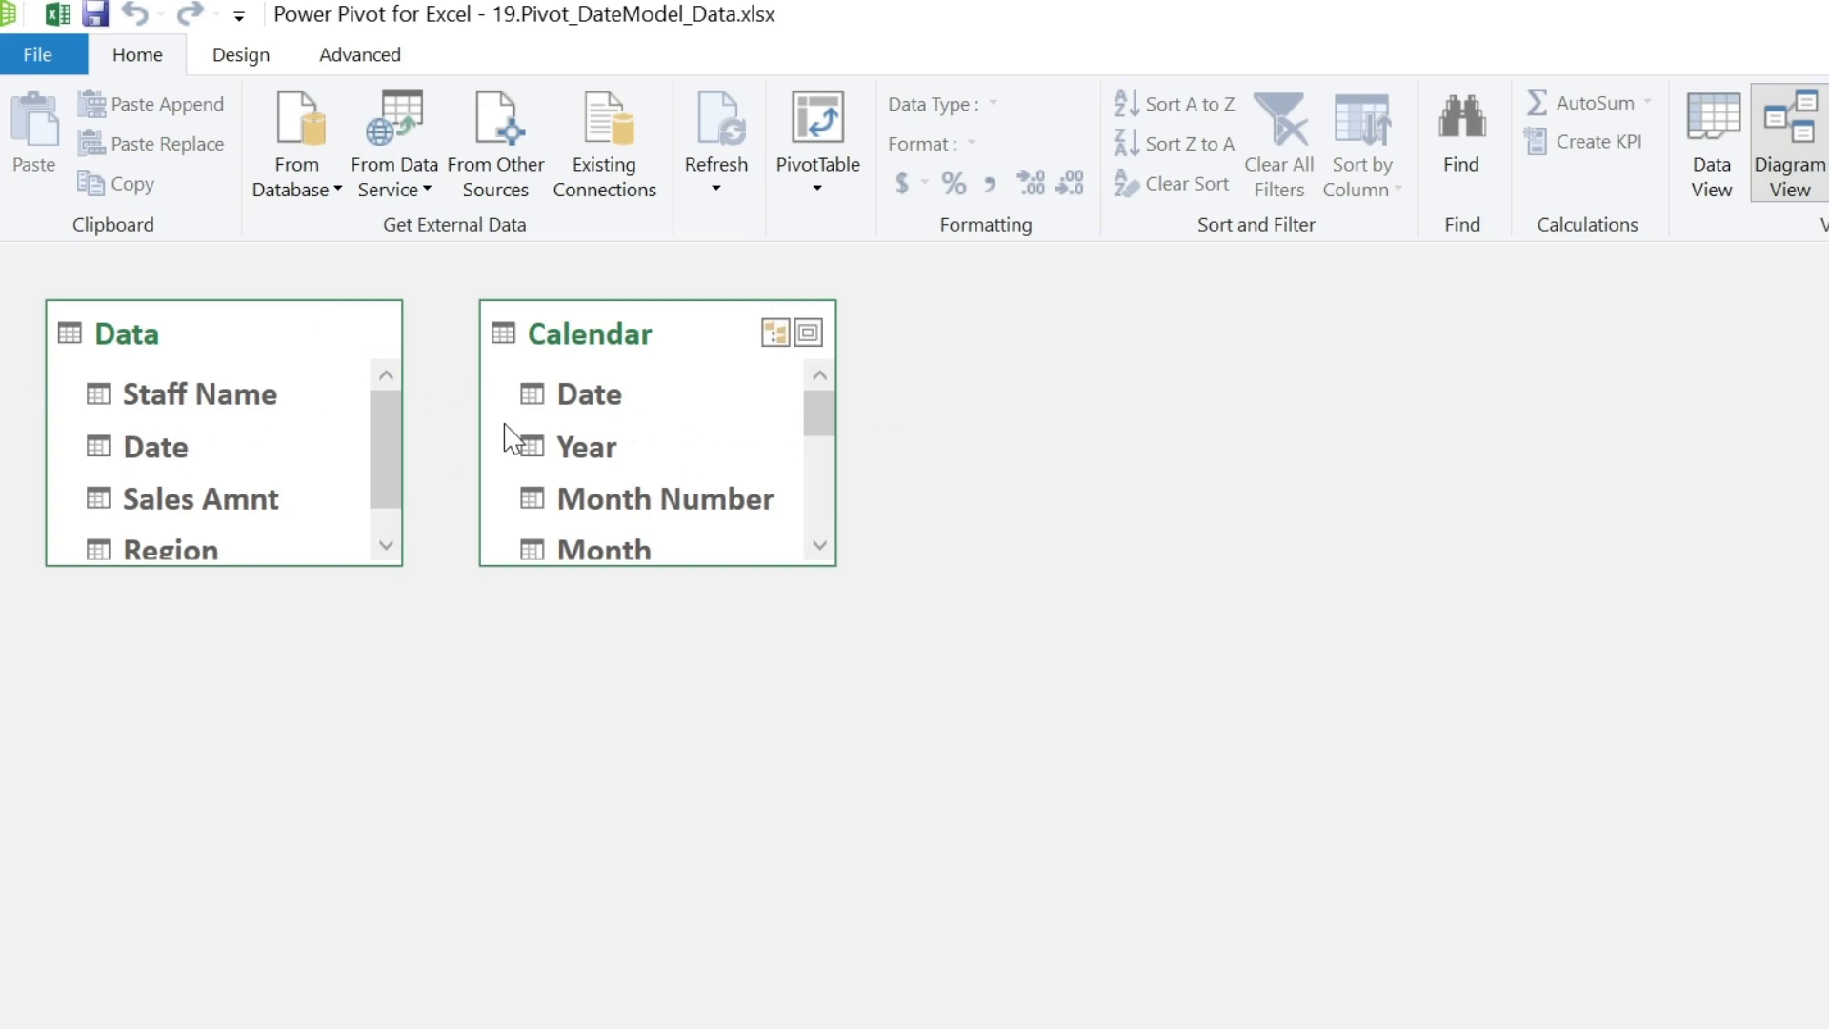
{"action": "mouse_move", "coordinate": [596, 404]}
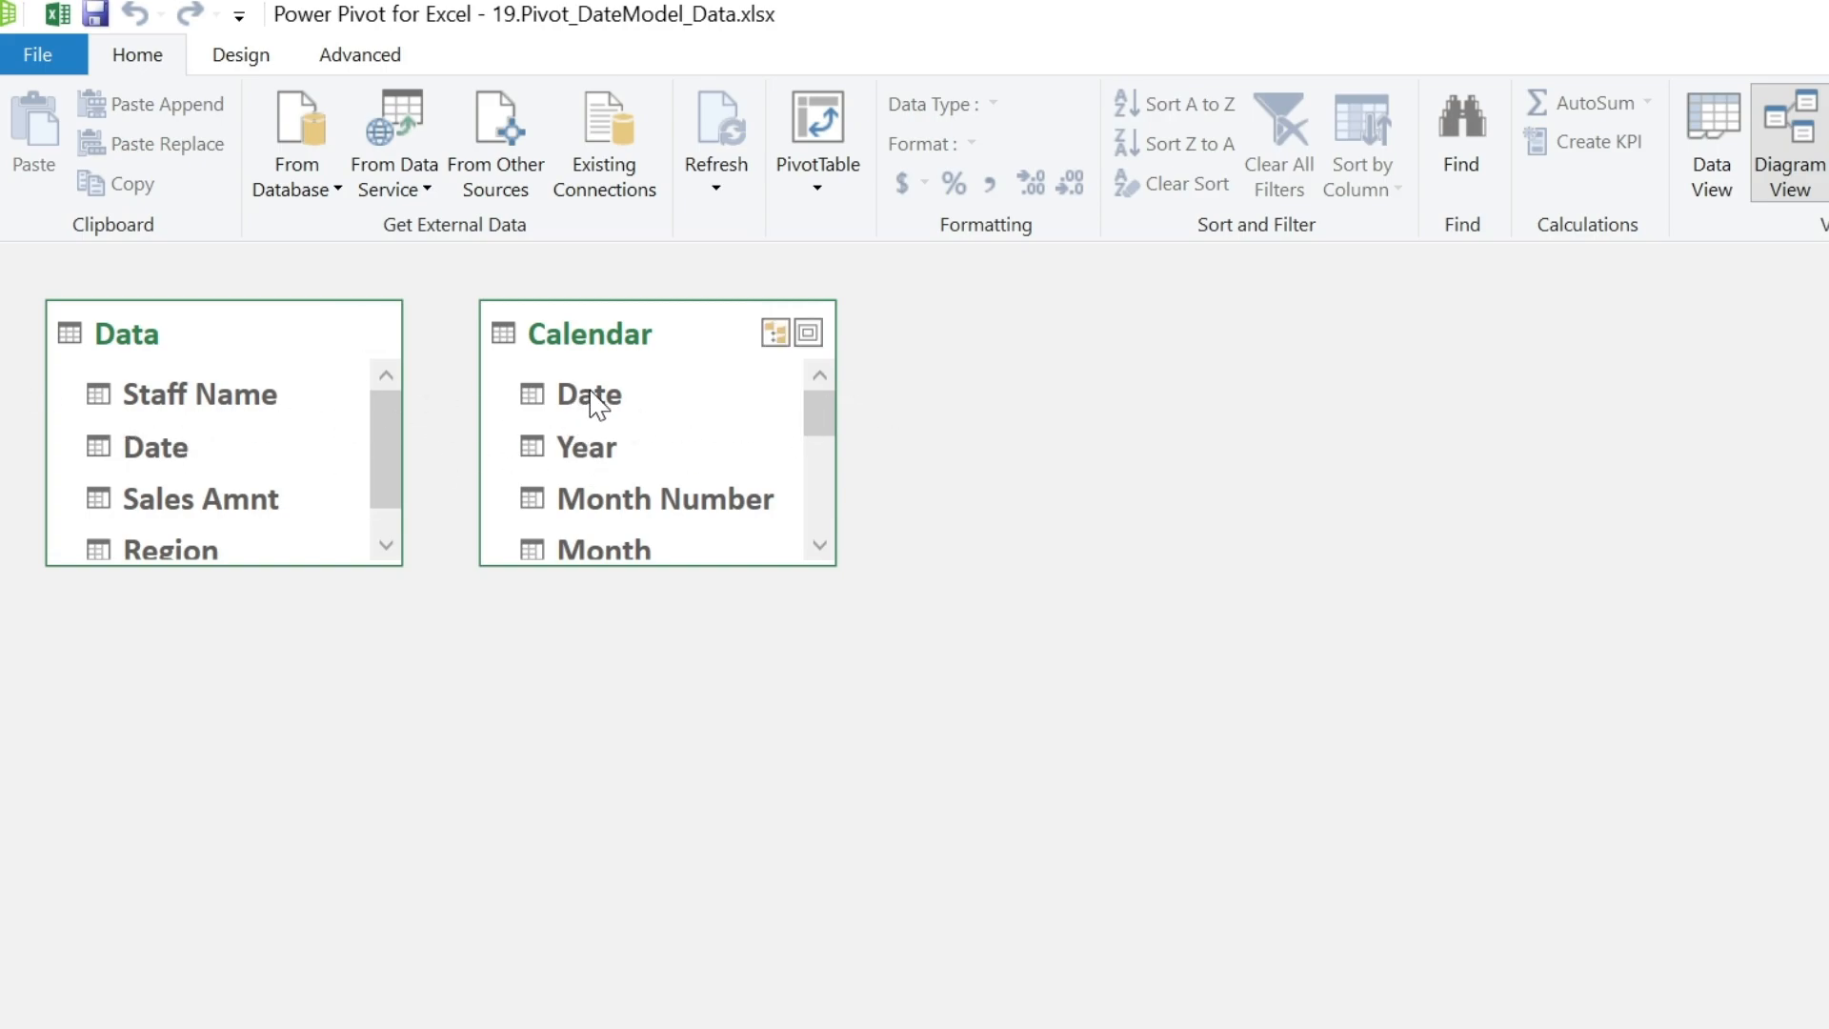
{"action": "mouse_move", "coordinate": [133, 460]}
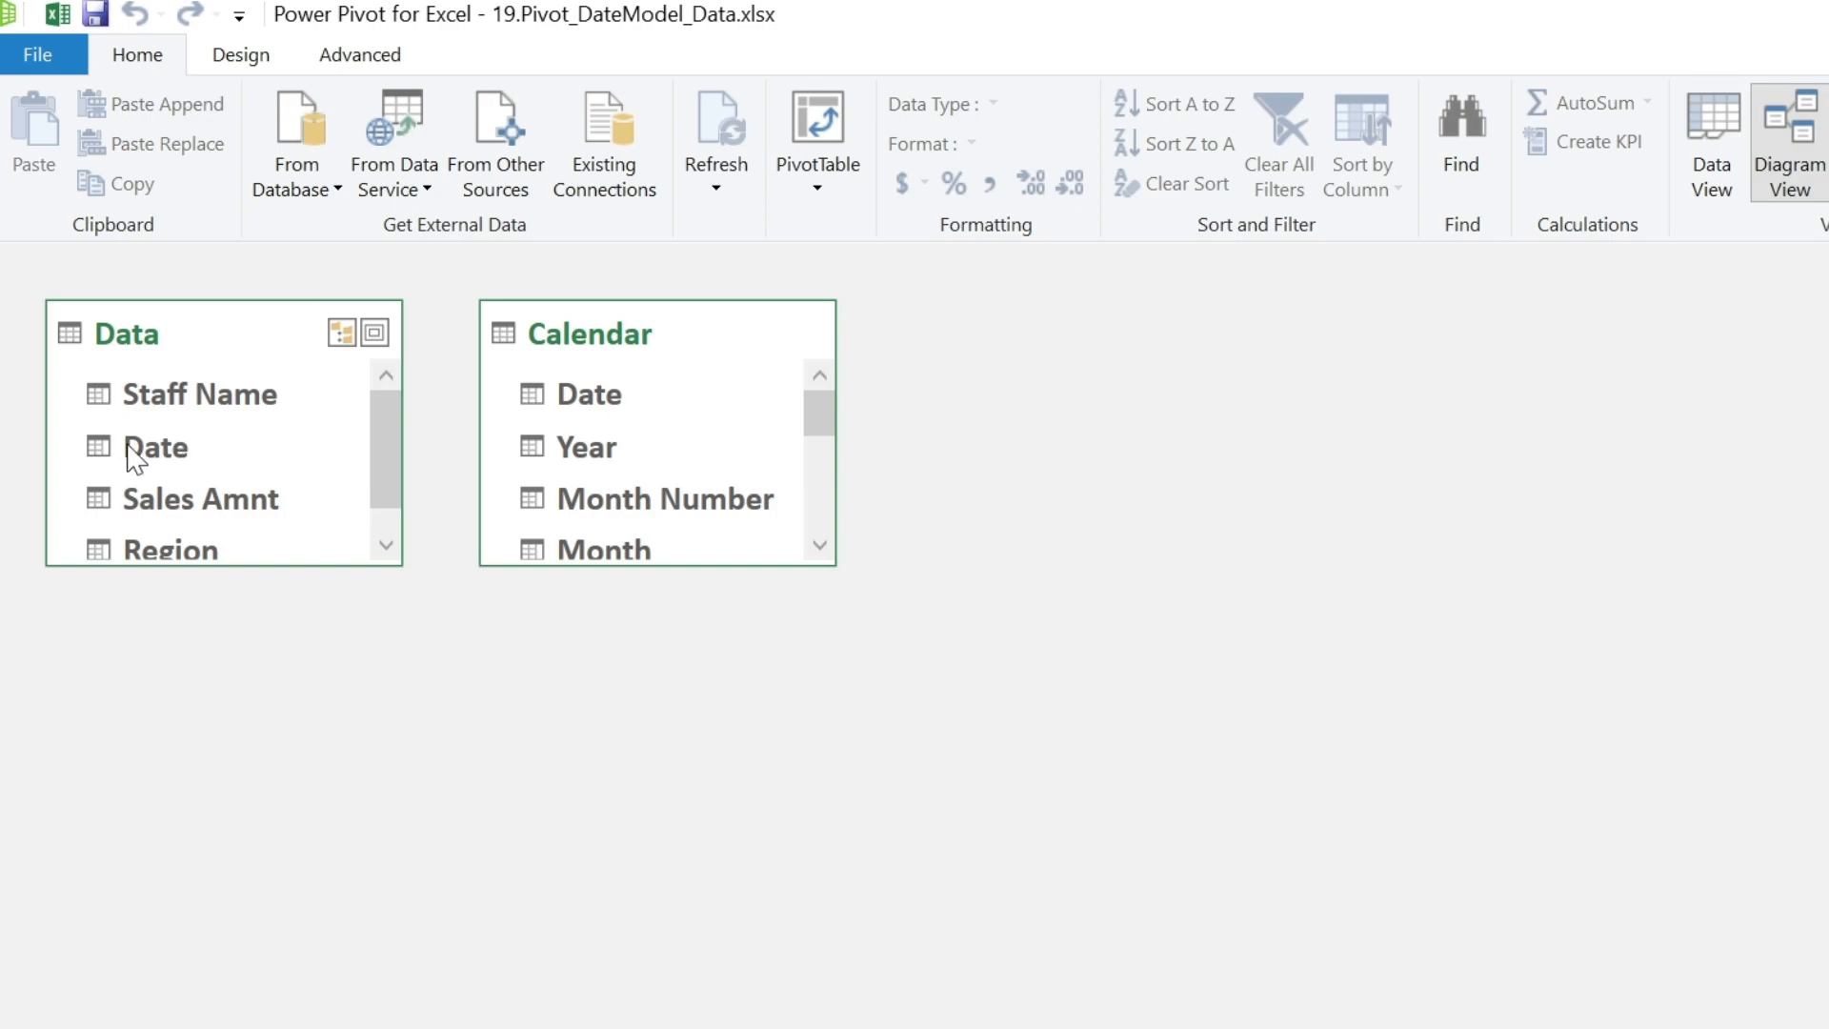
{"action": "mouse_move", "coordinate": [212, 417]}
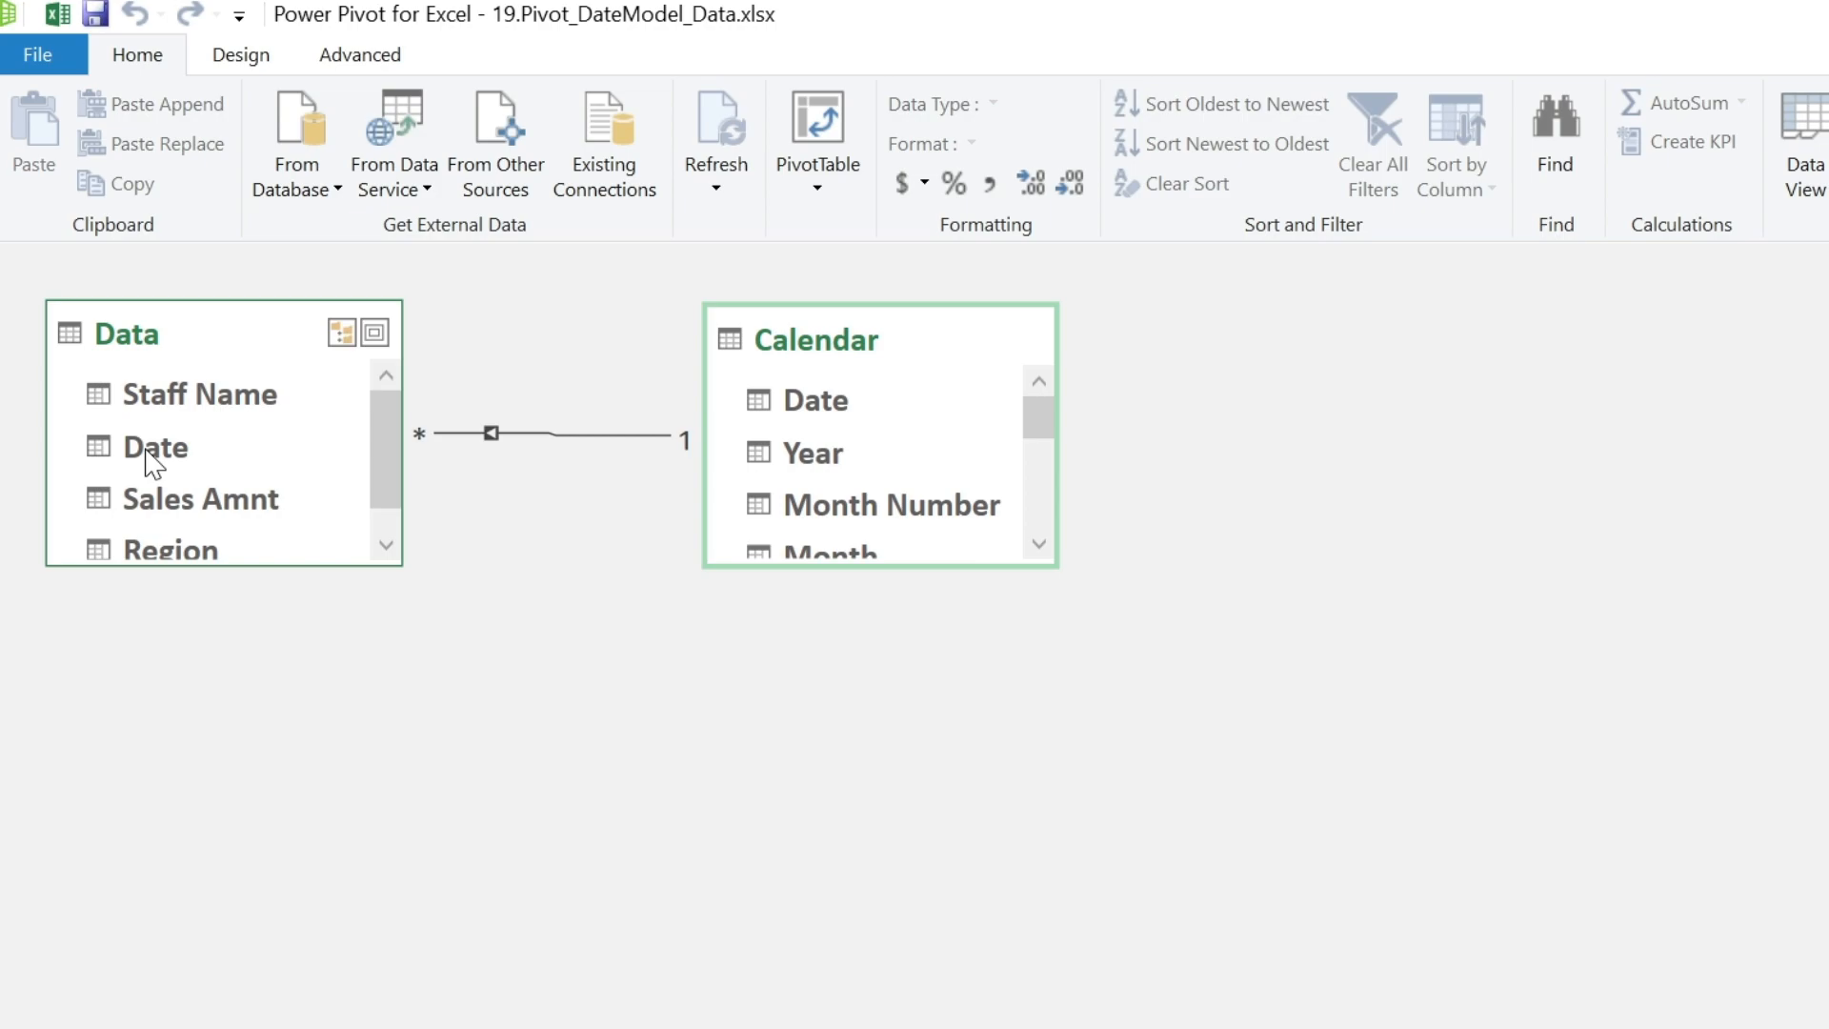
{"action": "mouse_move", "coordinate": [177, 472]}
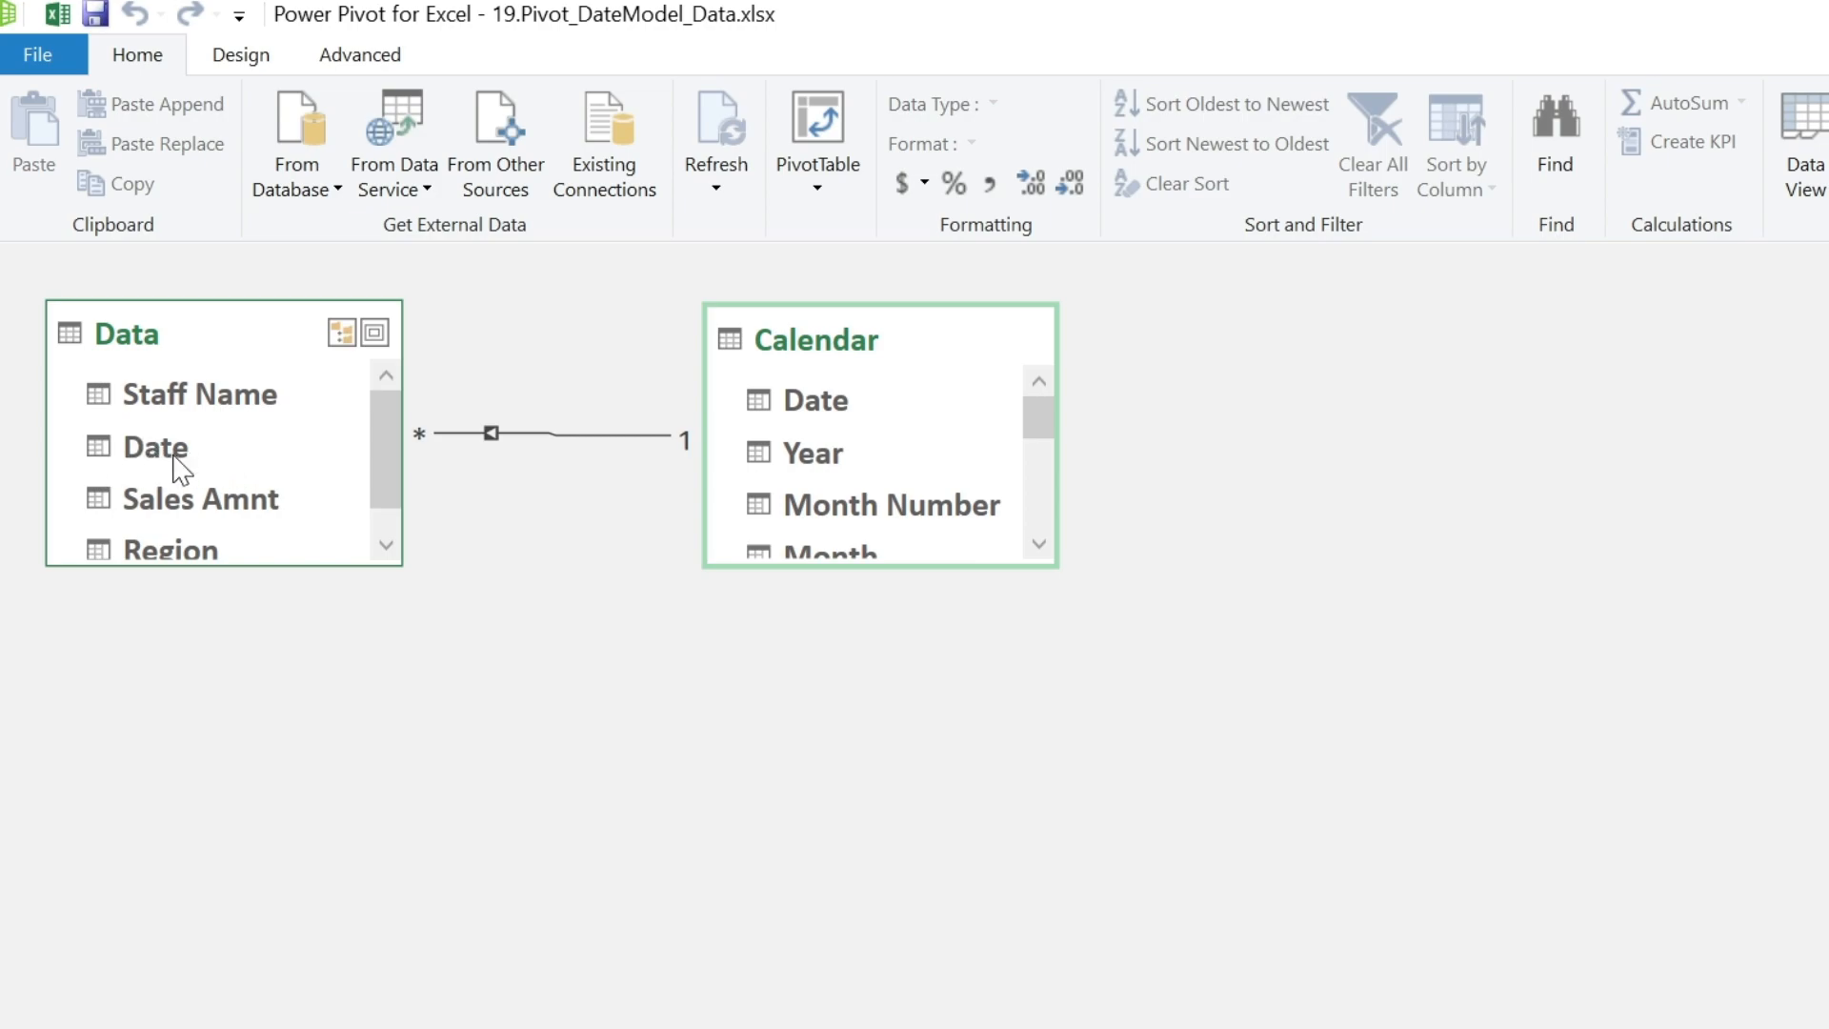
{"action": "right_click", "coordinate": [153, 445]}
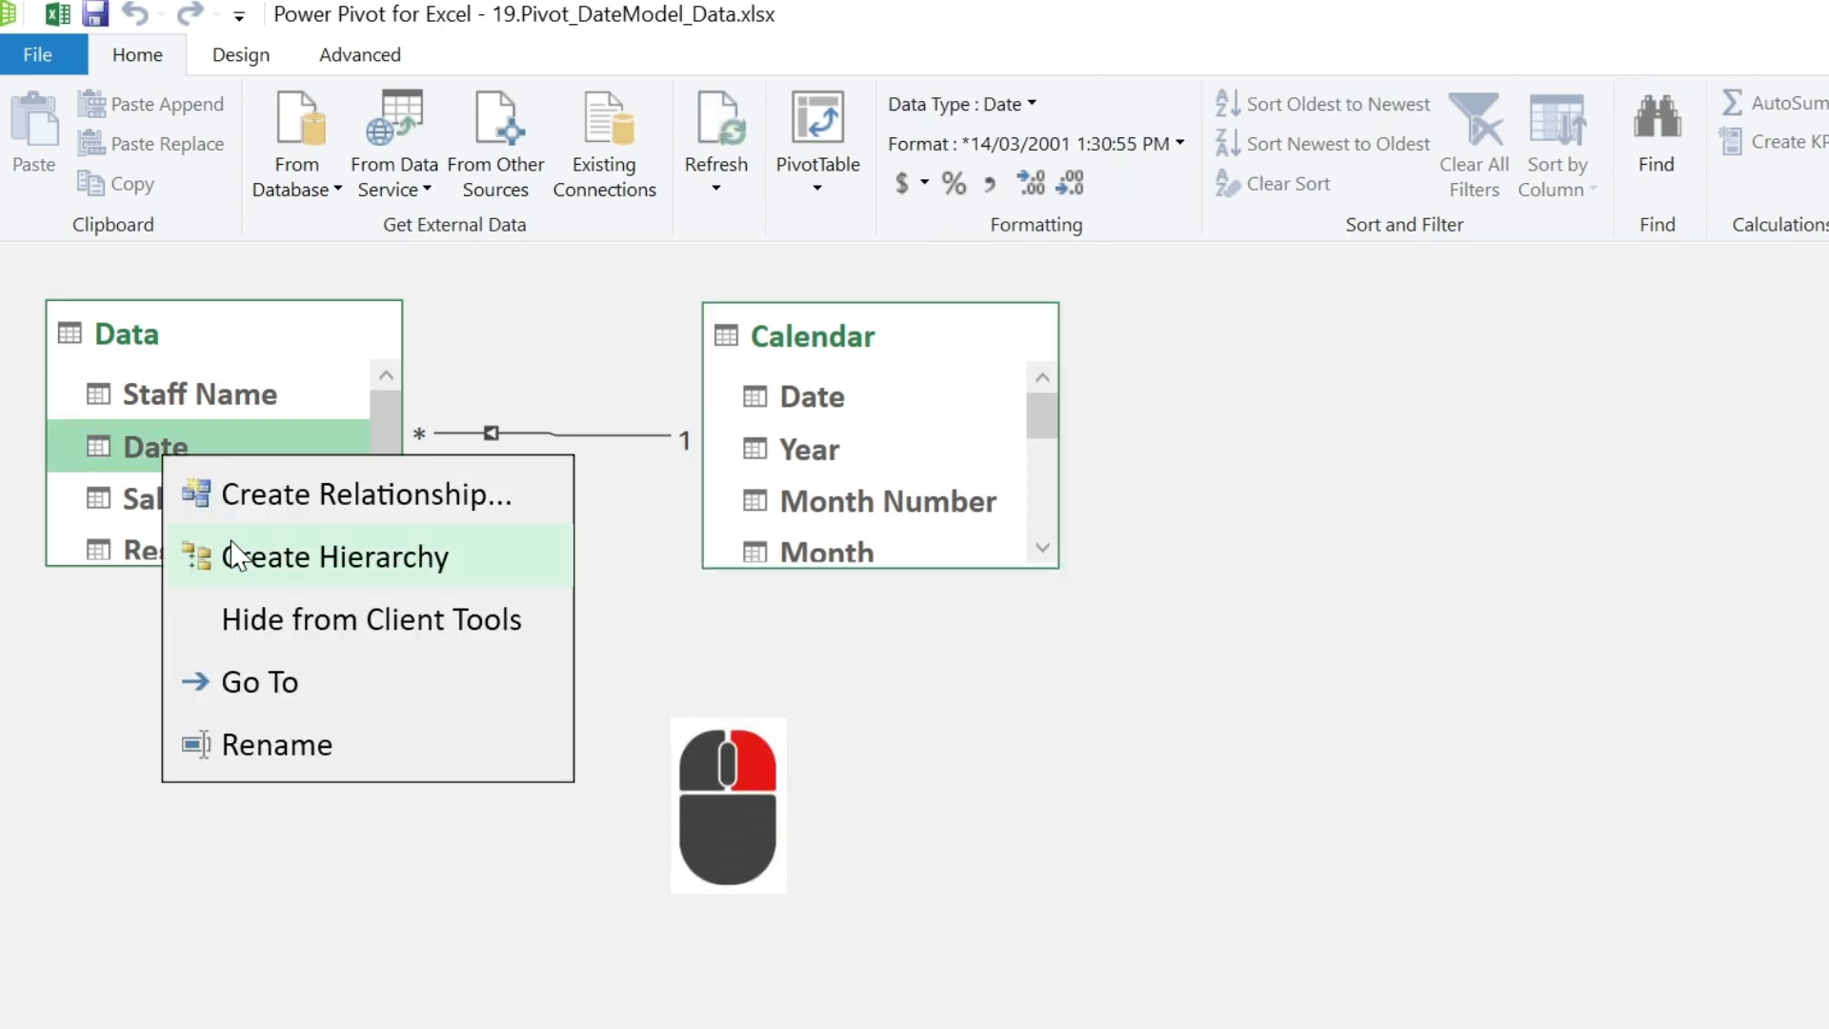
{"action": "mouse_move", "coordinate": [400, 619]}
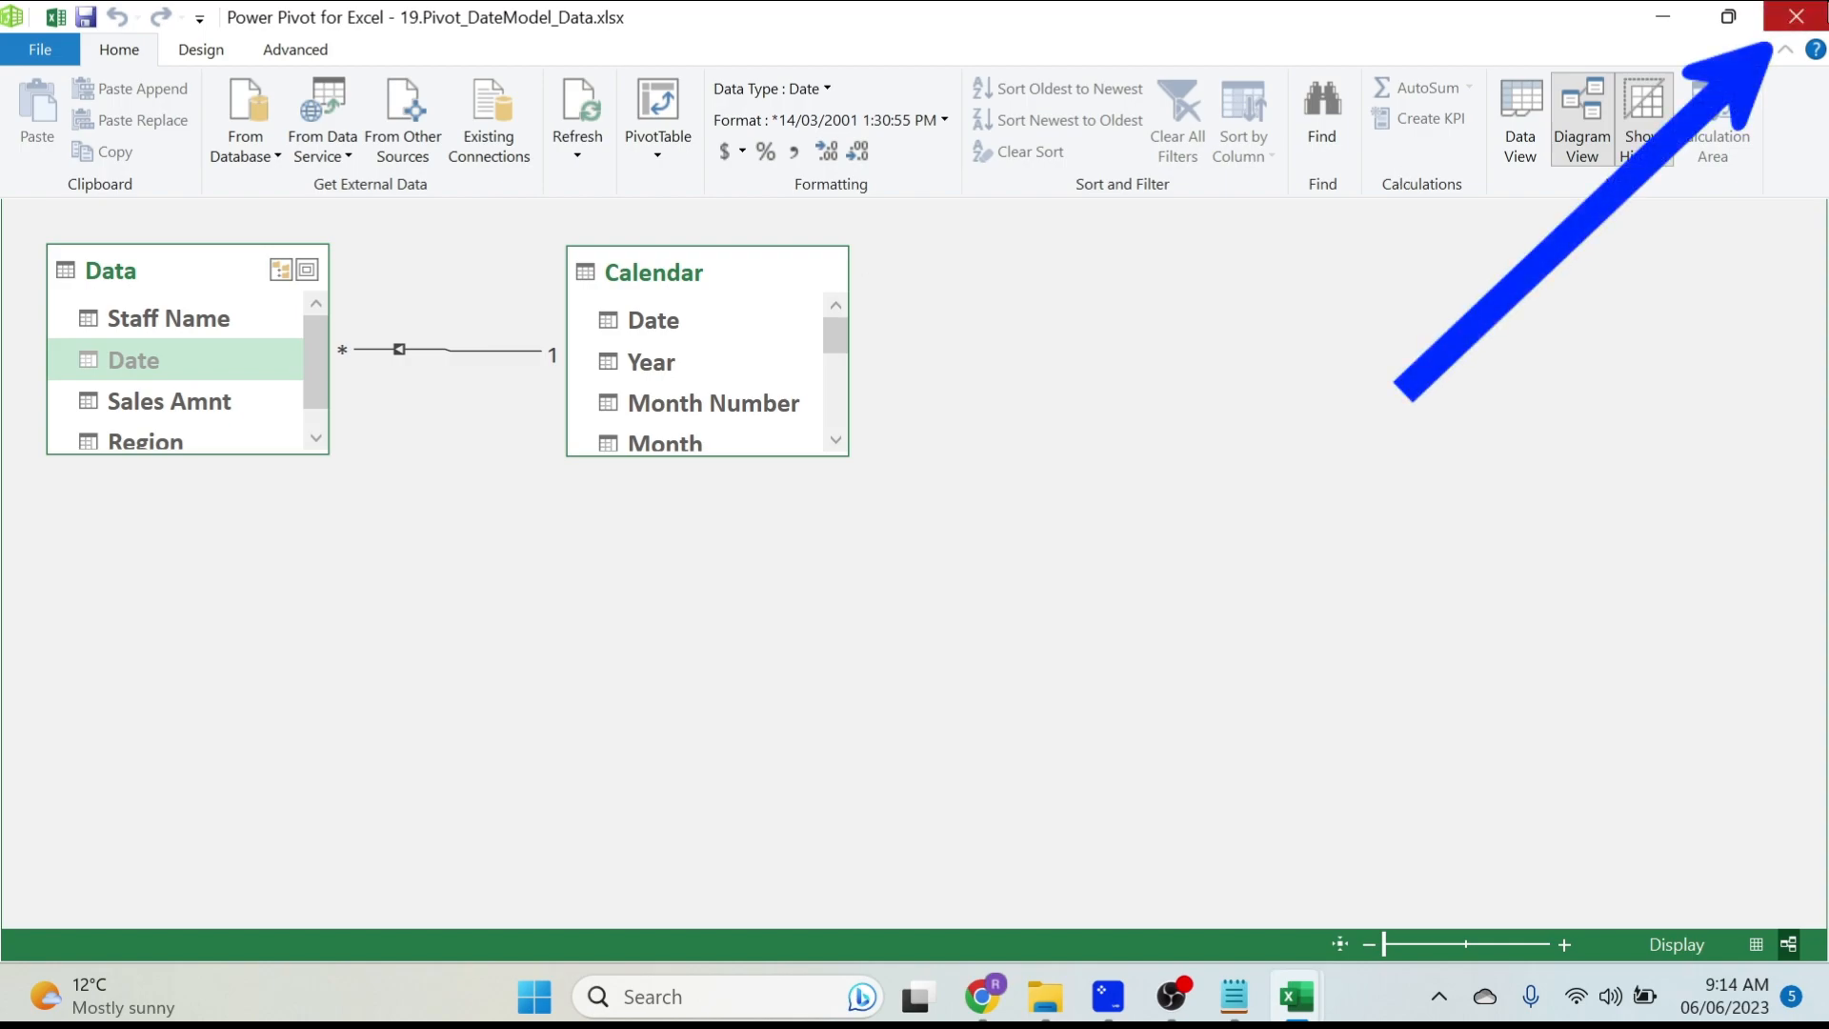
Close Power Pivot and insert a pivot table from the data model on a new worksheet.
{"action": "left_click", "coordinate": [1794, 17]}
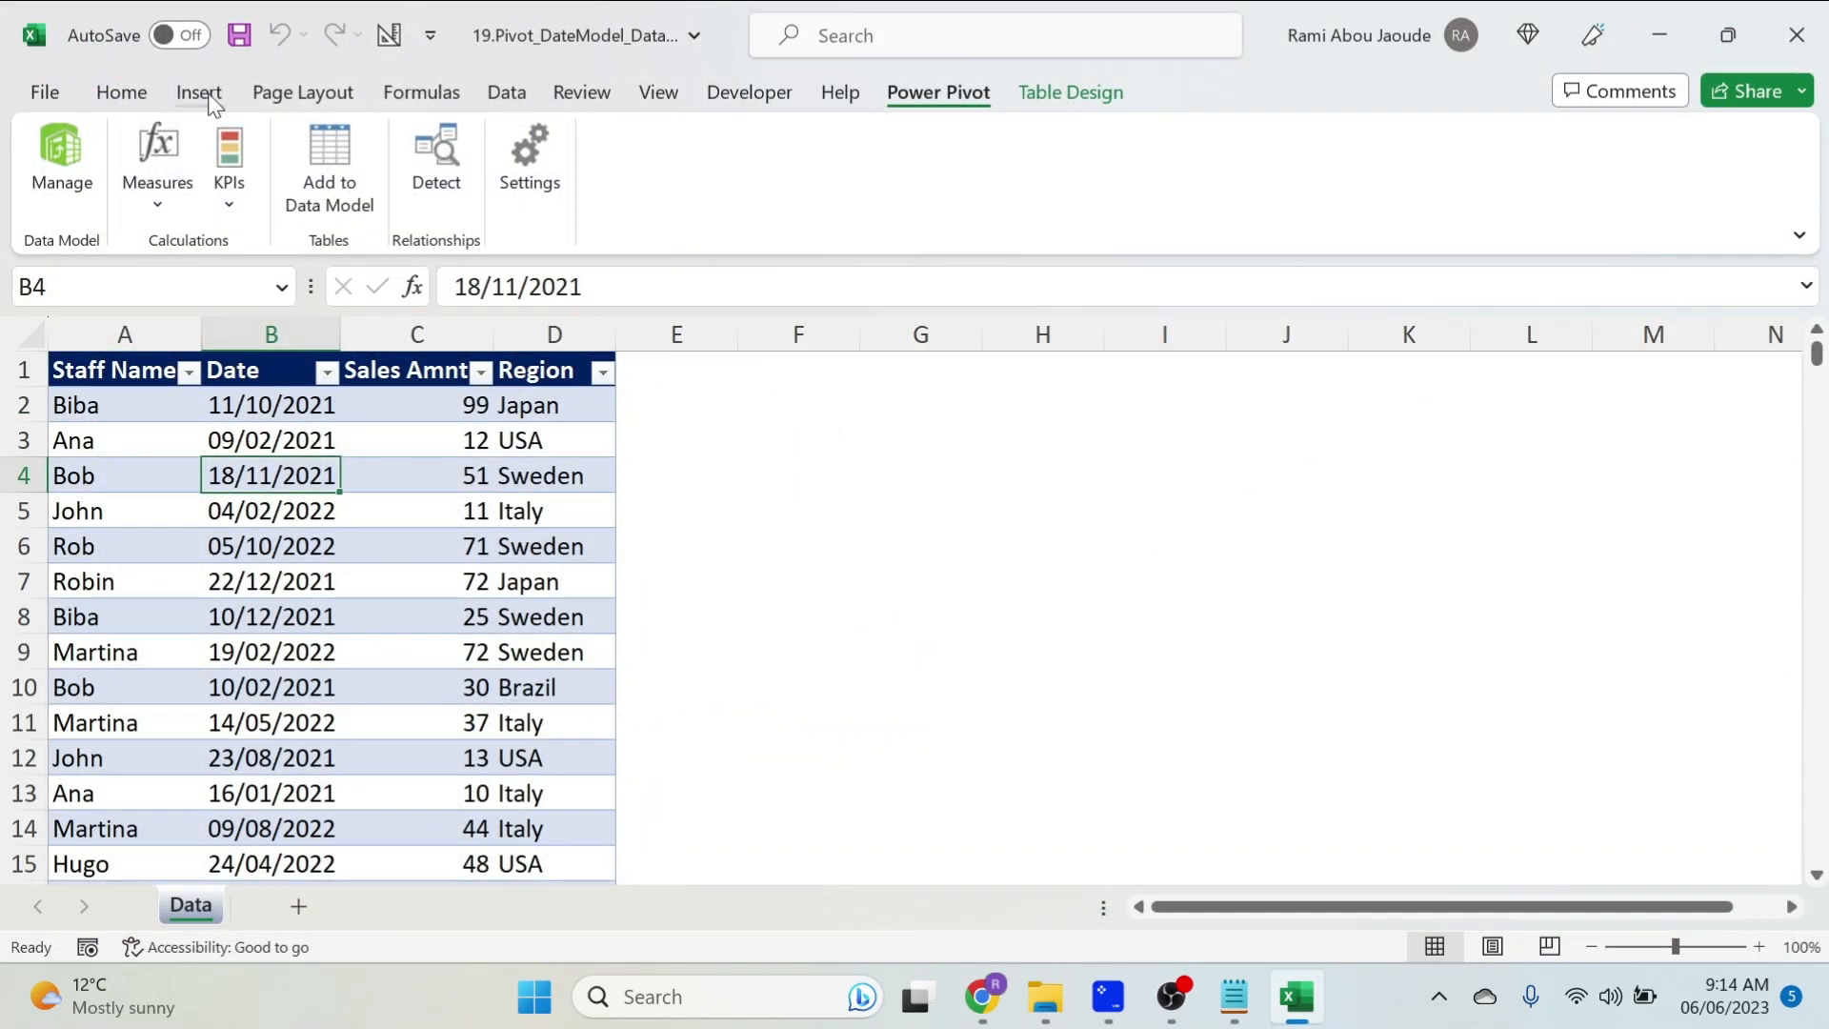
{"action": "left_click", "coordinate": [198, 91]}
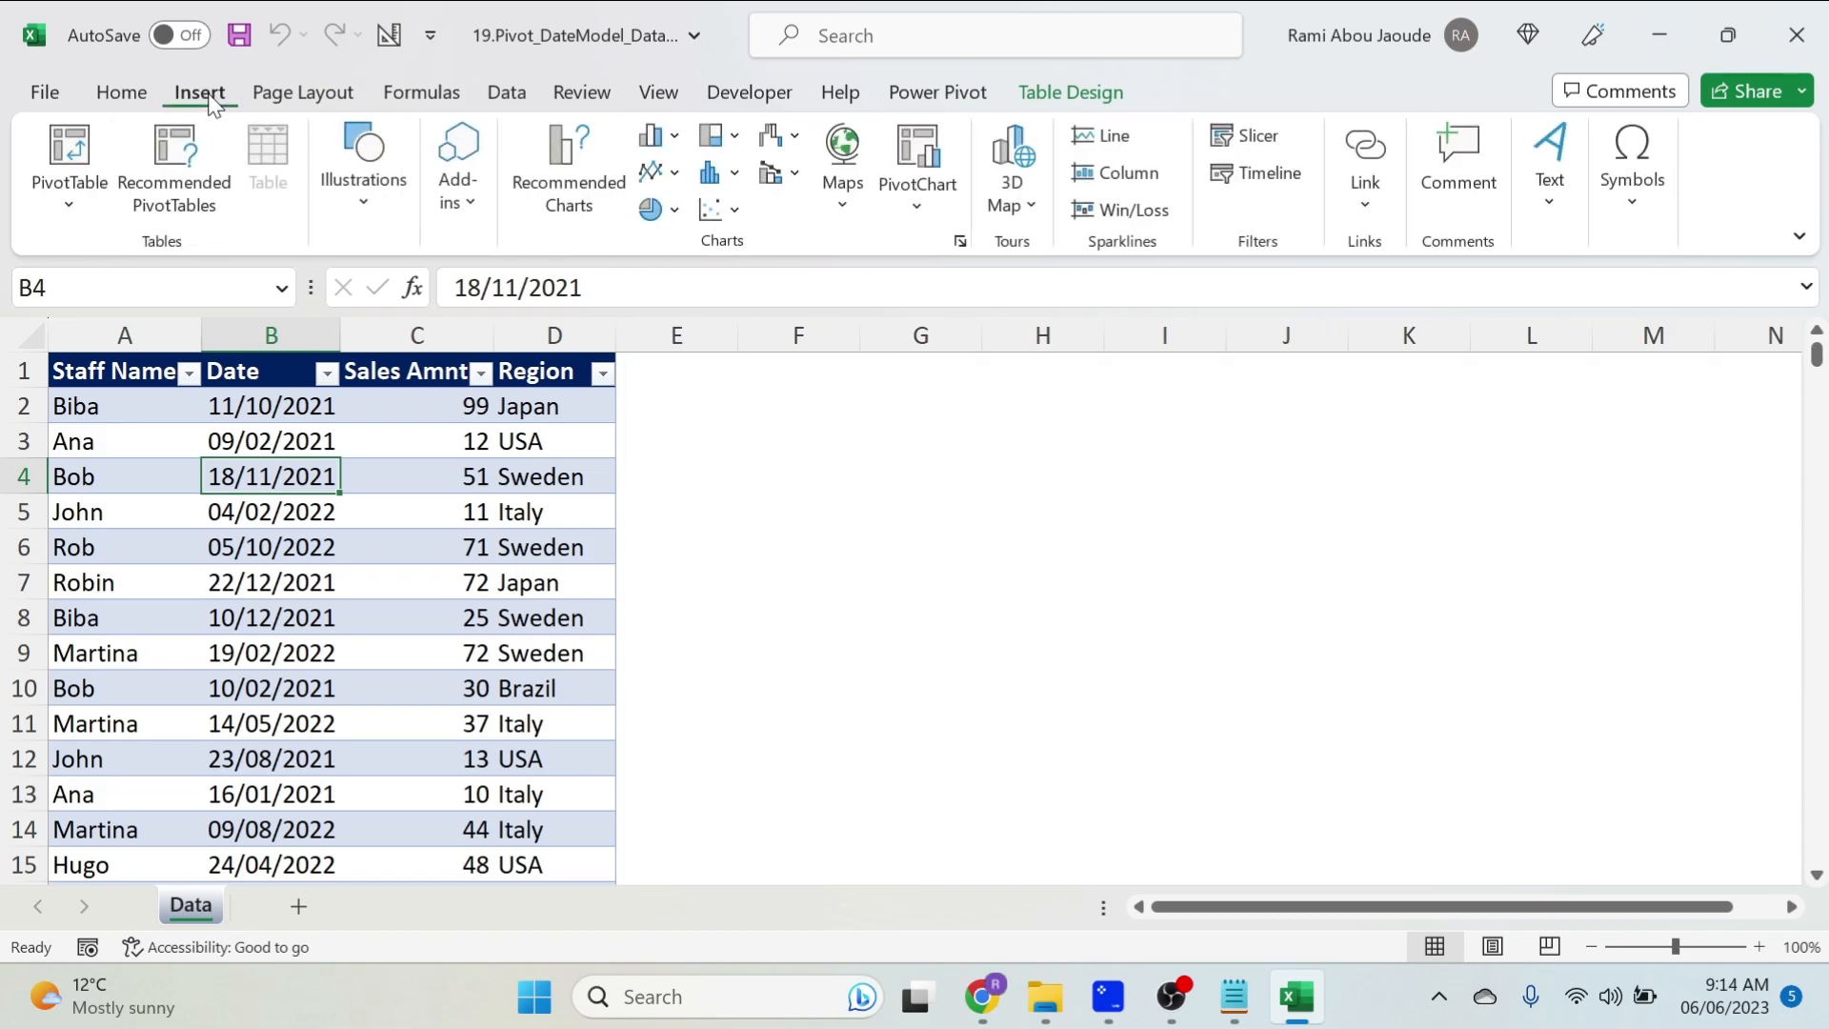
{"action": "left_click", "coordinate": [66, 163]}
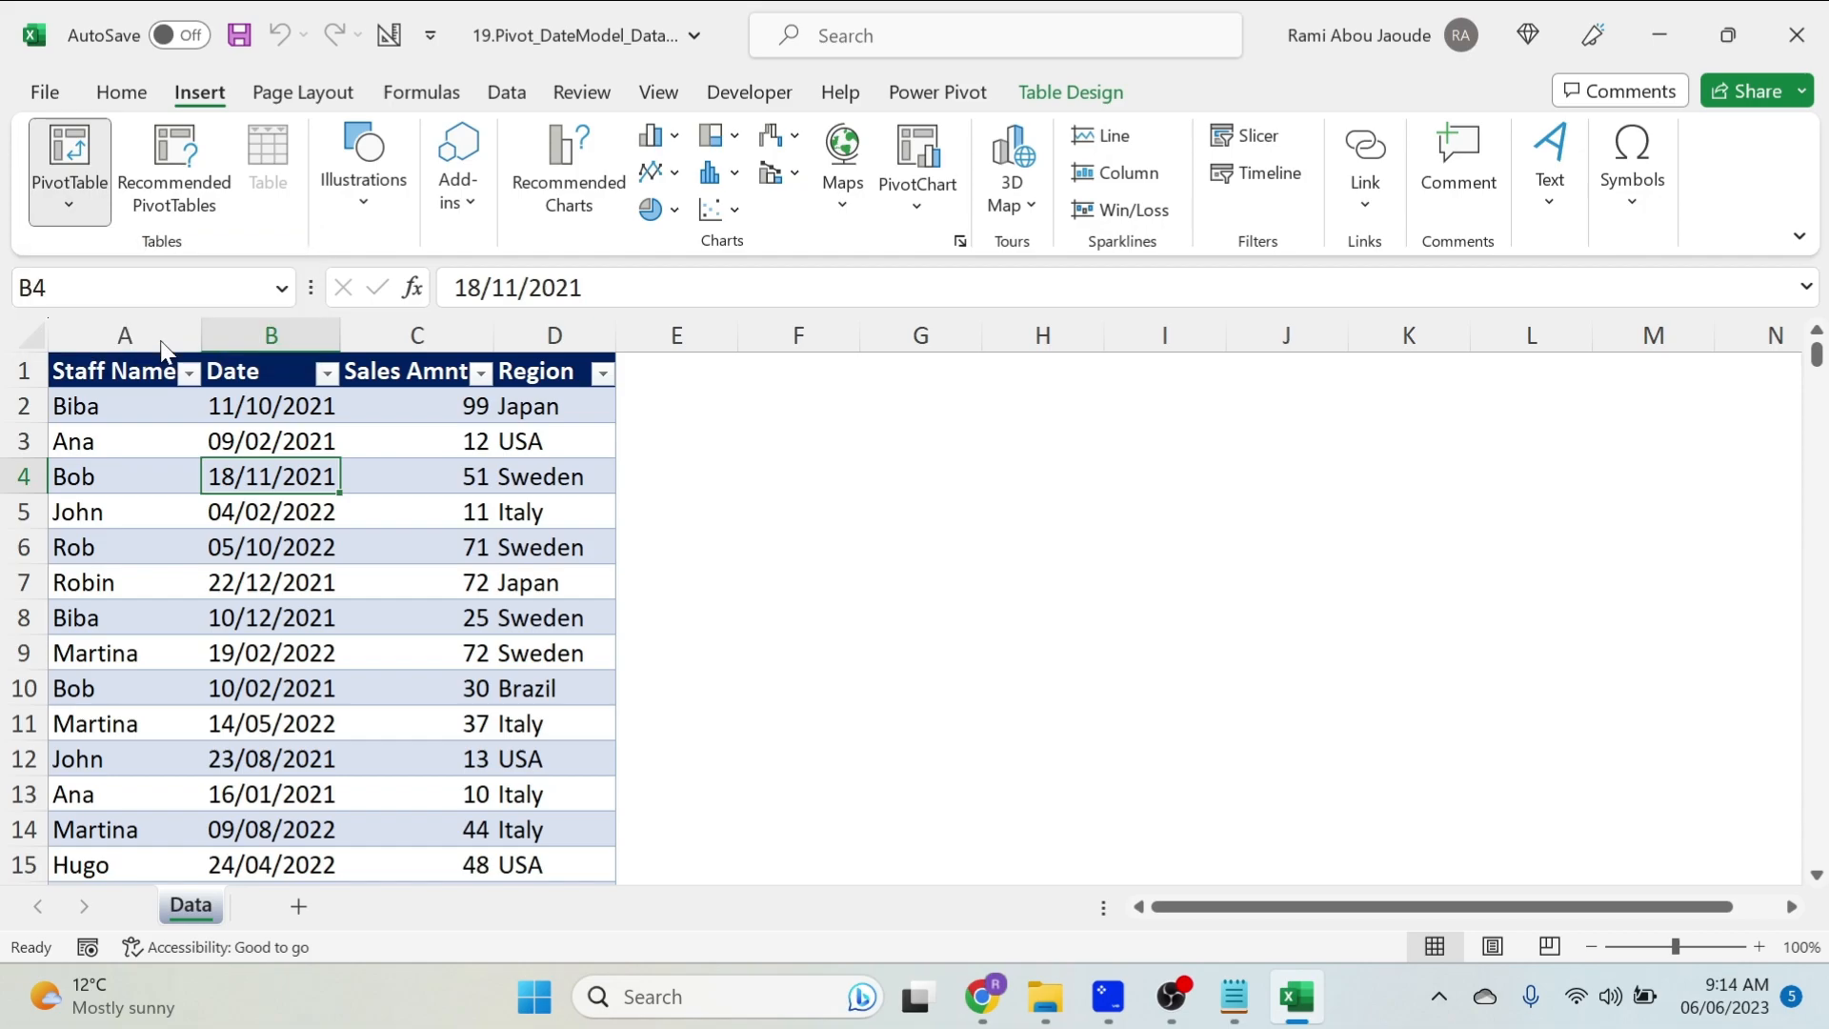
{"action": "left_click", "coordinate": [68, 158]}
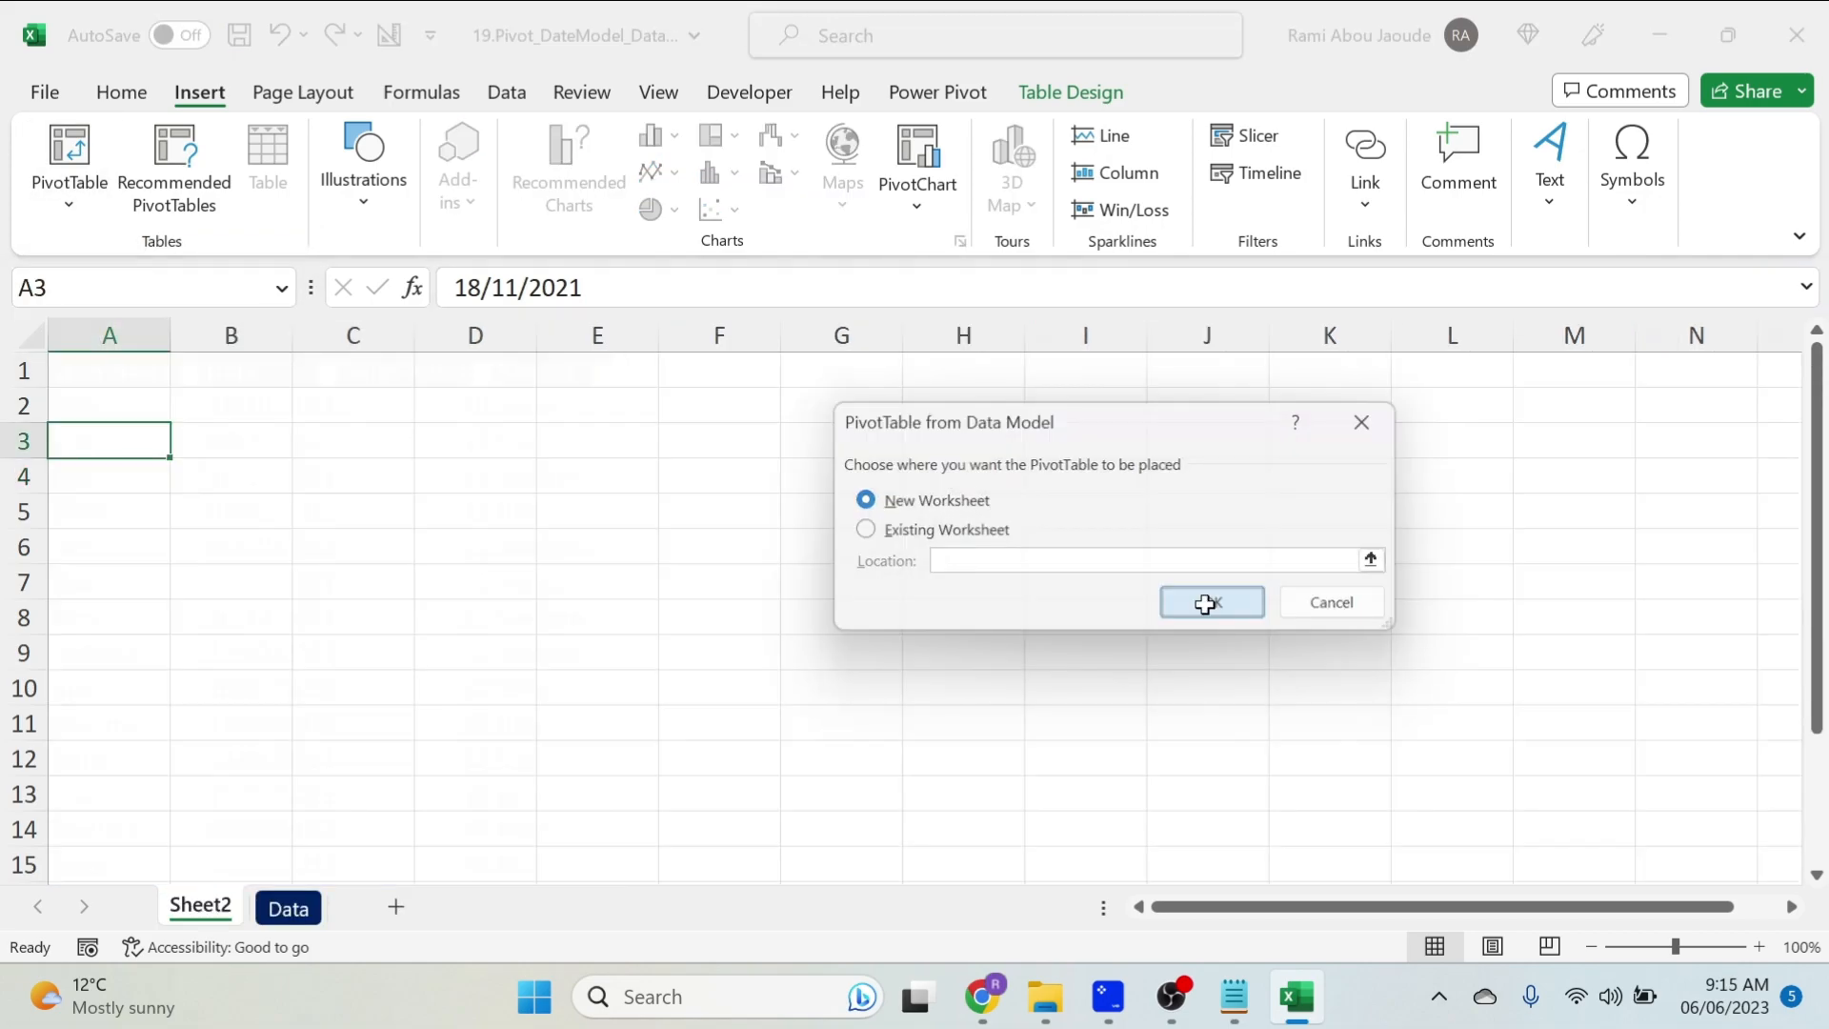
{"action": "left_click", "coordinate": [1211, 602]}
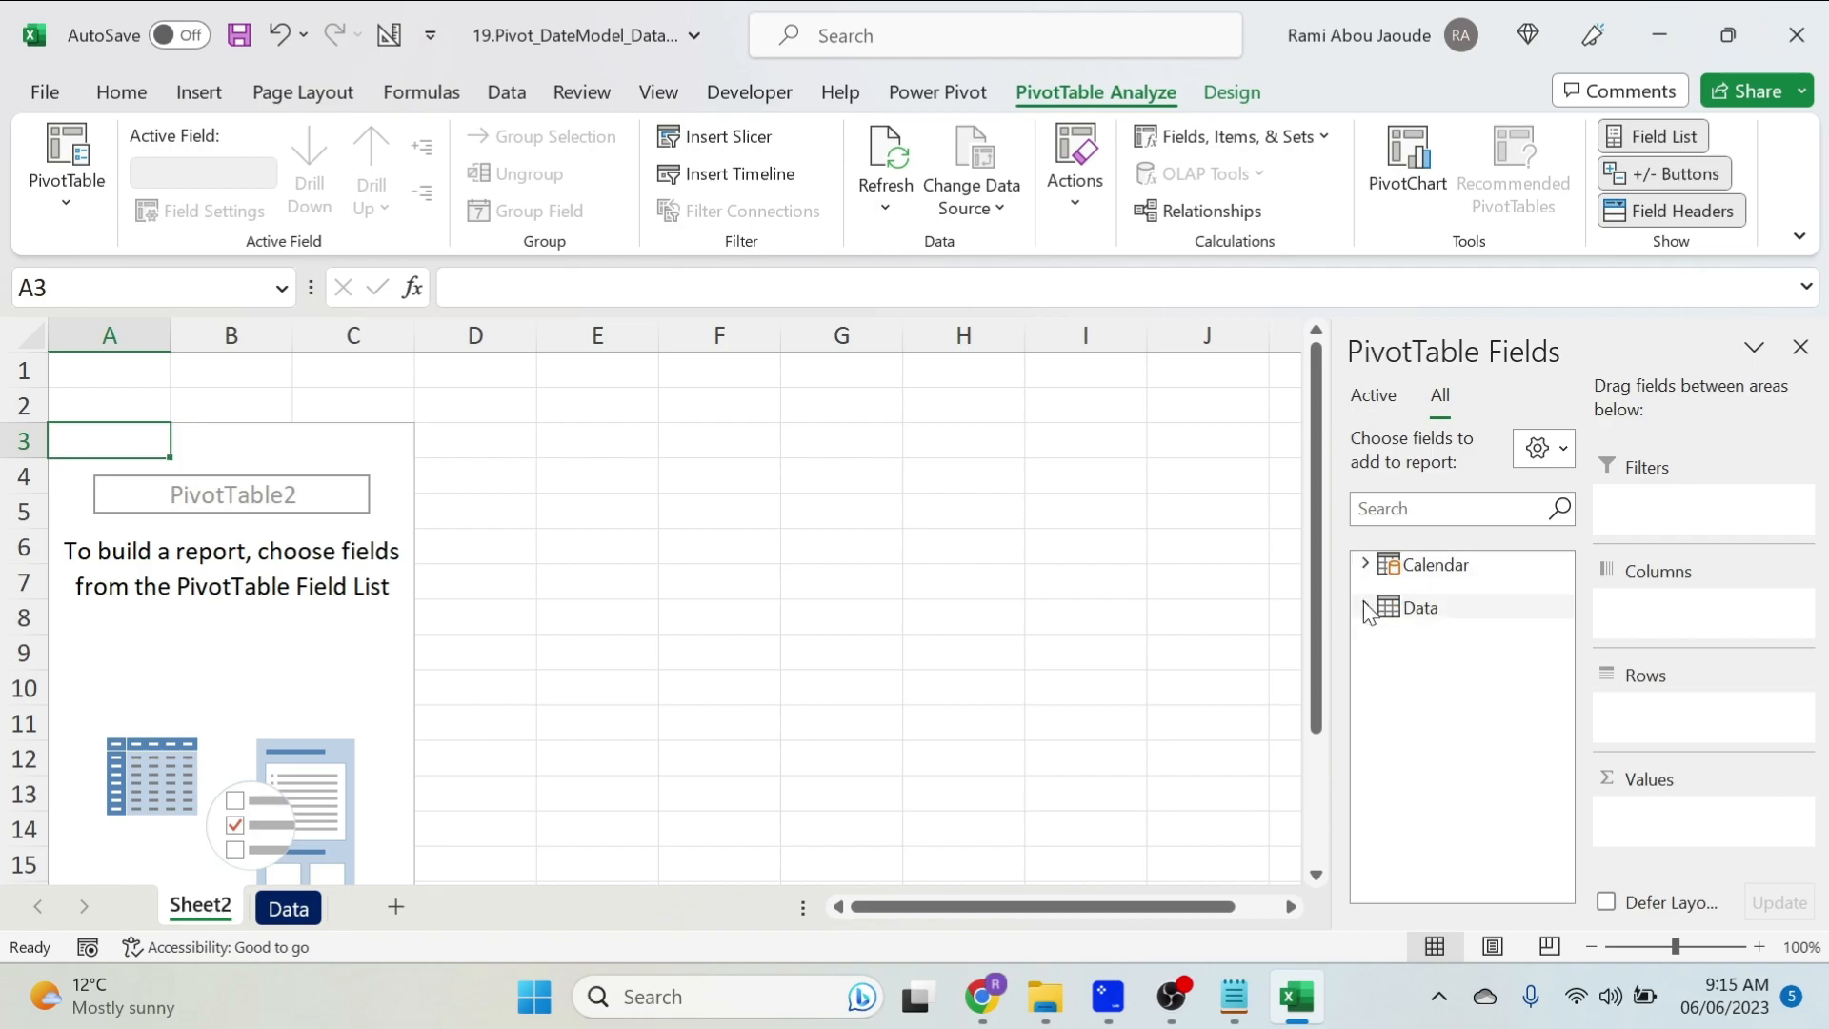
Sum Sales Amnt broken down by Calendar Date.
{"action": "left_click", "coordinate": [1373, 608]}
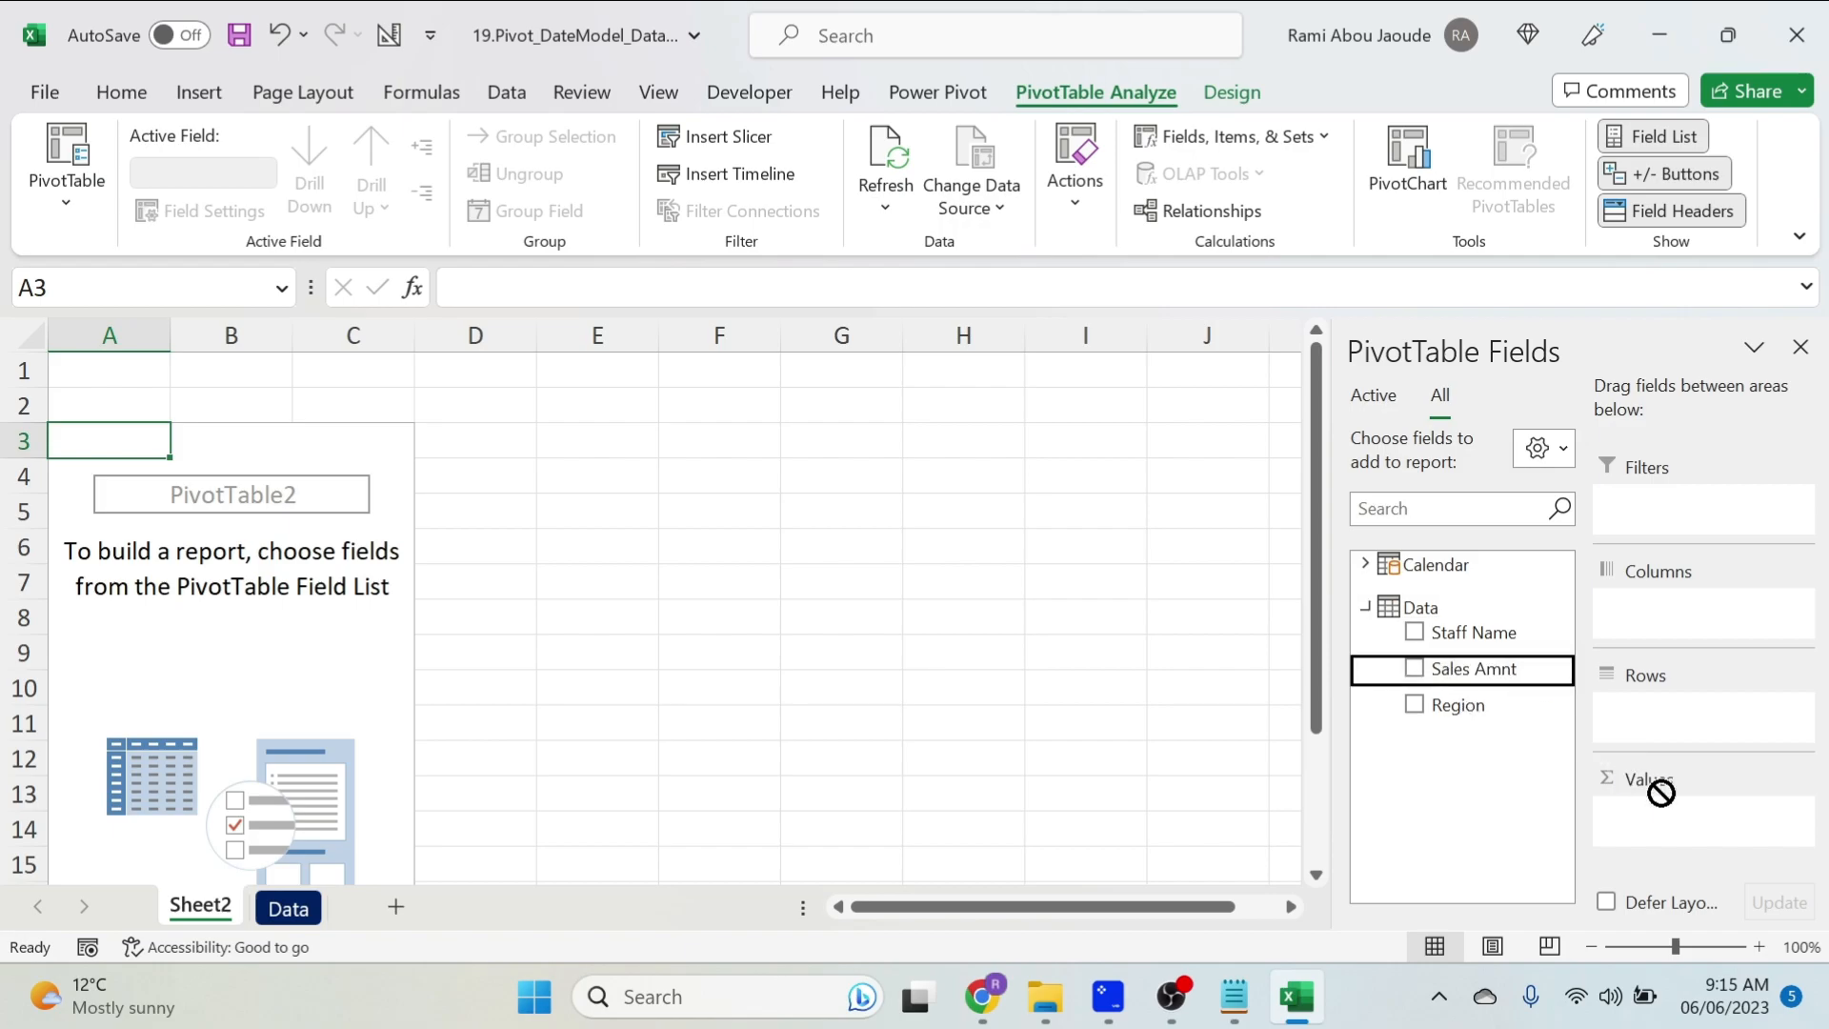
{"action": "left_click", "coordinate": [1416, 669]}
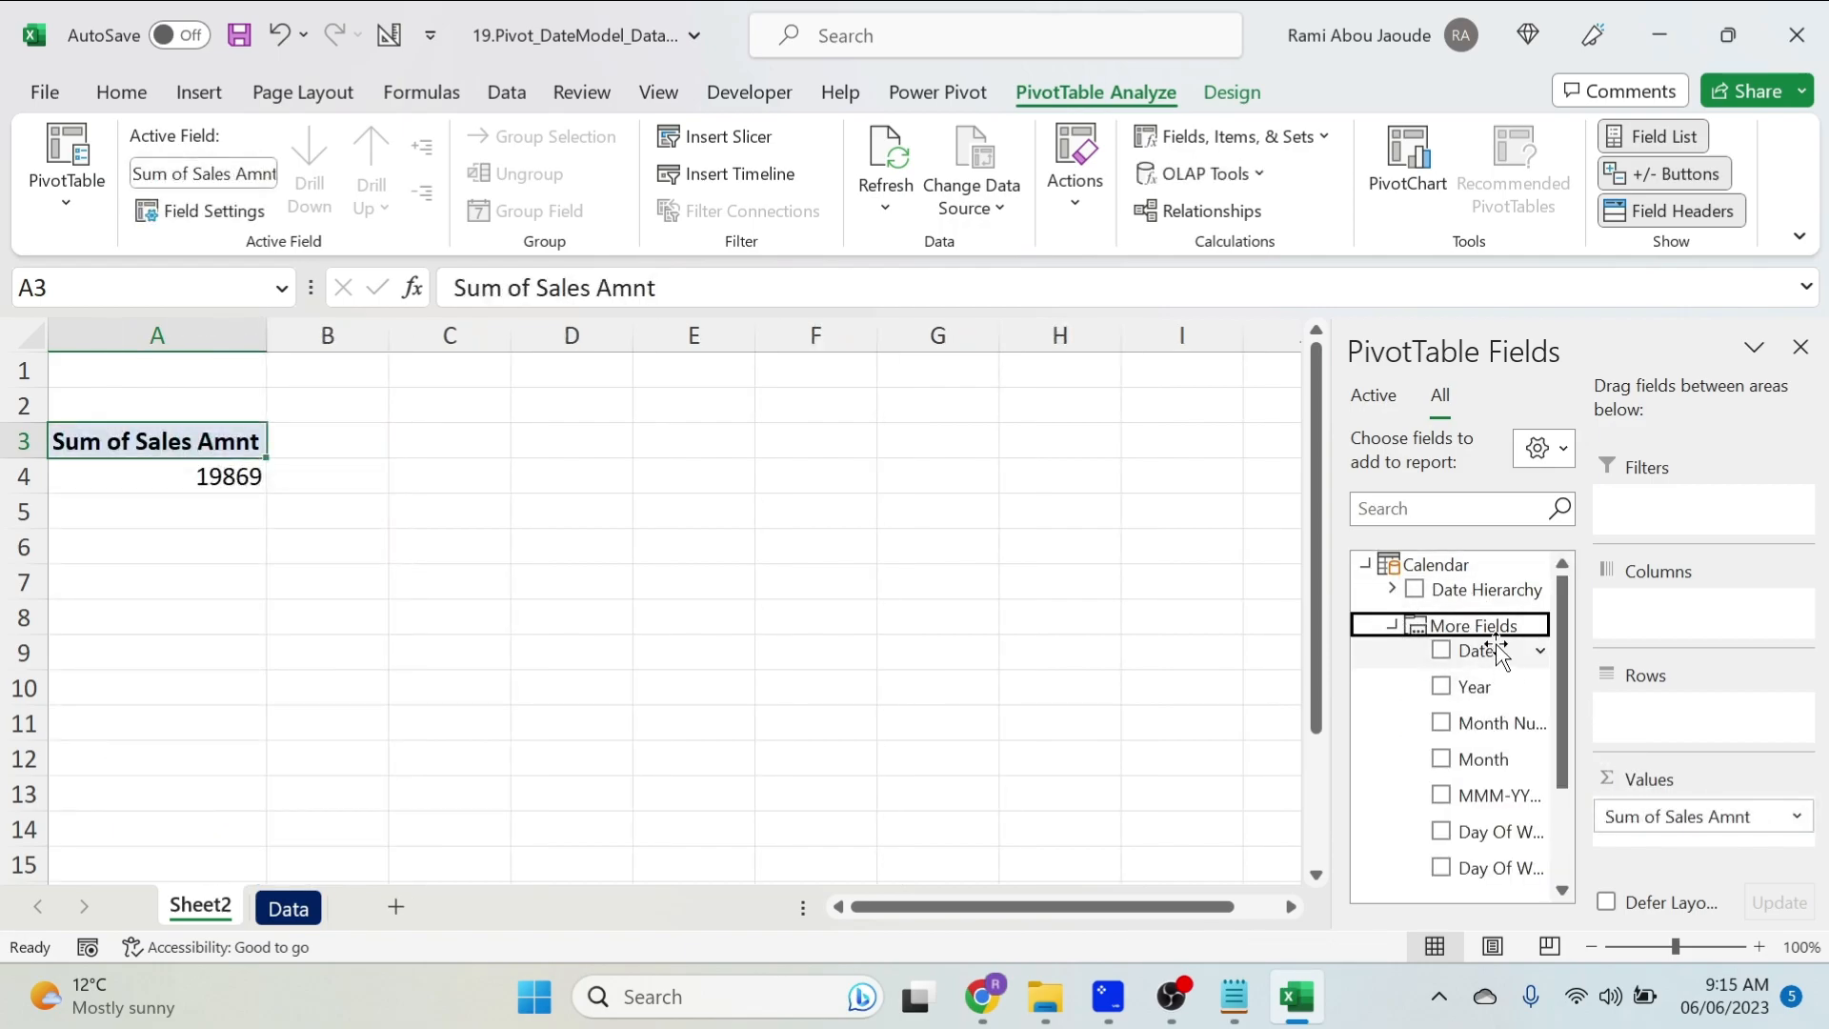
{"action": "mouse_move", "coordinate": [1494, 656]}
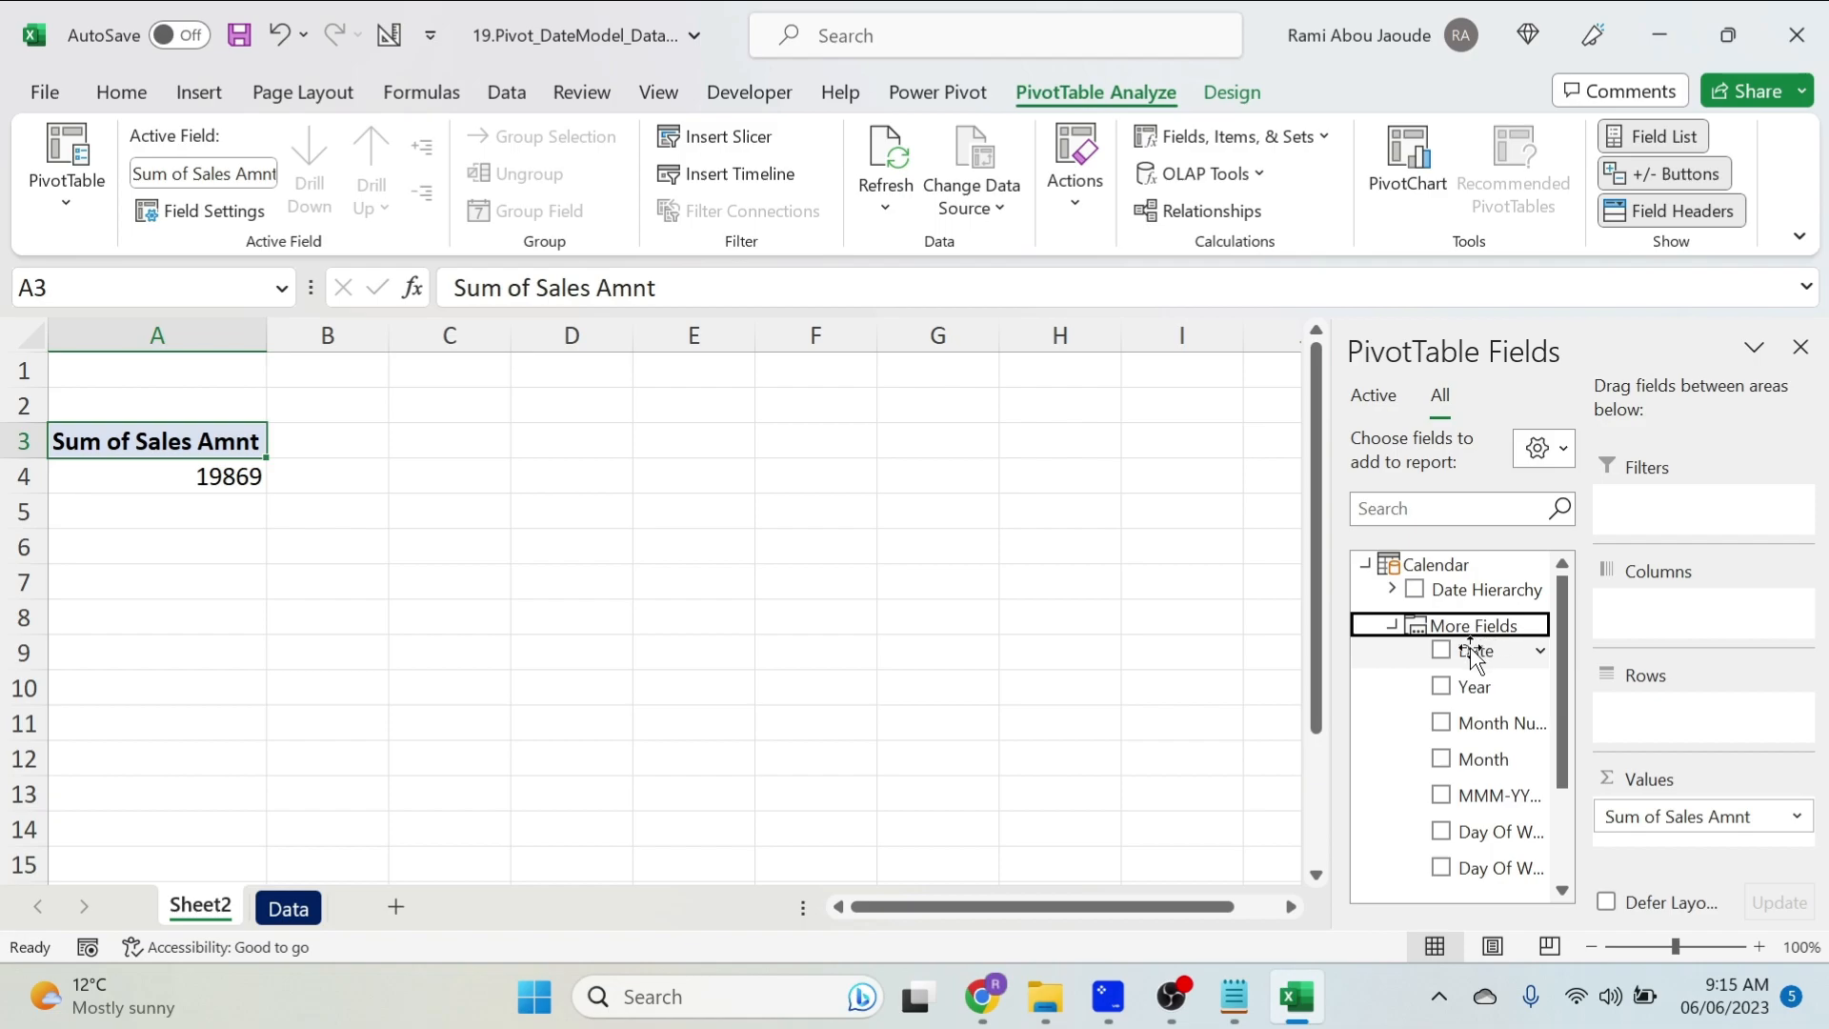
{"action": "left_click", "coordinate": [1440, 649]}
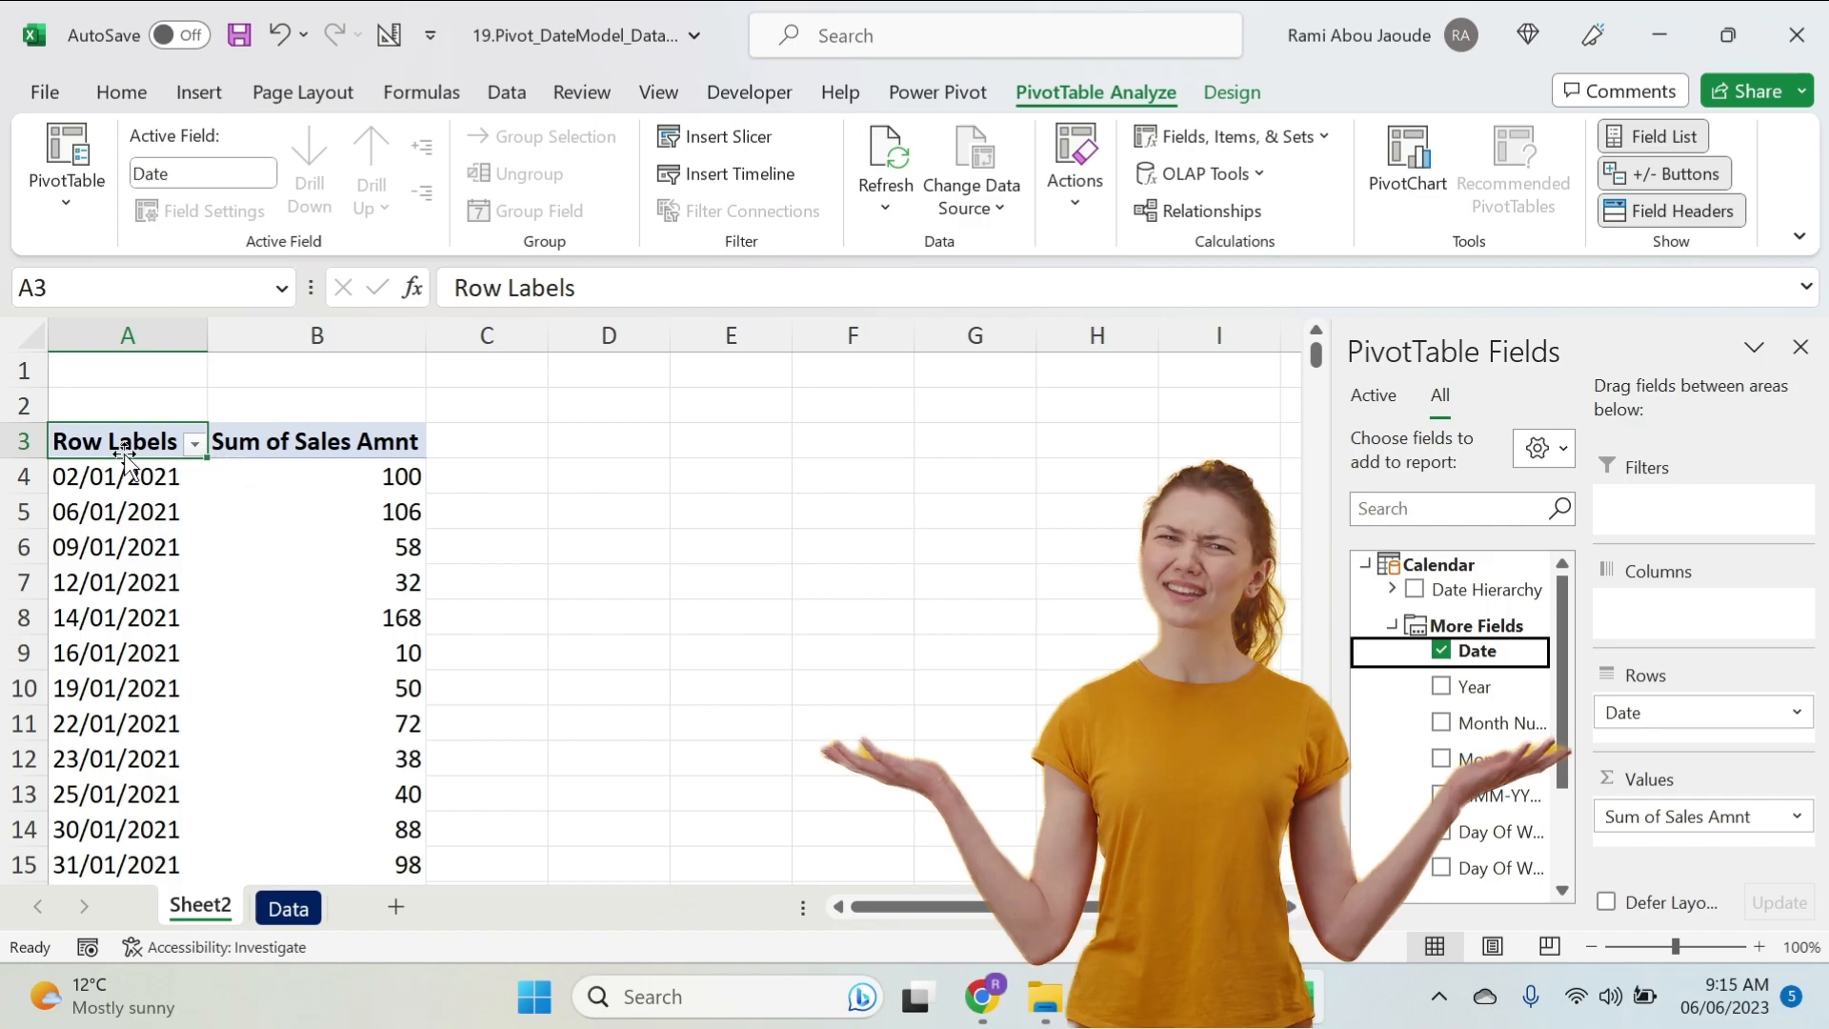
Enable 'Show items with no data on rows' in PivotTable Options.
{"action": "right_click", "coordinate": [112, 441]}
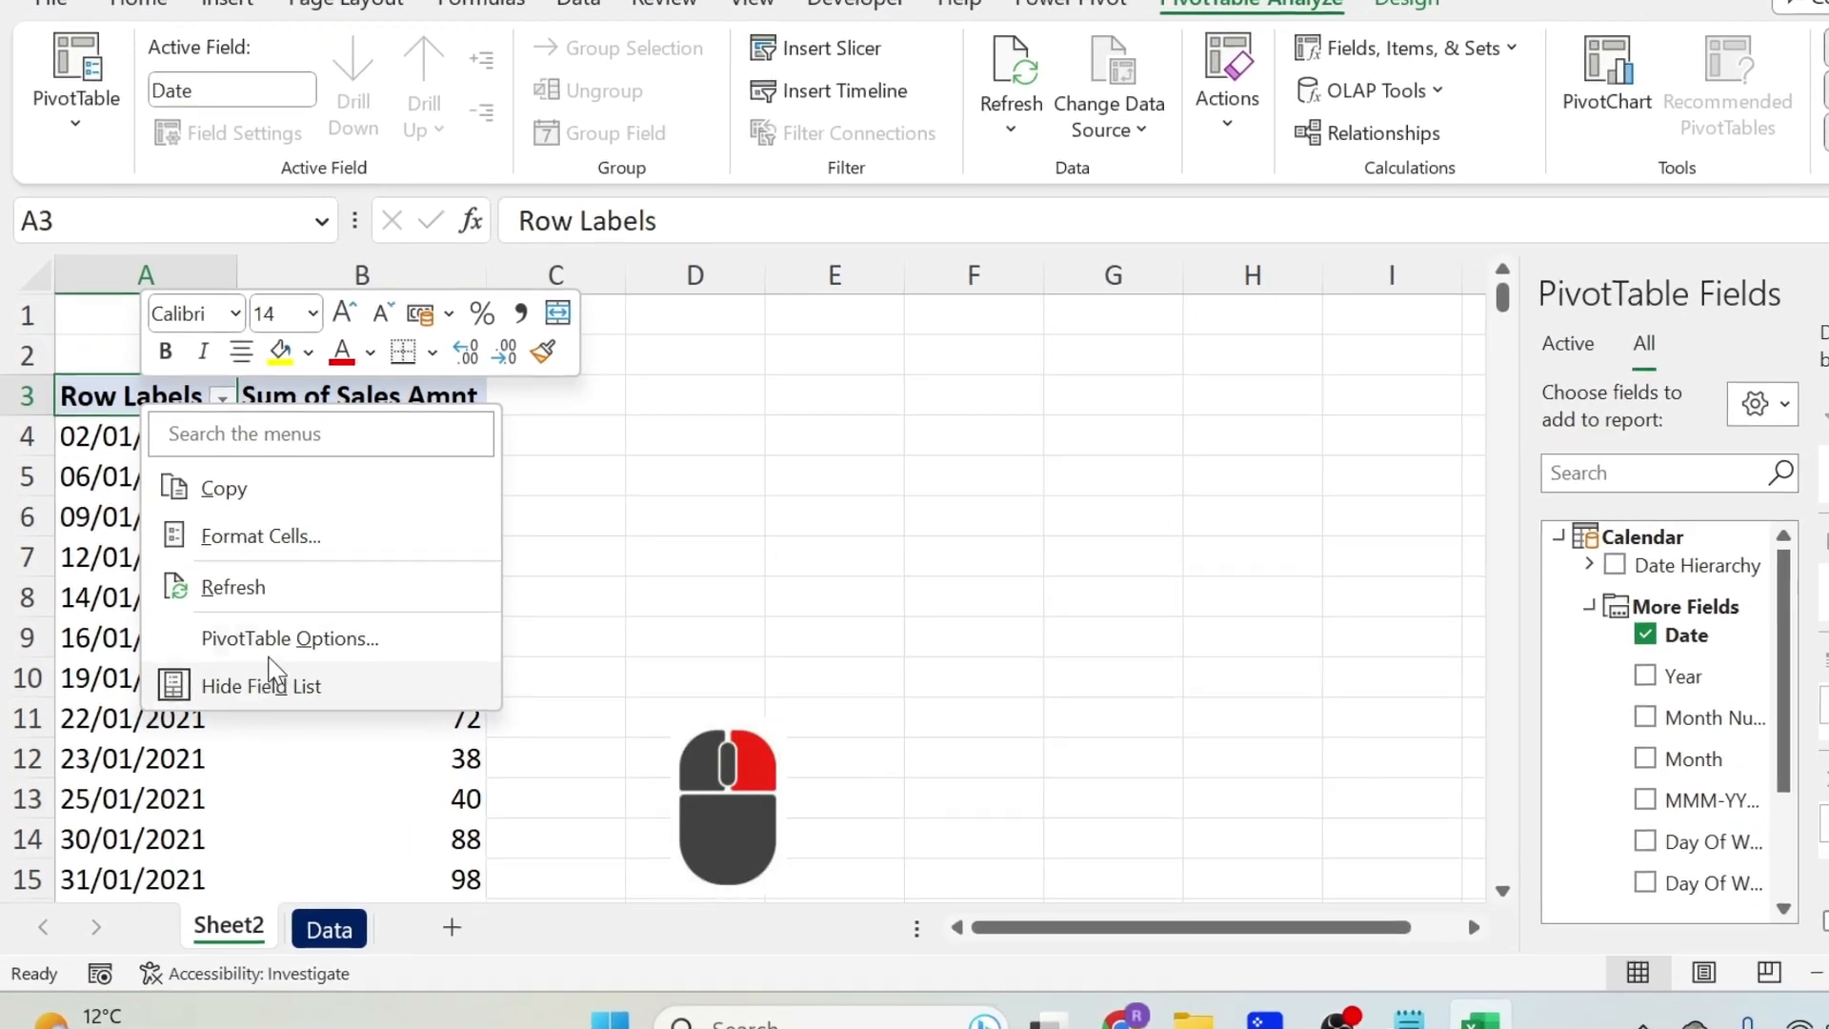
{"action": "left_click", "coordinate": [288, 638]}
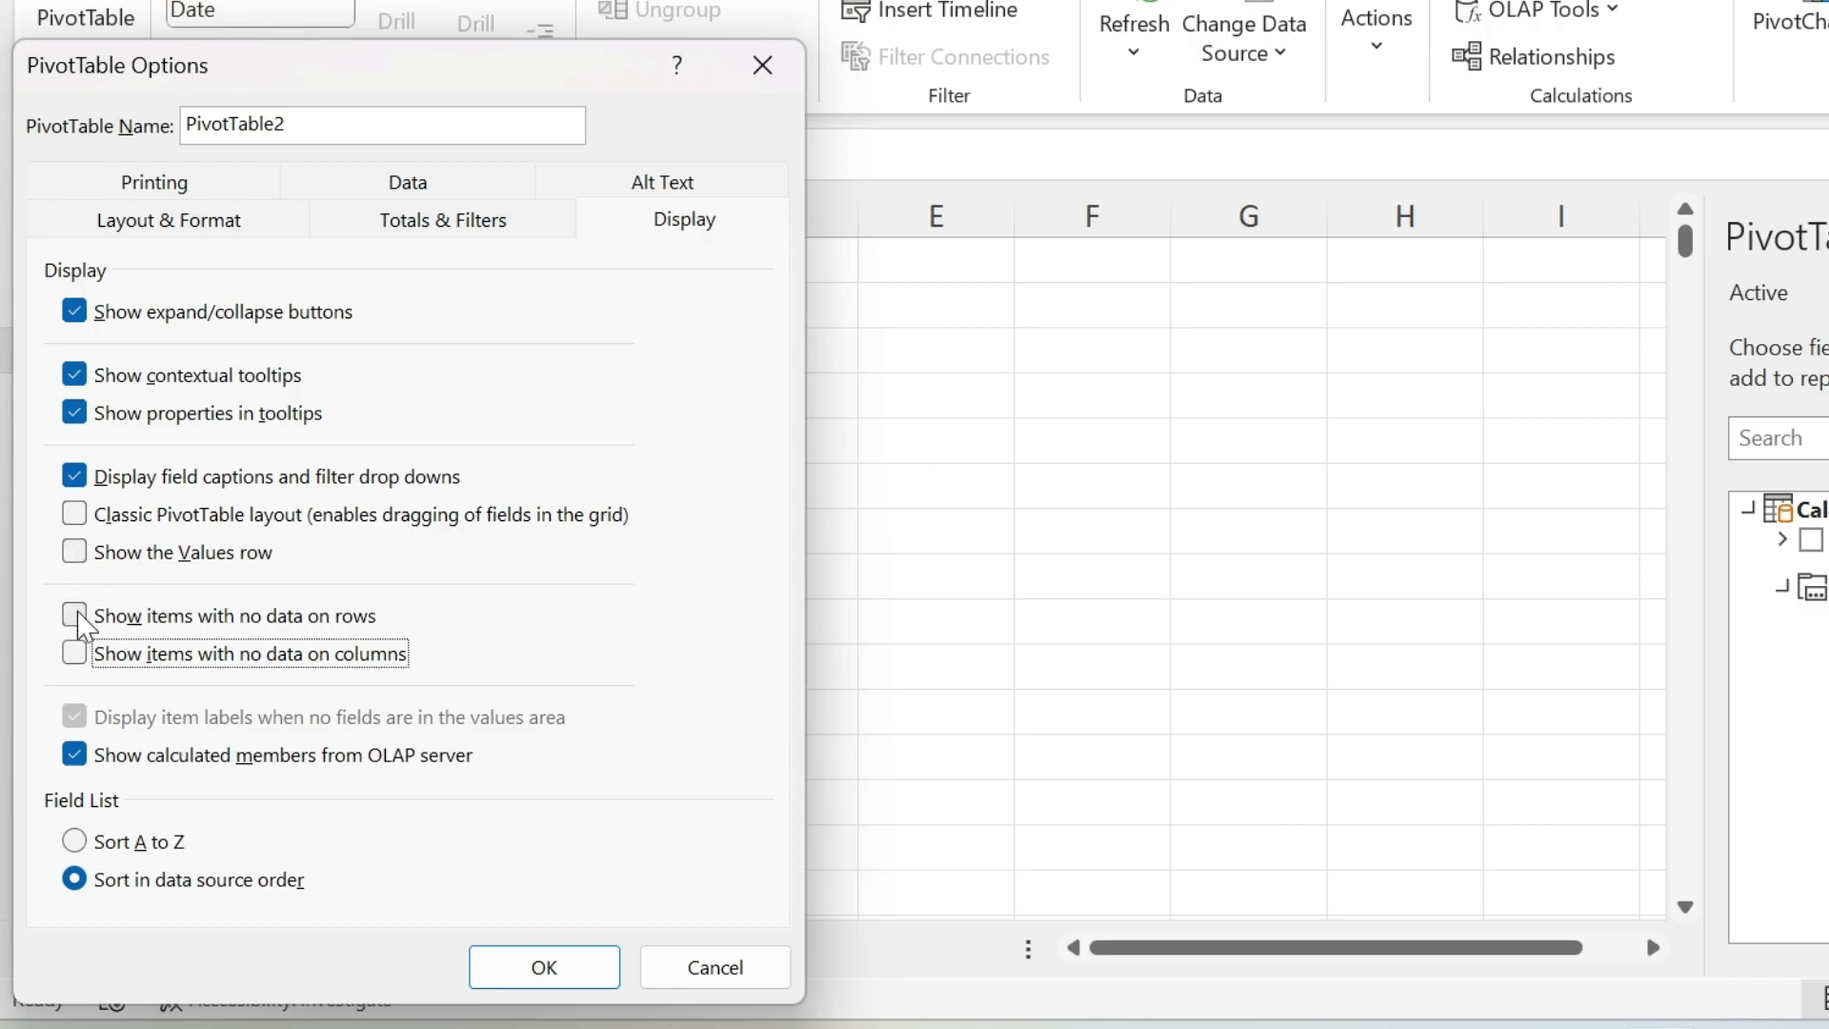
{"action": "left_click", "coordinate": [75, 614]}
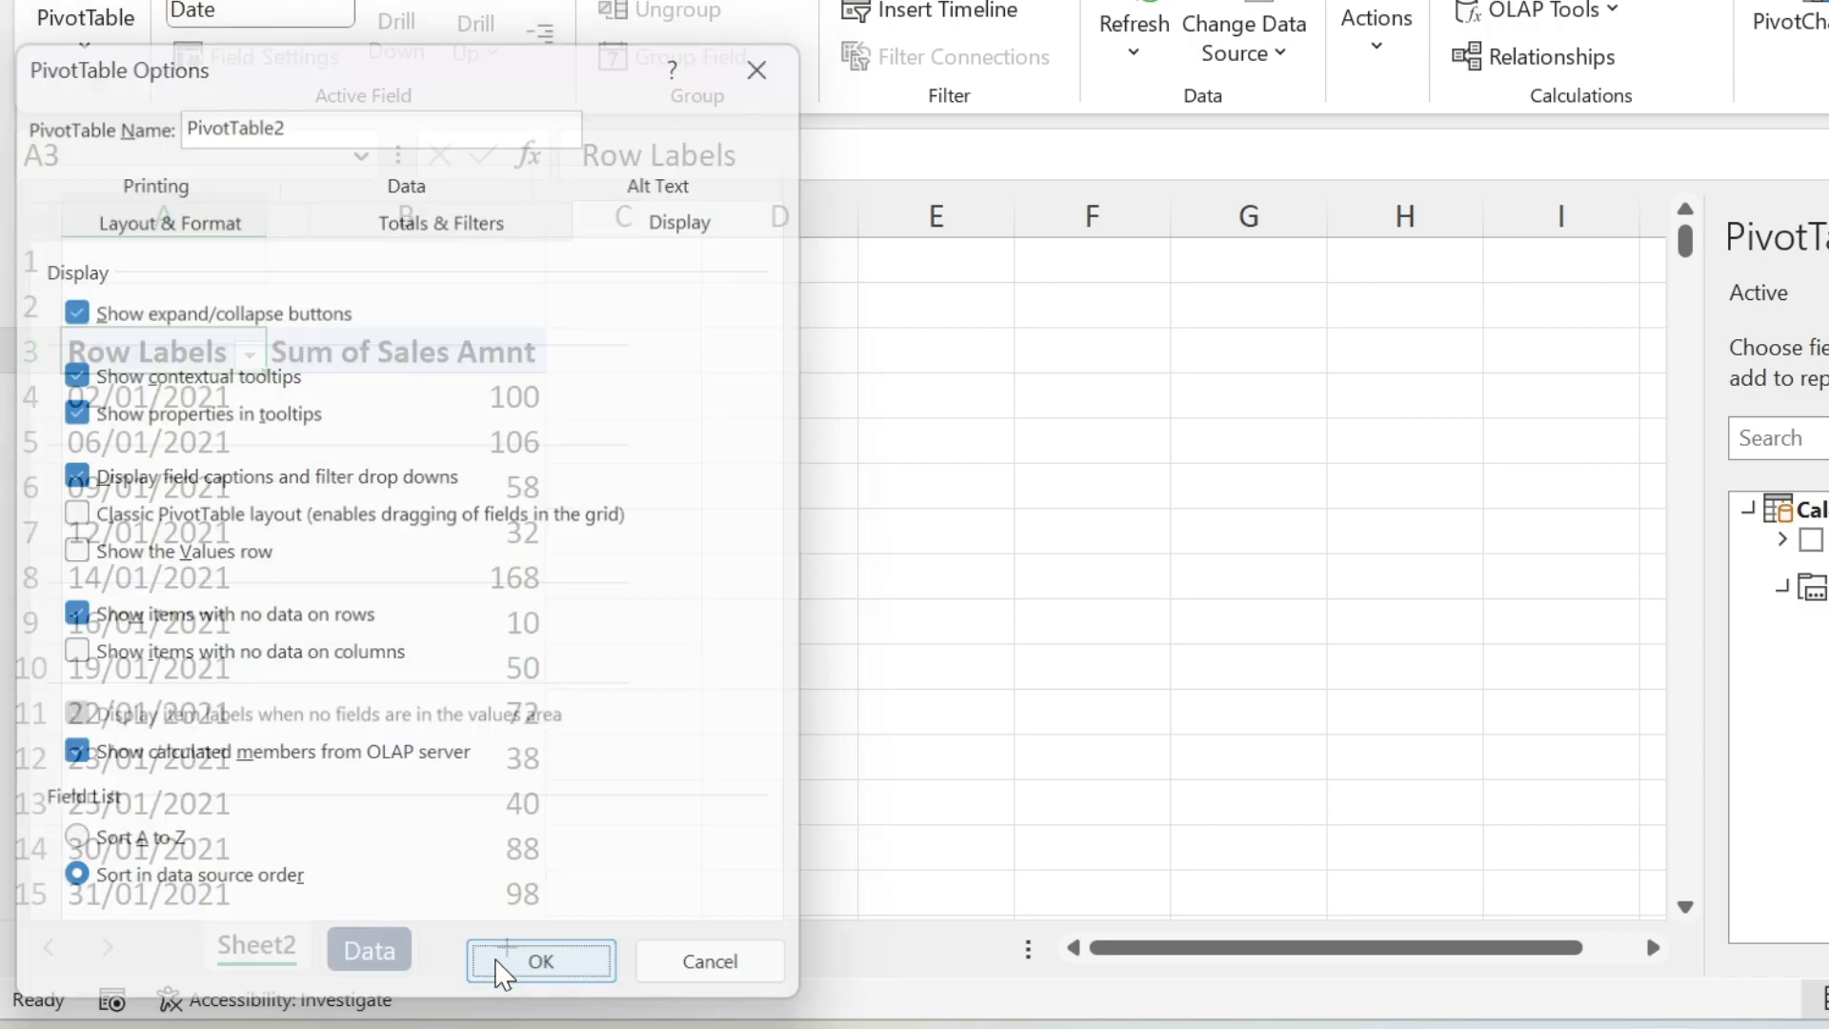
{"action": "left_click", "coordinate": [539, 960]}
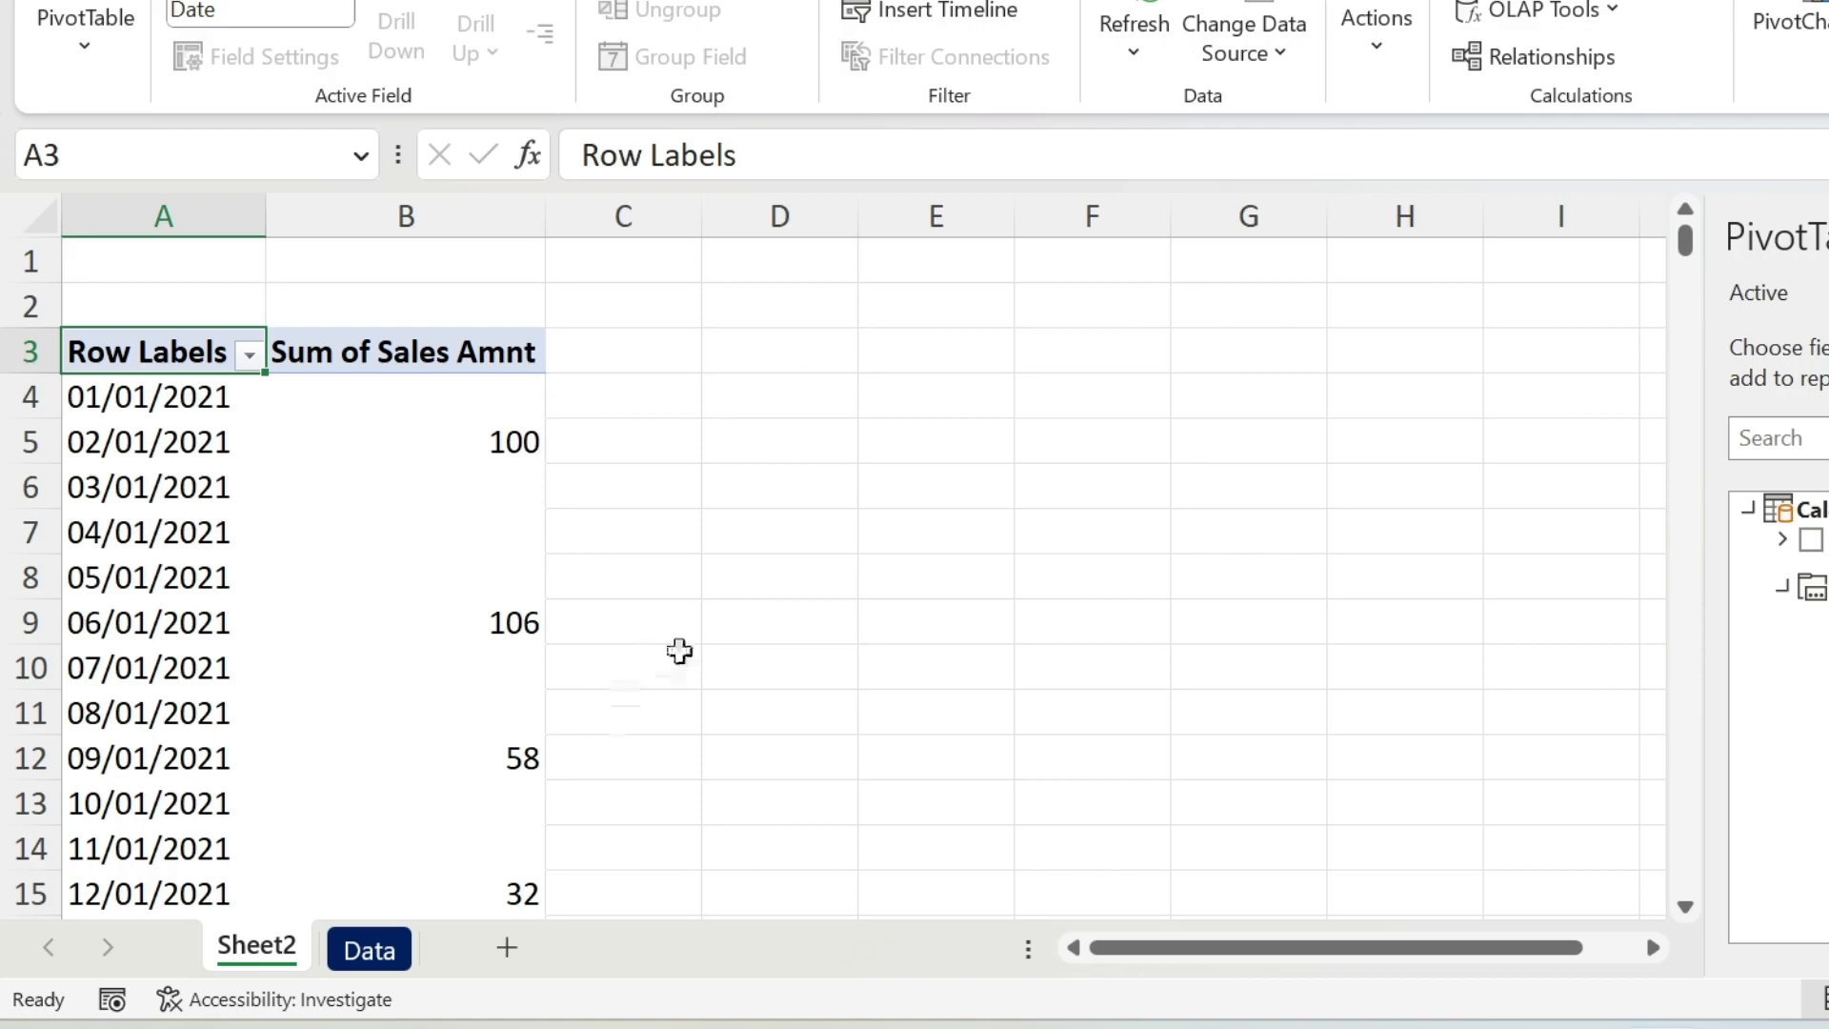
{"action": "mouse_move", "coordinate": [438, 528]}
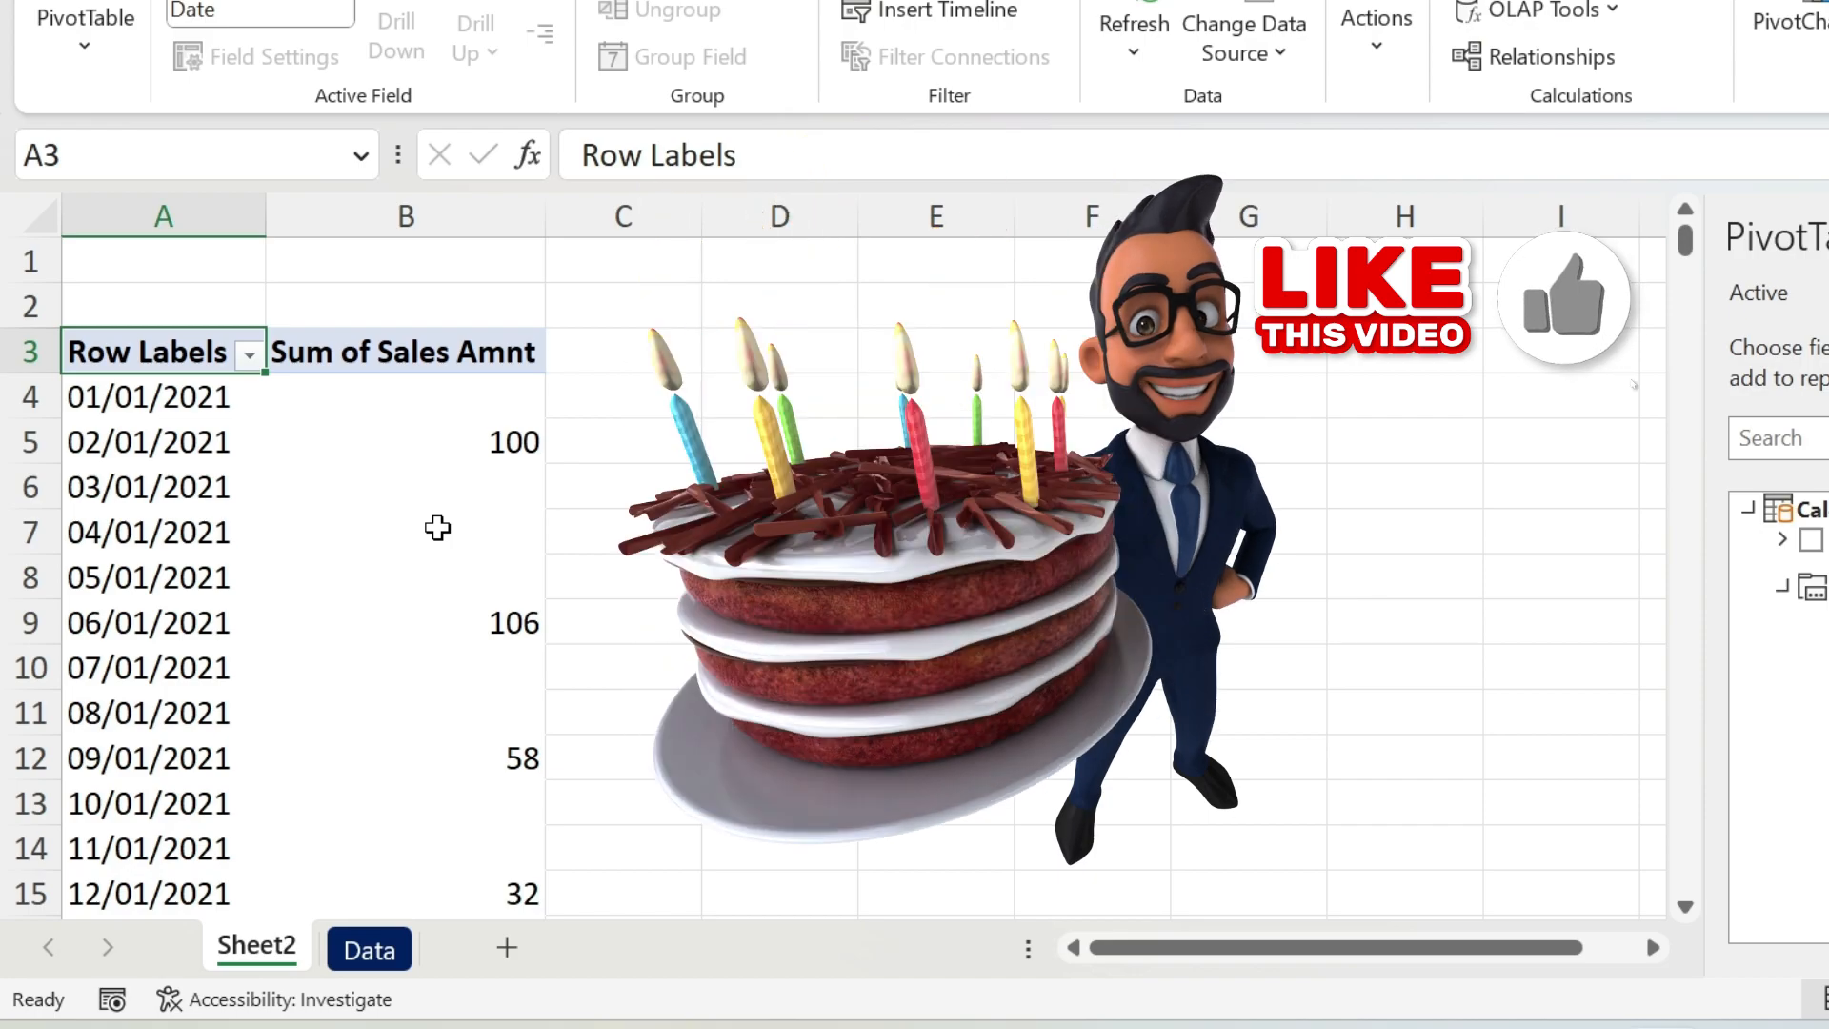
{"action": "mouse_move", "coordinate": [439, 528]}
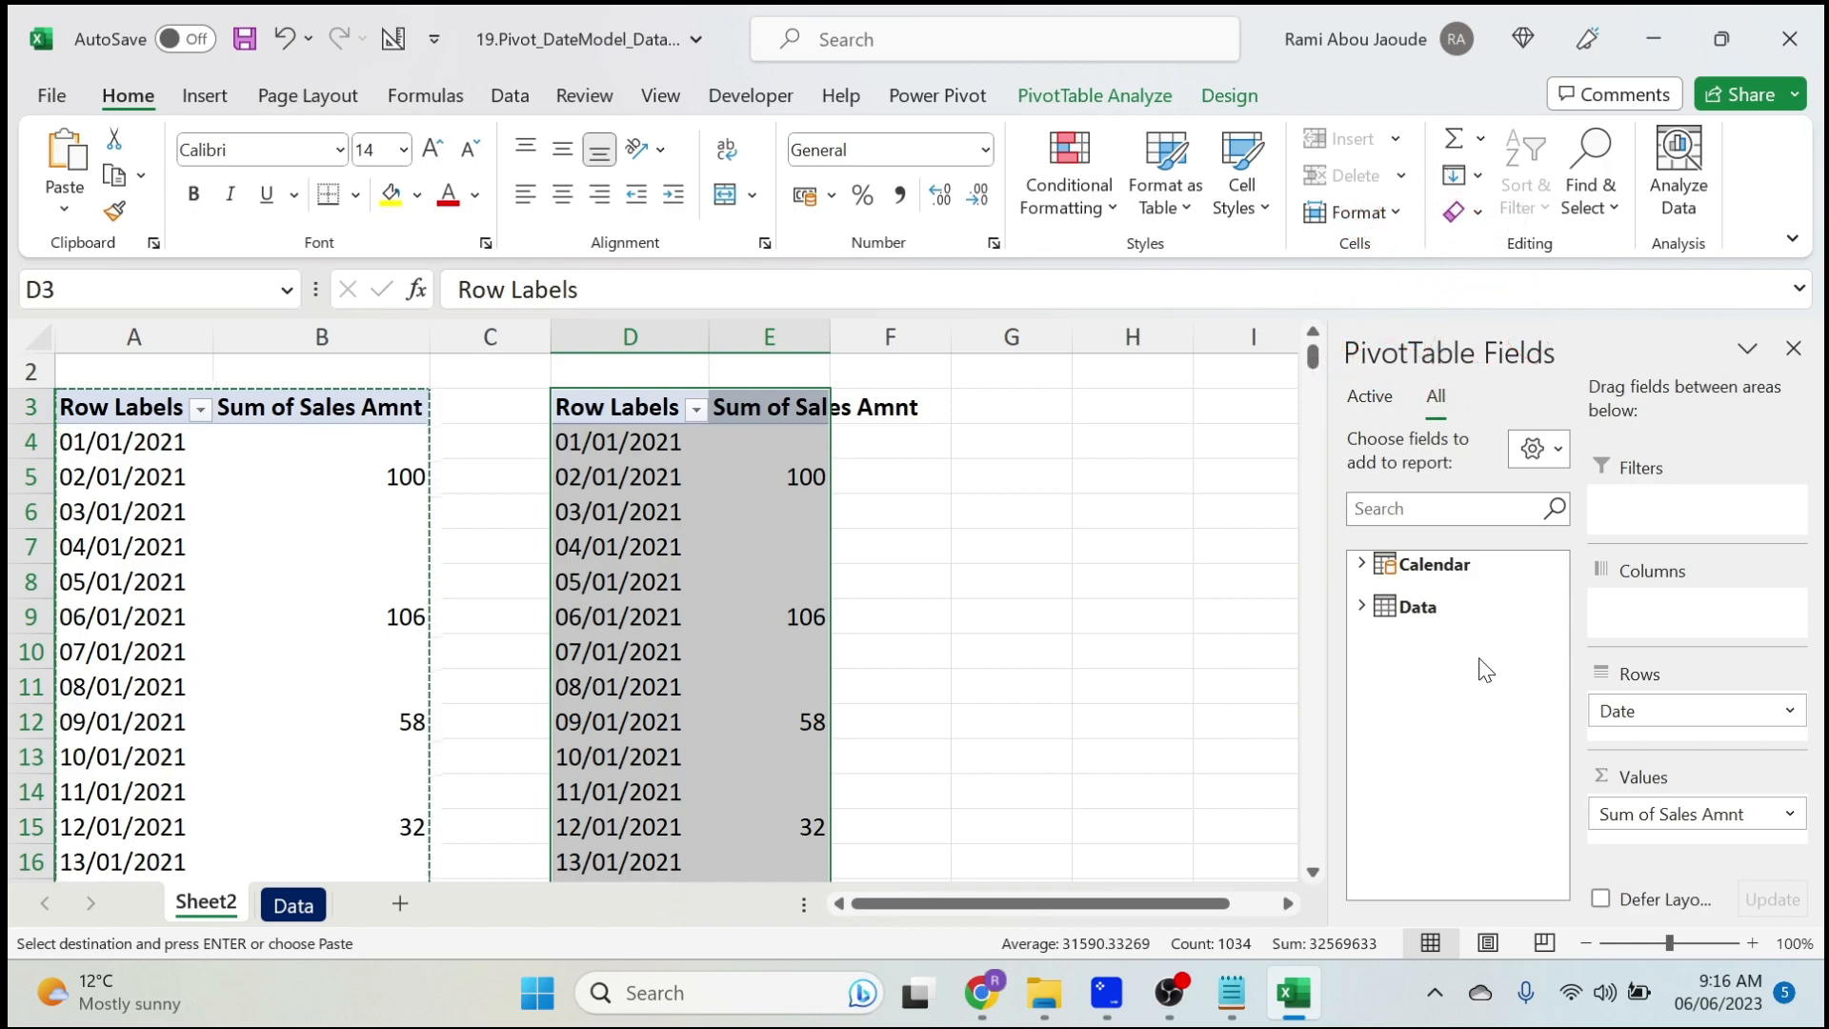
{"action": "mouse_move", "coordinate": [1451, 650]}
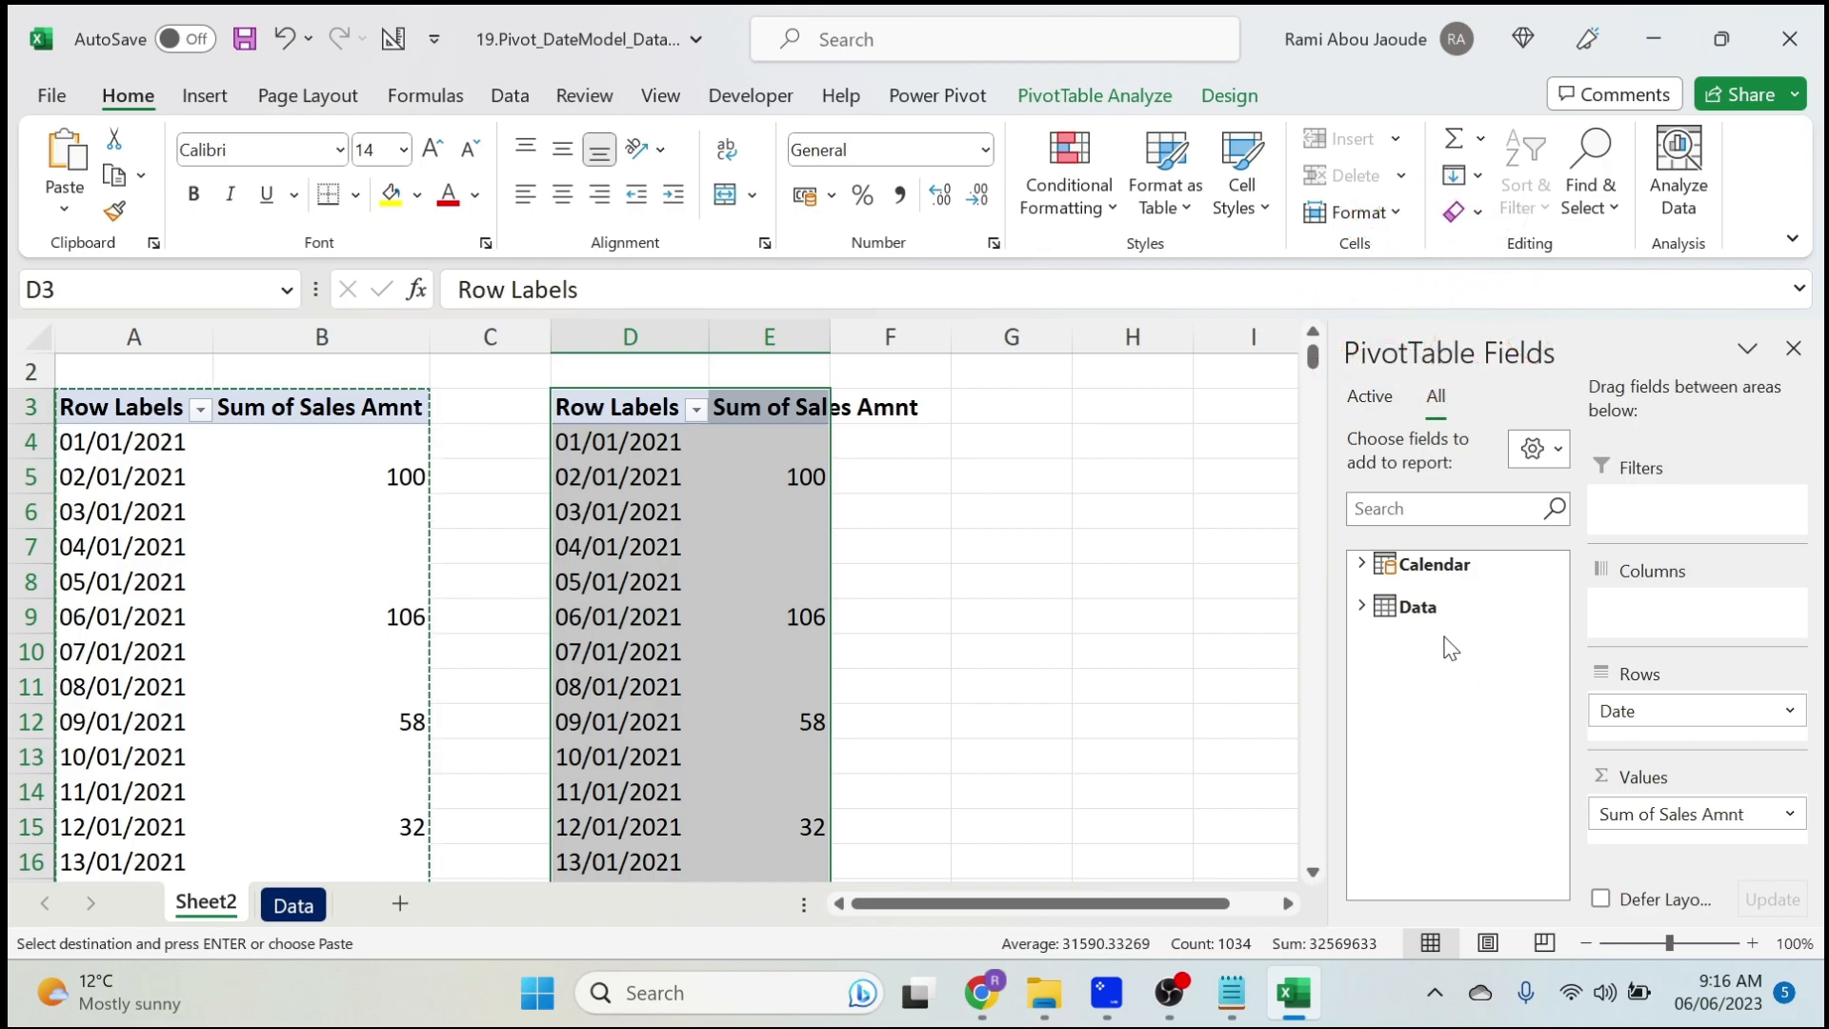
Replace Date with MMM-YYYY in the second pivot's rows, then reopen the data model.
{"action": "left_click", "coordinate": [1360, 564]}
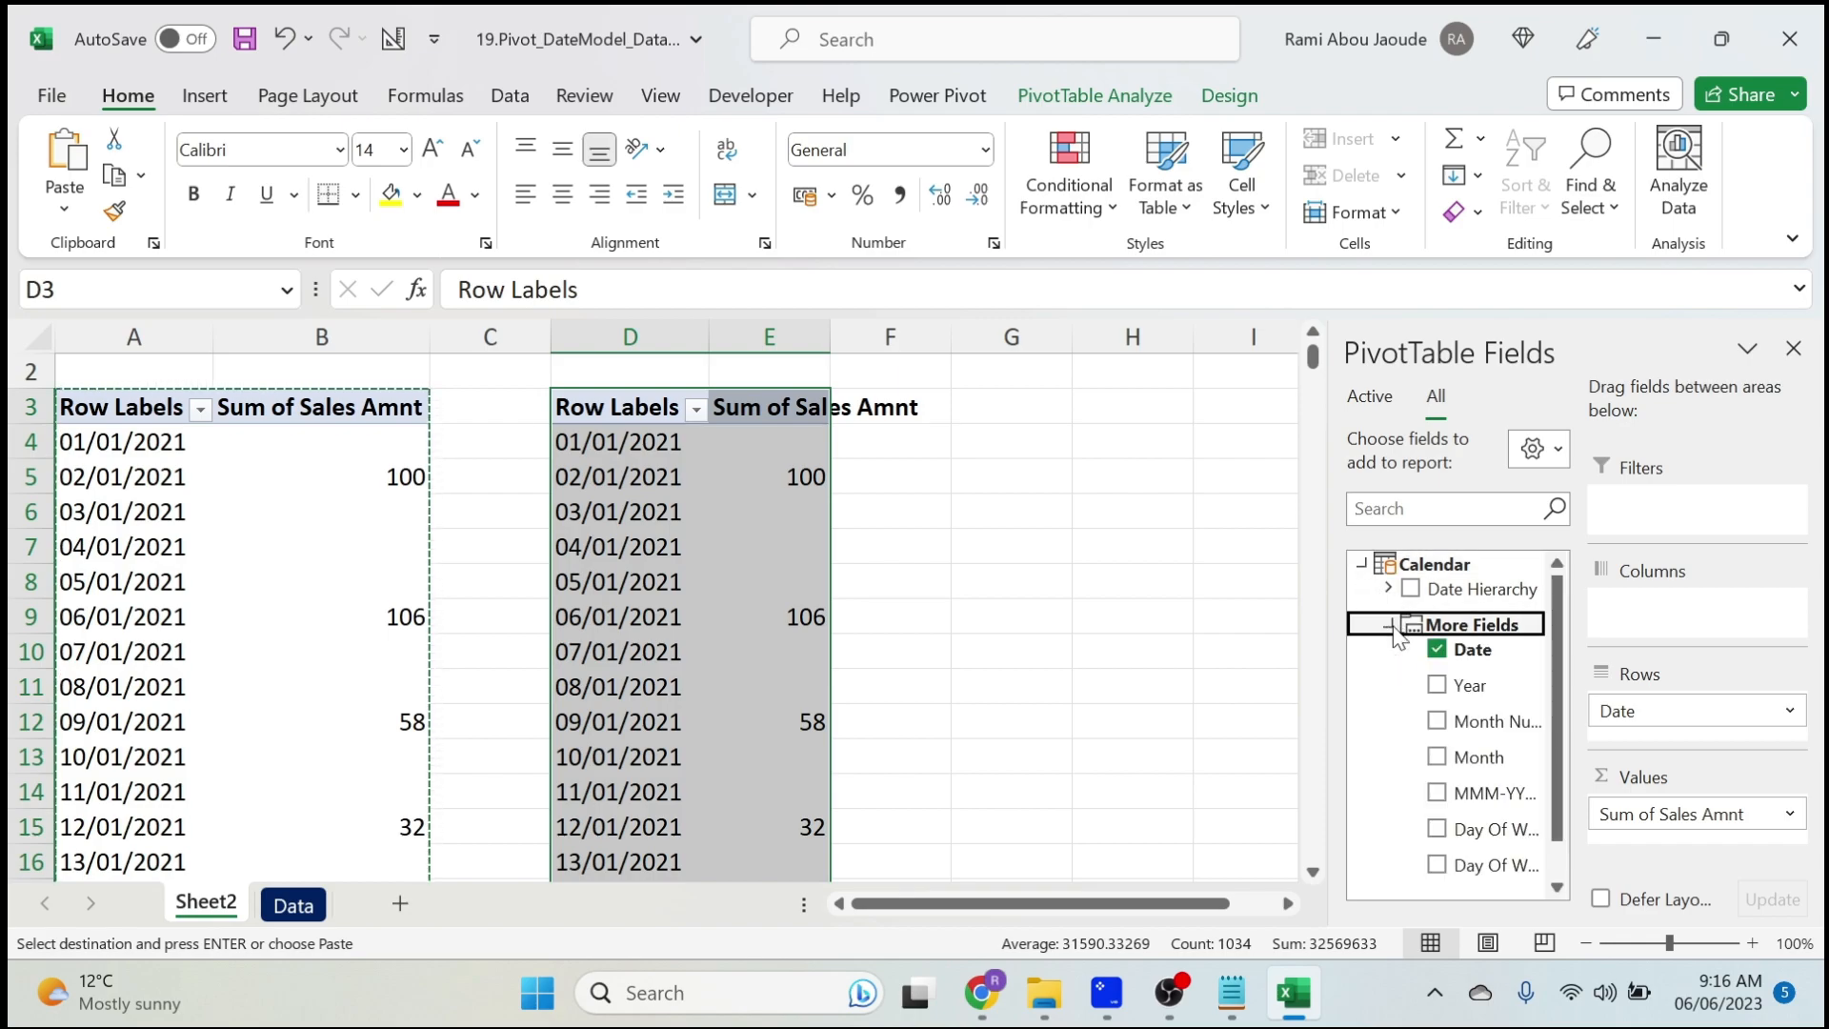
{"action": "left_click", "coordinate": [1436, 647]}
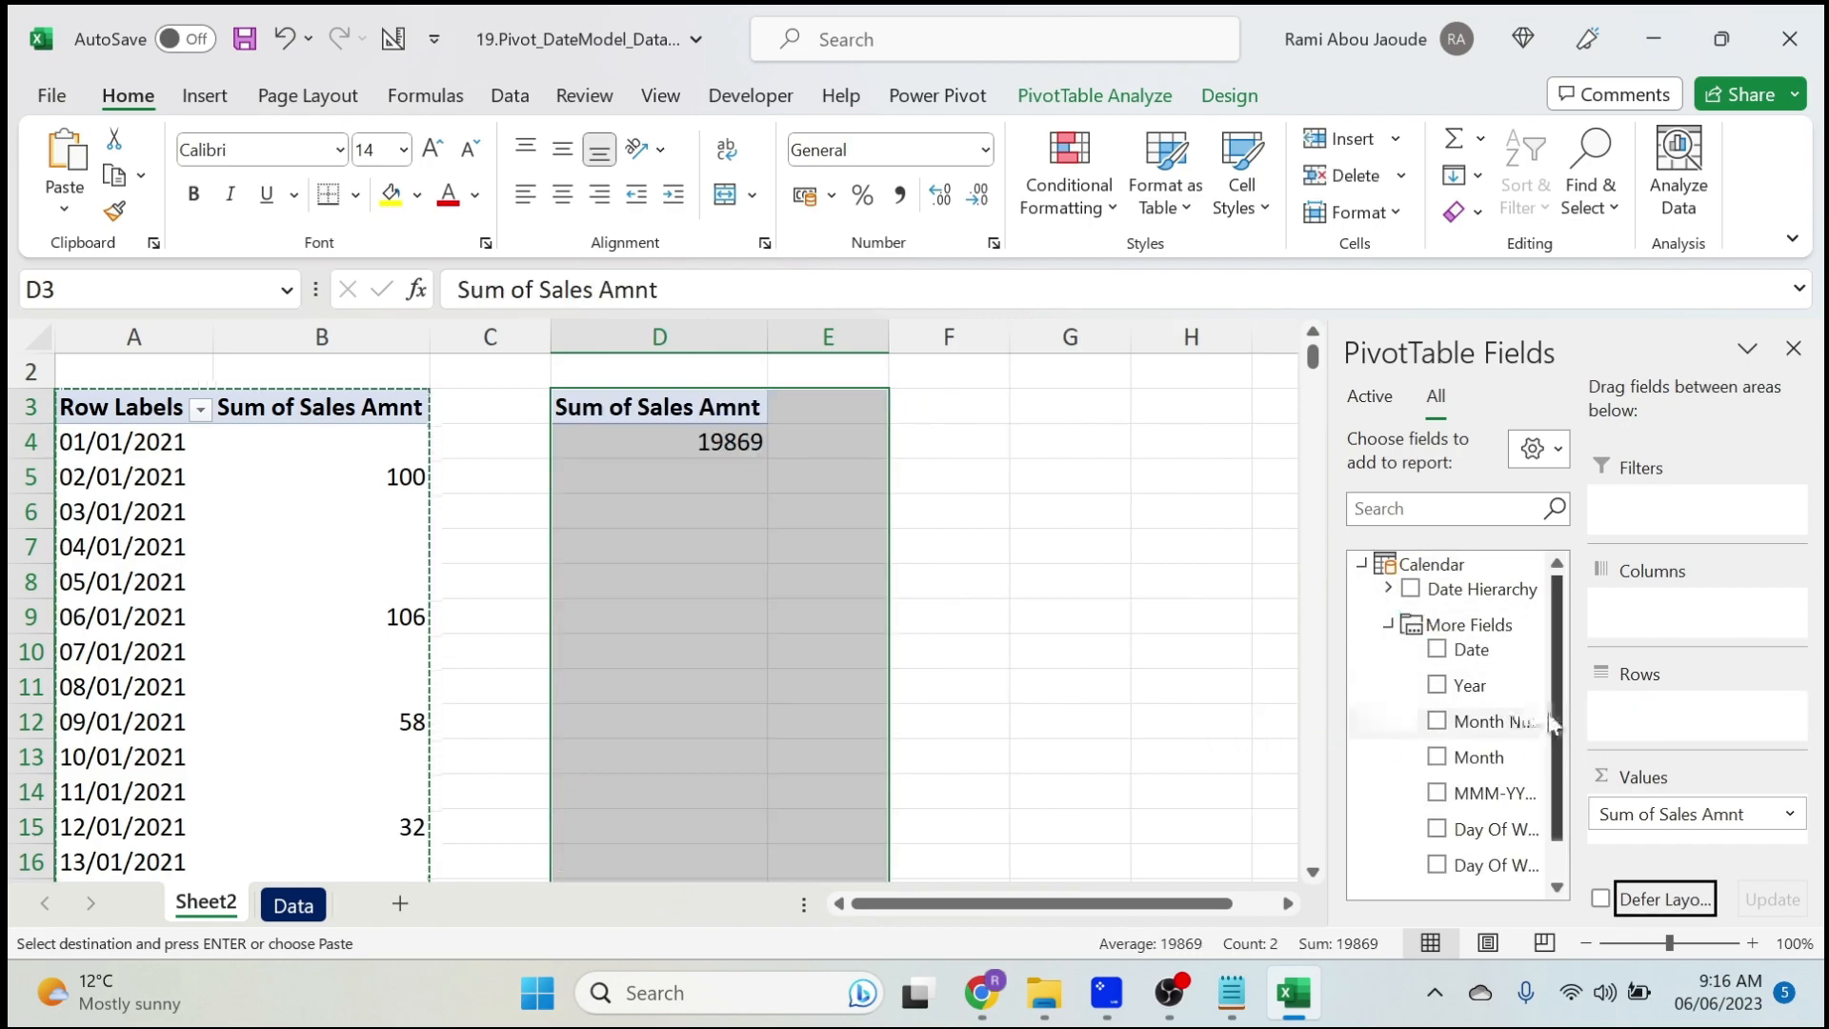
{"action": "mouse_move", "coordinate": [1484, 792]}
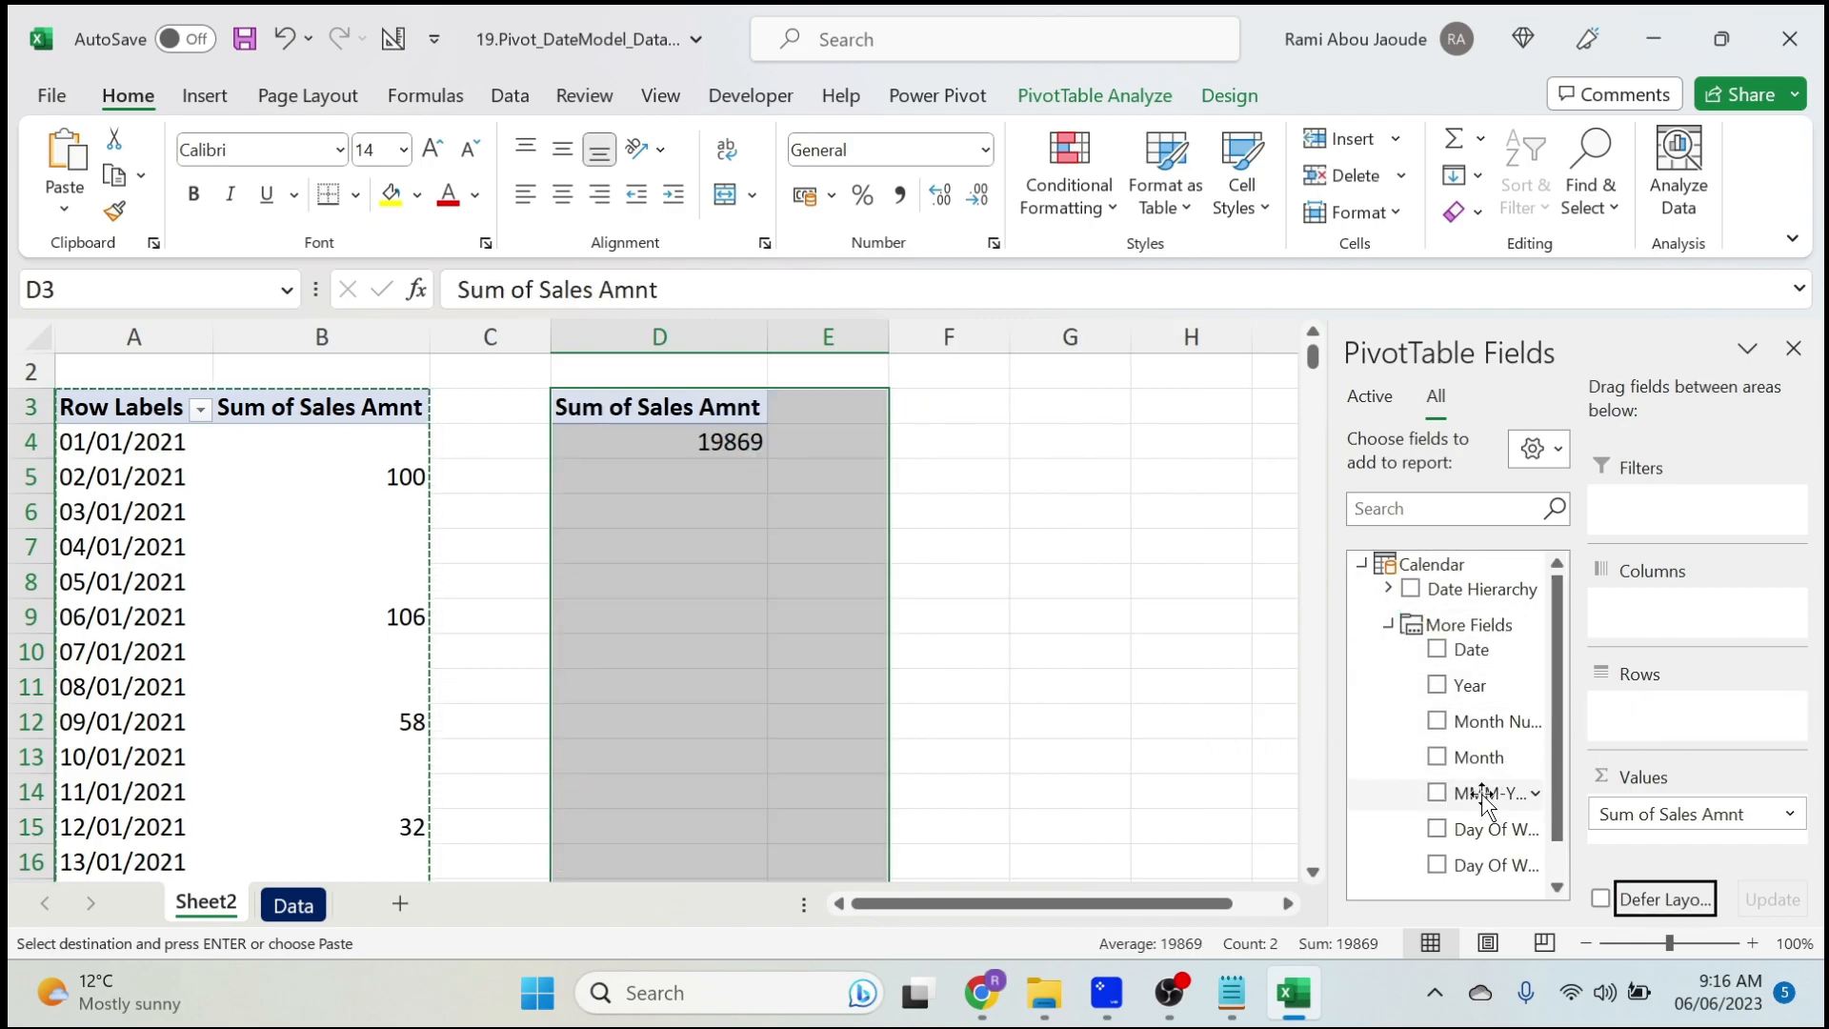
{"action": "left_click", "coordinate": [1437, 792]}
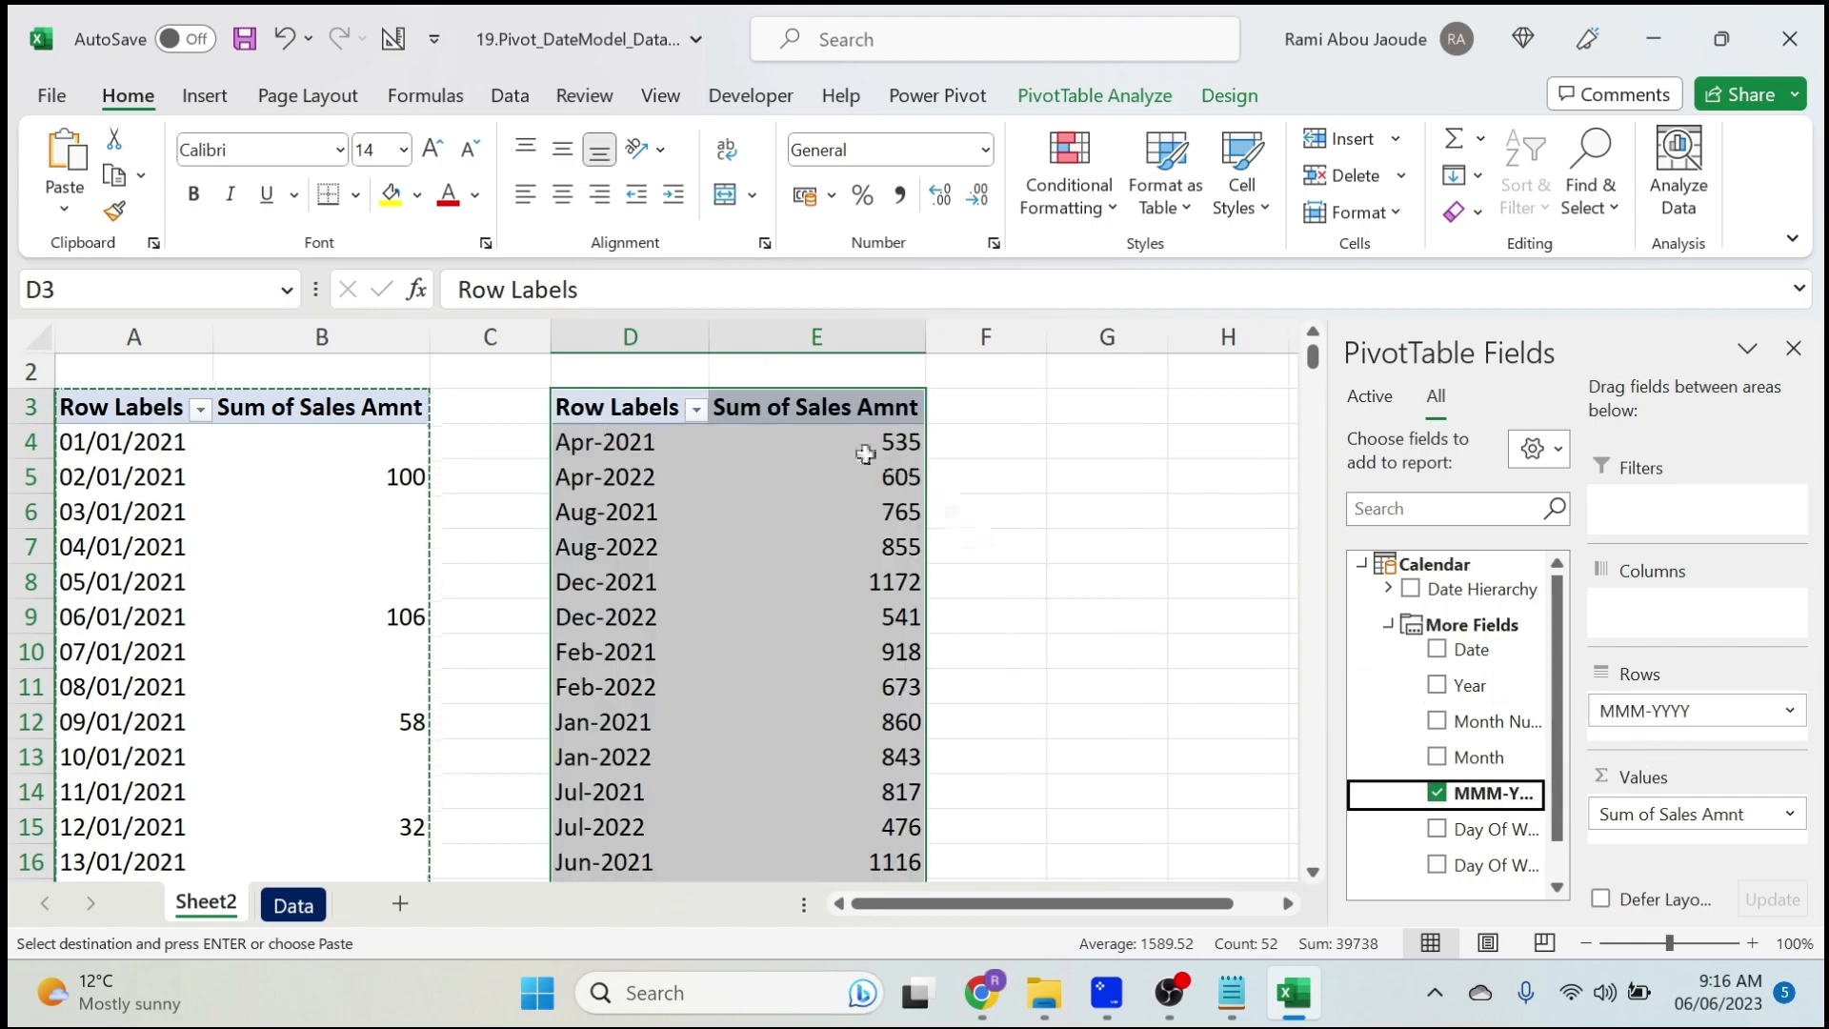
{"action": "mouse_move", "coordinate": [773, 687]}
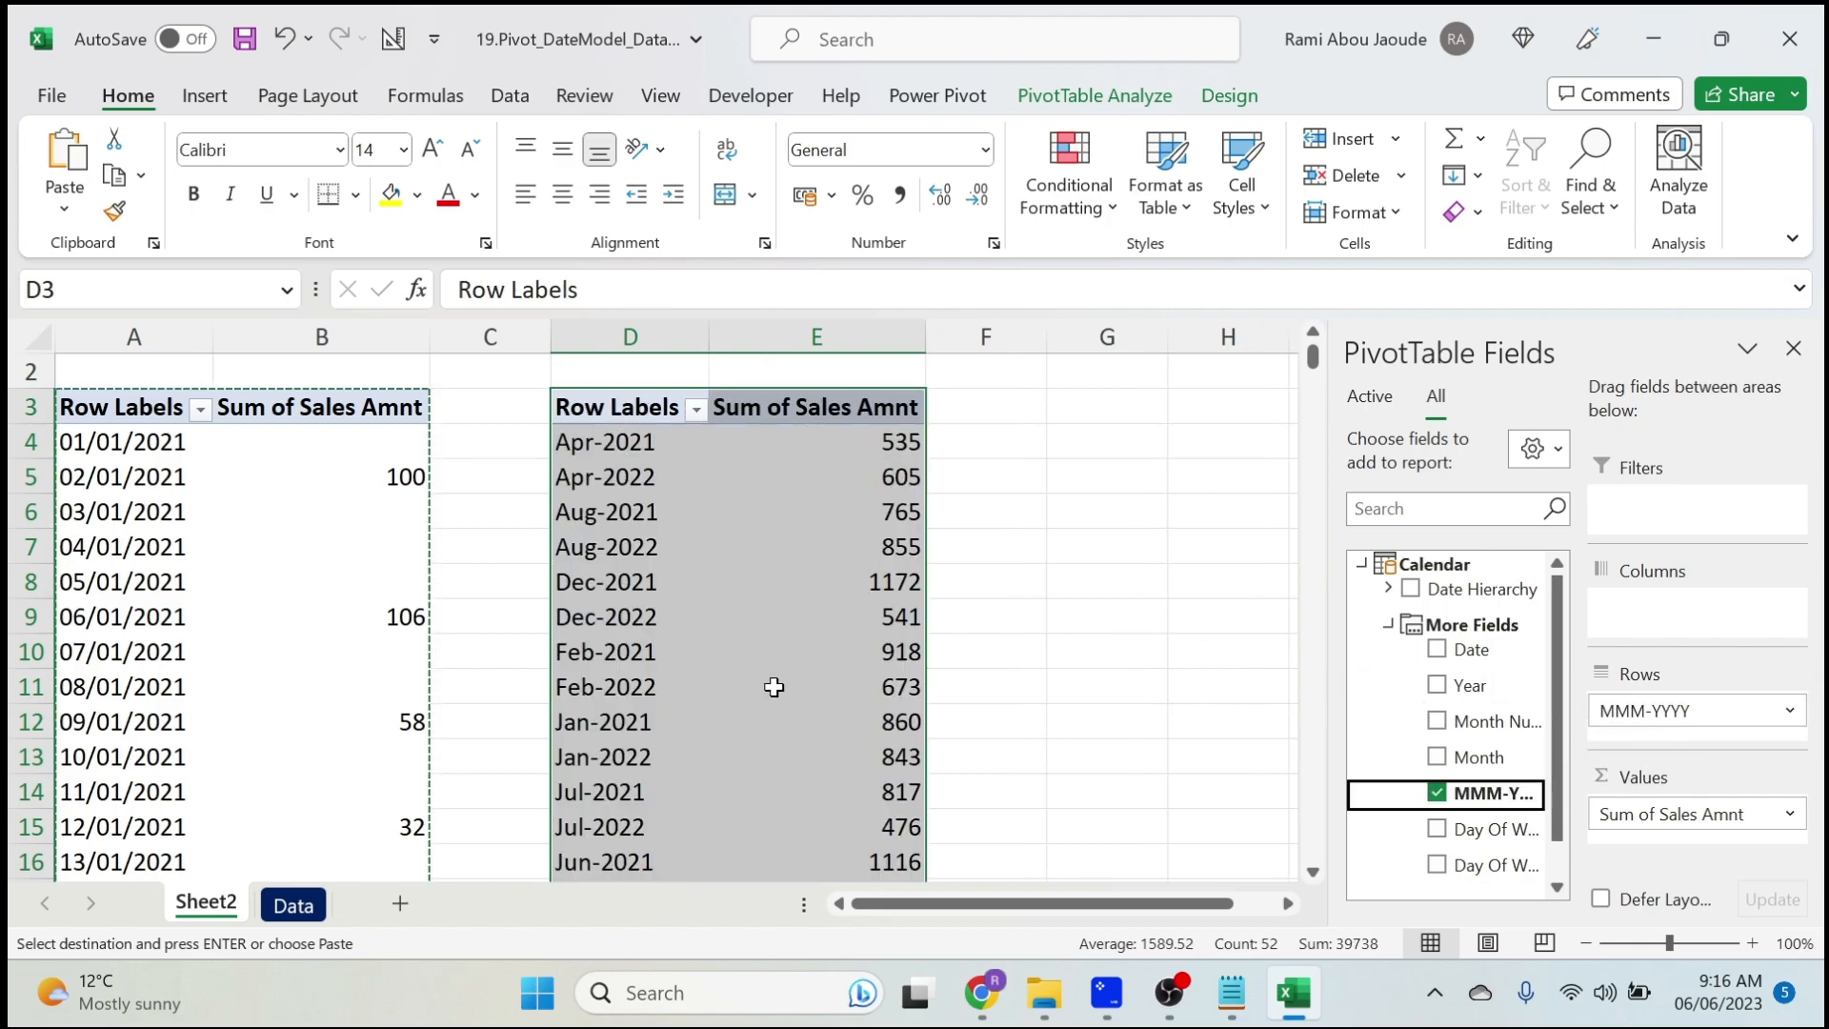
{"action": "mouse_move", "coordinate": [774, 685]}
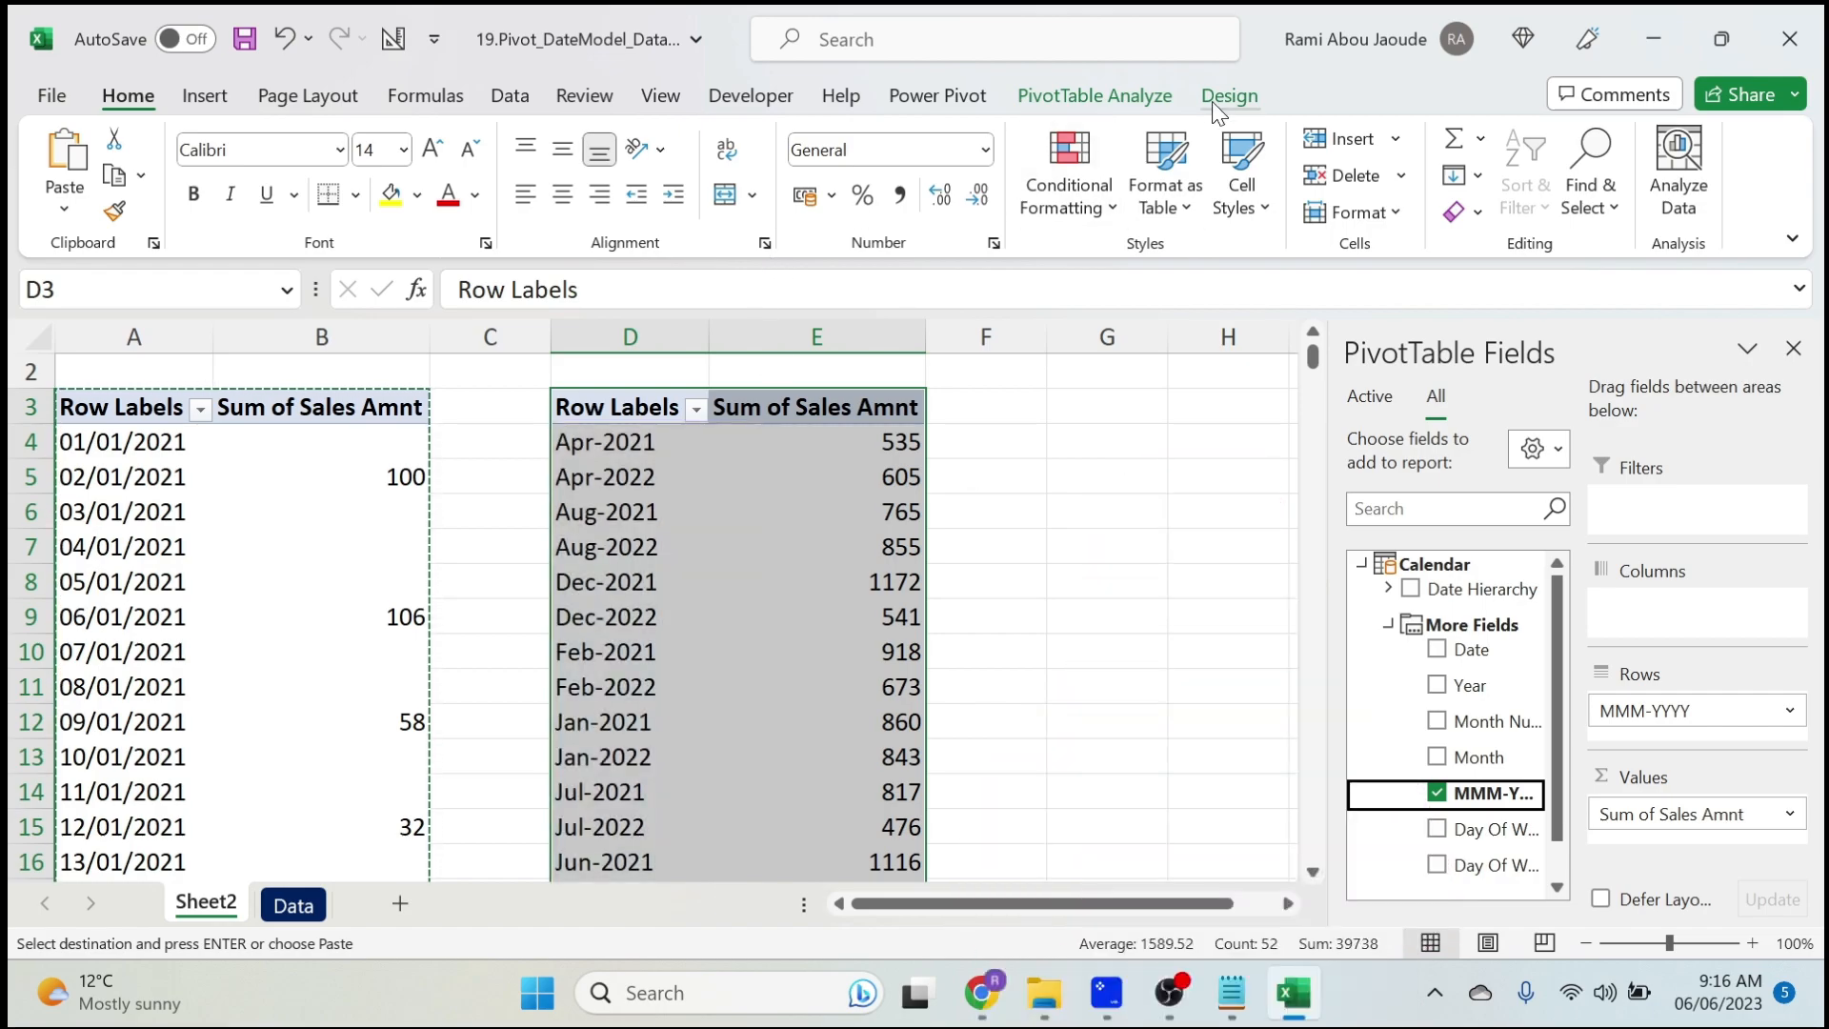
{"action": "mouse_move", "coordinate": [951, 106]}
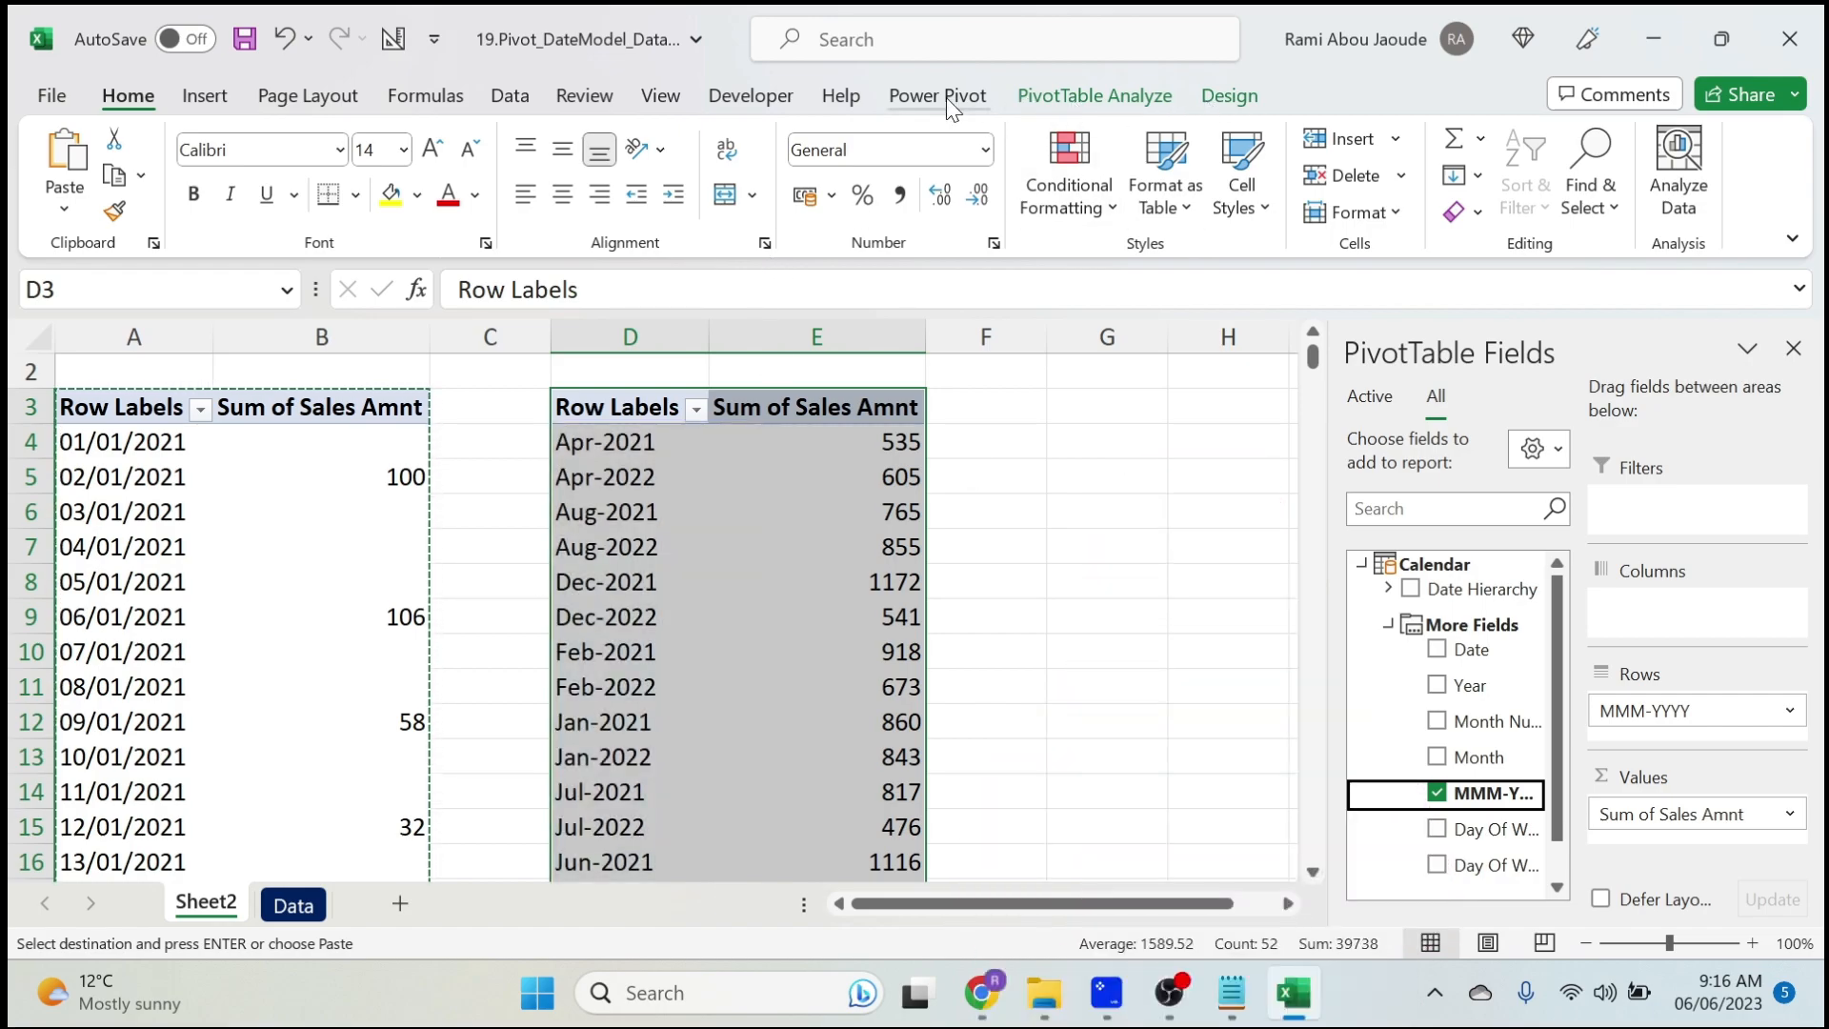
{"action": "left_click", "coordinate": [937, 95]}
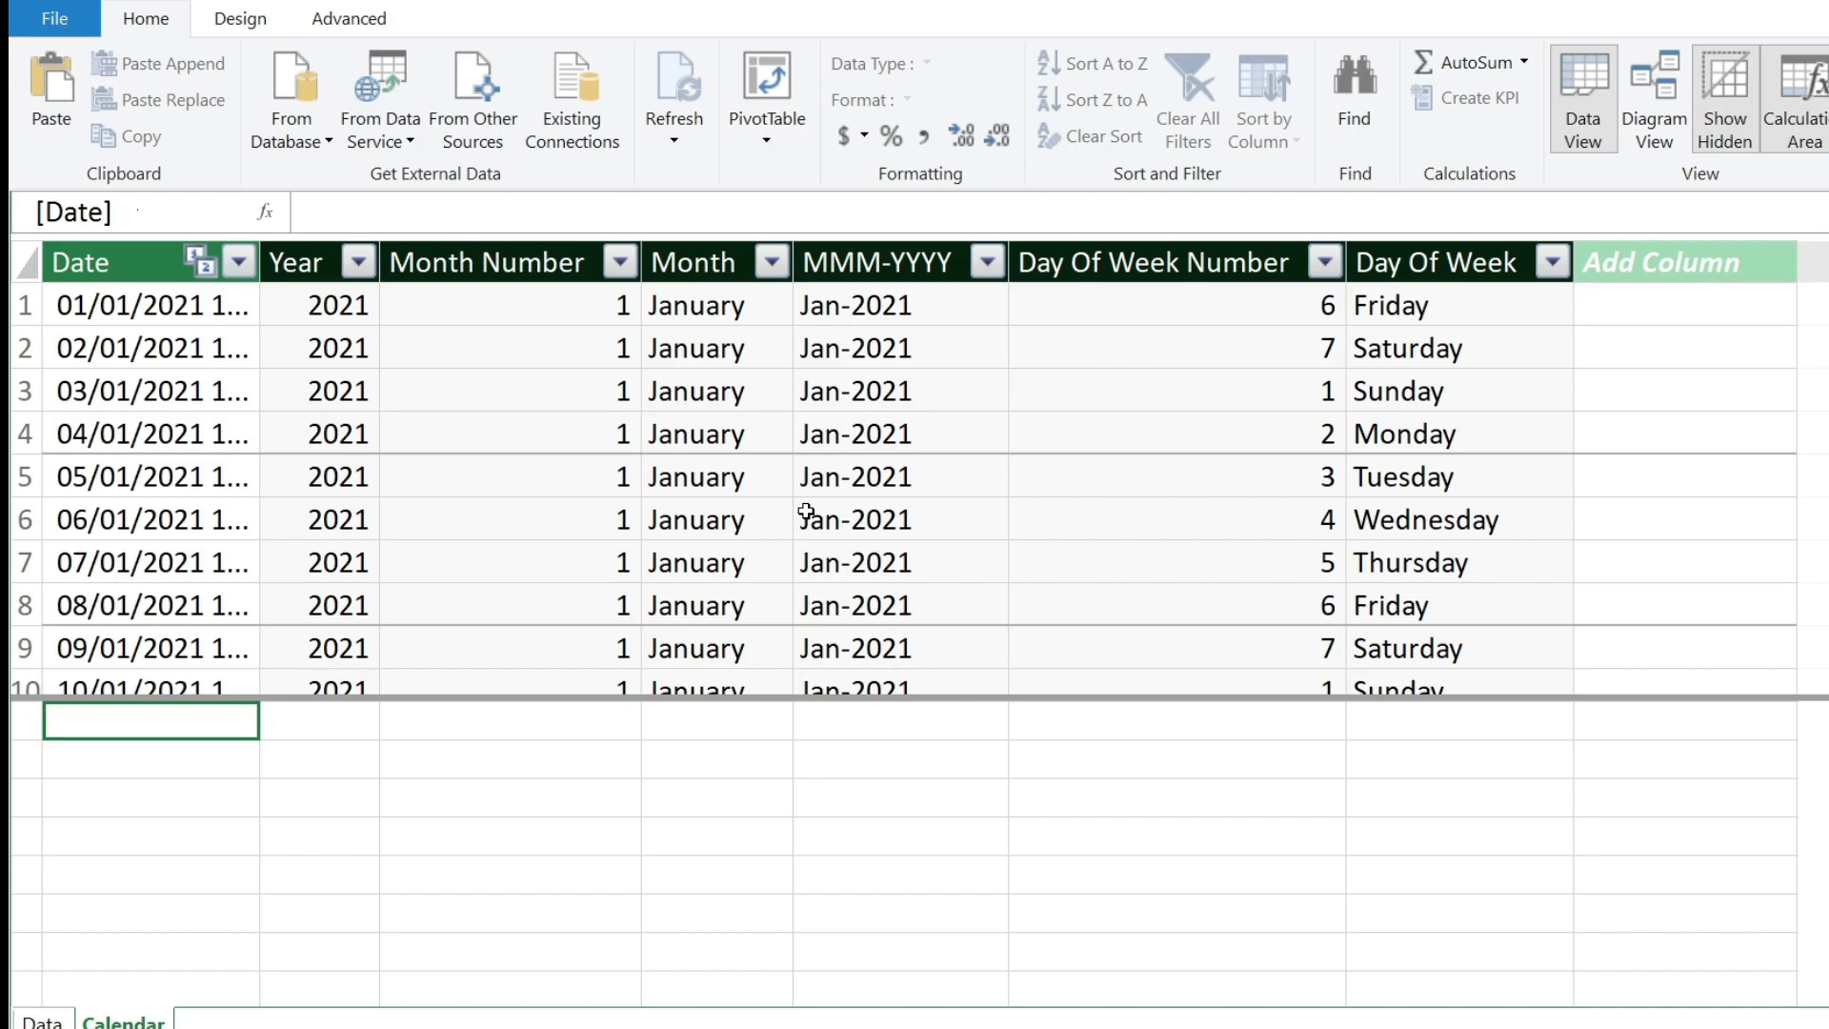
Add Helper_col as ='Calendar'[Year]*100+'Calendar'[Month Number], giving values like 202101.
{"action": "left_click", "coordinate": [1682, 261]}
{"action": "type", "text": "Helper_col"}
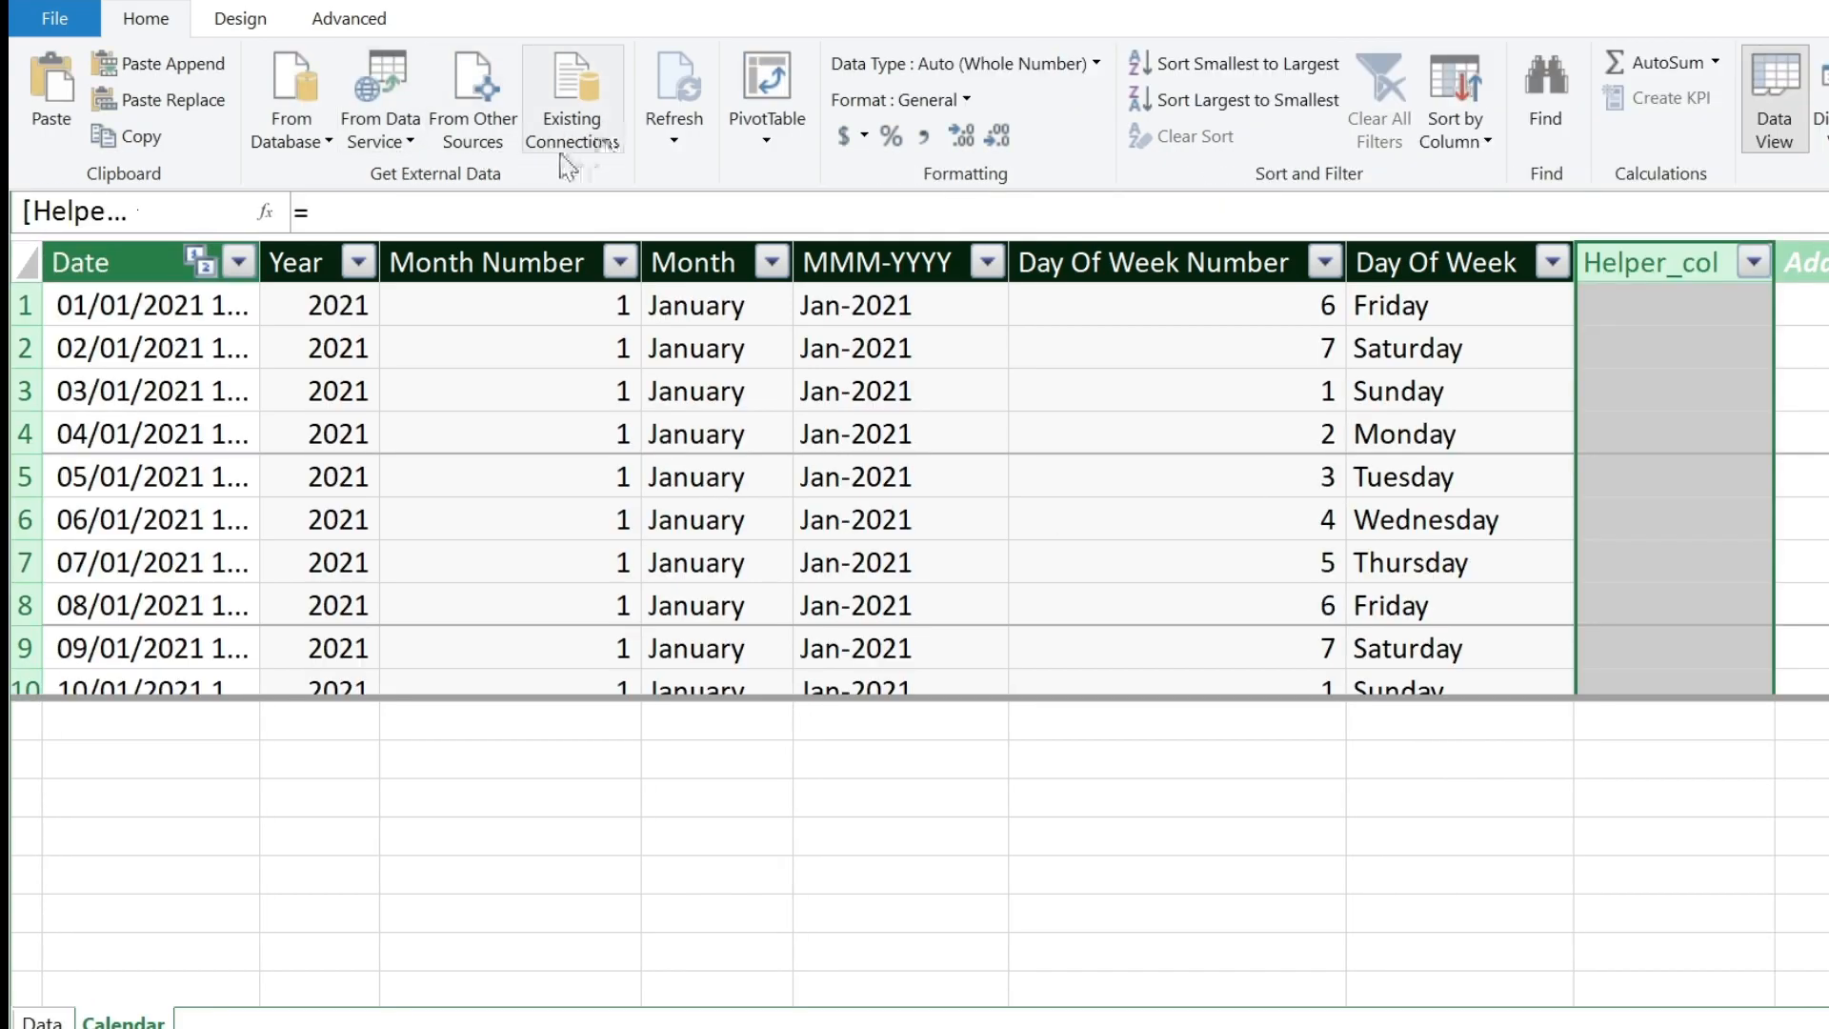
{"action": "left_click", "coordinate": [315, 211]}
{"action": "type", "text": "'Calendar'[Year]*1"}
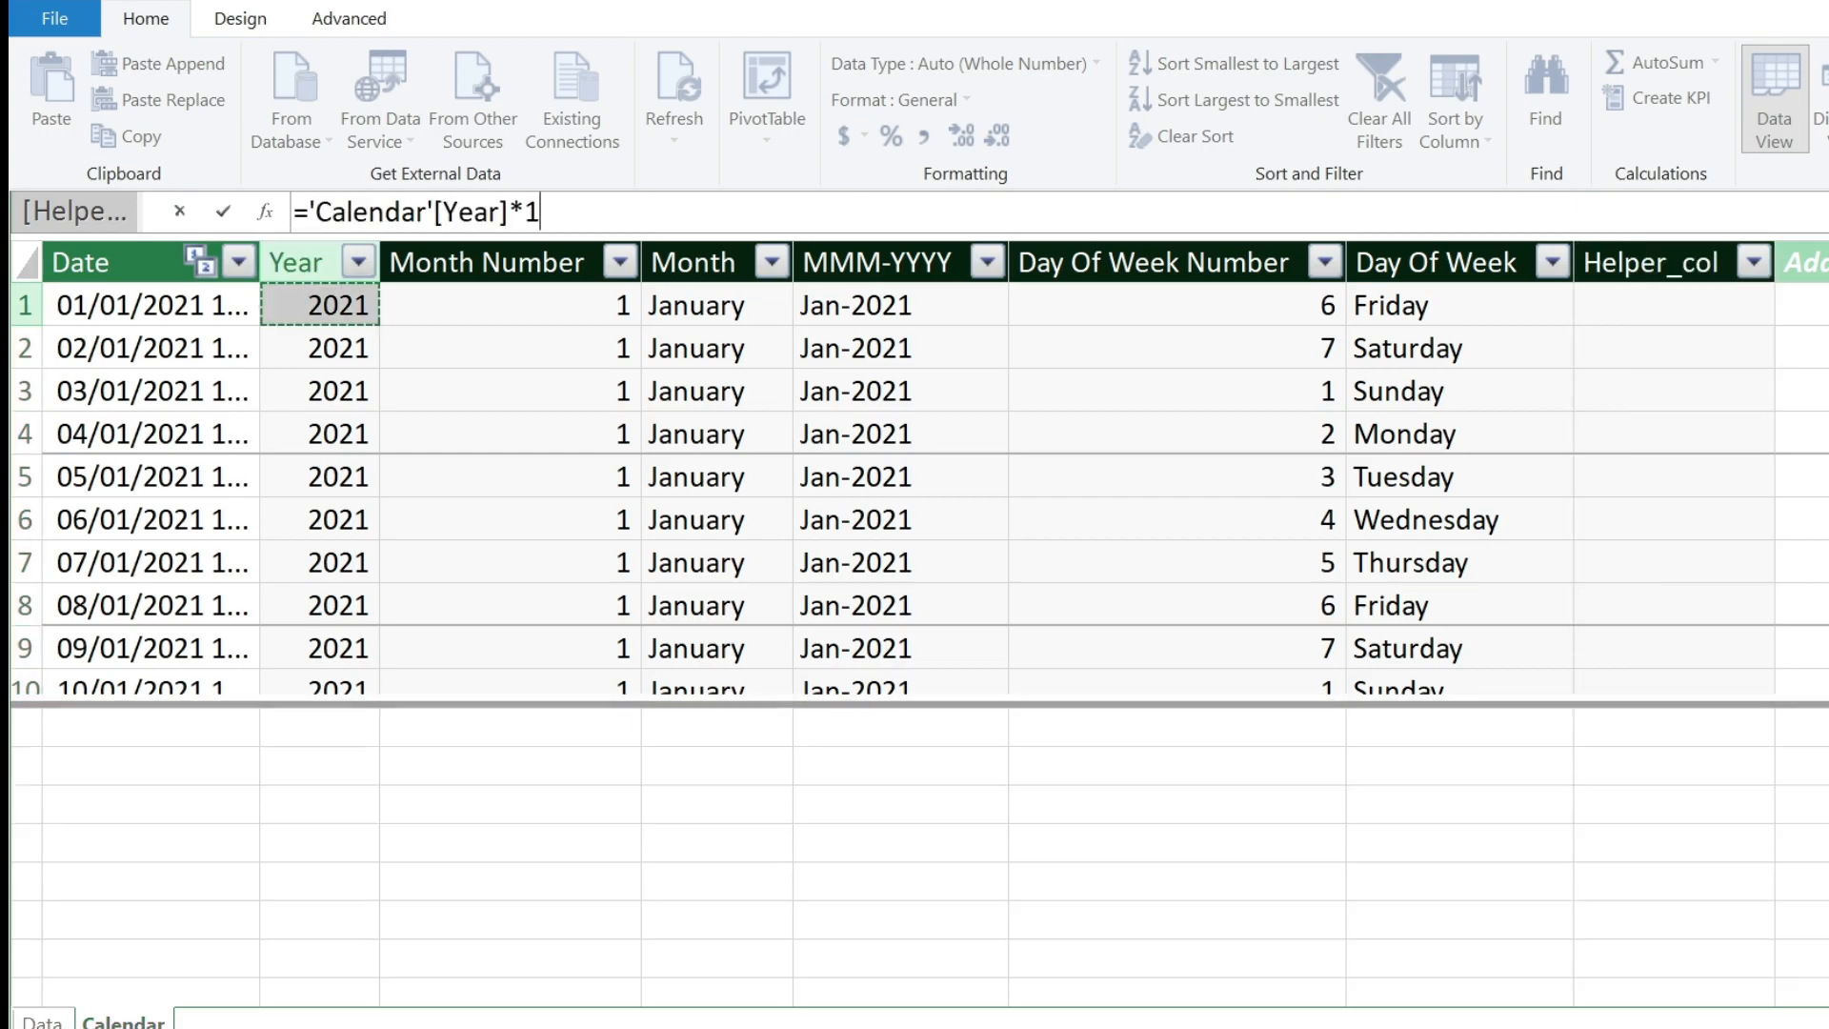
{"action": "type", "text": "00+"}
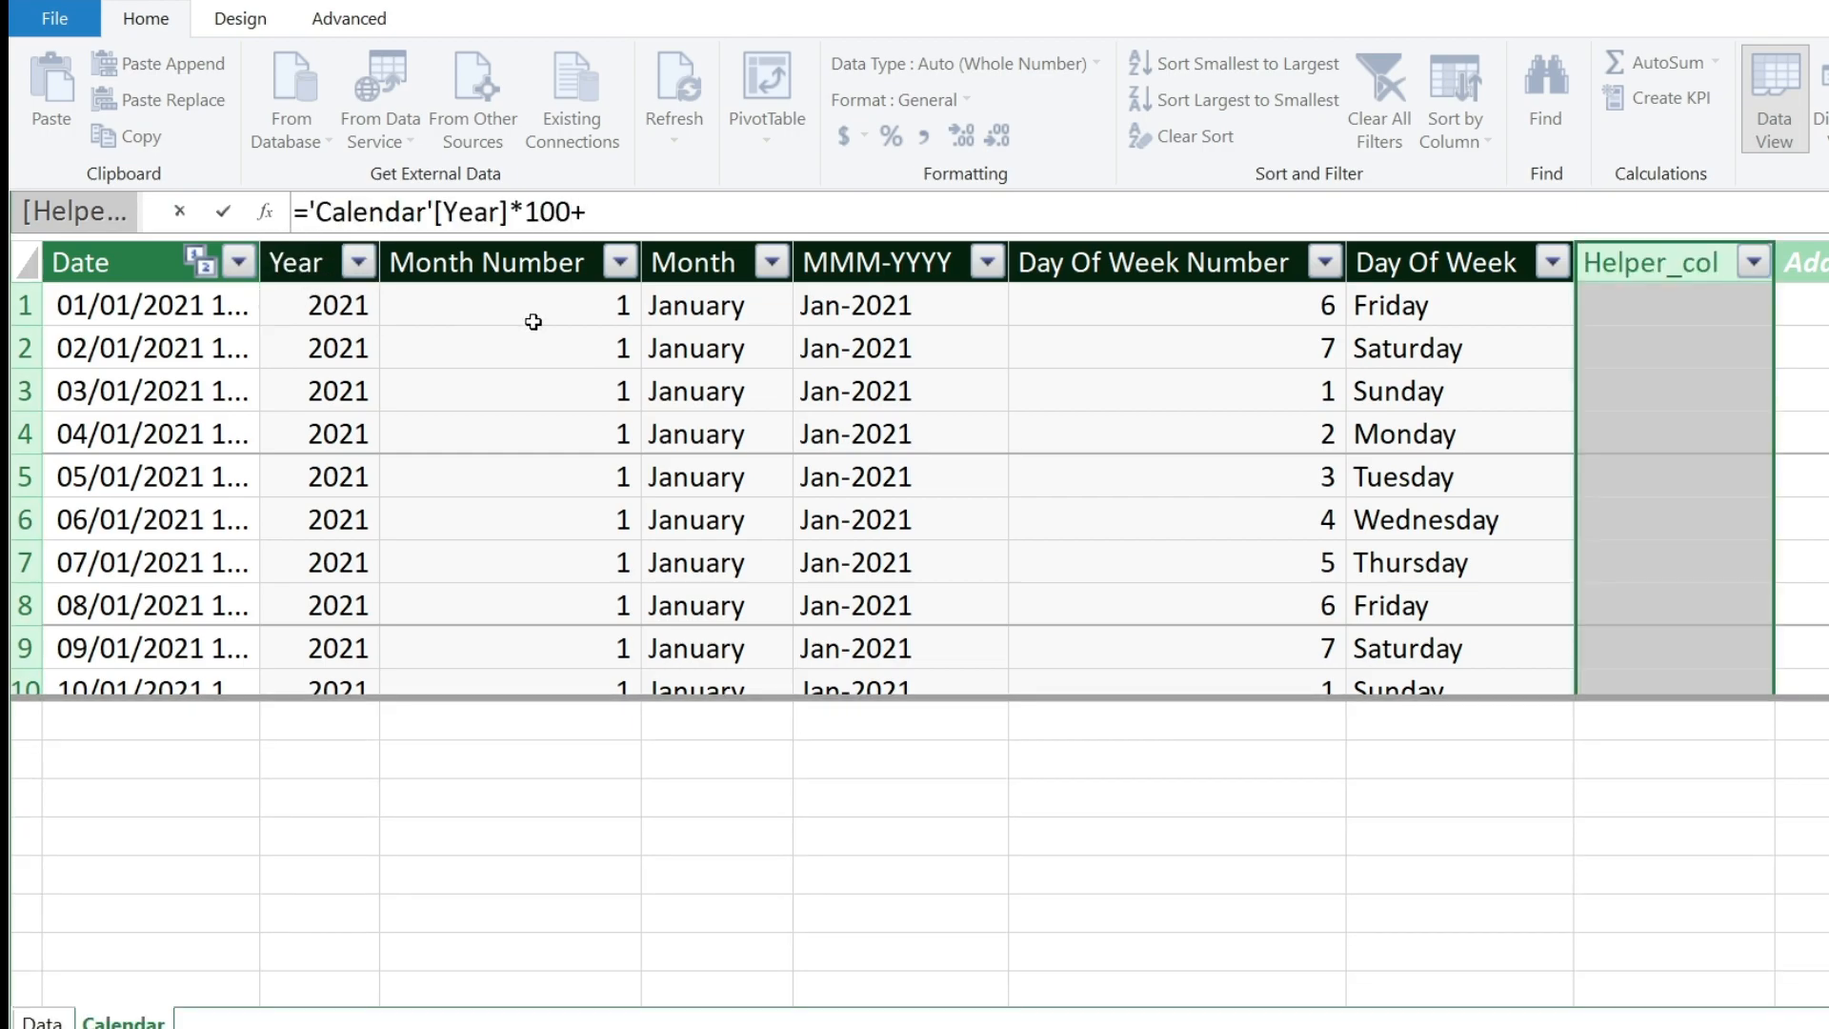
{"action": "type", "text": "'Calendar'[Month Number]"}
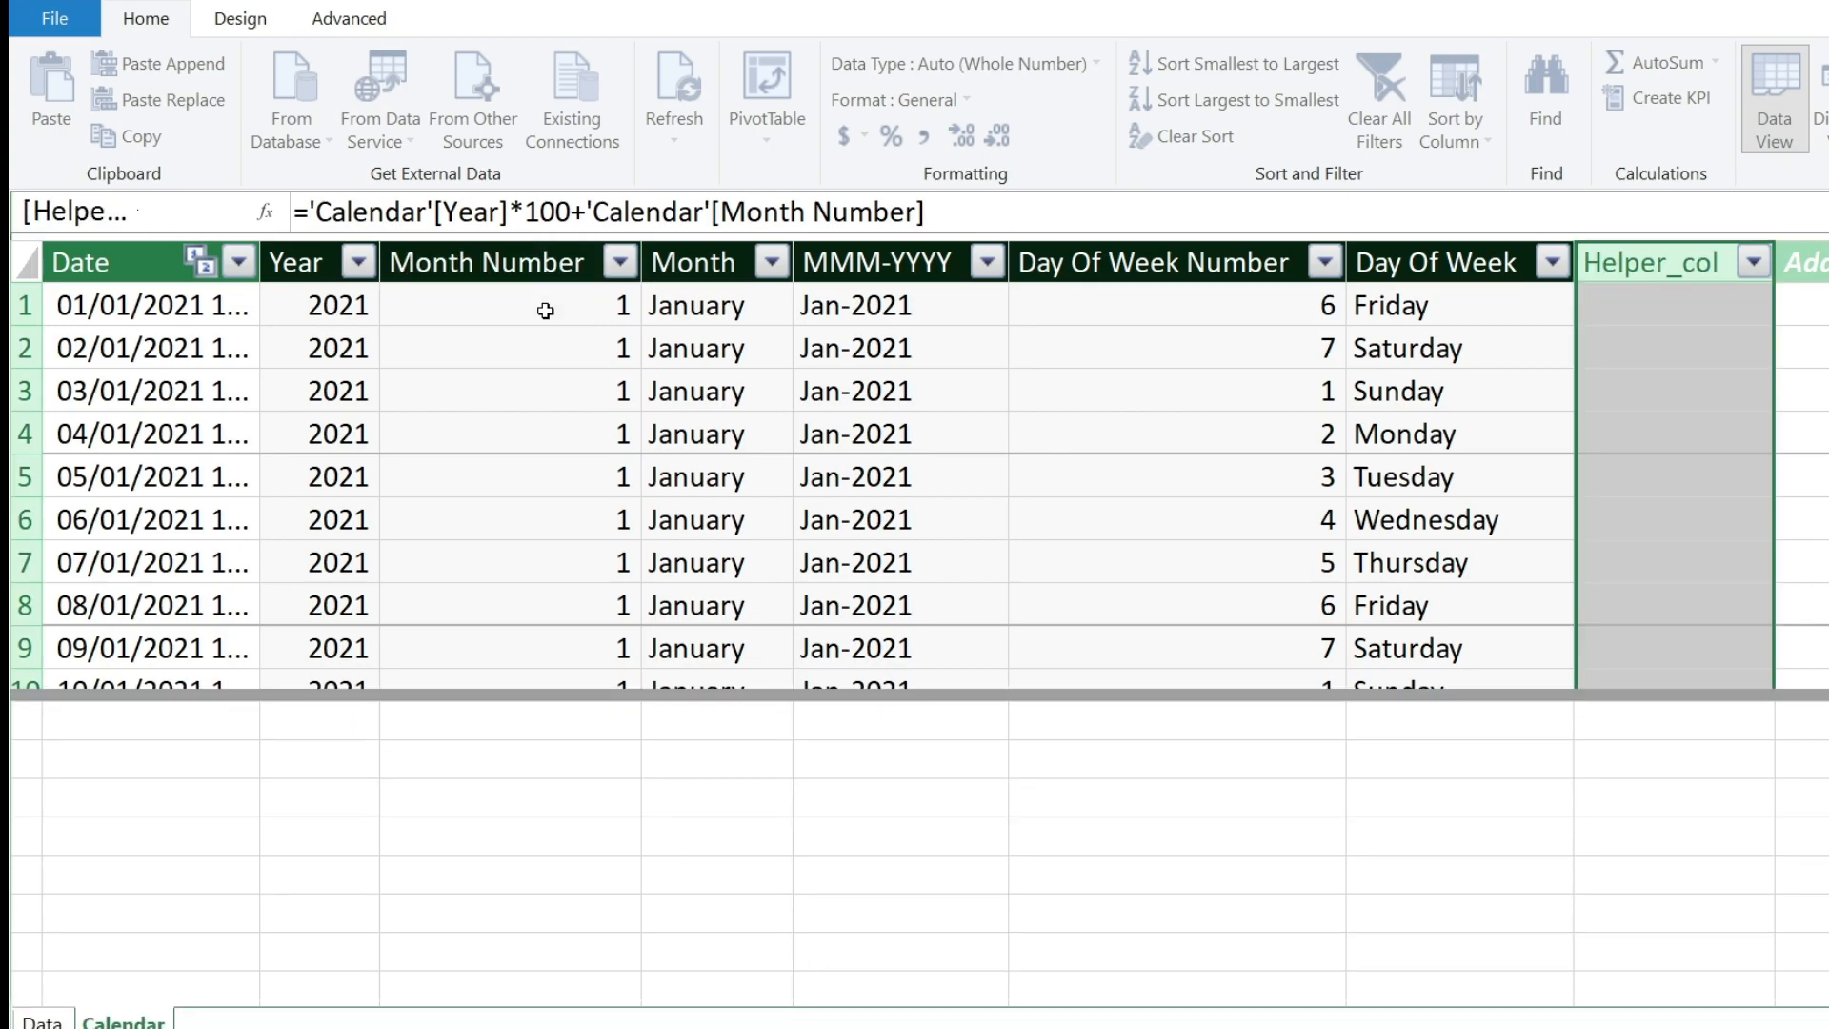
{"action": "key", "text": "Return"}
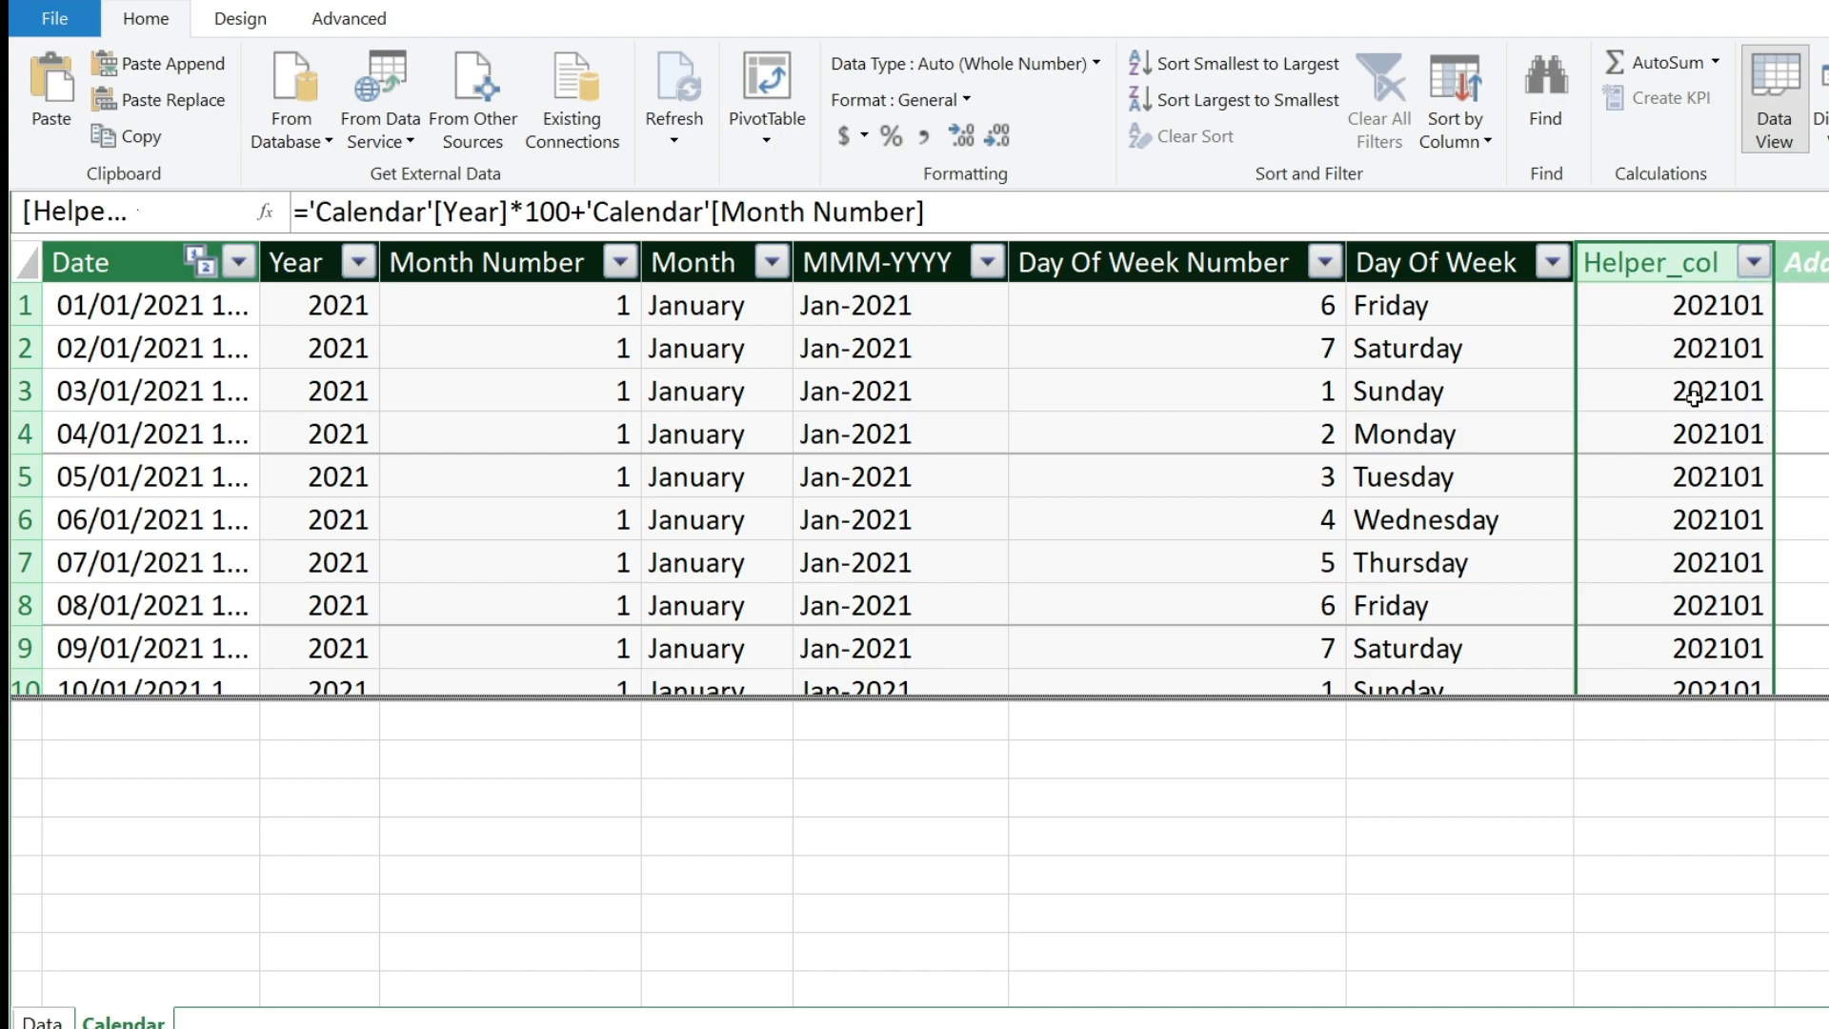
{"action": "scroll", "scroll_direction": "down", "scroll_amount": 3}
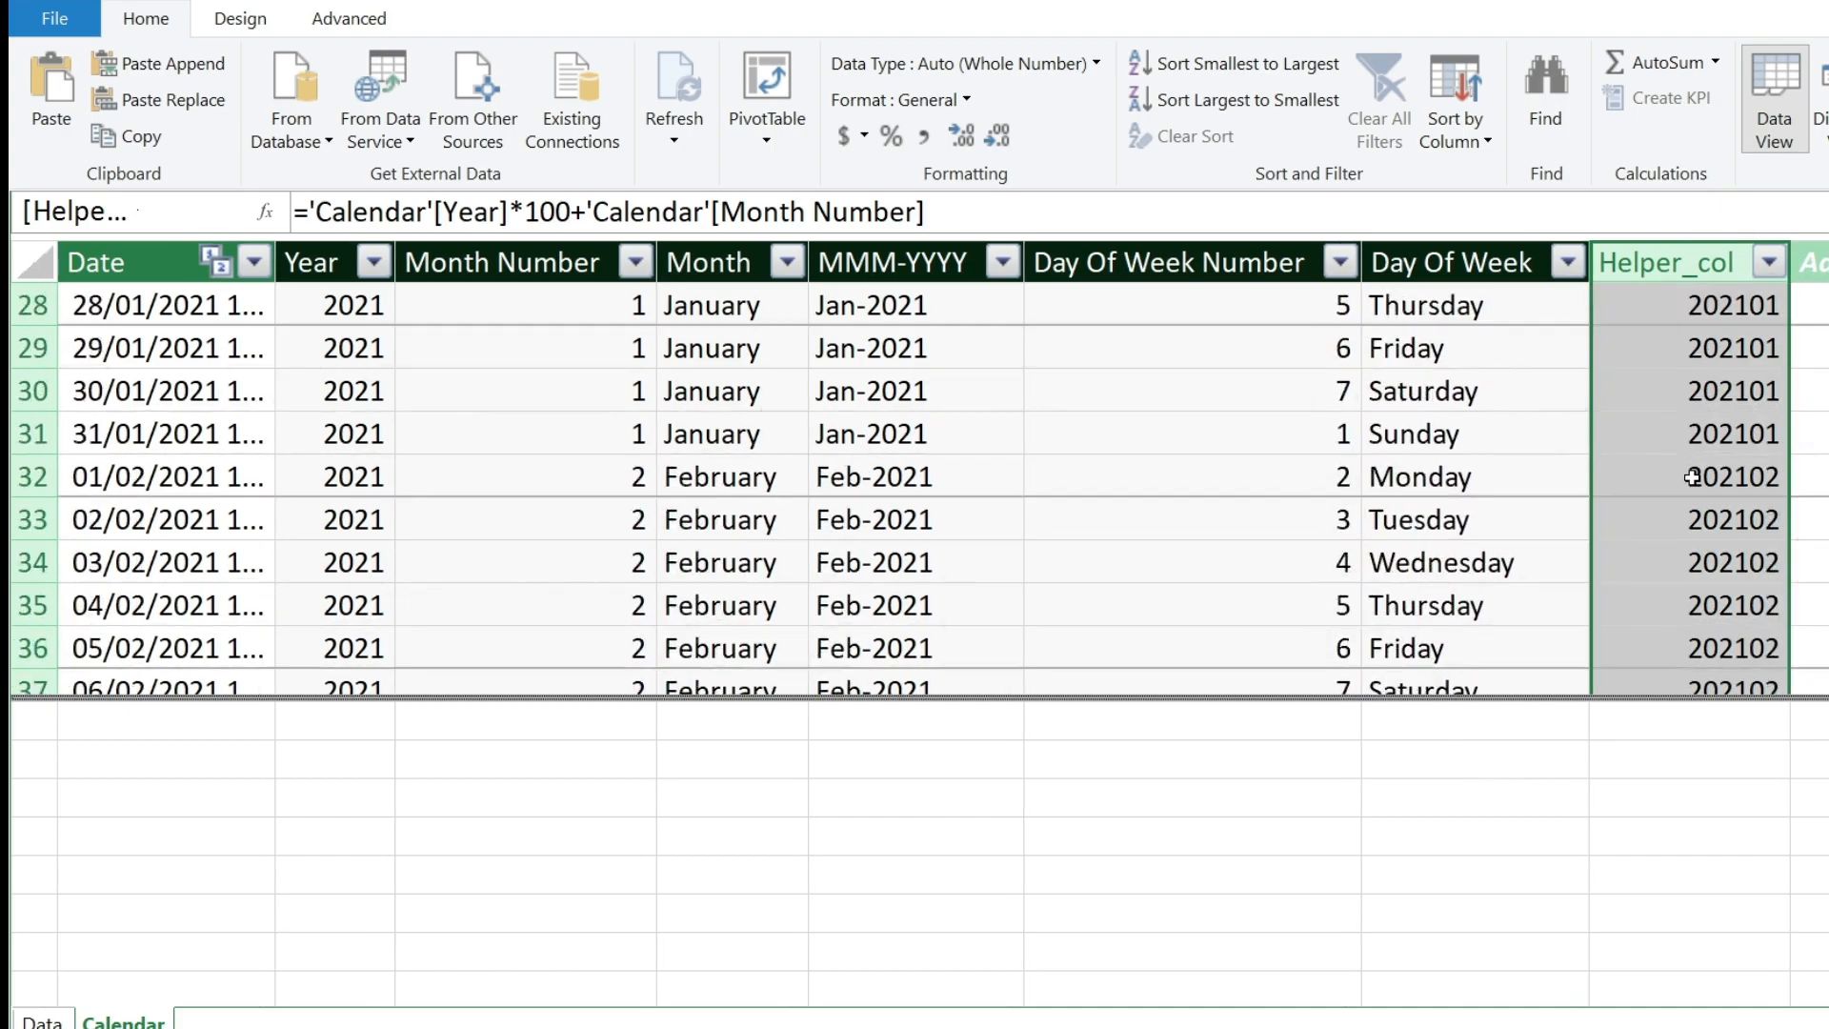
{"action": "scroll", "scroll_direction": "down", "scroll_amount": 3}
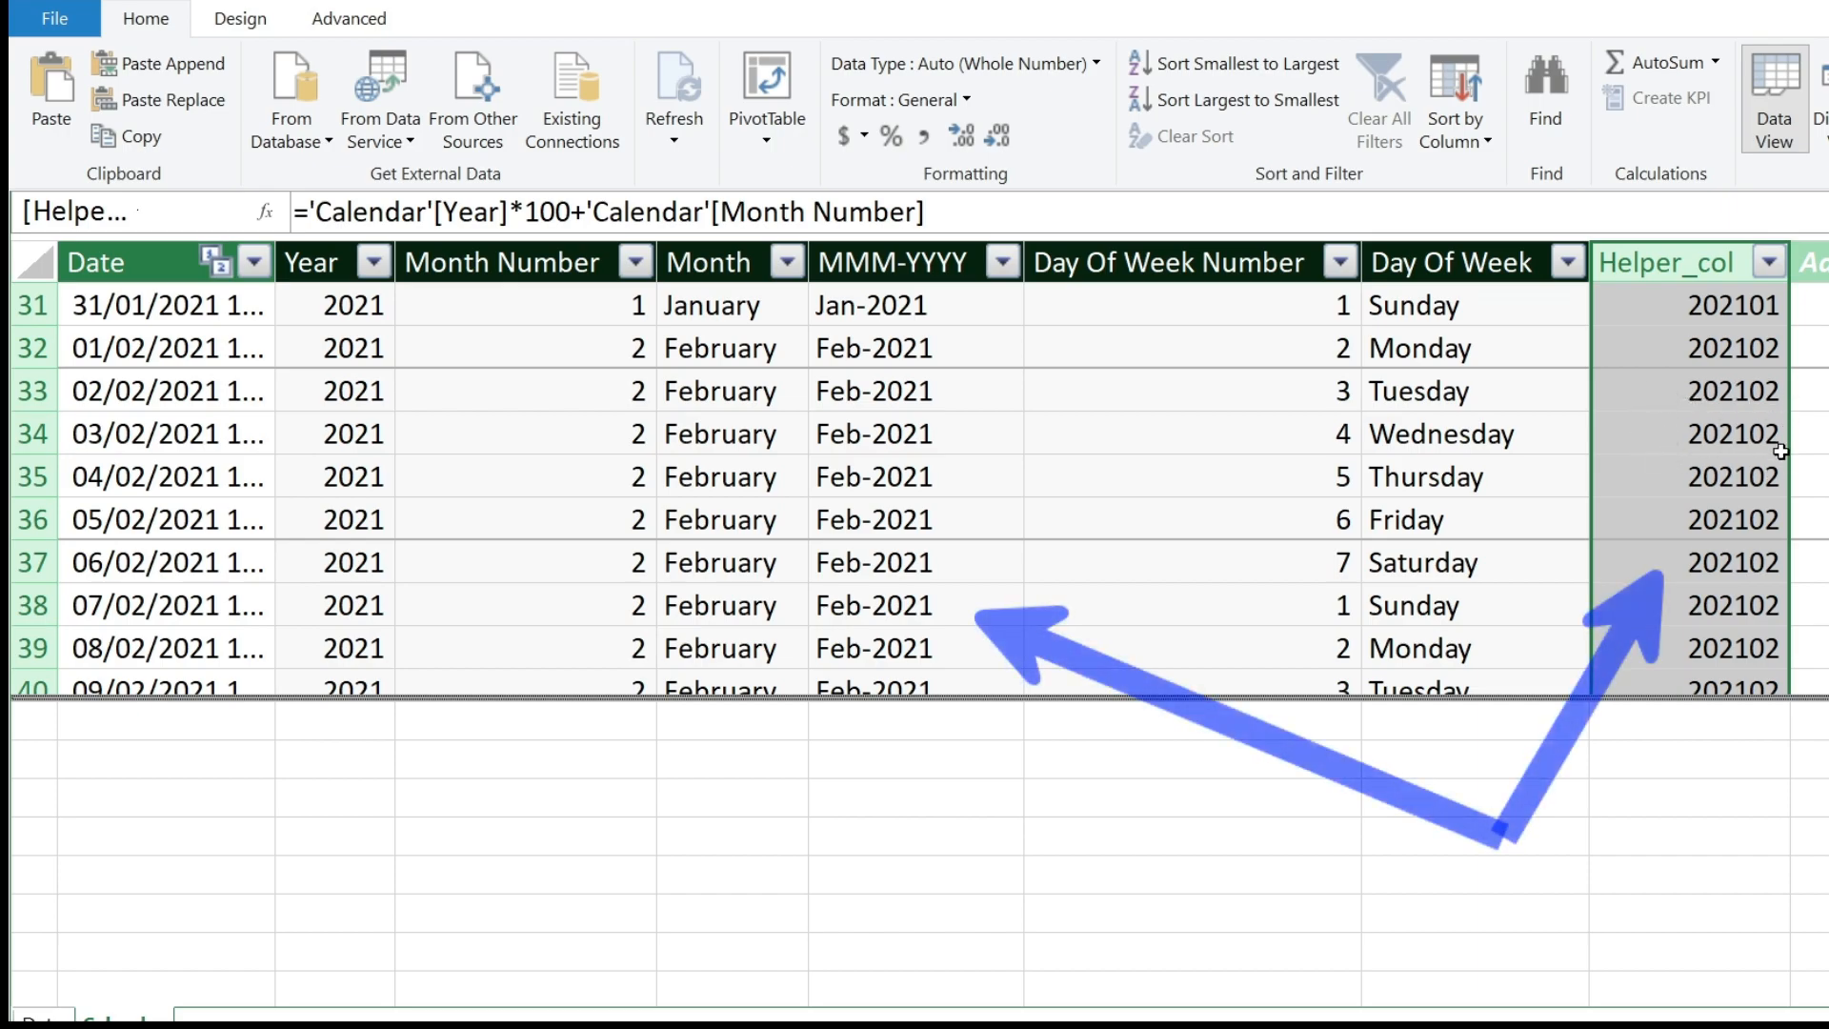
{"action": "scroll", "scroll_direction": "up", "scroll_amount": 3}
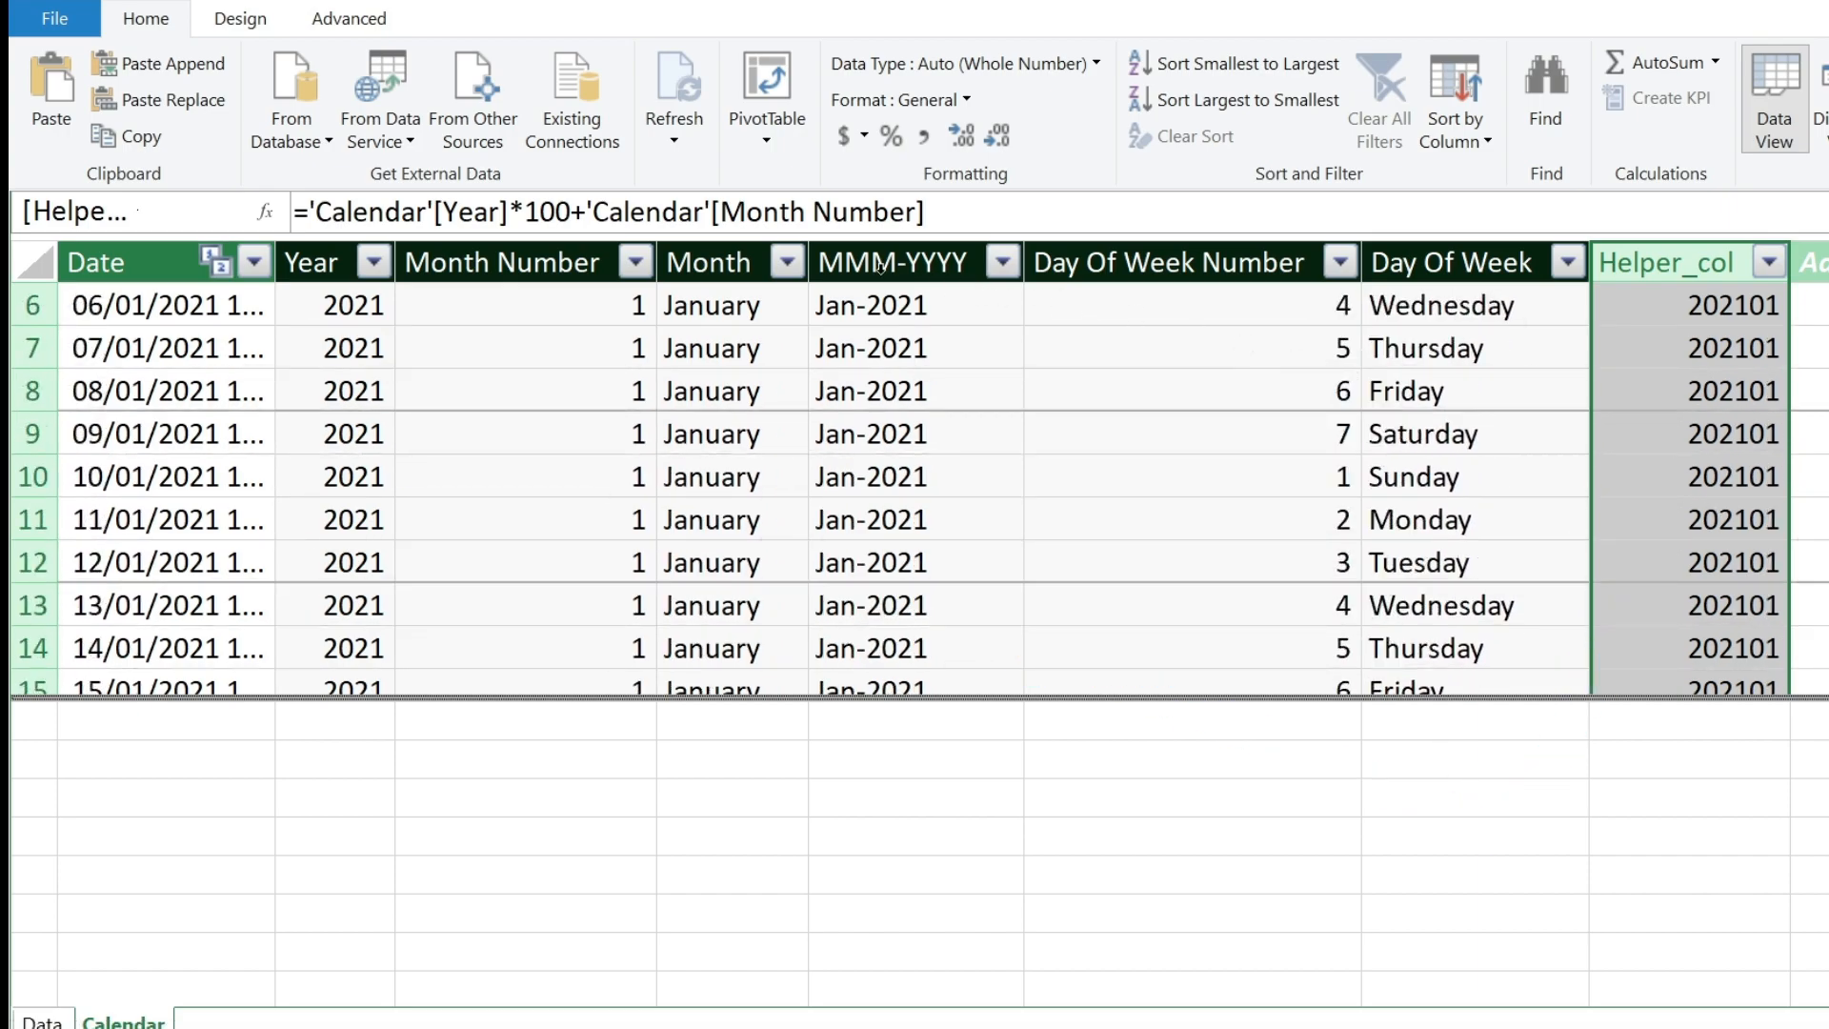
Sort the MMM-YYYY column by Helper_col so the pivot lists Jan-2021 through Dec-2022 chronologically.
{"action": "left_click", "coordinate": [892, 261]}
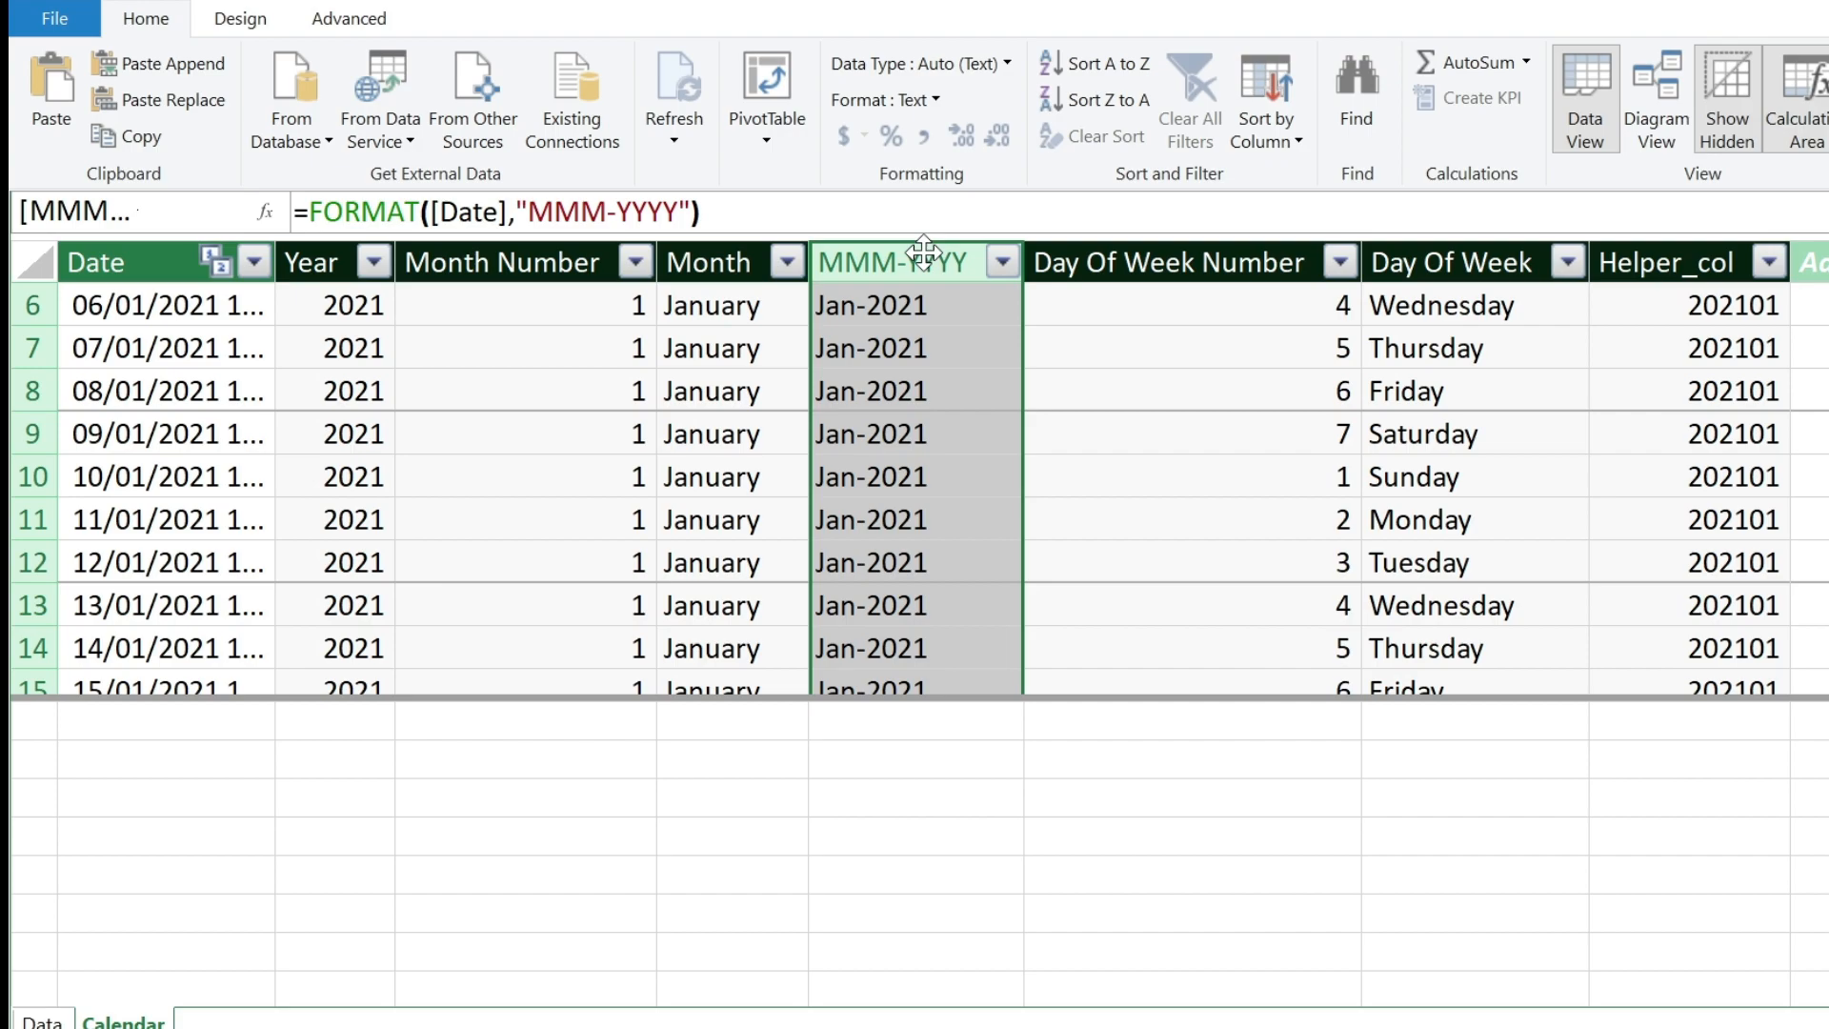
{"action": "left_click", "coordinate": [1265, 97]}
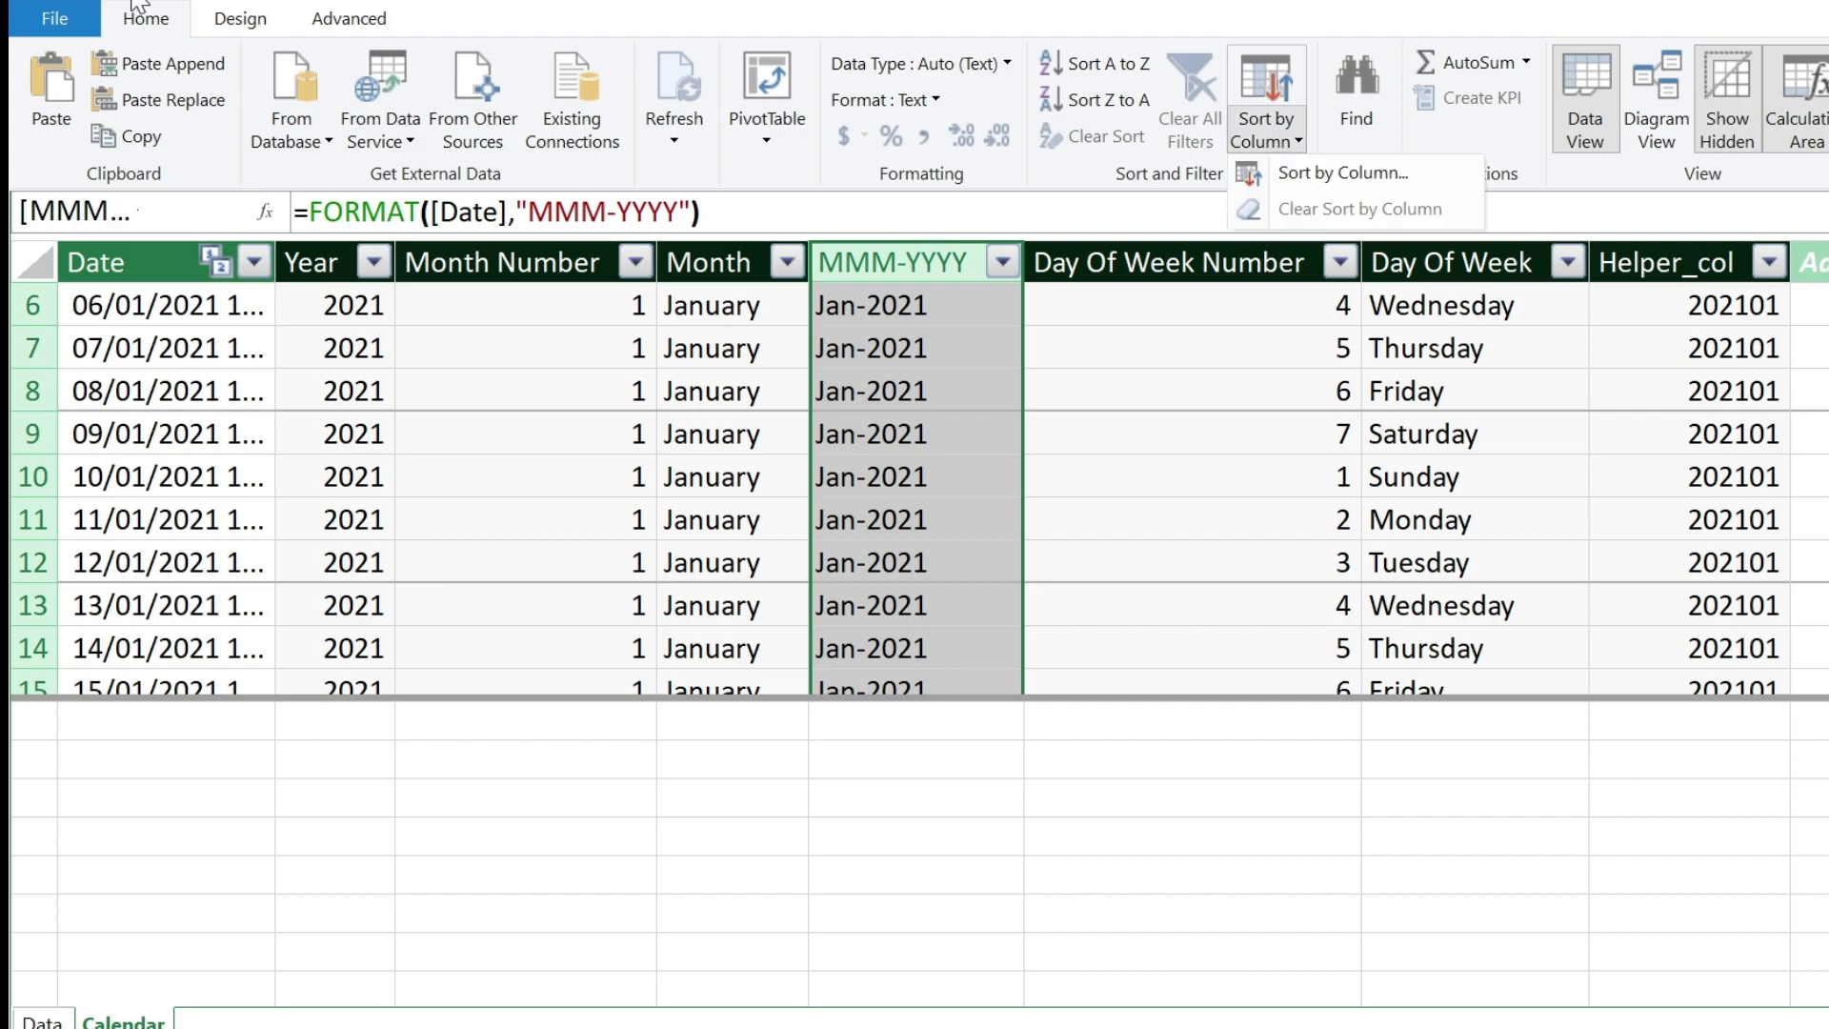
{"action": "left_click", "coordinate": [1343, 173]}
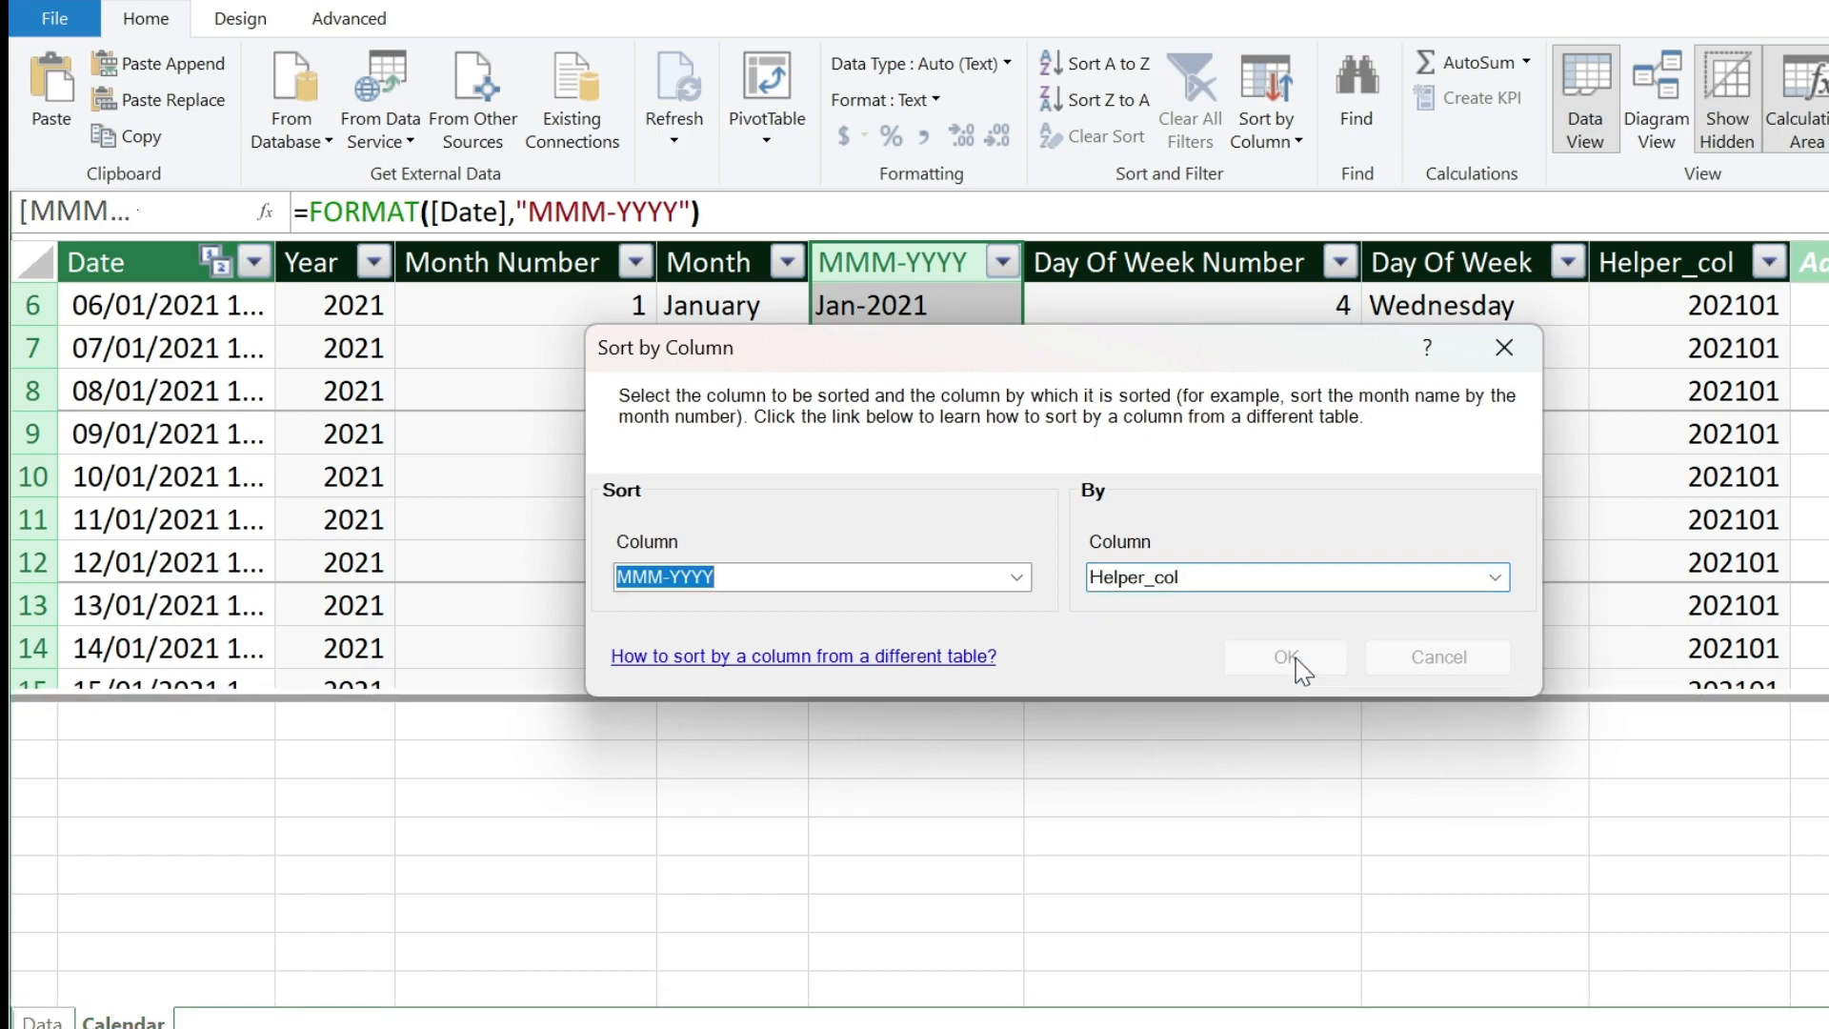
{"action": "left_click", "coordinate": [1282, 657]}
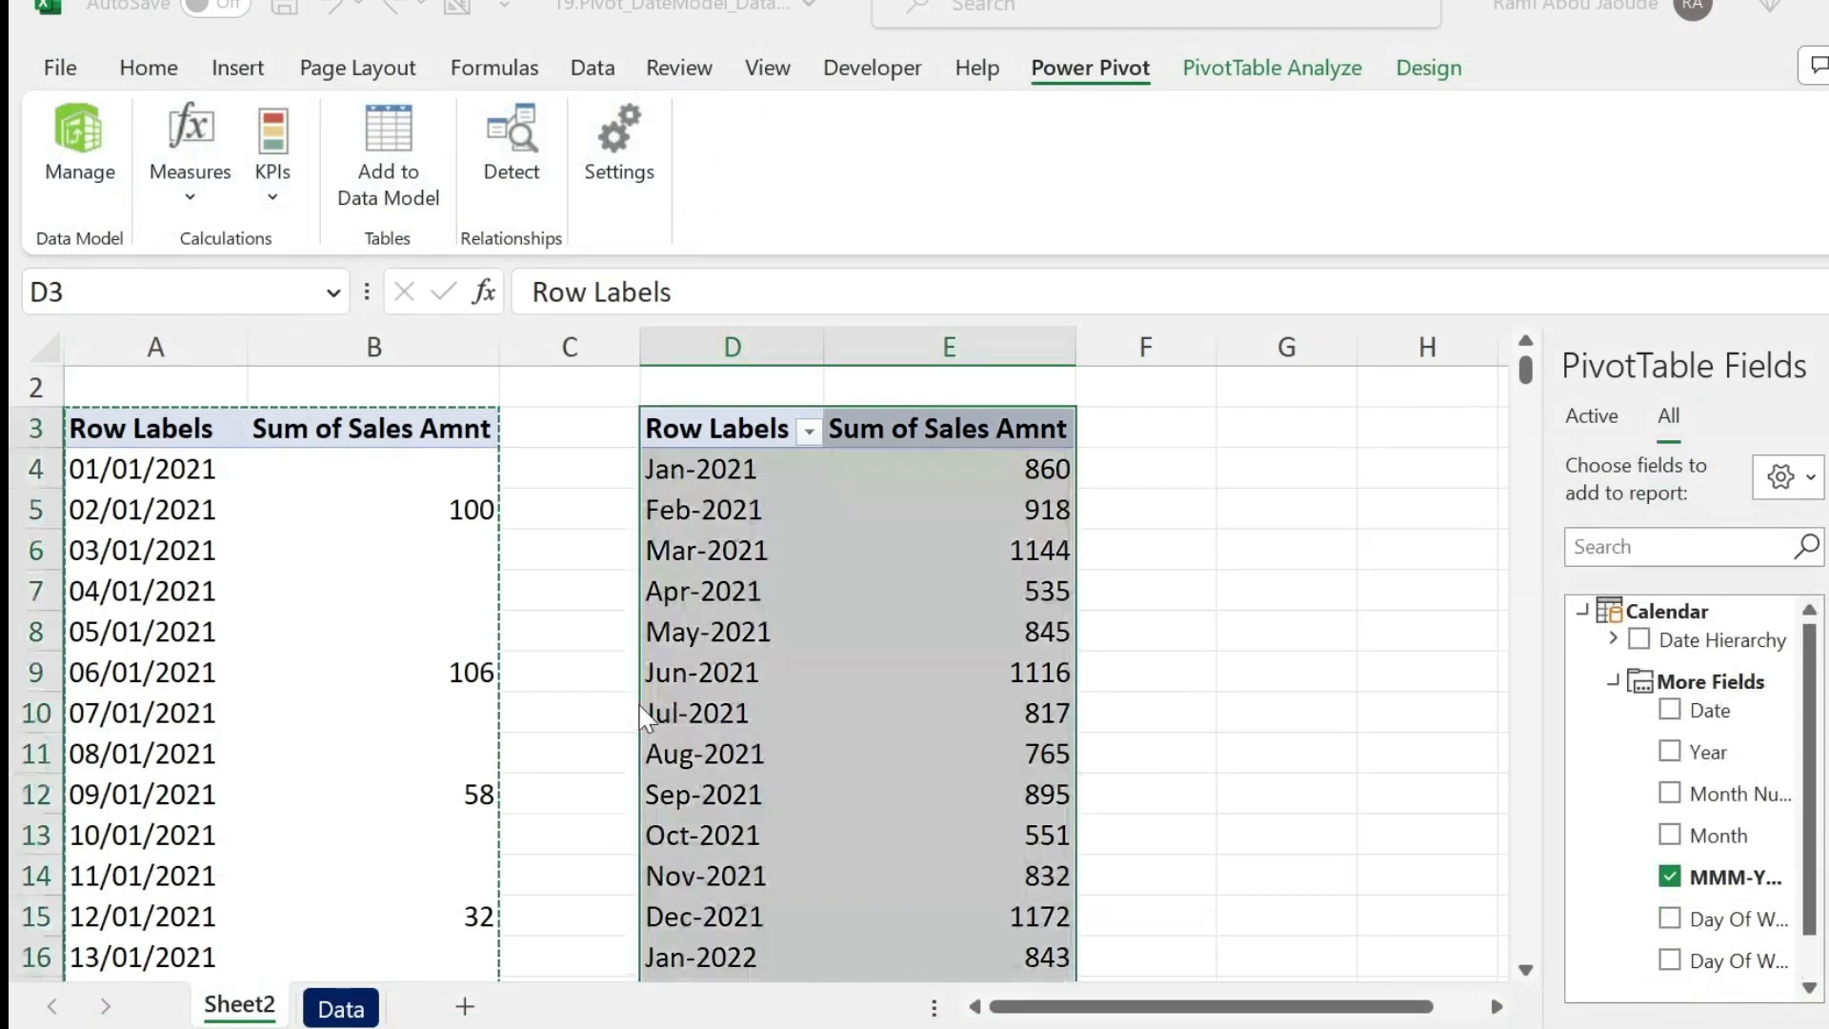
{"action": "scroll", "scroll_direction": "down", "scroll_amount": 3}
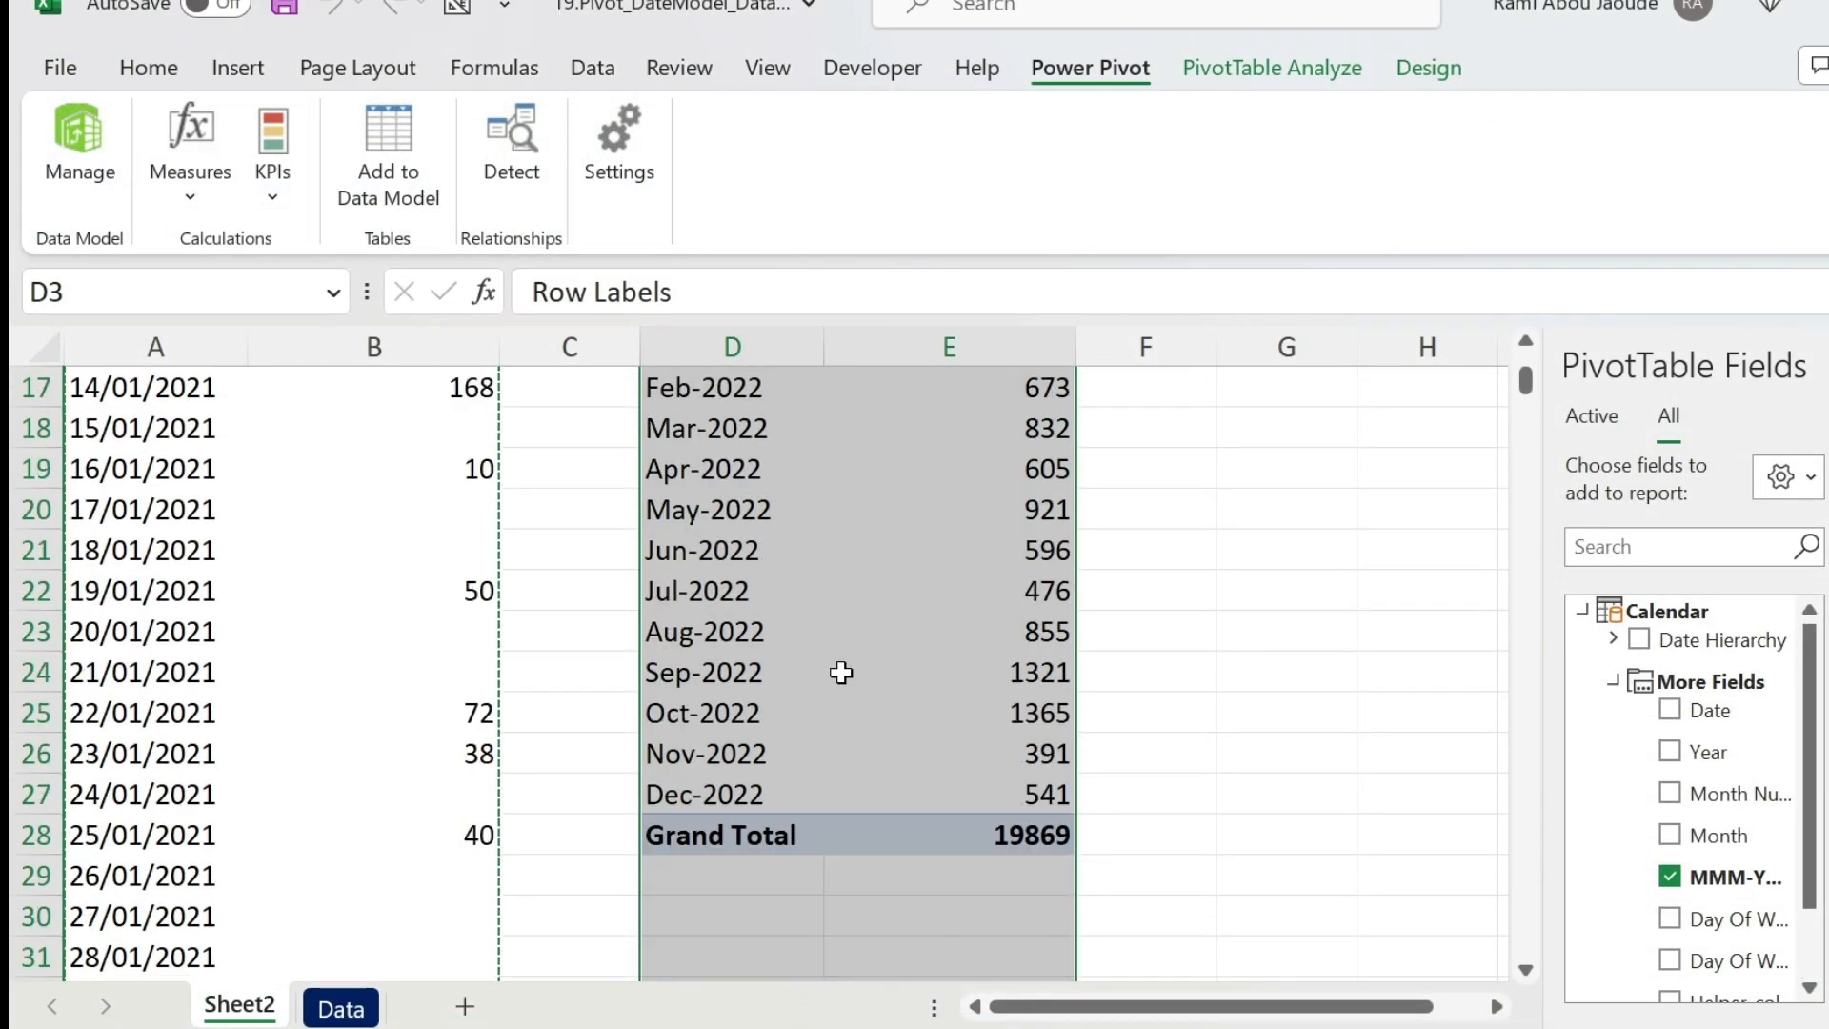
{"action": "scroll", "scroll_direction": "up", "scroll_amount": 3}
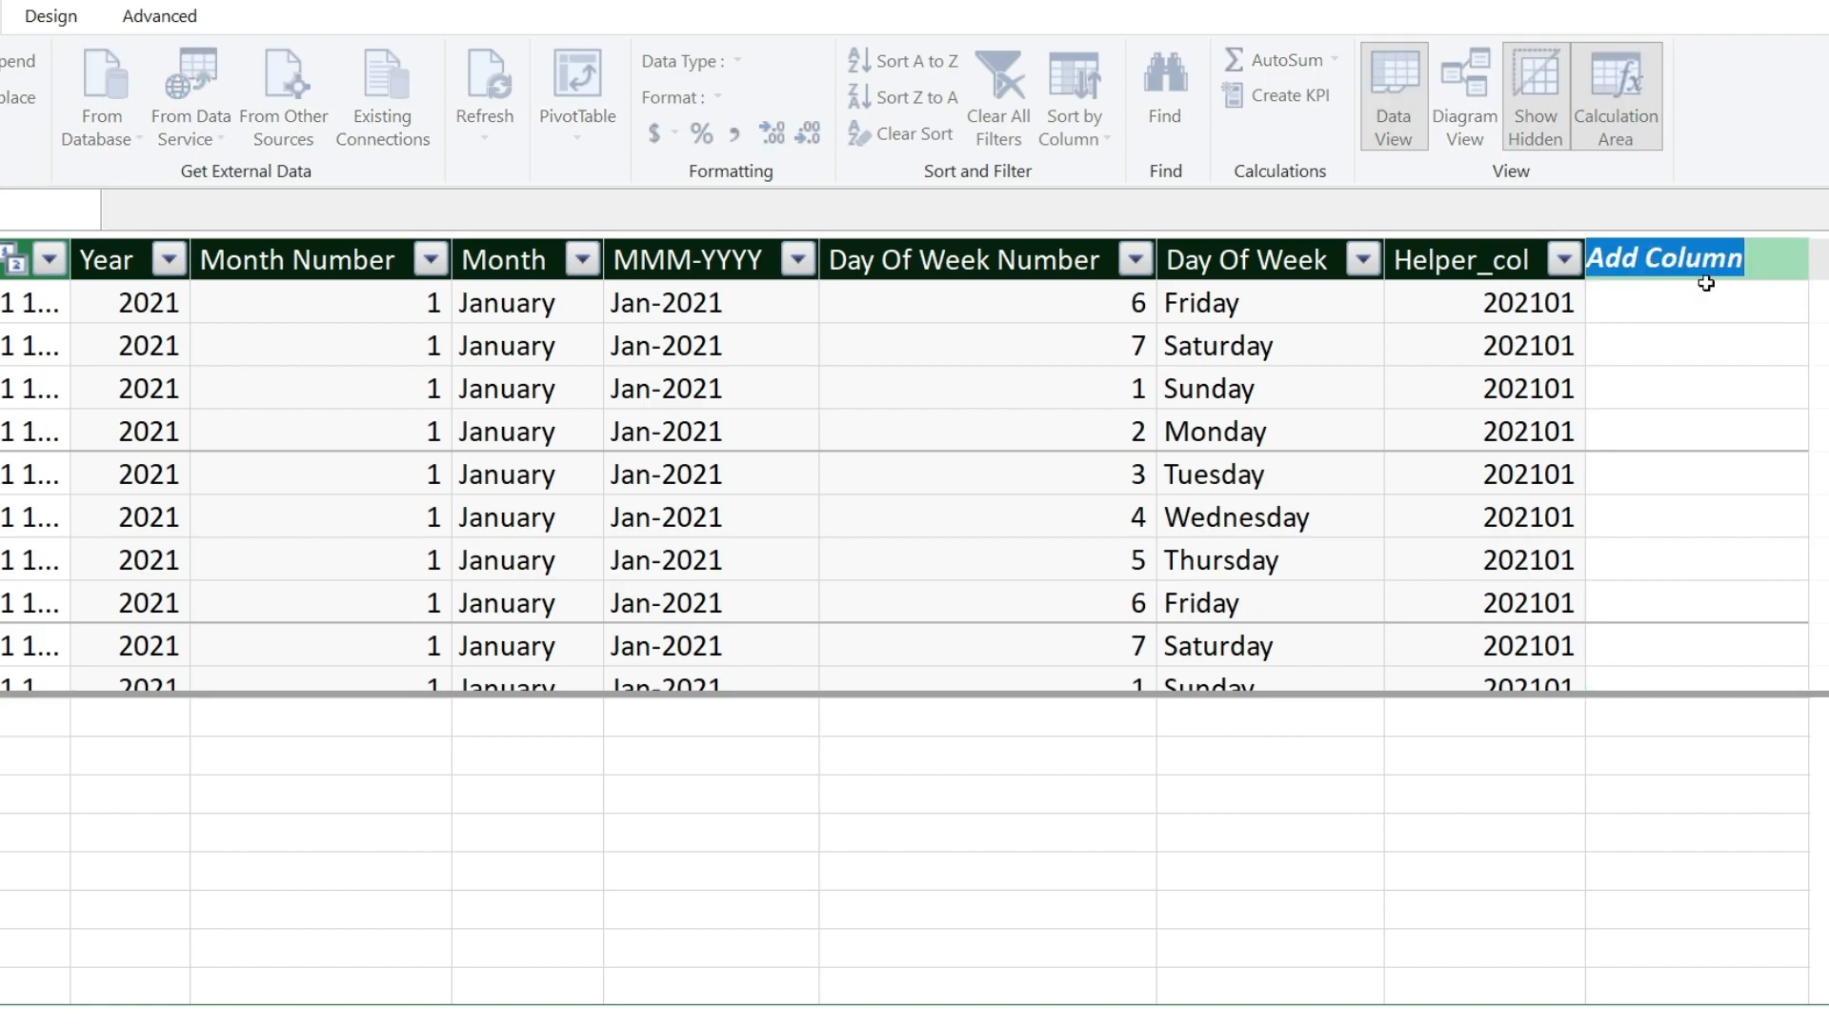
Start Fiscal_India as IF(Month Number<=3, Year-1 & "-" & Year, ...) for the January–March case.
{"action": "type", "text": "Fiscal_India"}
{"action": "left_click", "coordinate": [964, 209]}
{"action": "type", "text": "="}
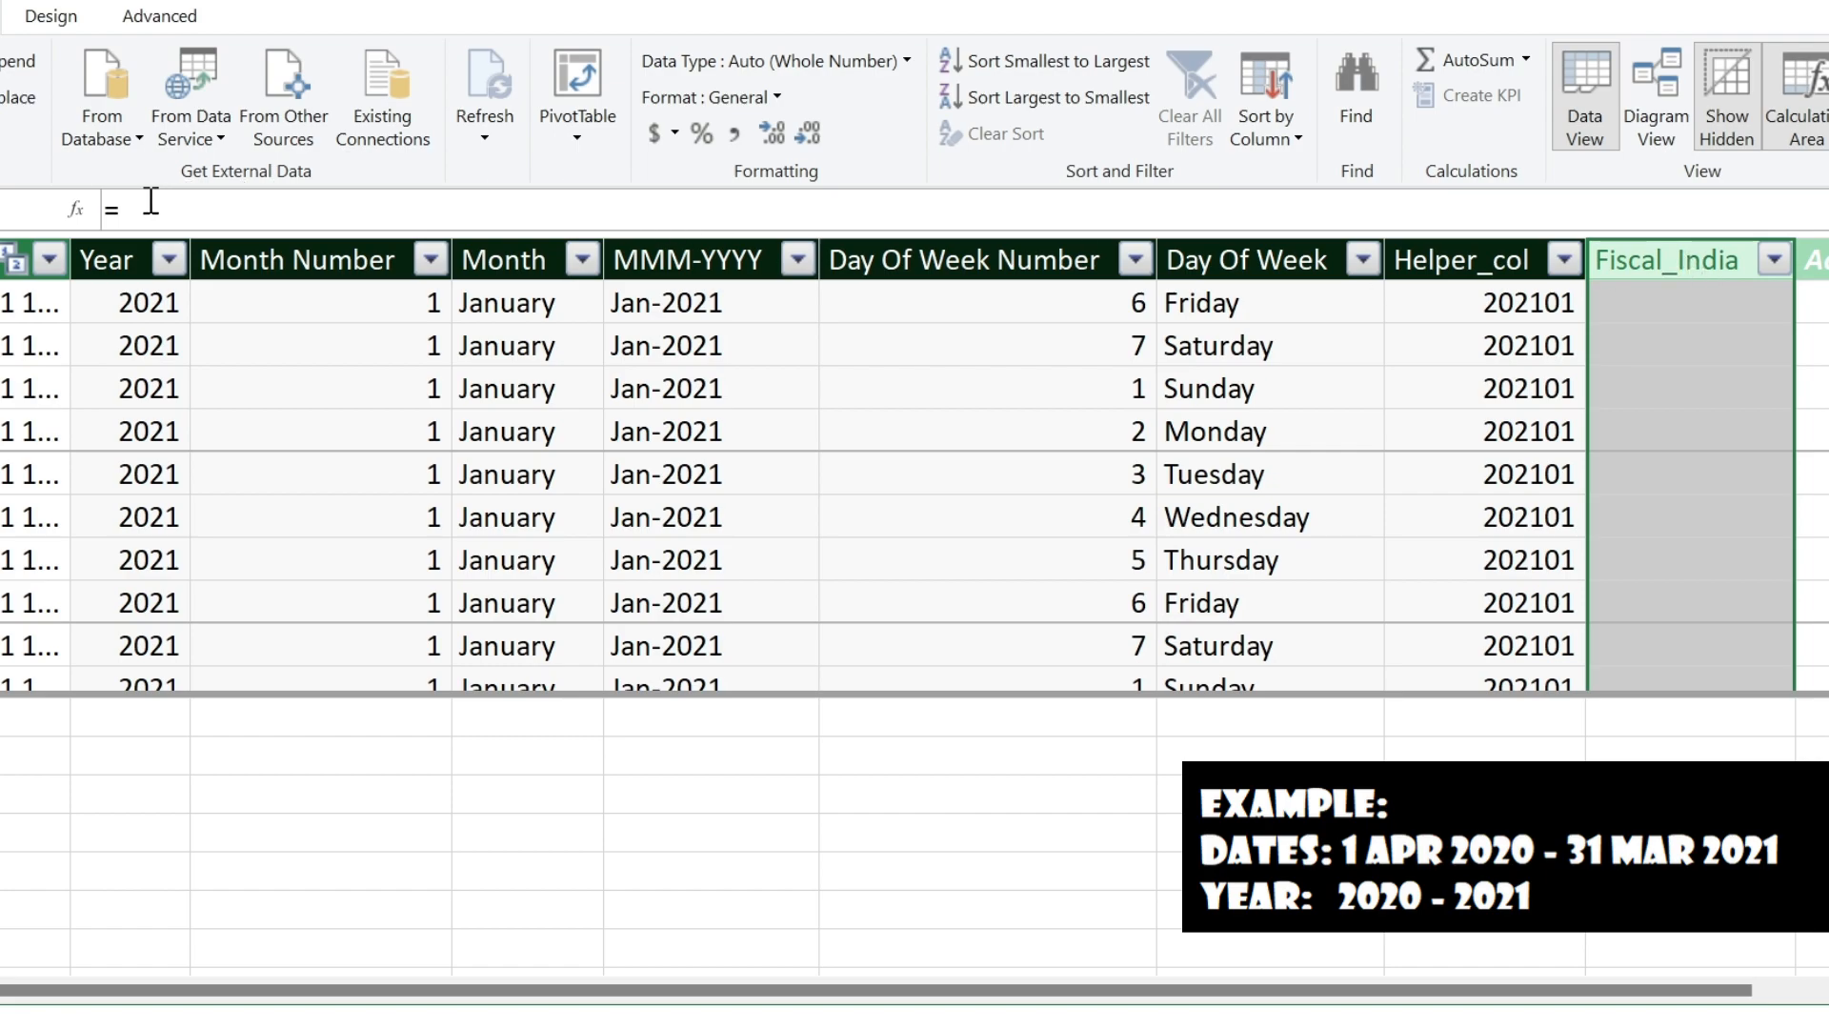
{"action": "type", "text": "if("}
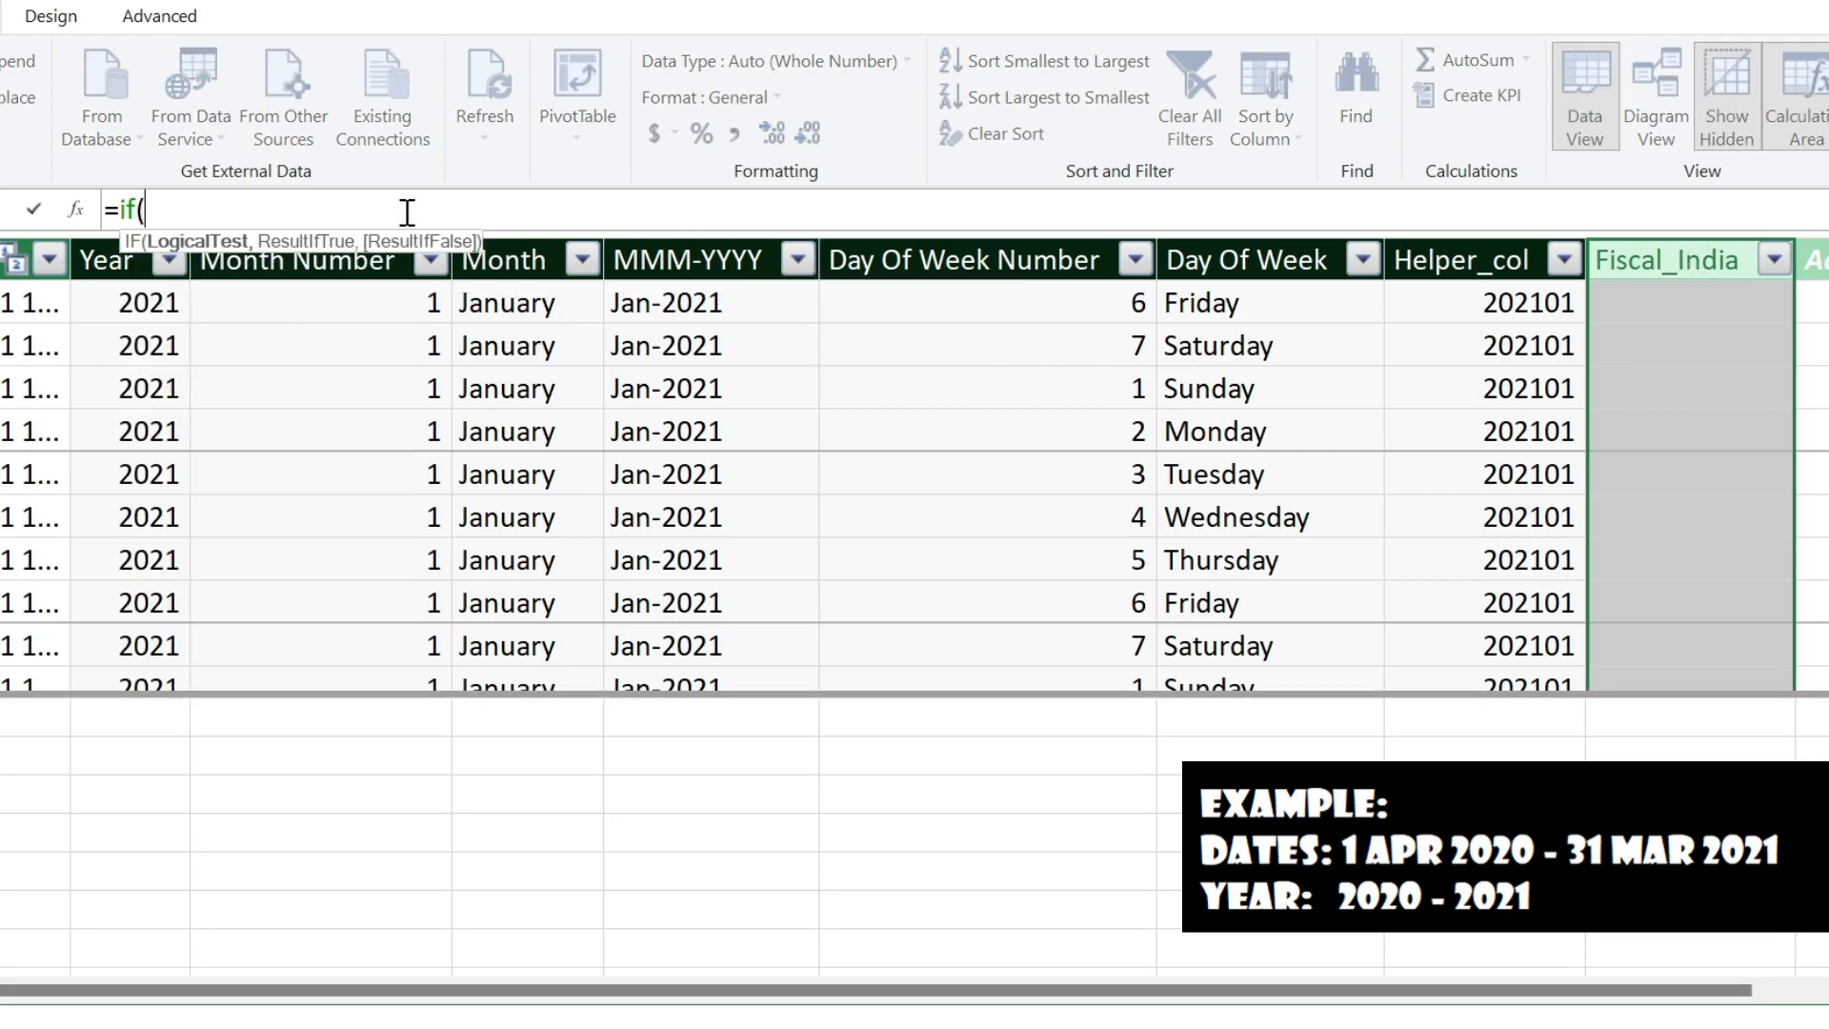
{"action": "mouse_move", "coordinate": [366, 362]}
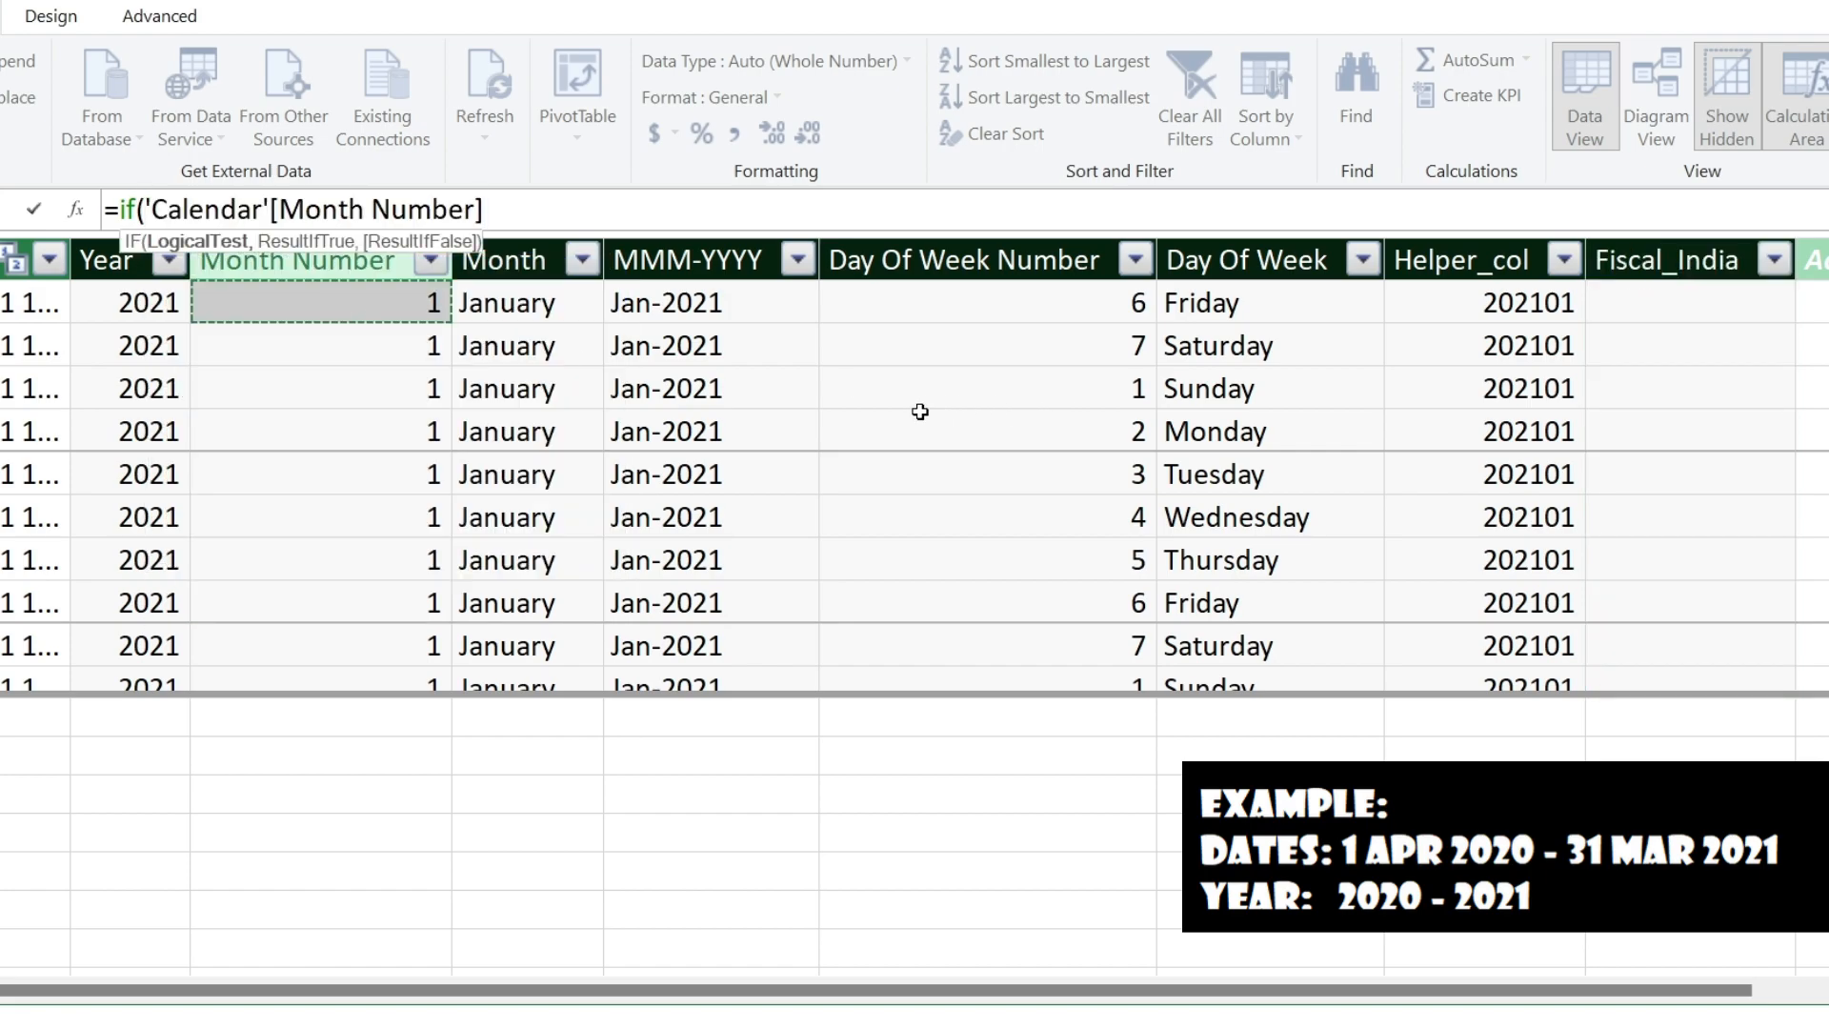
{"action": "type", "text": "<"}
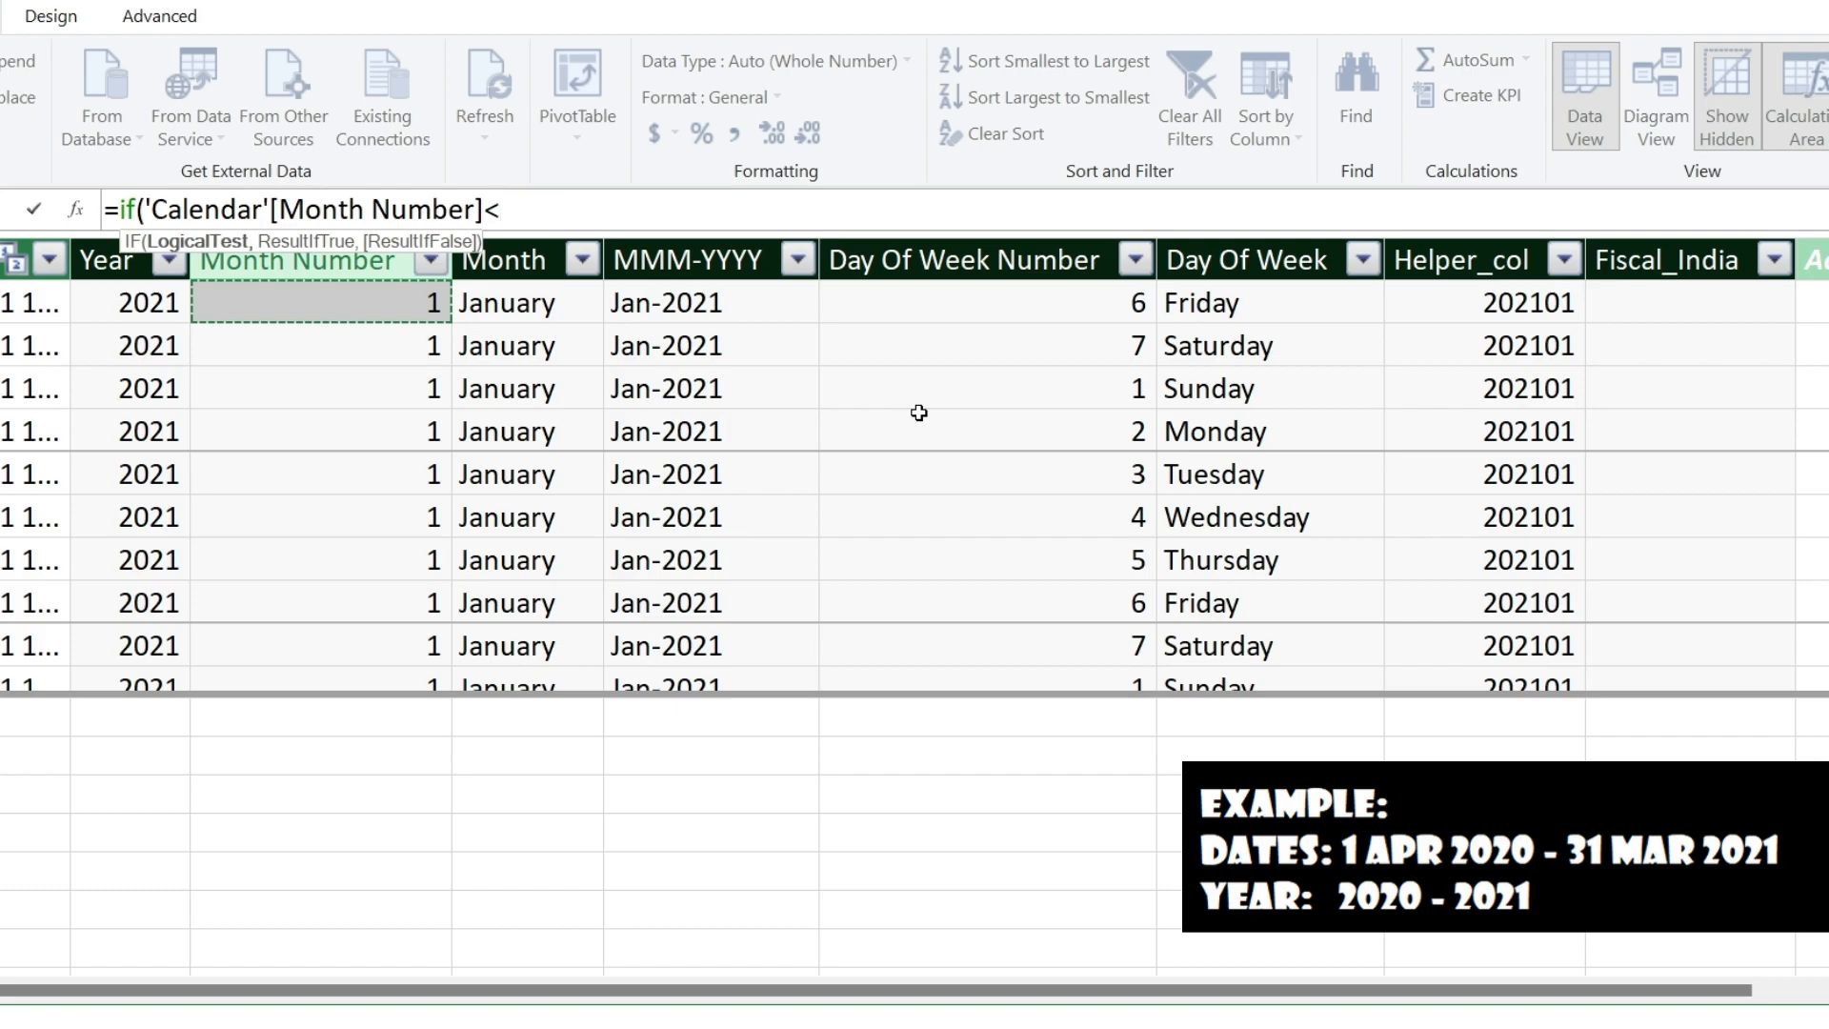
{"action": "type", "text": "=3"}
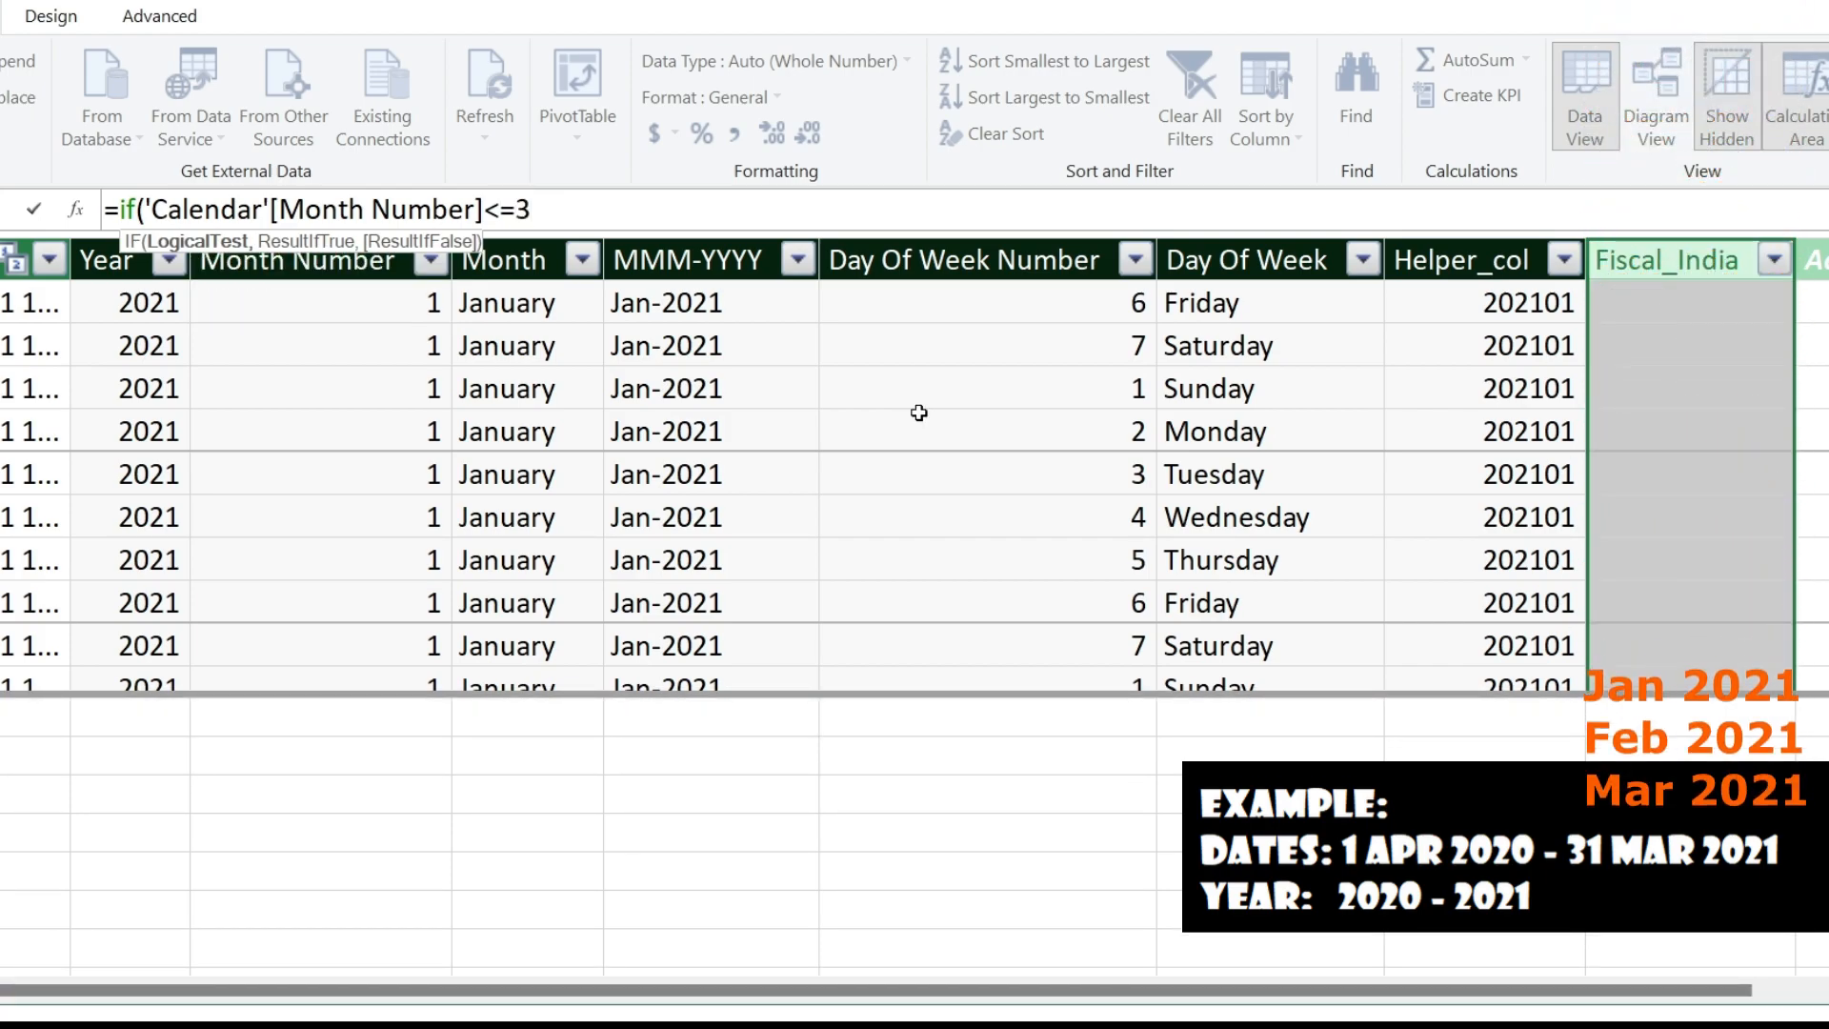
{"action": "type", "text": ","}
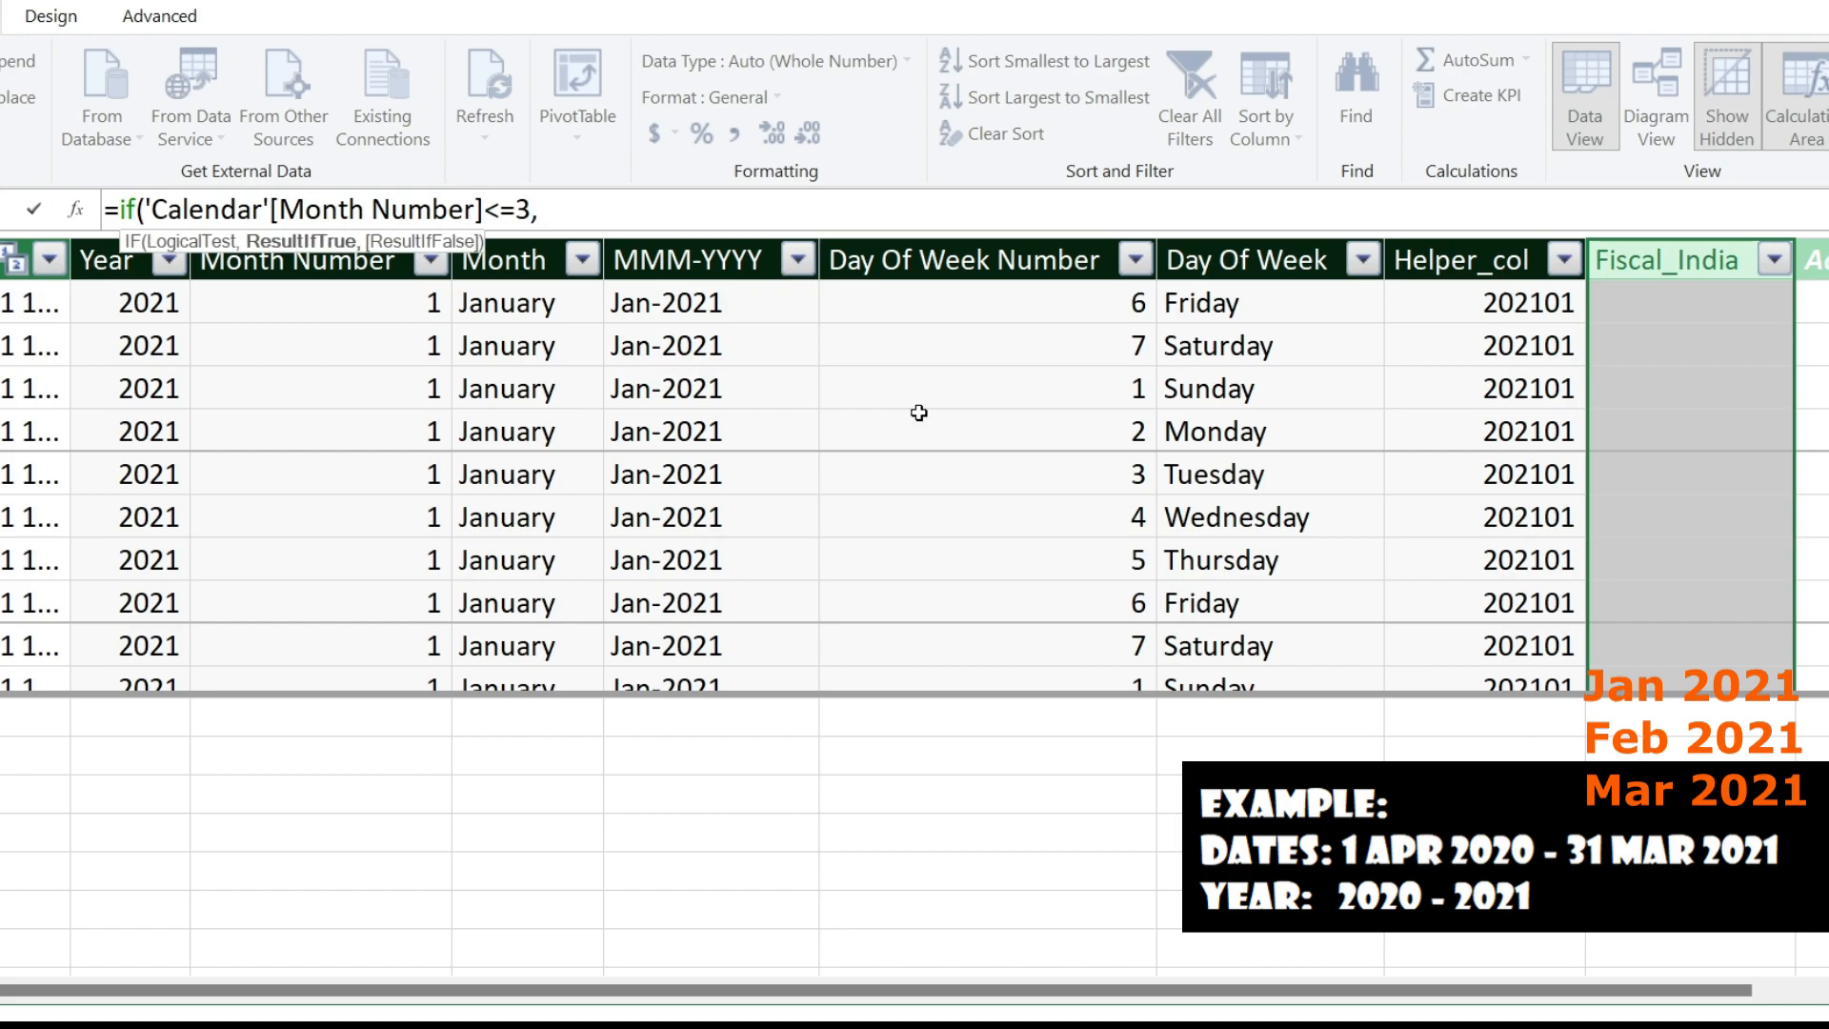
{"action": "mouse_move", "coordinate": [133, 296]}
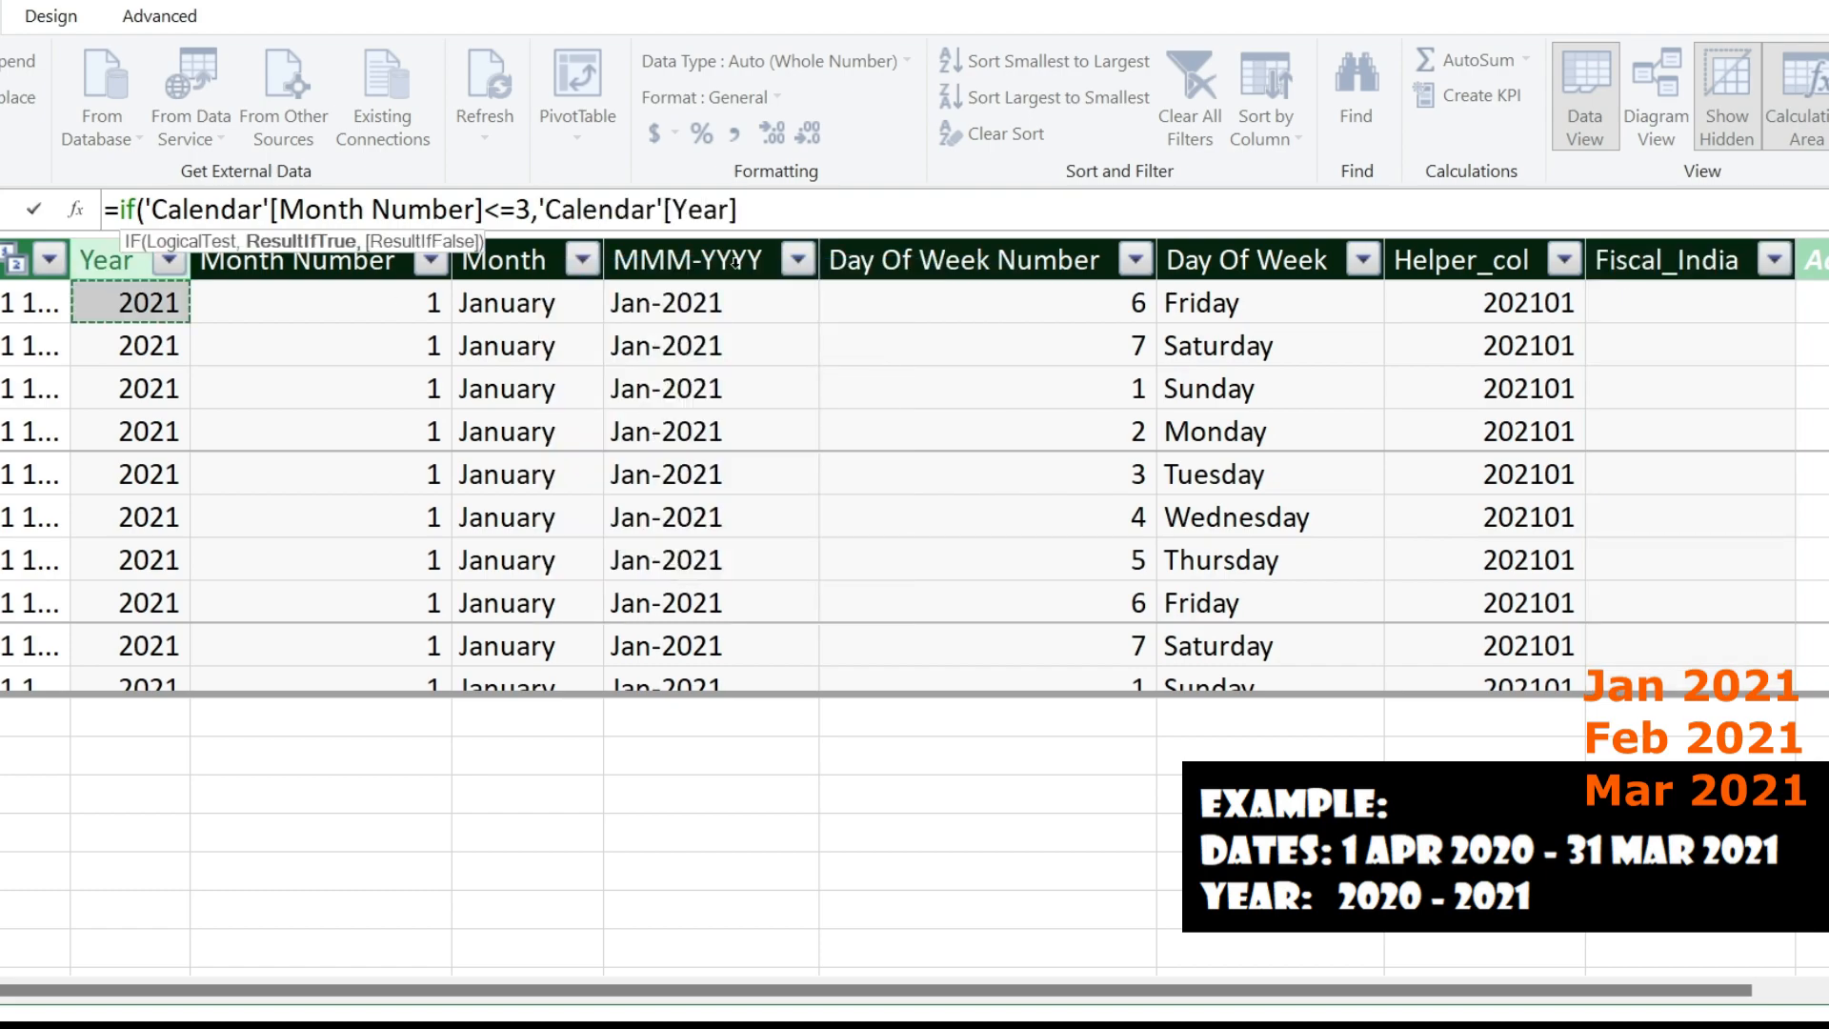
{"action": "type", "text": "-1"}
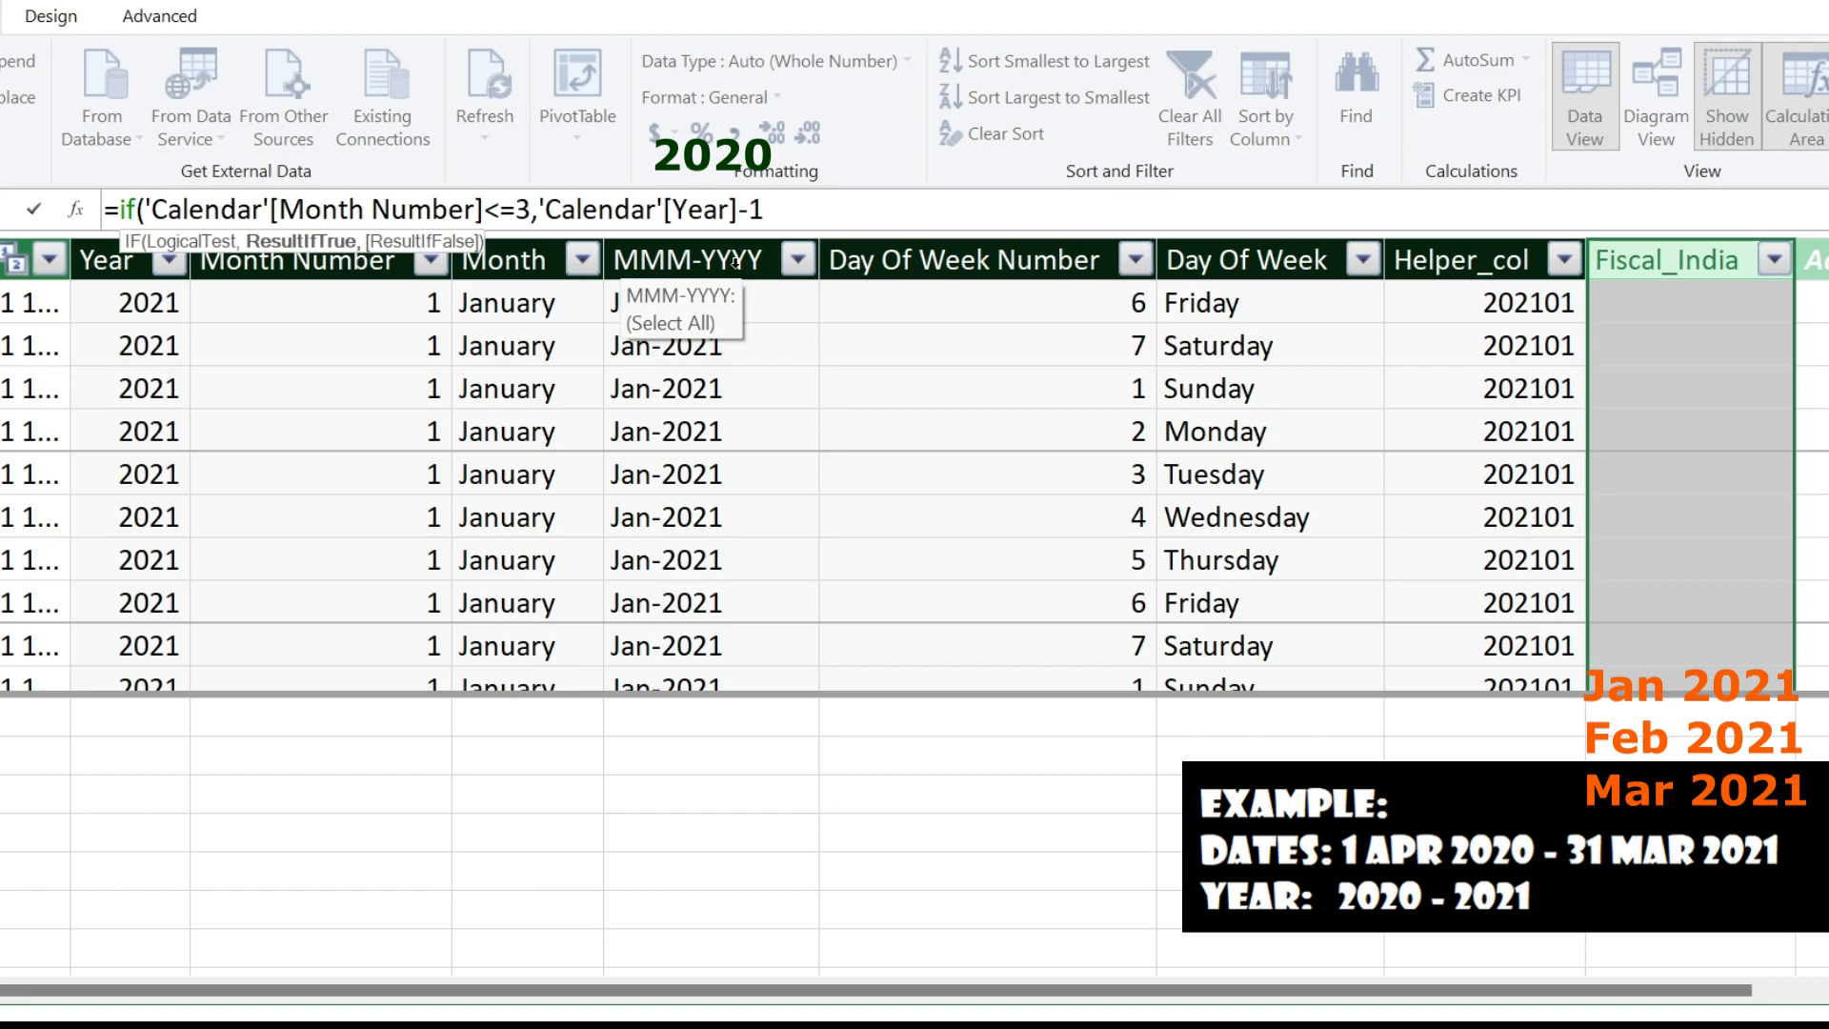
{"action": "type", "text": "&"}
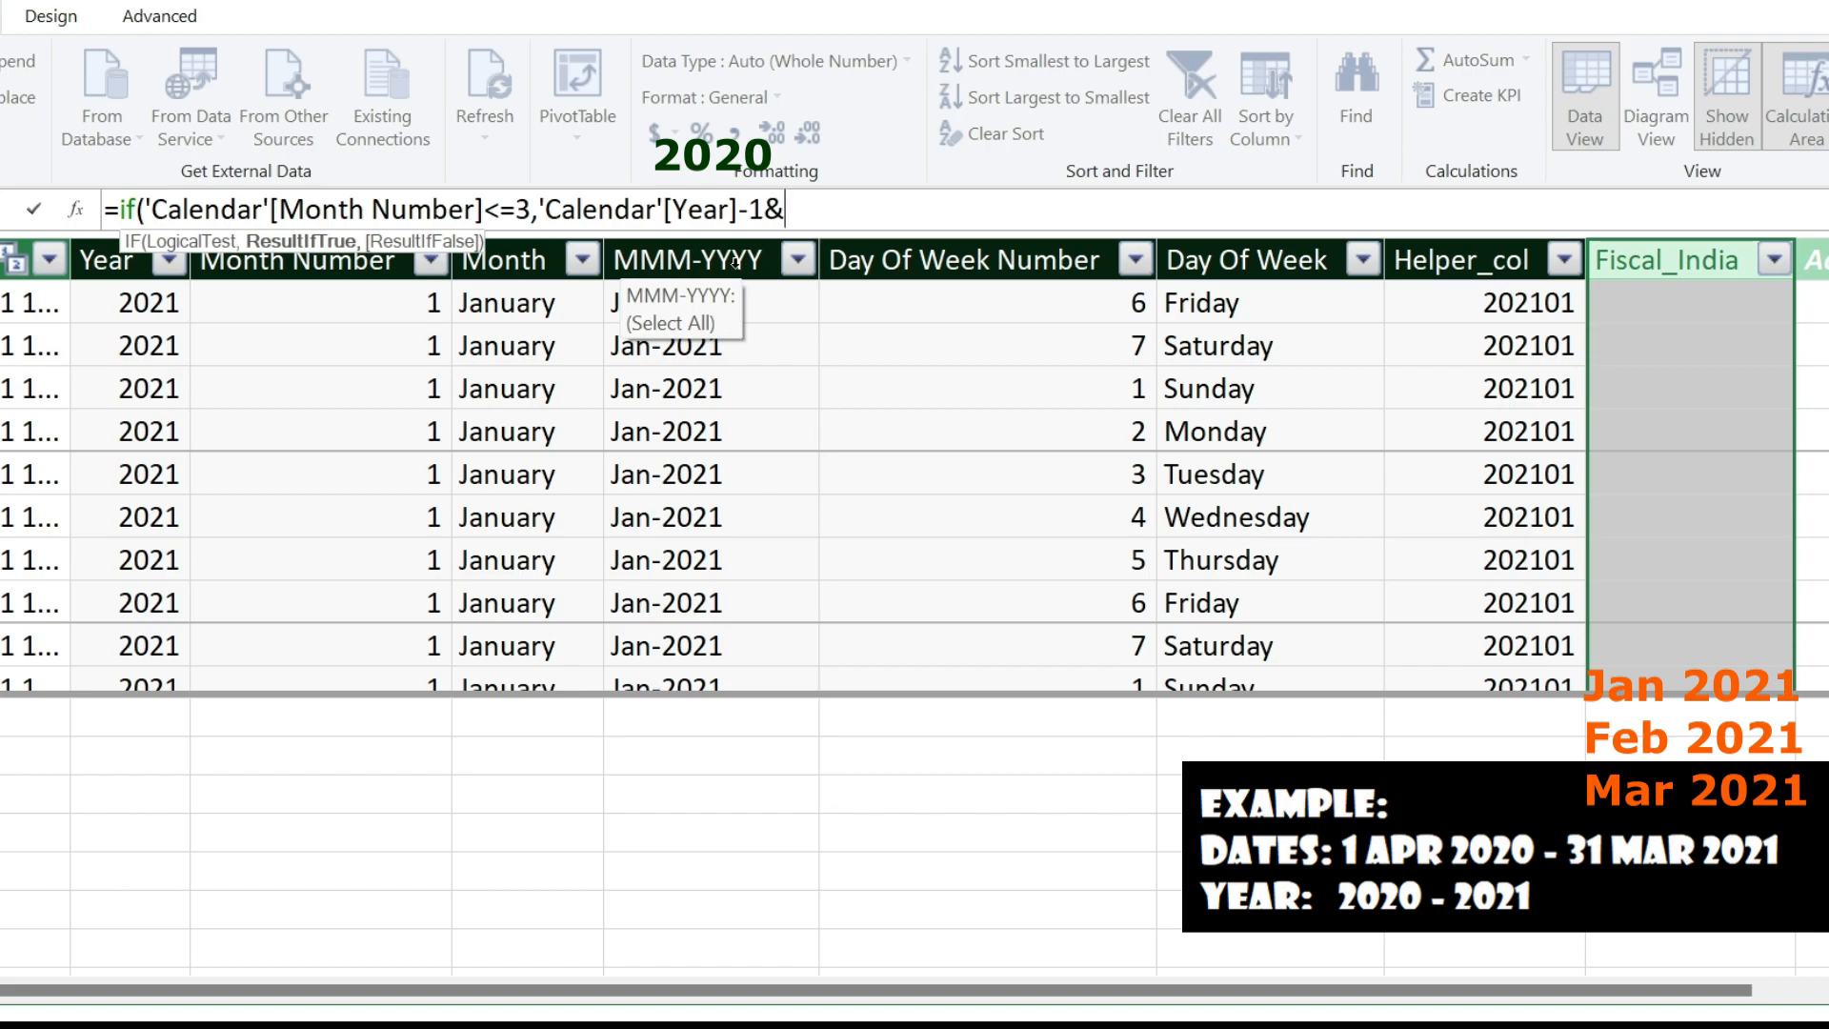
{"action": "type", "text": "\"-\""}
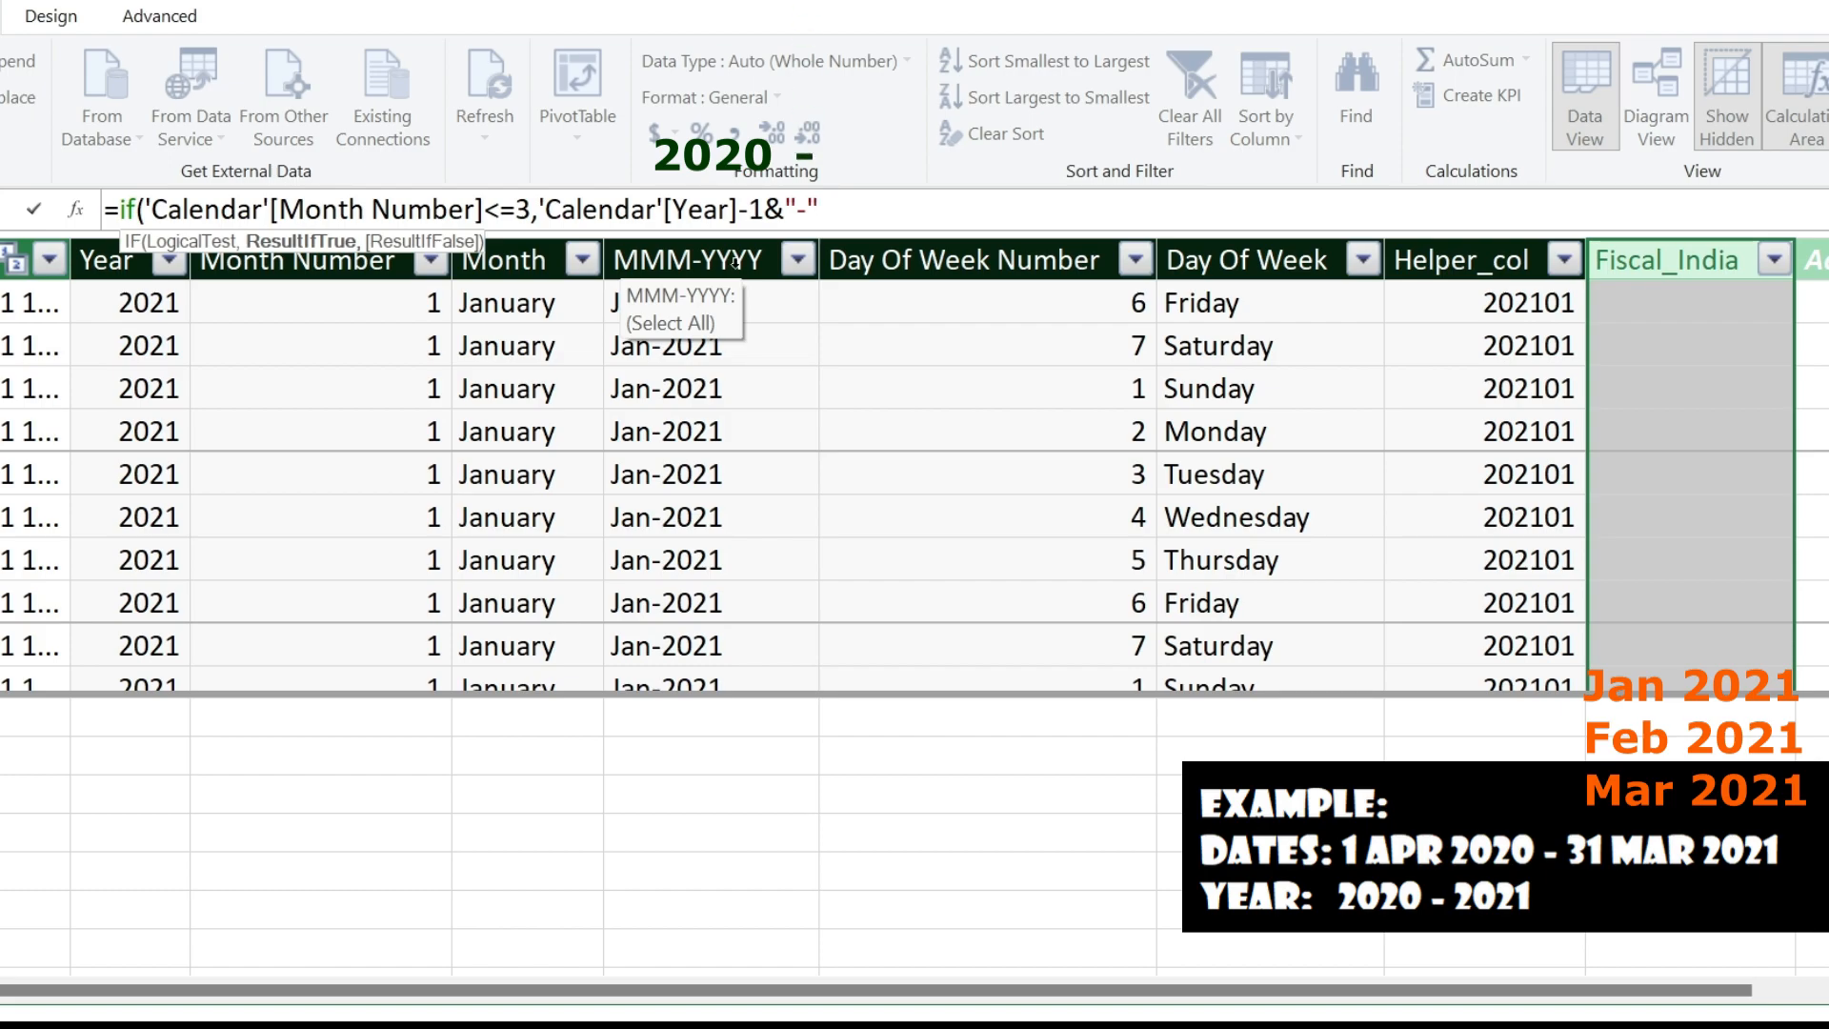
{"action": "type", "text": "&"}
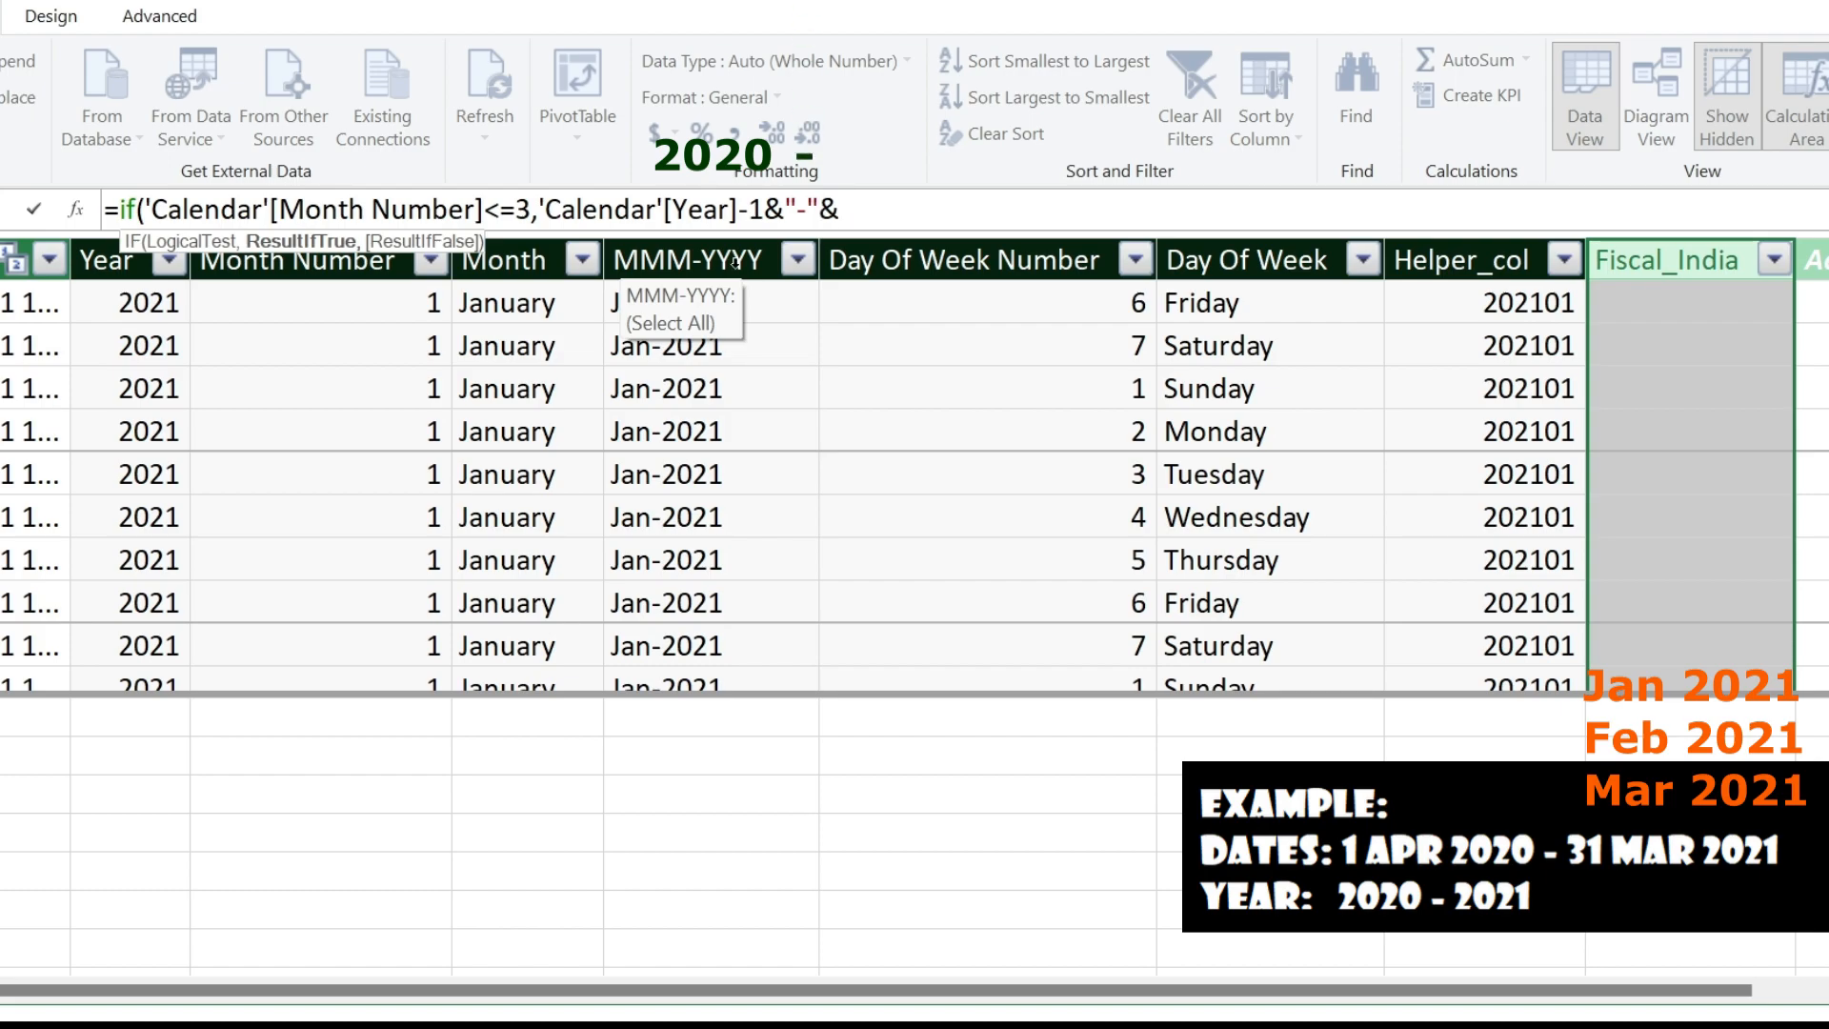
{"action": "type", "text": "'Calendar'[Year])"}
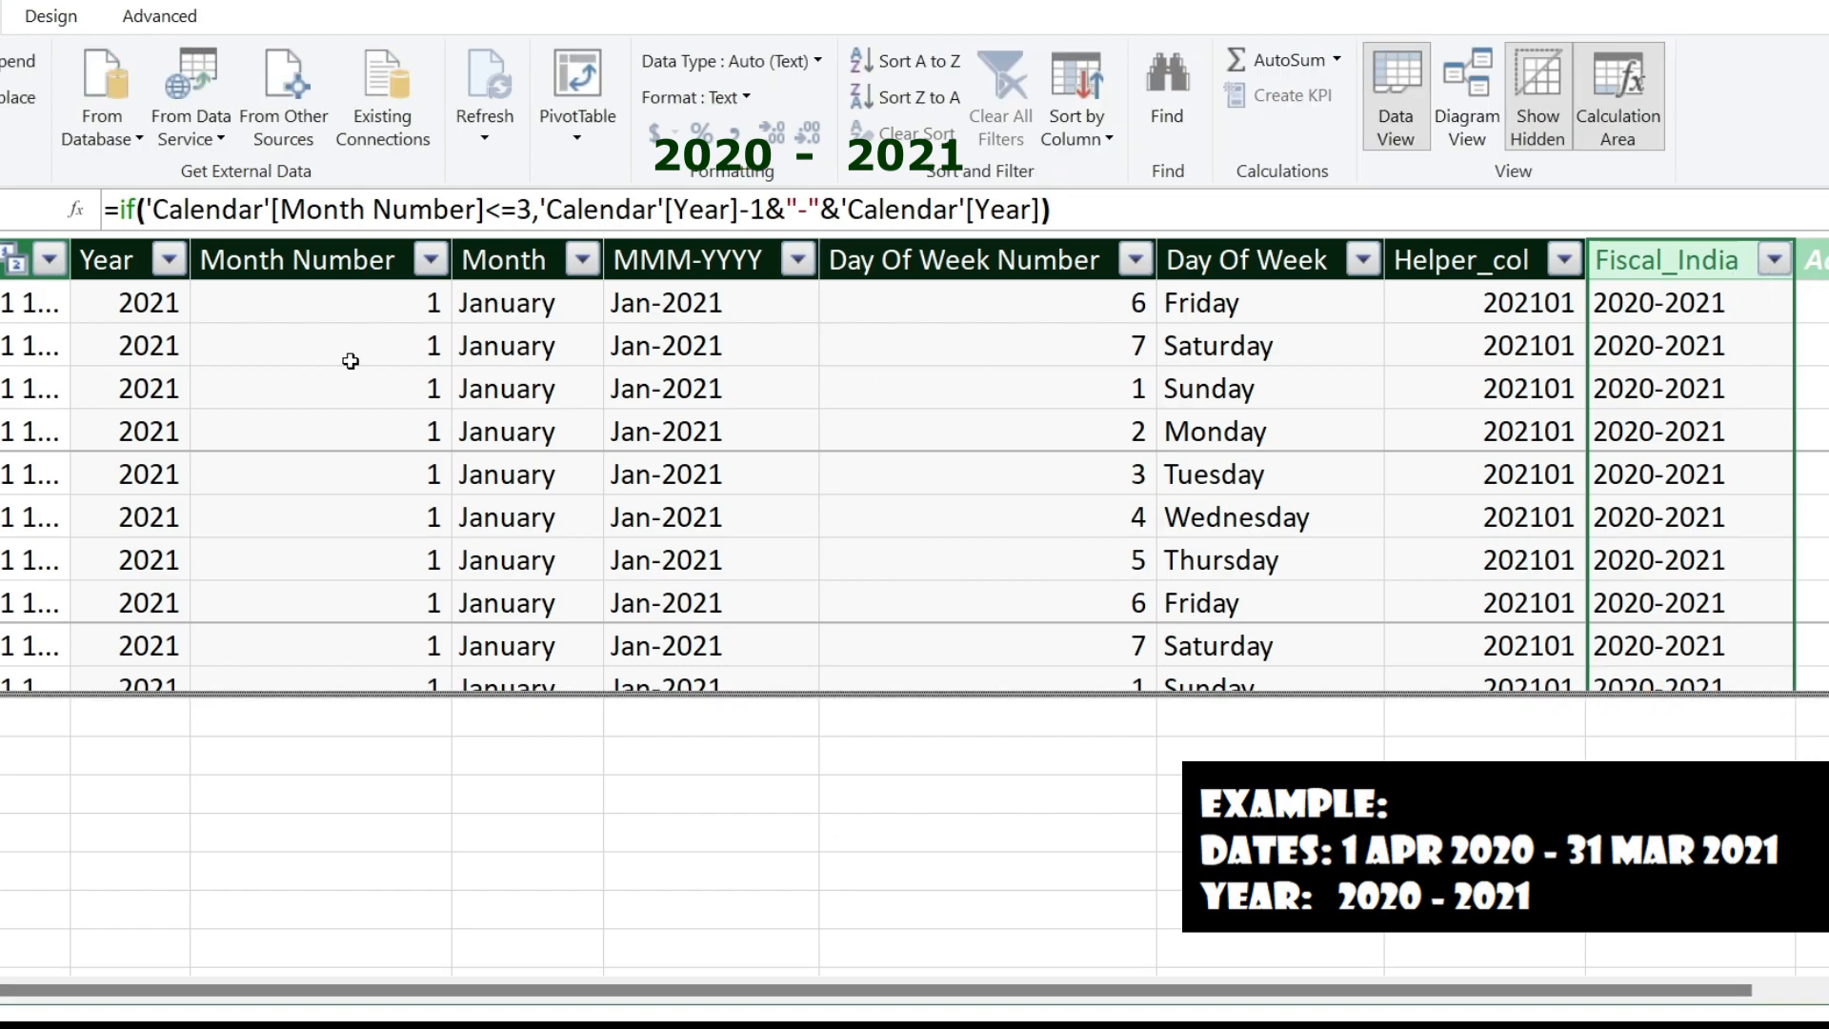
{"action": "mouse_move", "coordinate": [1654, 316]}
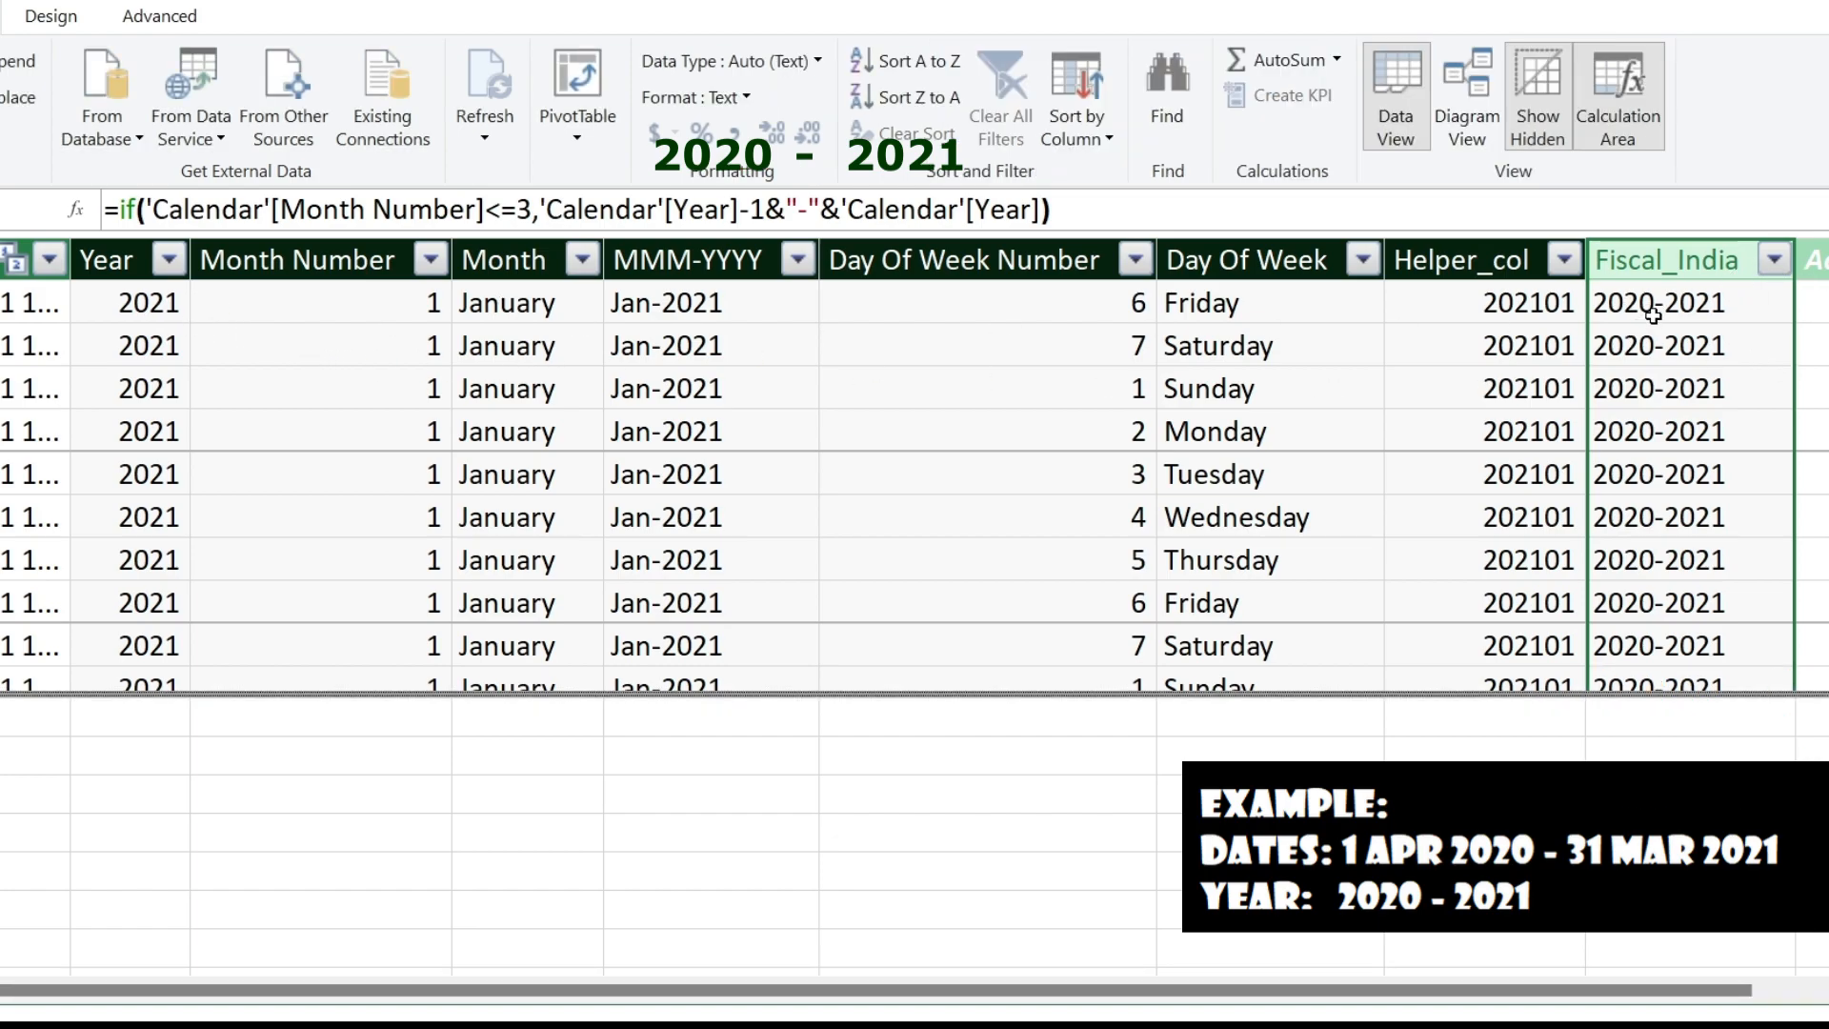
Complete the false branch as Year & "-" & Year+1, giving labels like 2022-2023 for April 2022.
{"action": "left_click", "coordinate": [525, 210]}
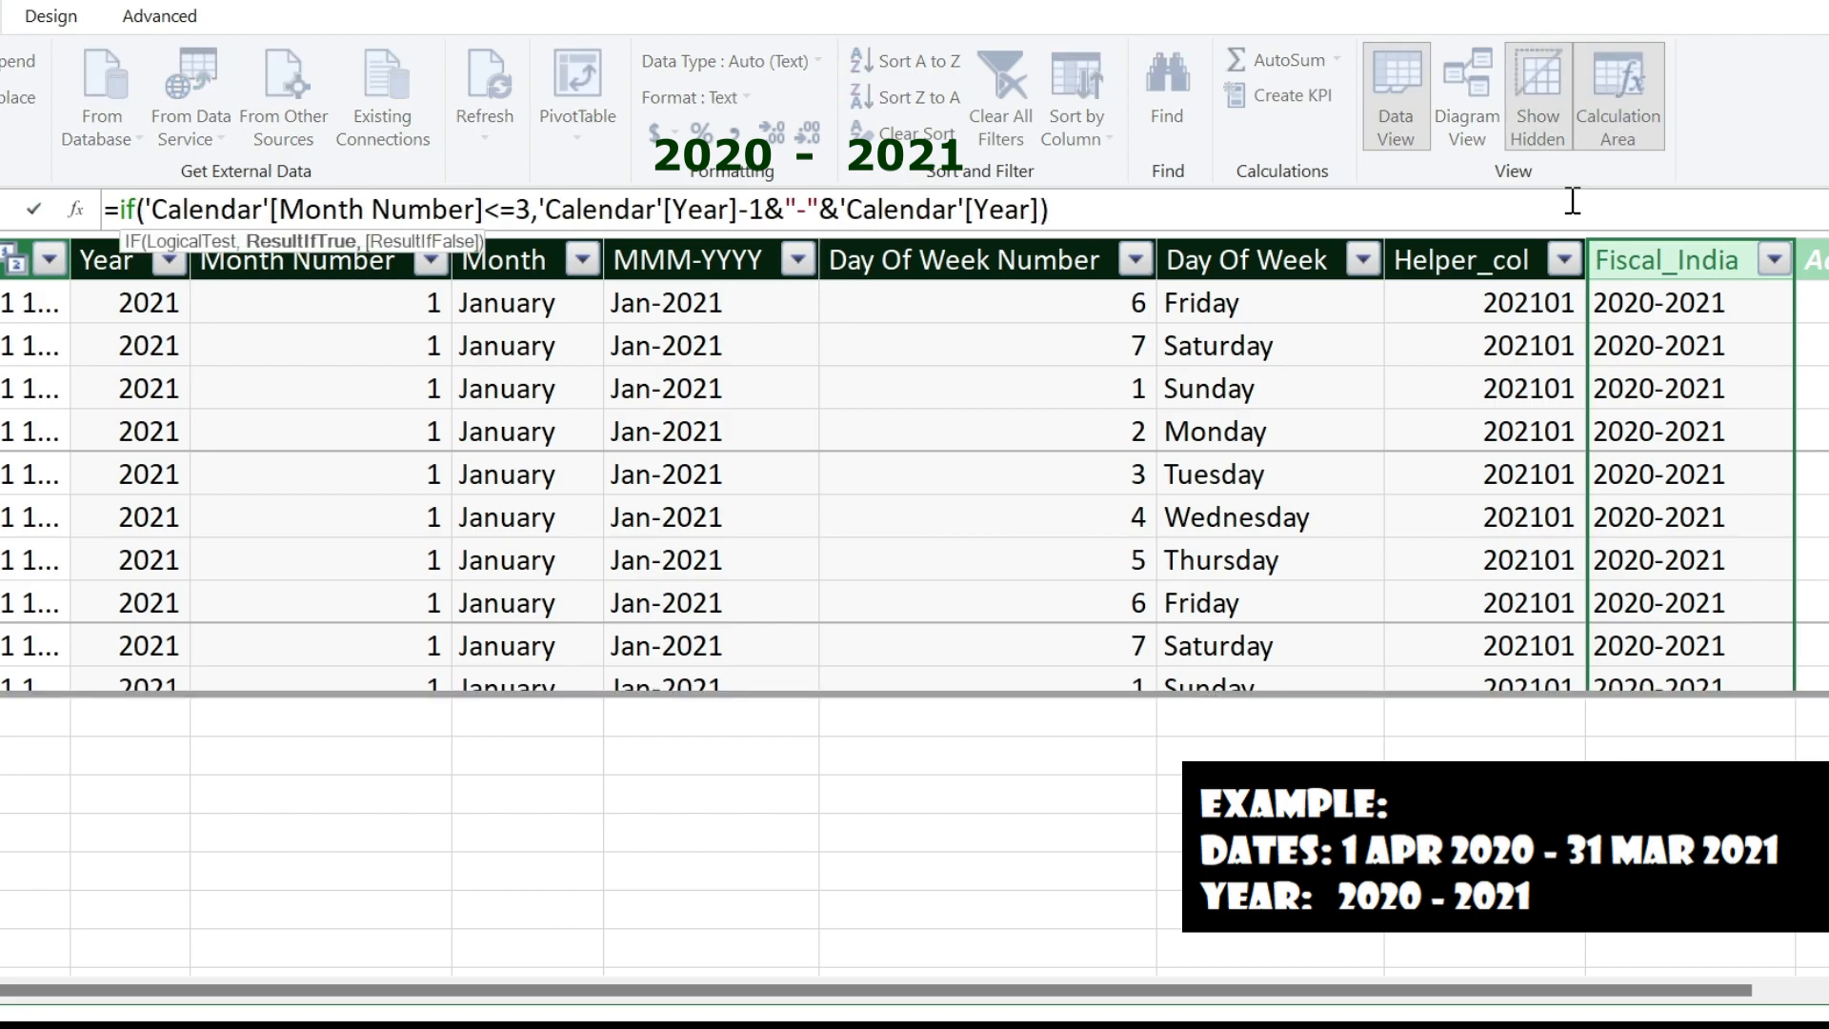
{"action": "type", "text": ","}
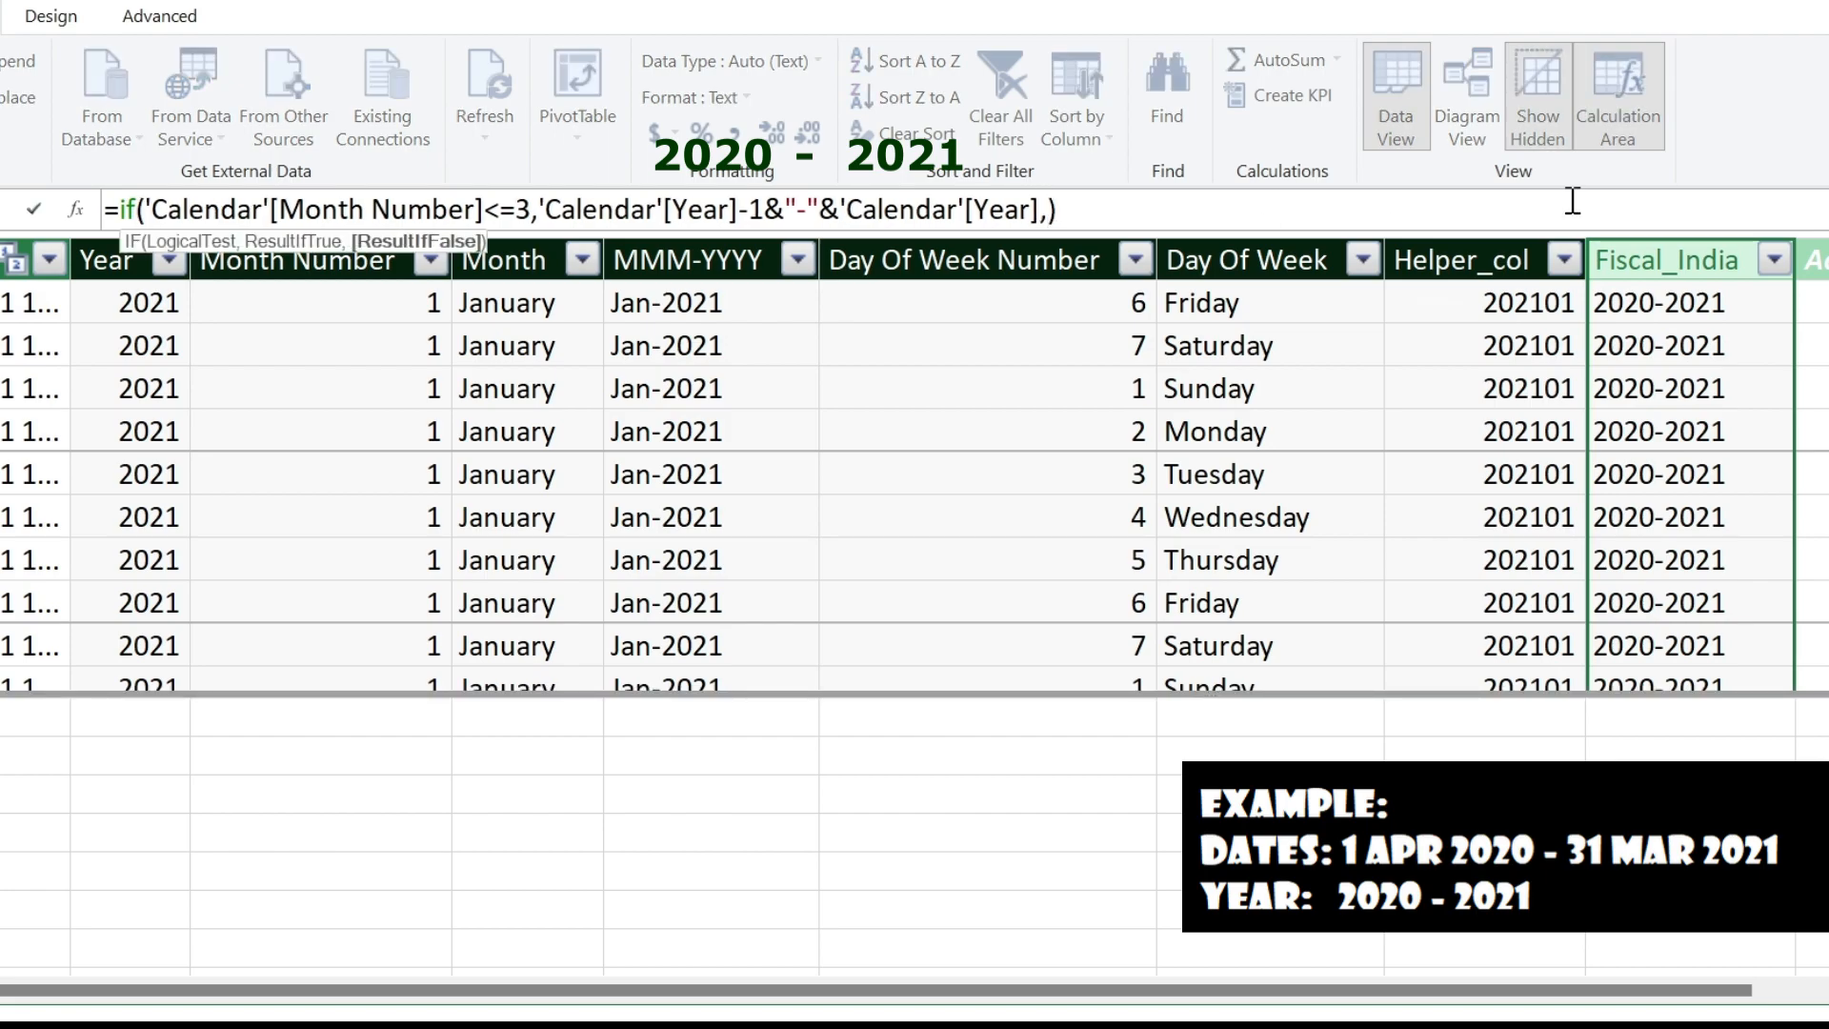
{"action": "mouse_move", "coordinate": [1221, 215]}
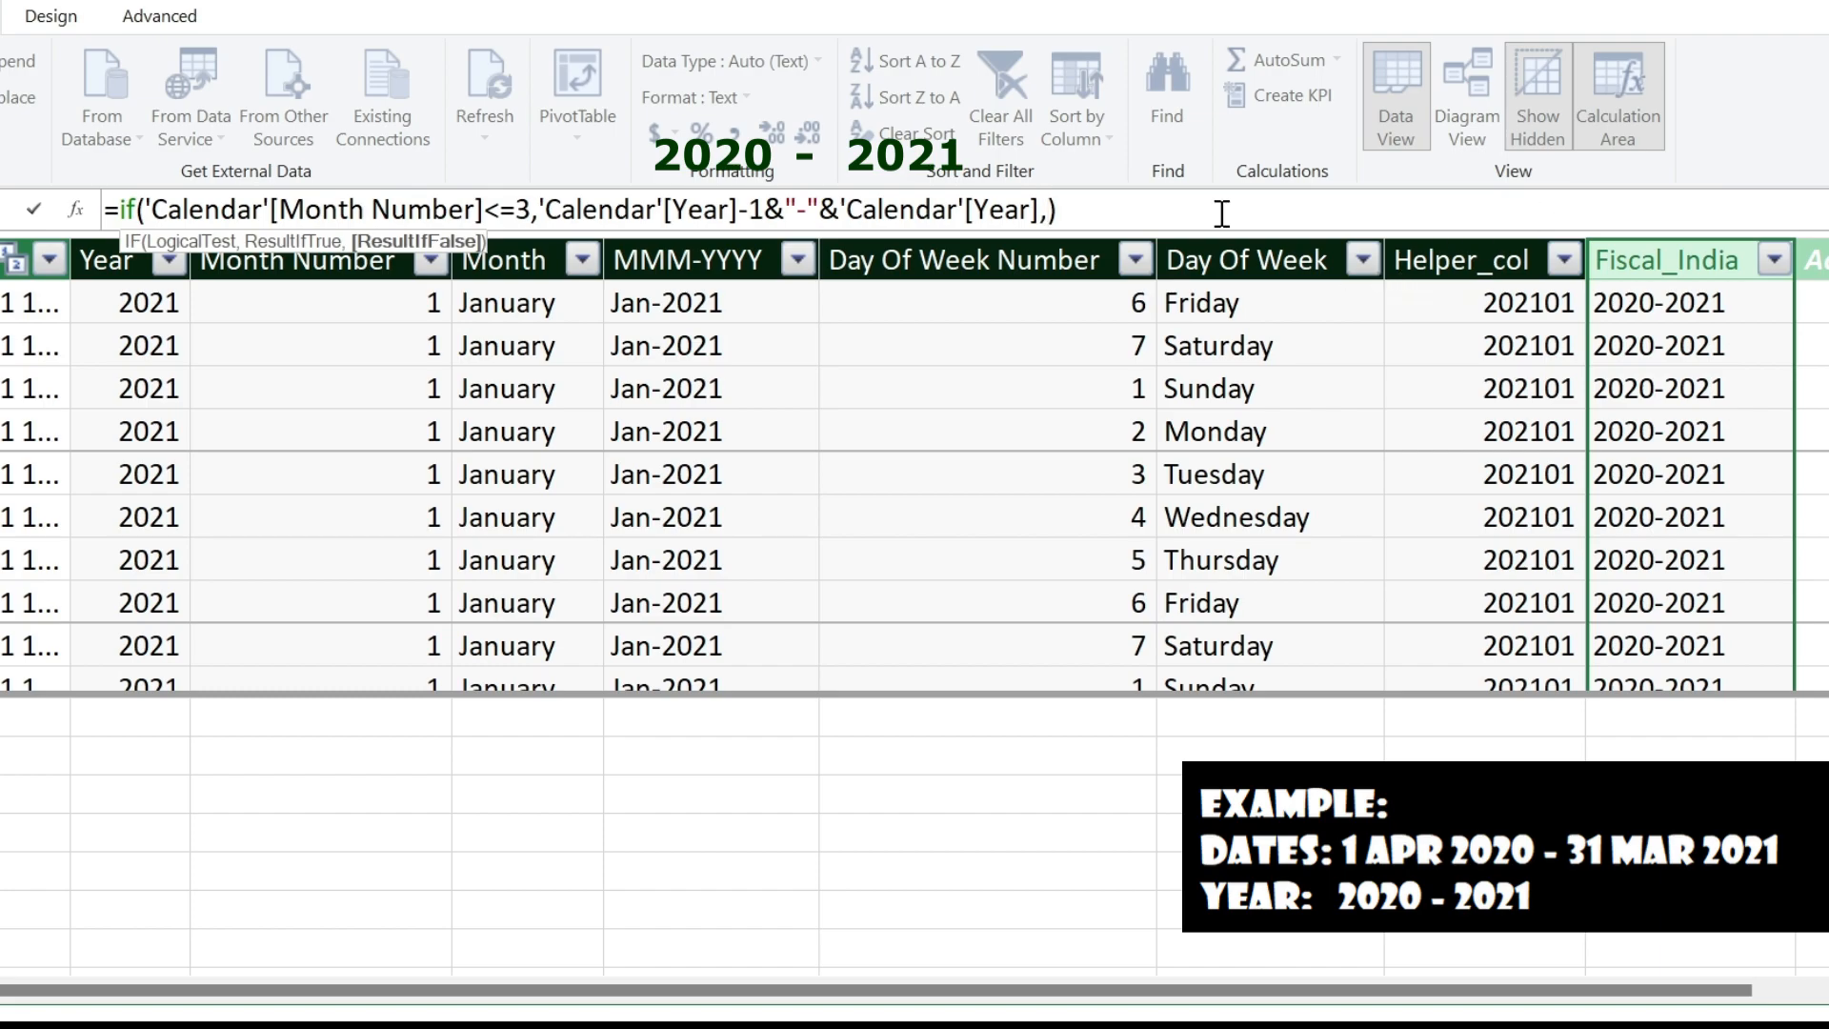
{"action": "left_click", "coordinate": [139, 303]}
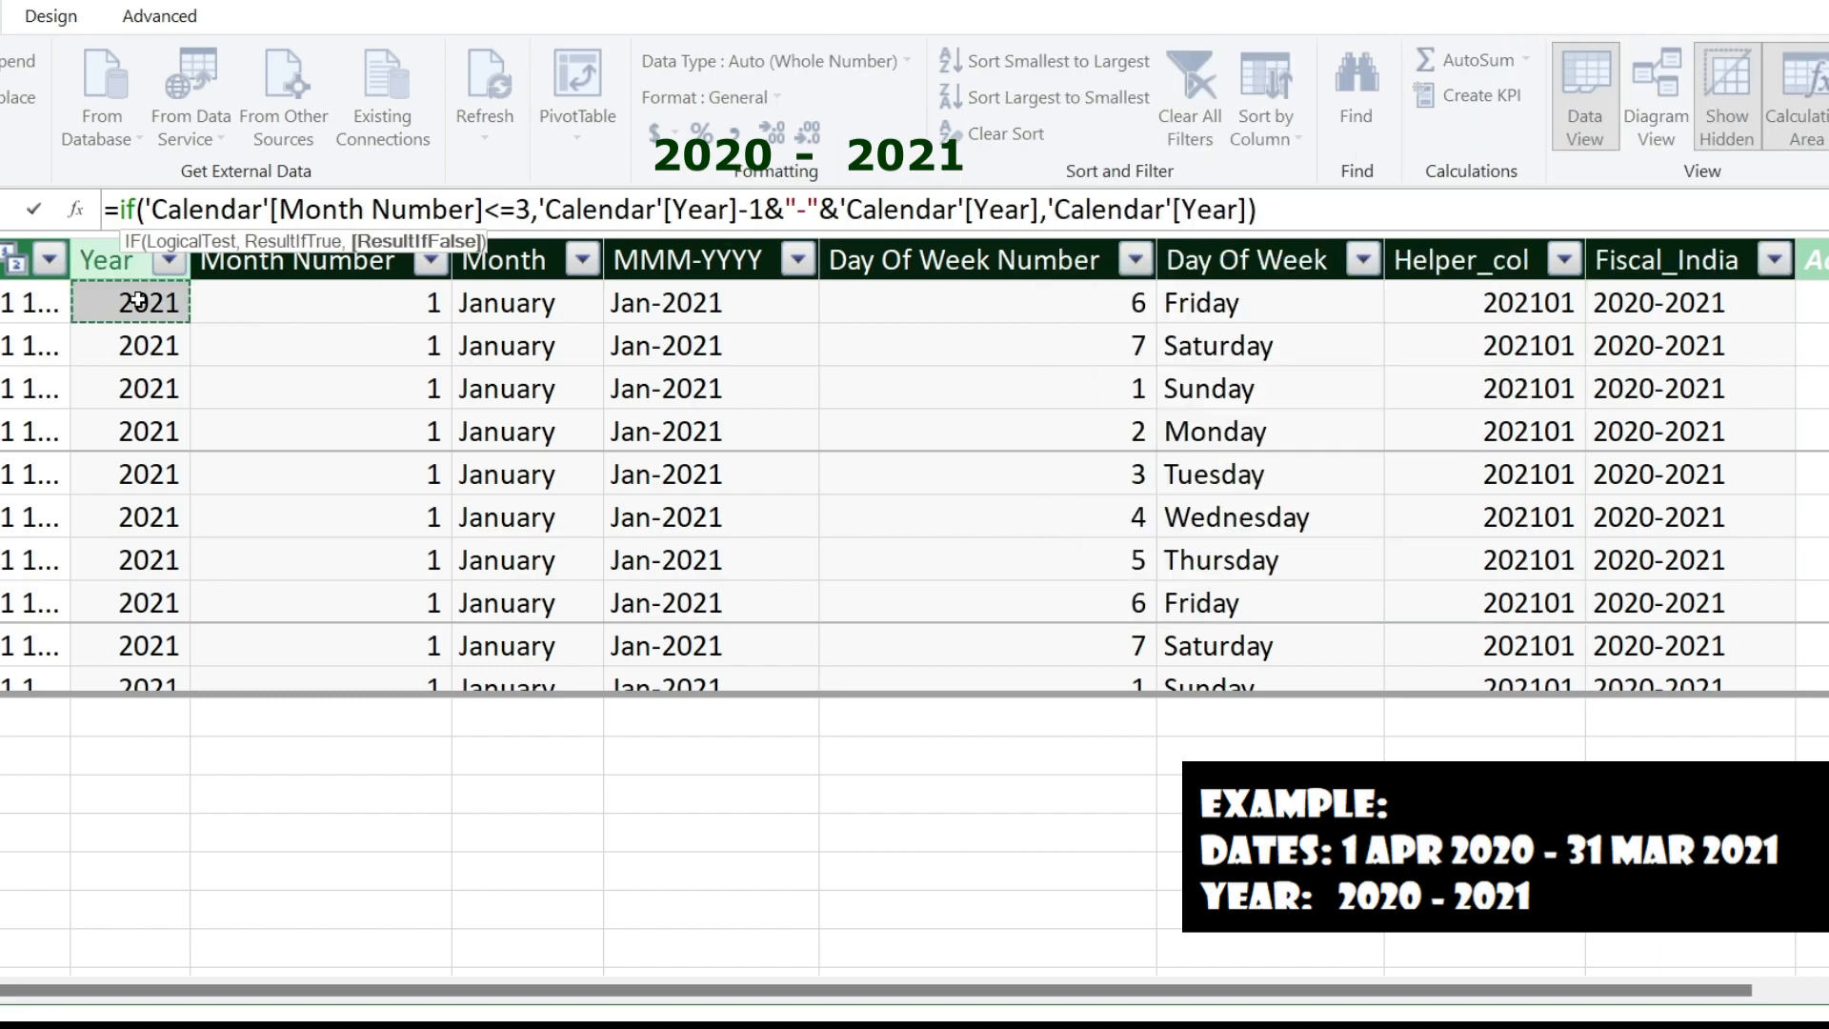
{"action": "type", "text": "&)"}
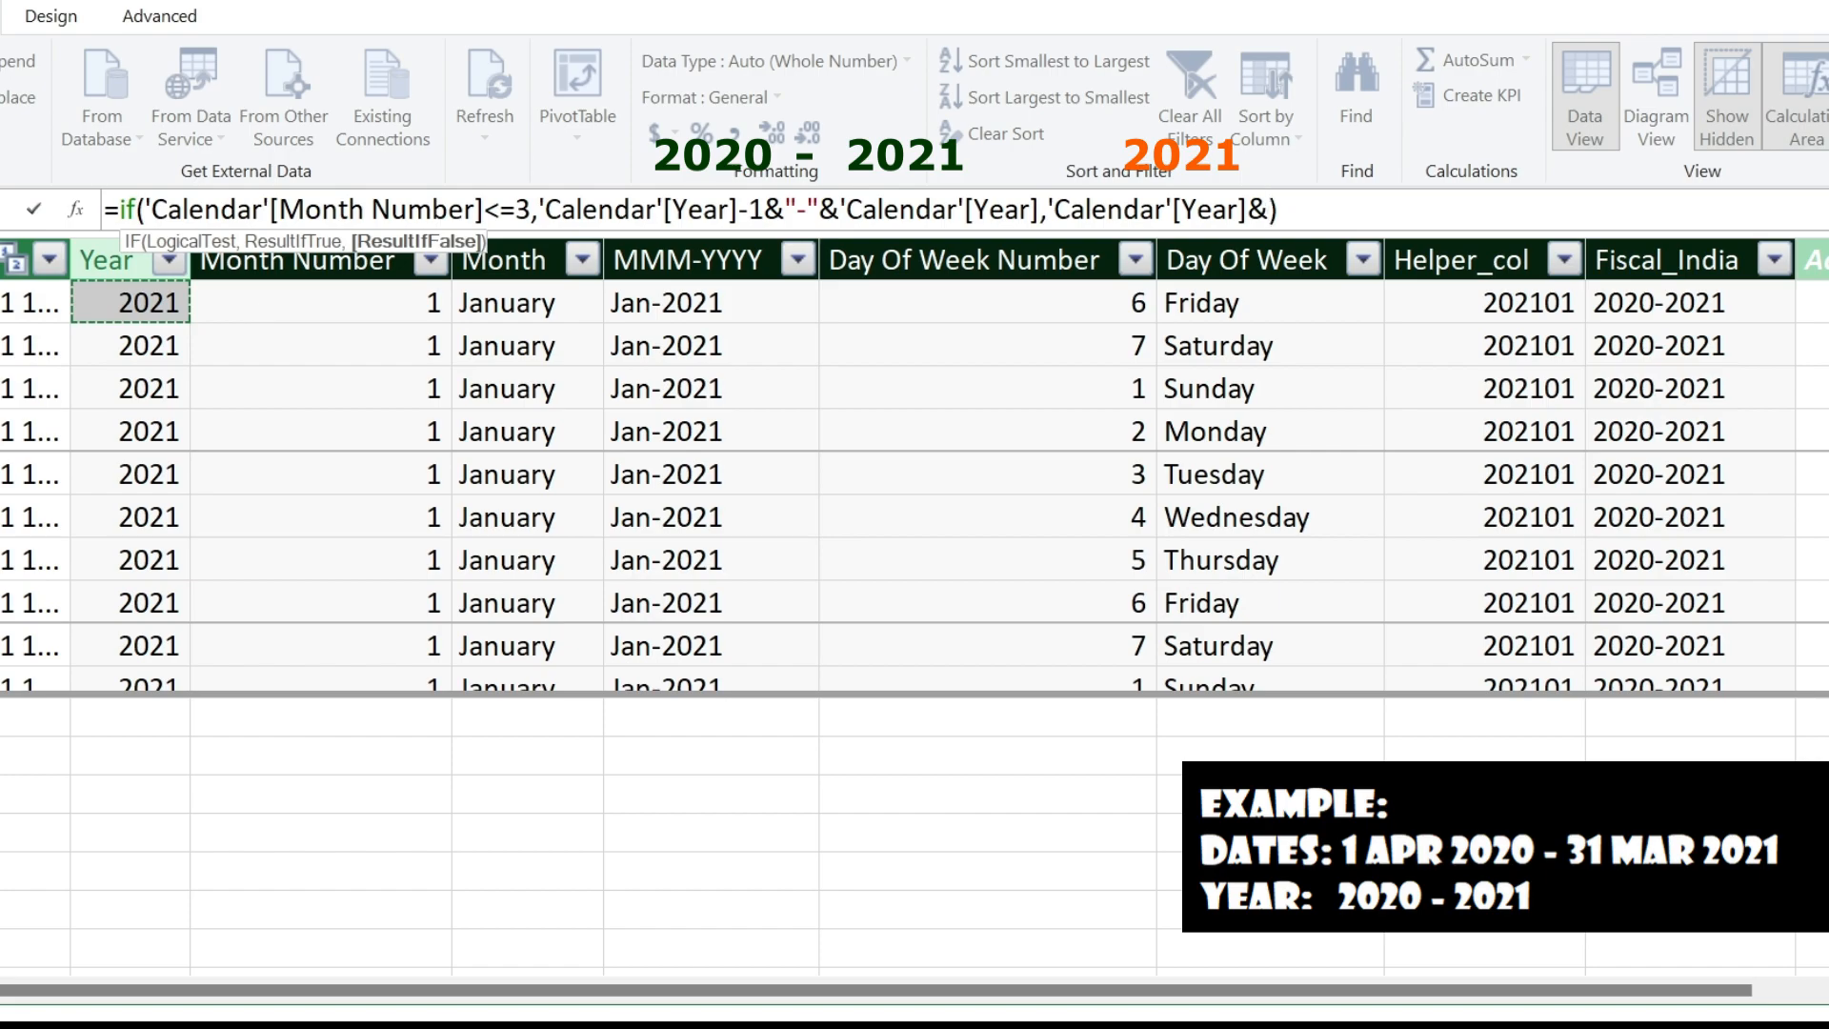
{"action": "left_click", "coordinate": [1665, 259]}
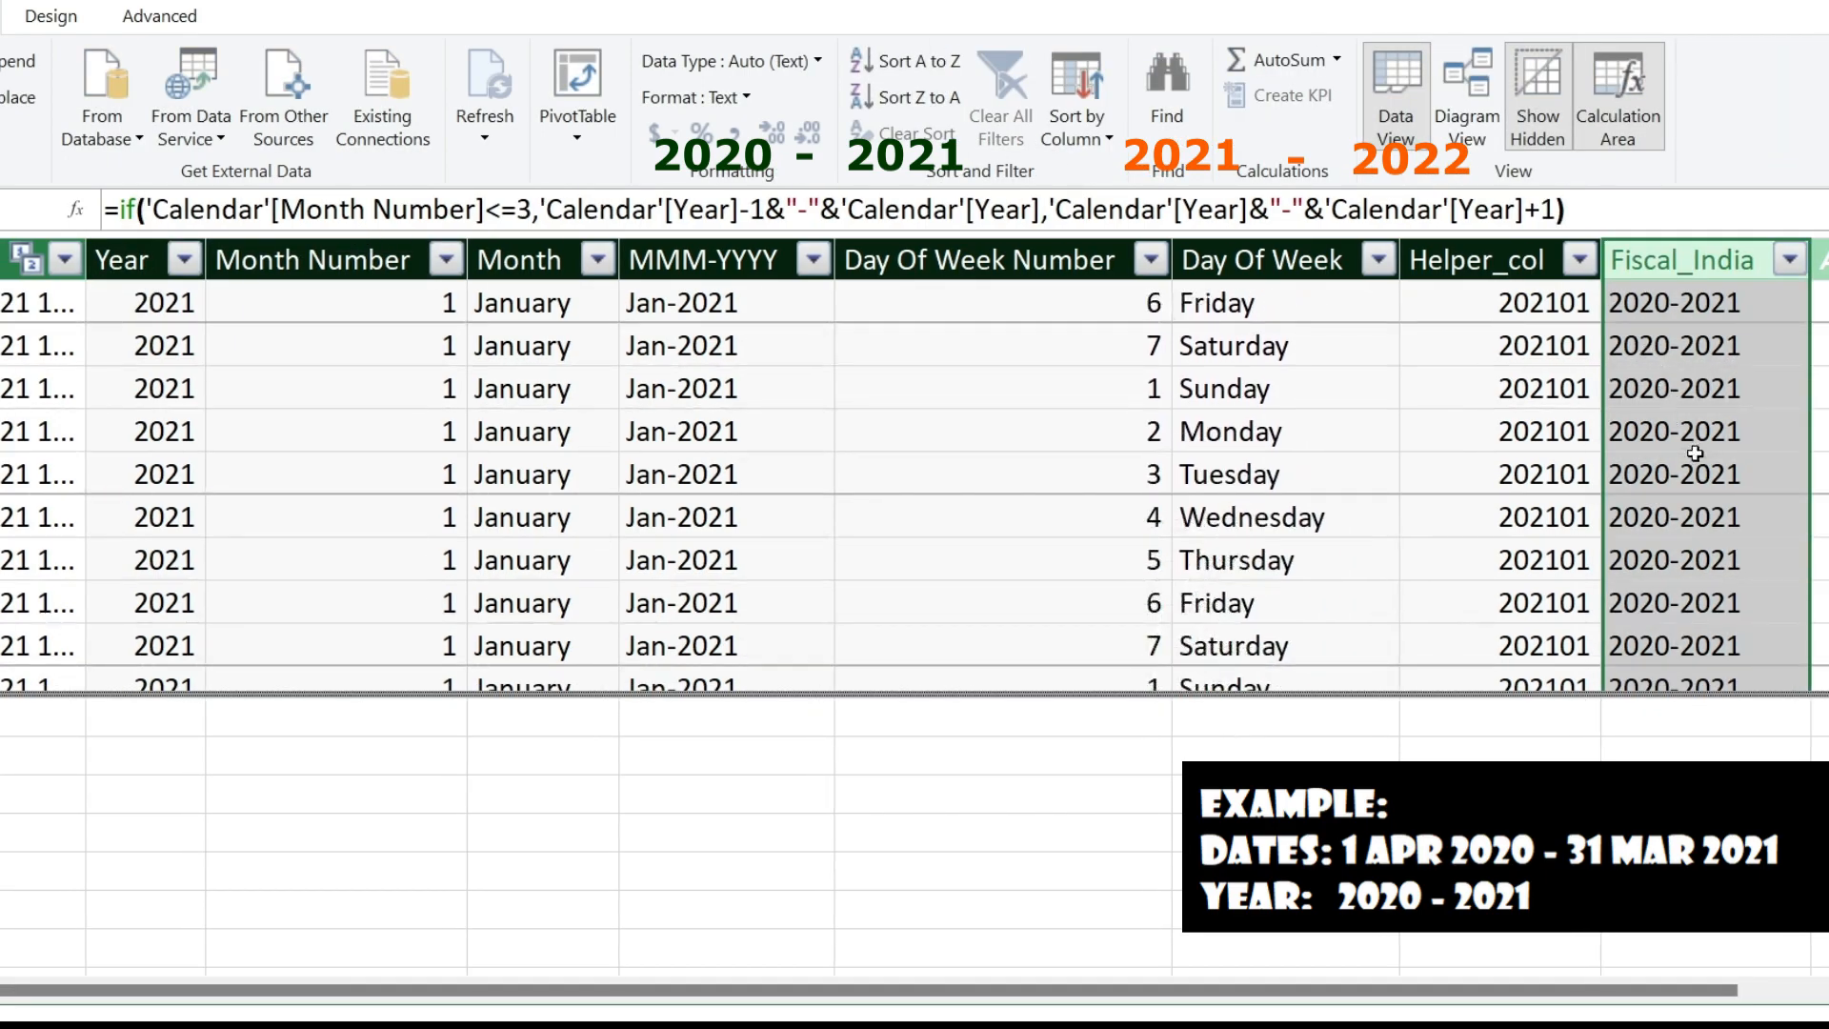
{"action": "scroll", "scroll_direction": "down", "scroll_amount": 3}
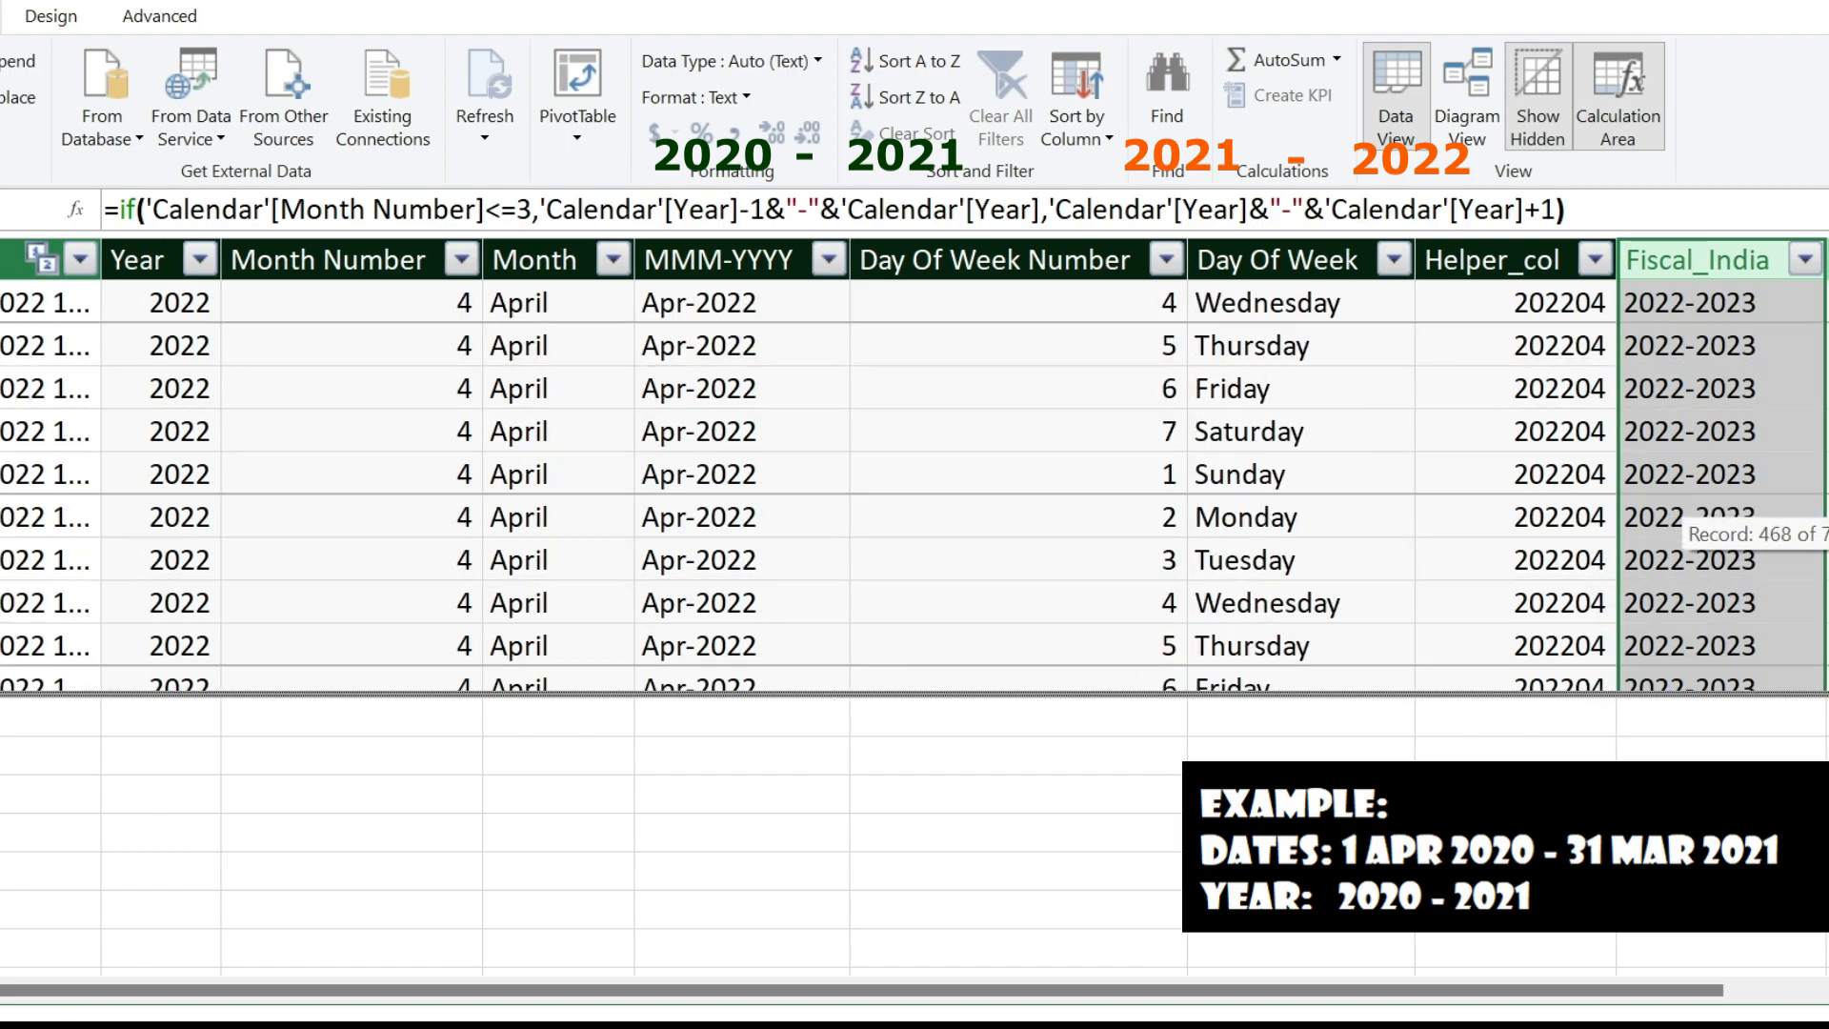
{"action": "mouse_move", "coordinate": [709, 474]}
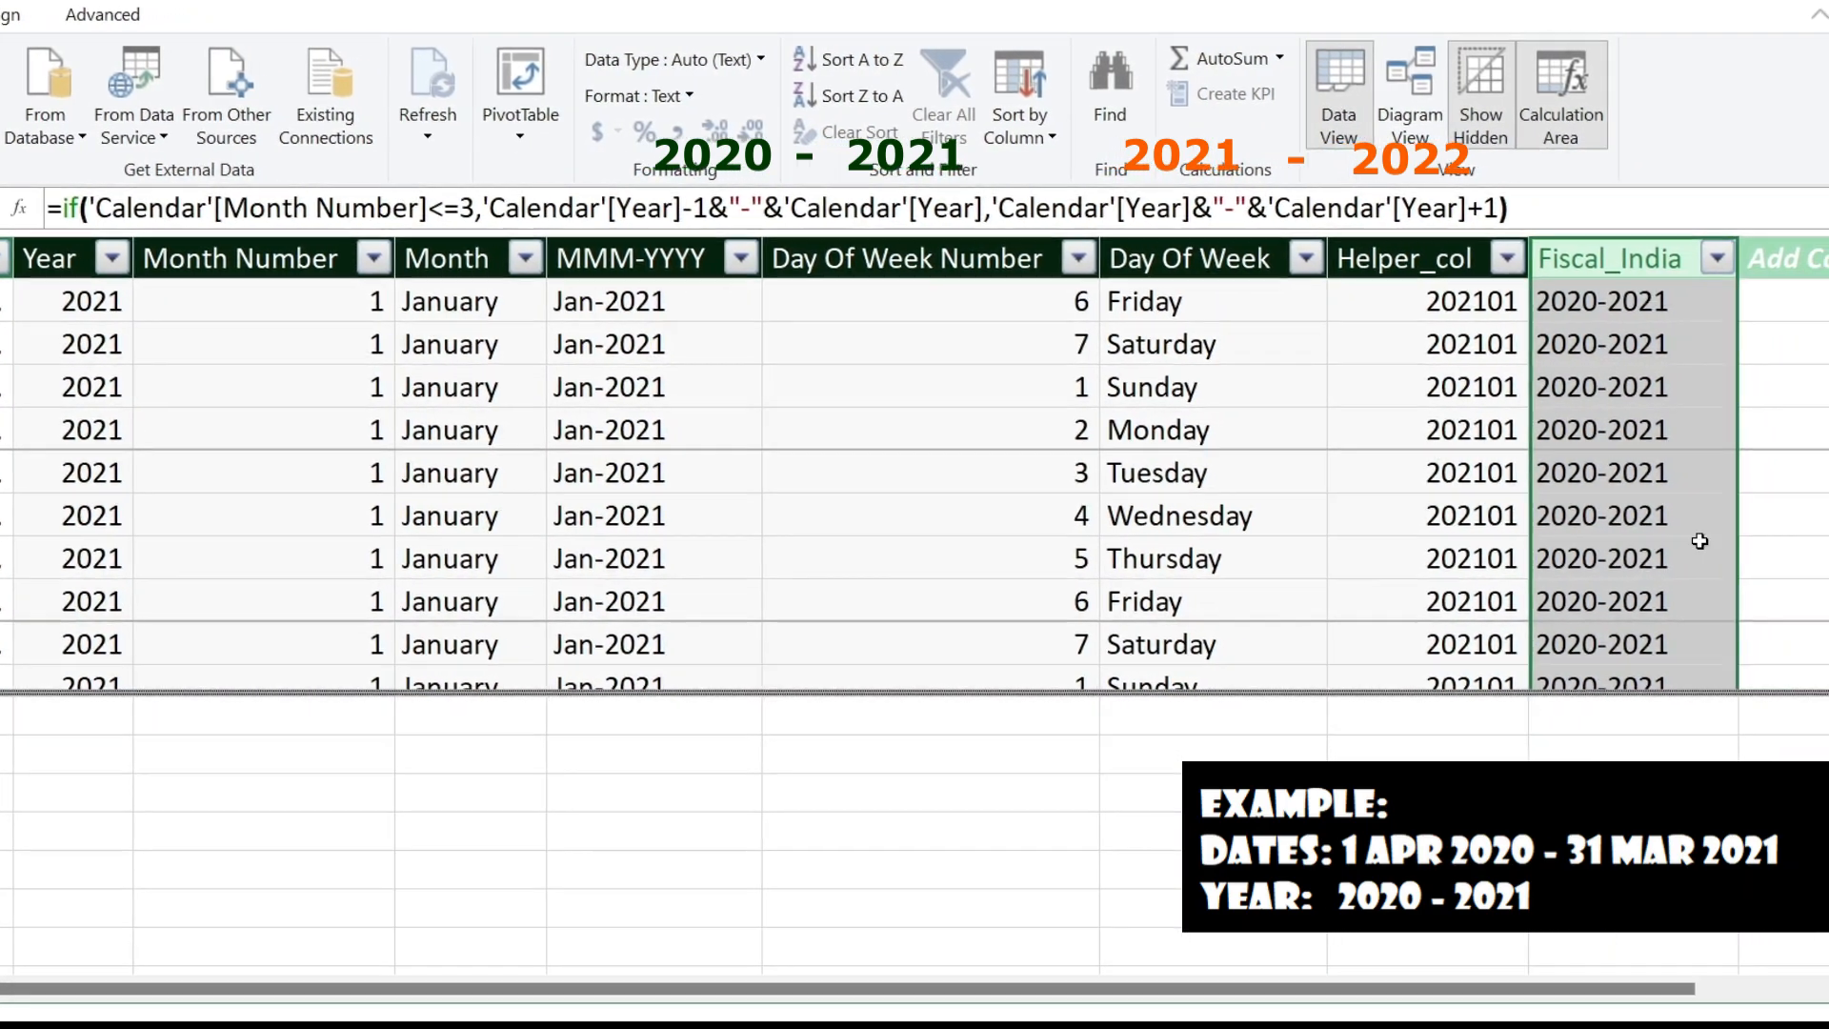
Add an empty calculated column named Quarters_India at the right of the Calendar table.
{"action": "scroll", "scroll_direction": "right", "scroll_amount": 3}
{"action": "type", "text": "="}
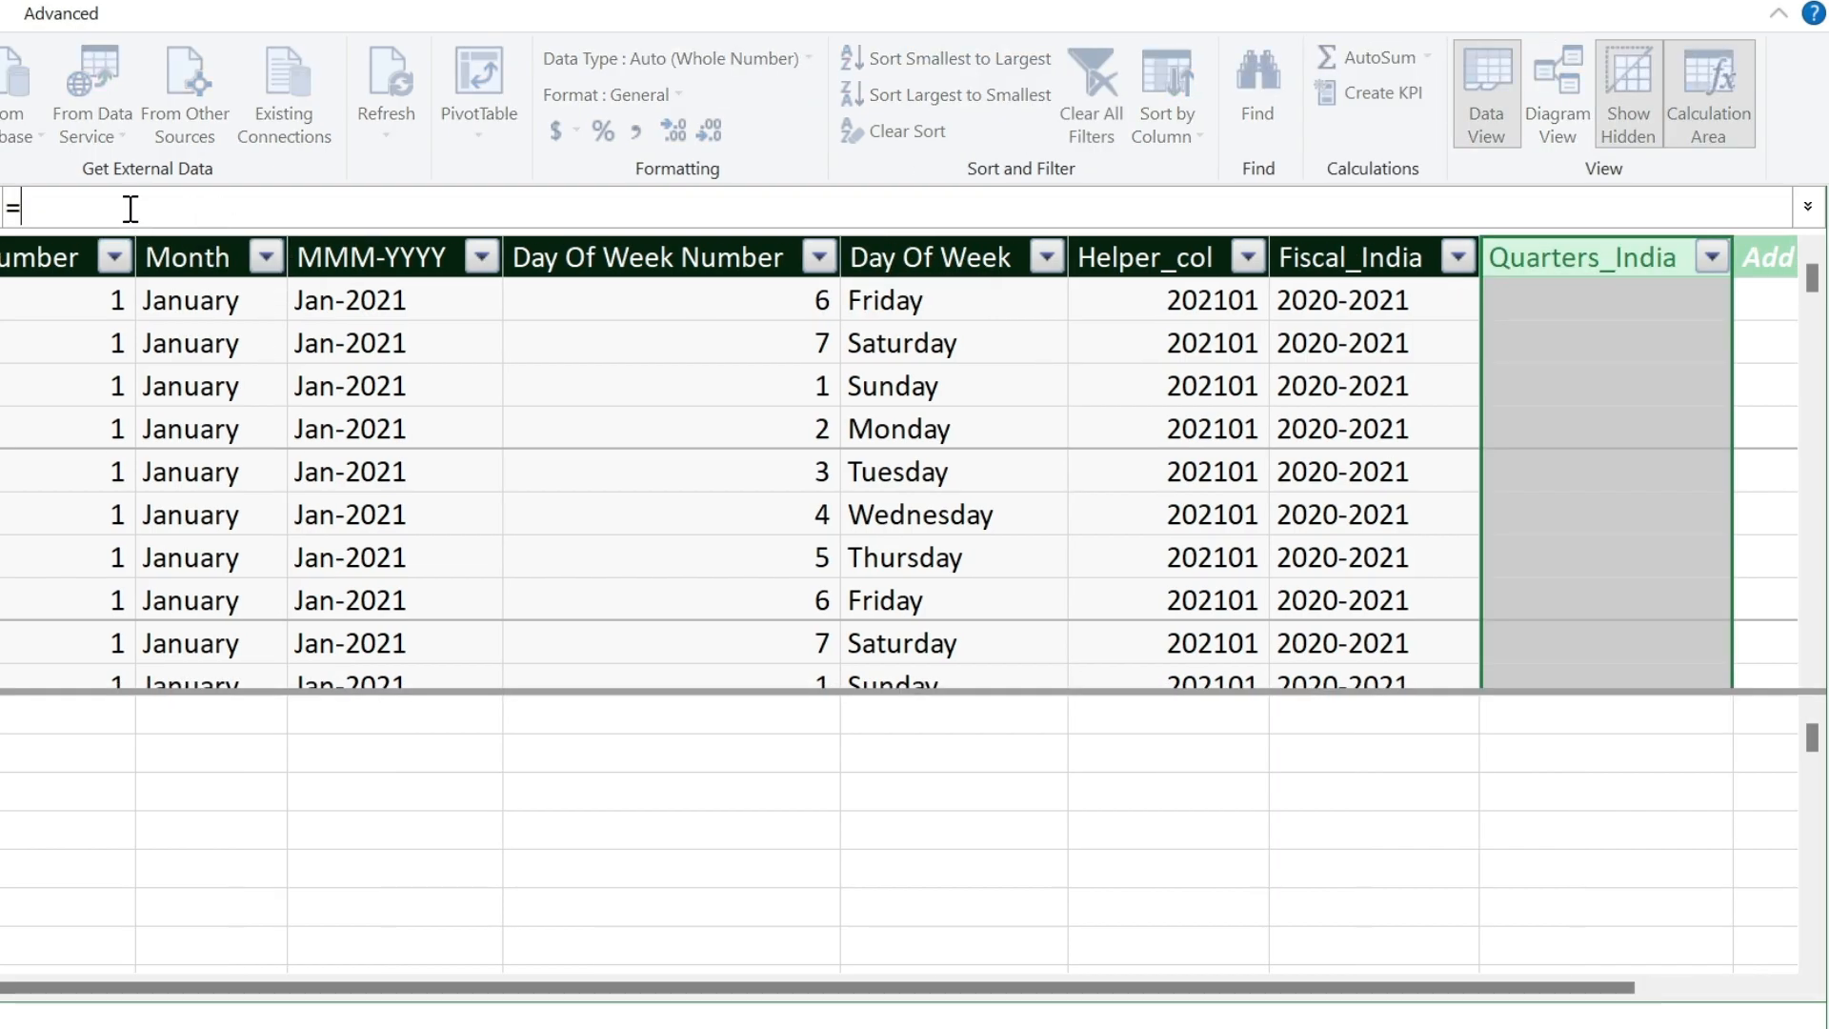
Begin SWITCH on Month Number mapping months 1-3 to quarter 4 and month 4 to quarter 1.
{"action": "type", "text": "sw"}
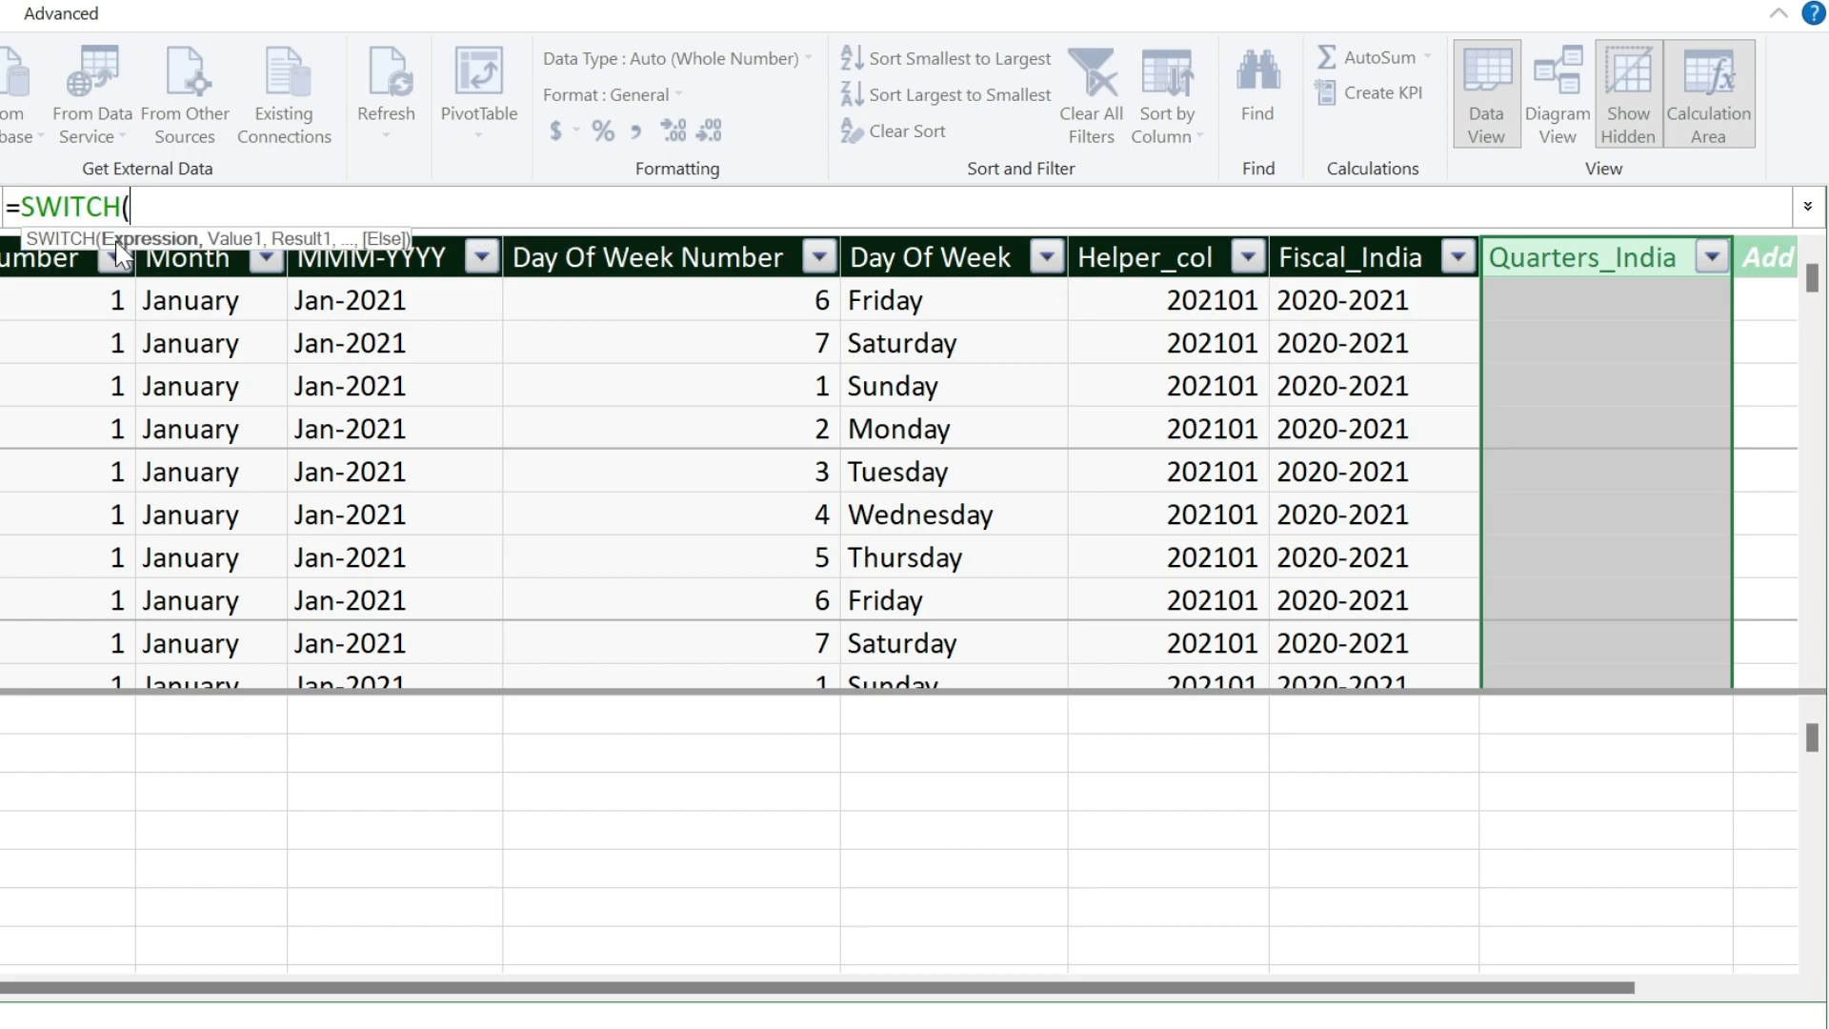
{"action": "mouse_move", "coordinate": [292, 211]}
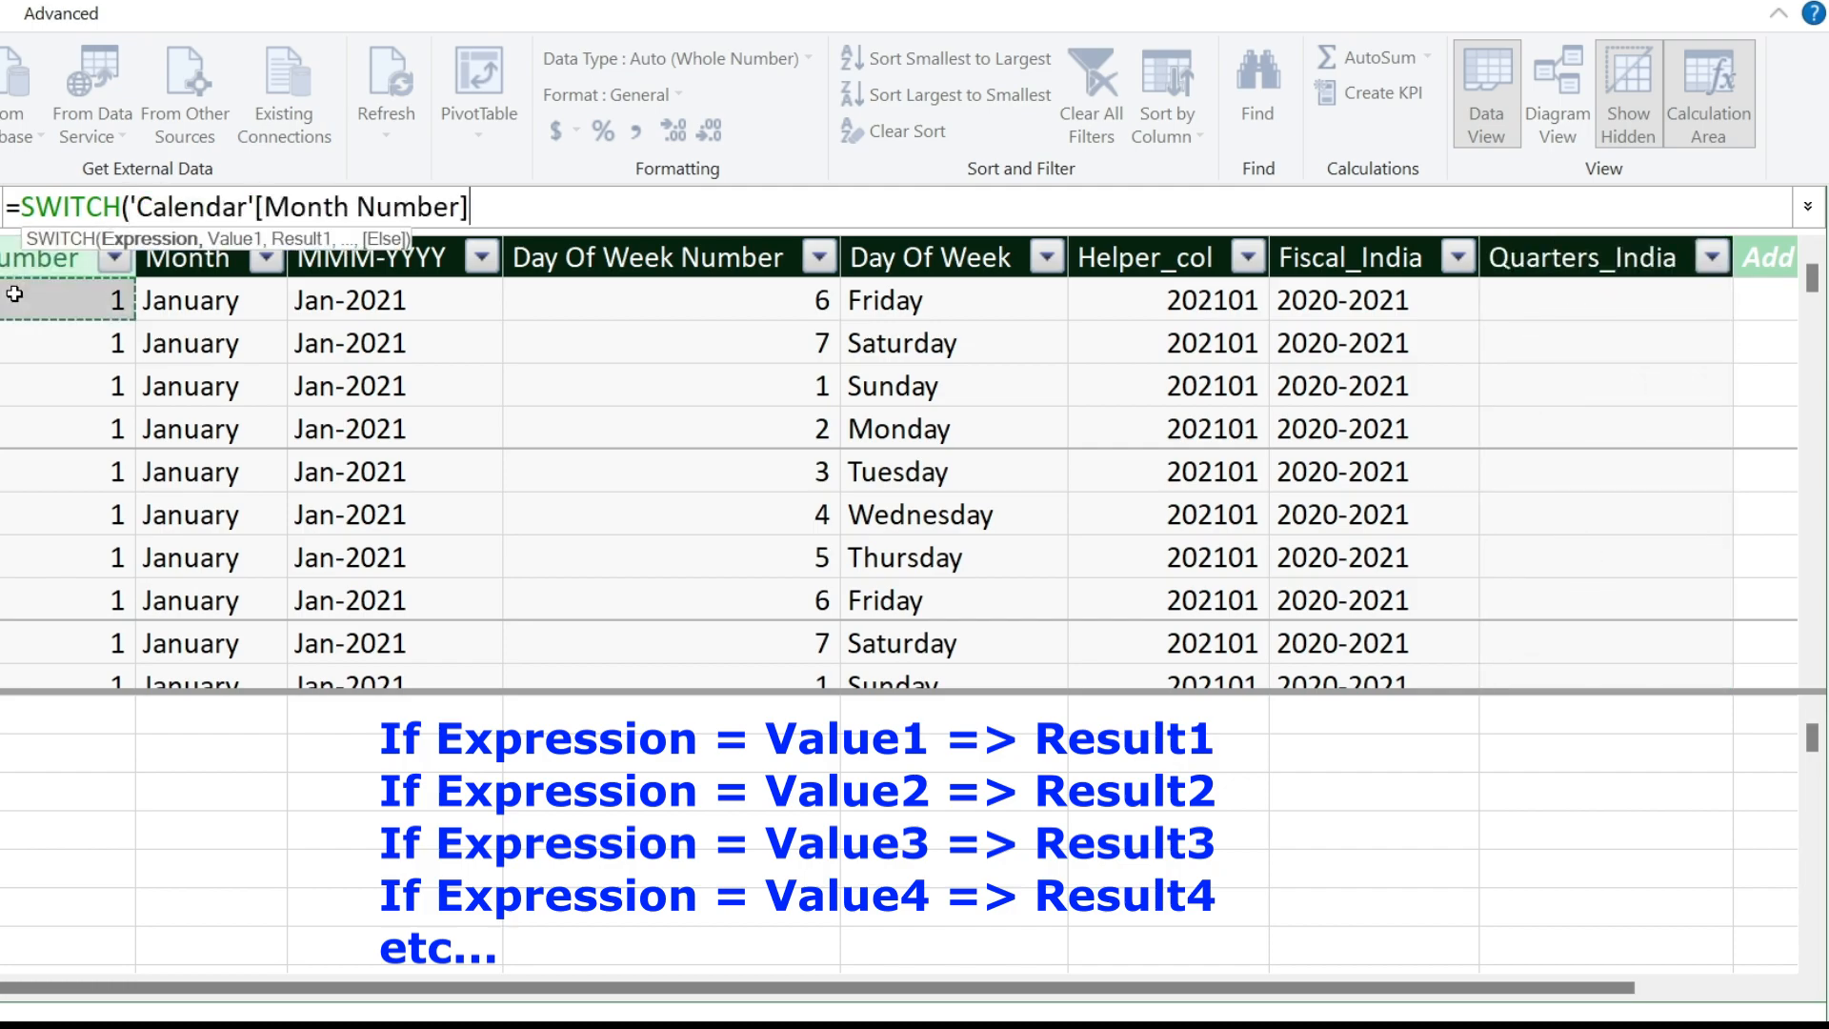
{"action": "type", "text": ","}
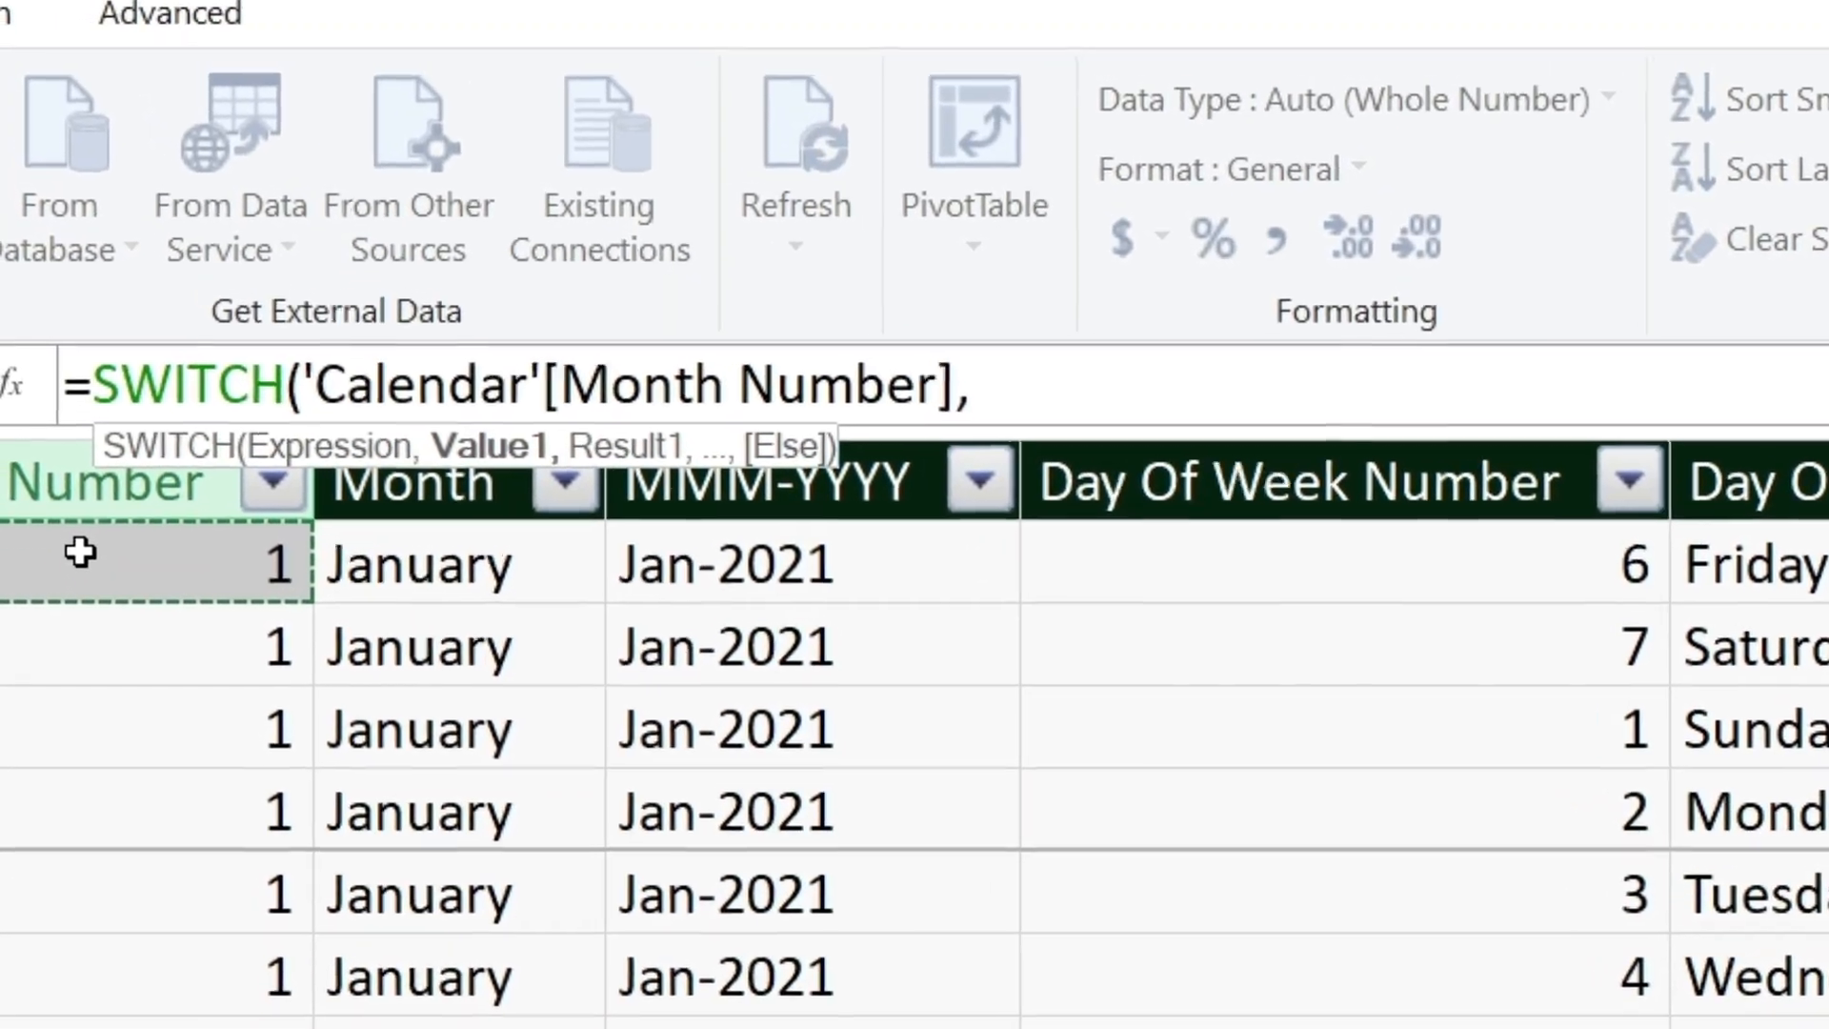
{"action": "type", "text": "1"}
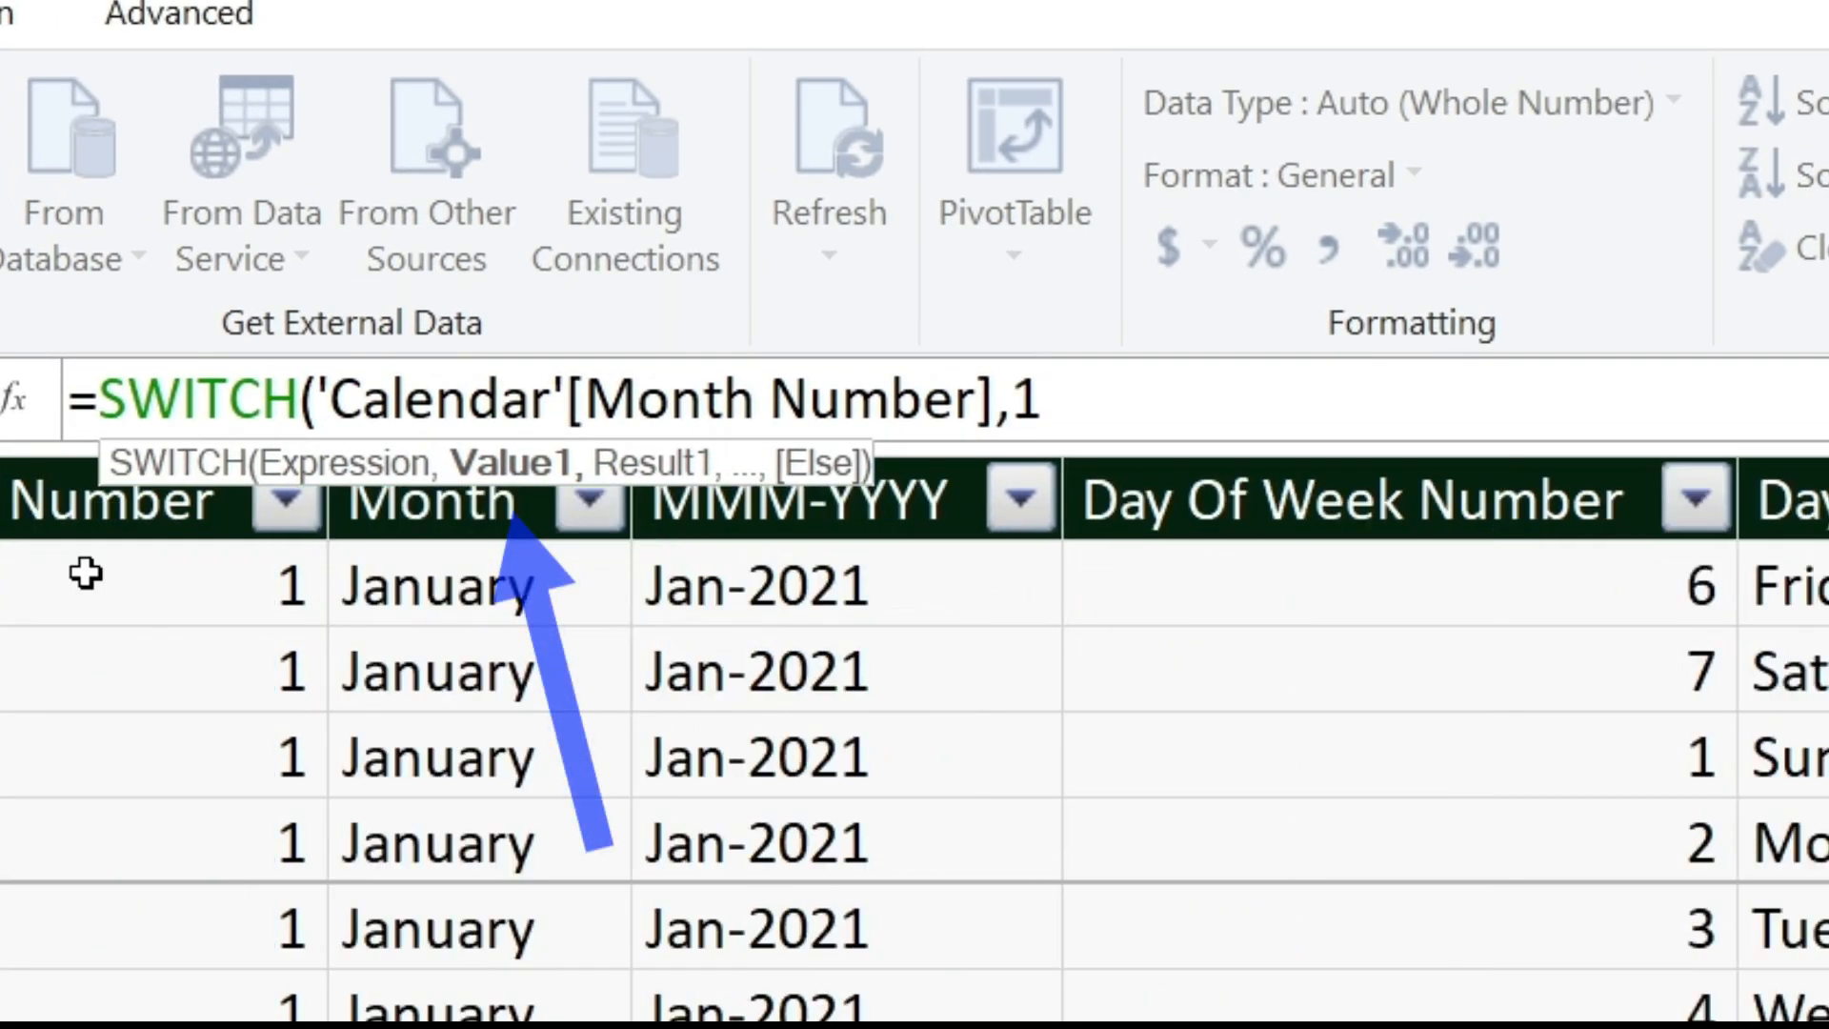
{"action": "type", "text": ","}
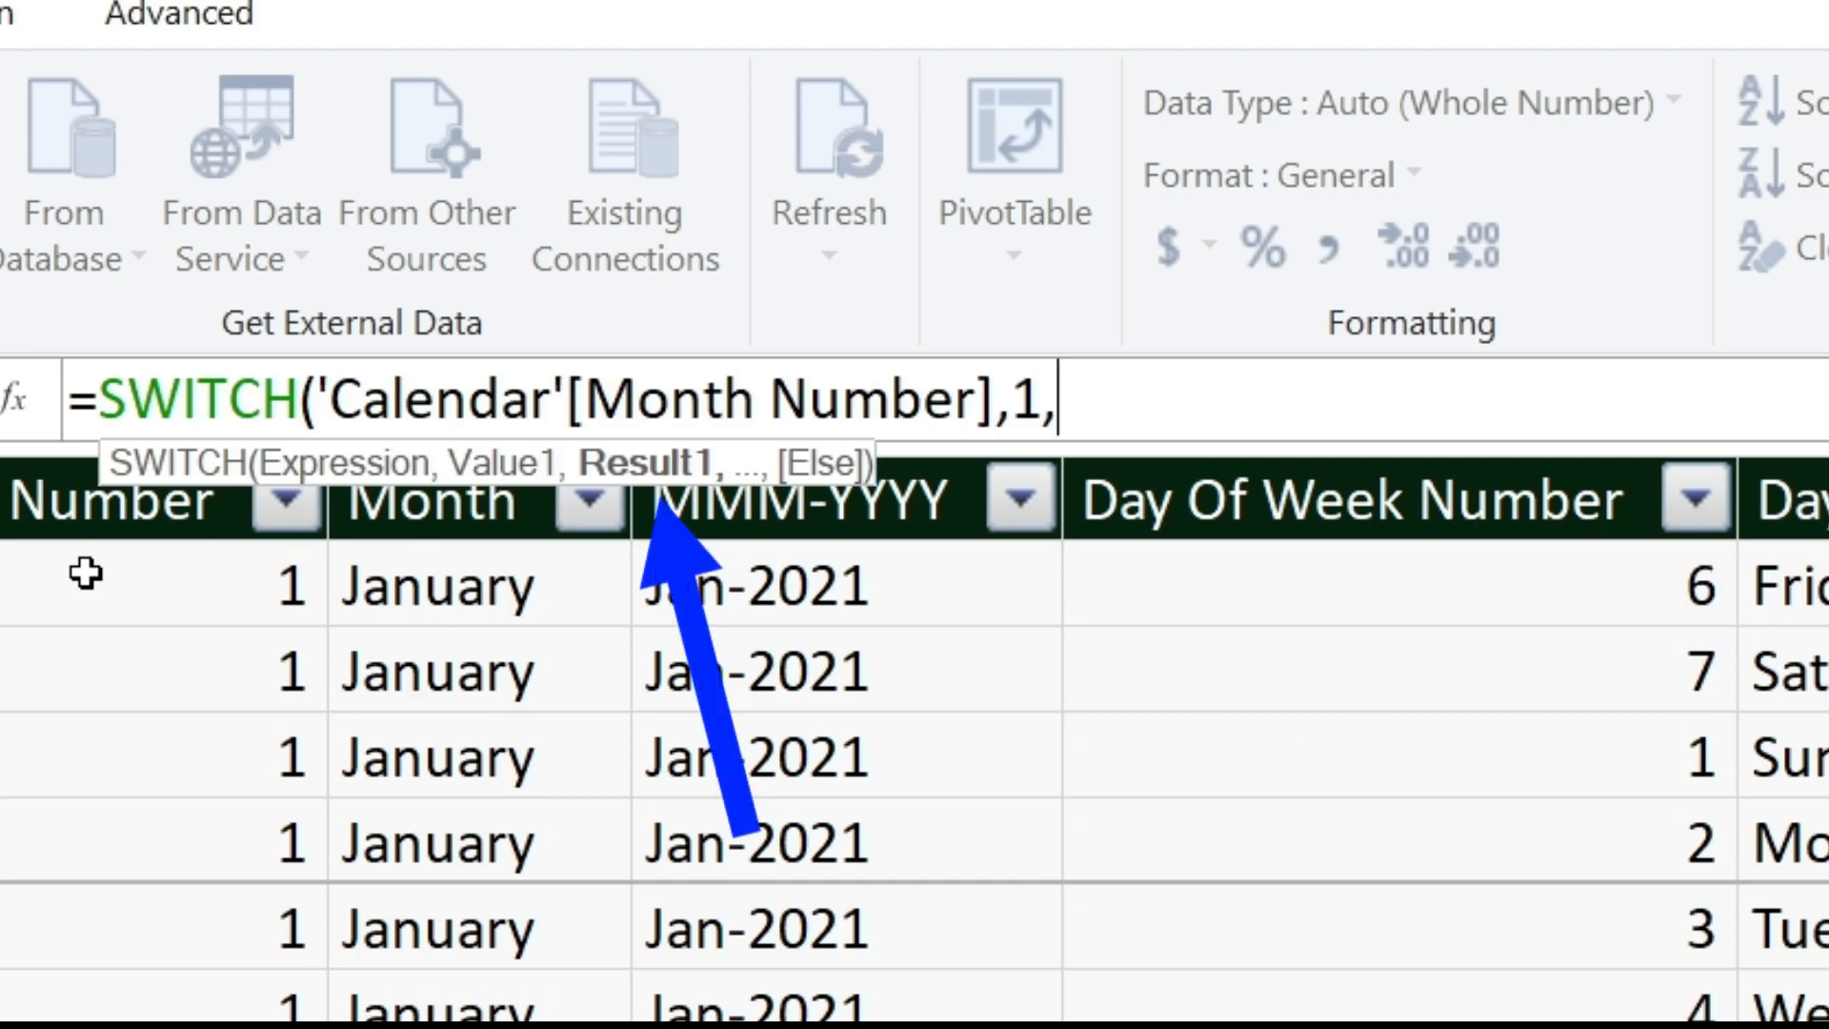
{"action": "type", "text": "4,"}
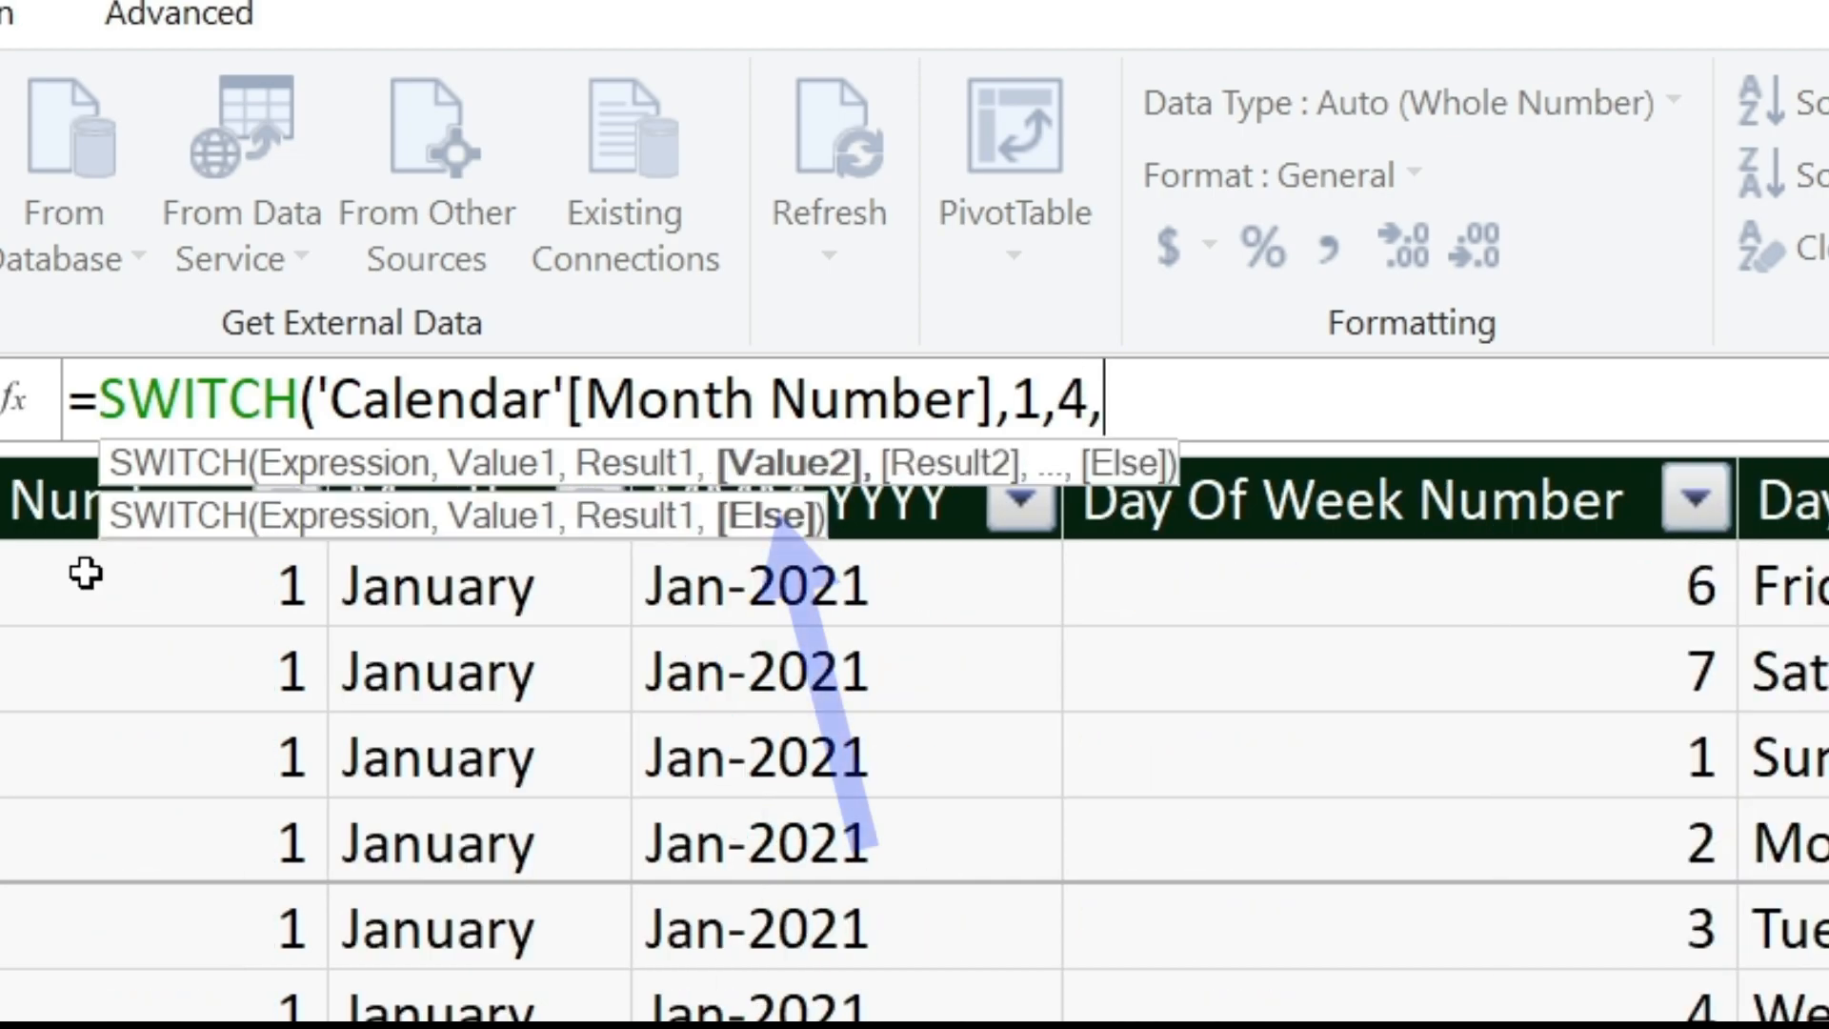
{"action": "type", "text": "2,4,"}
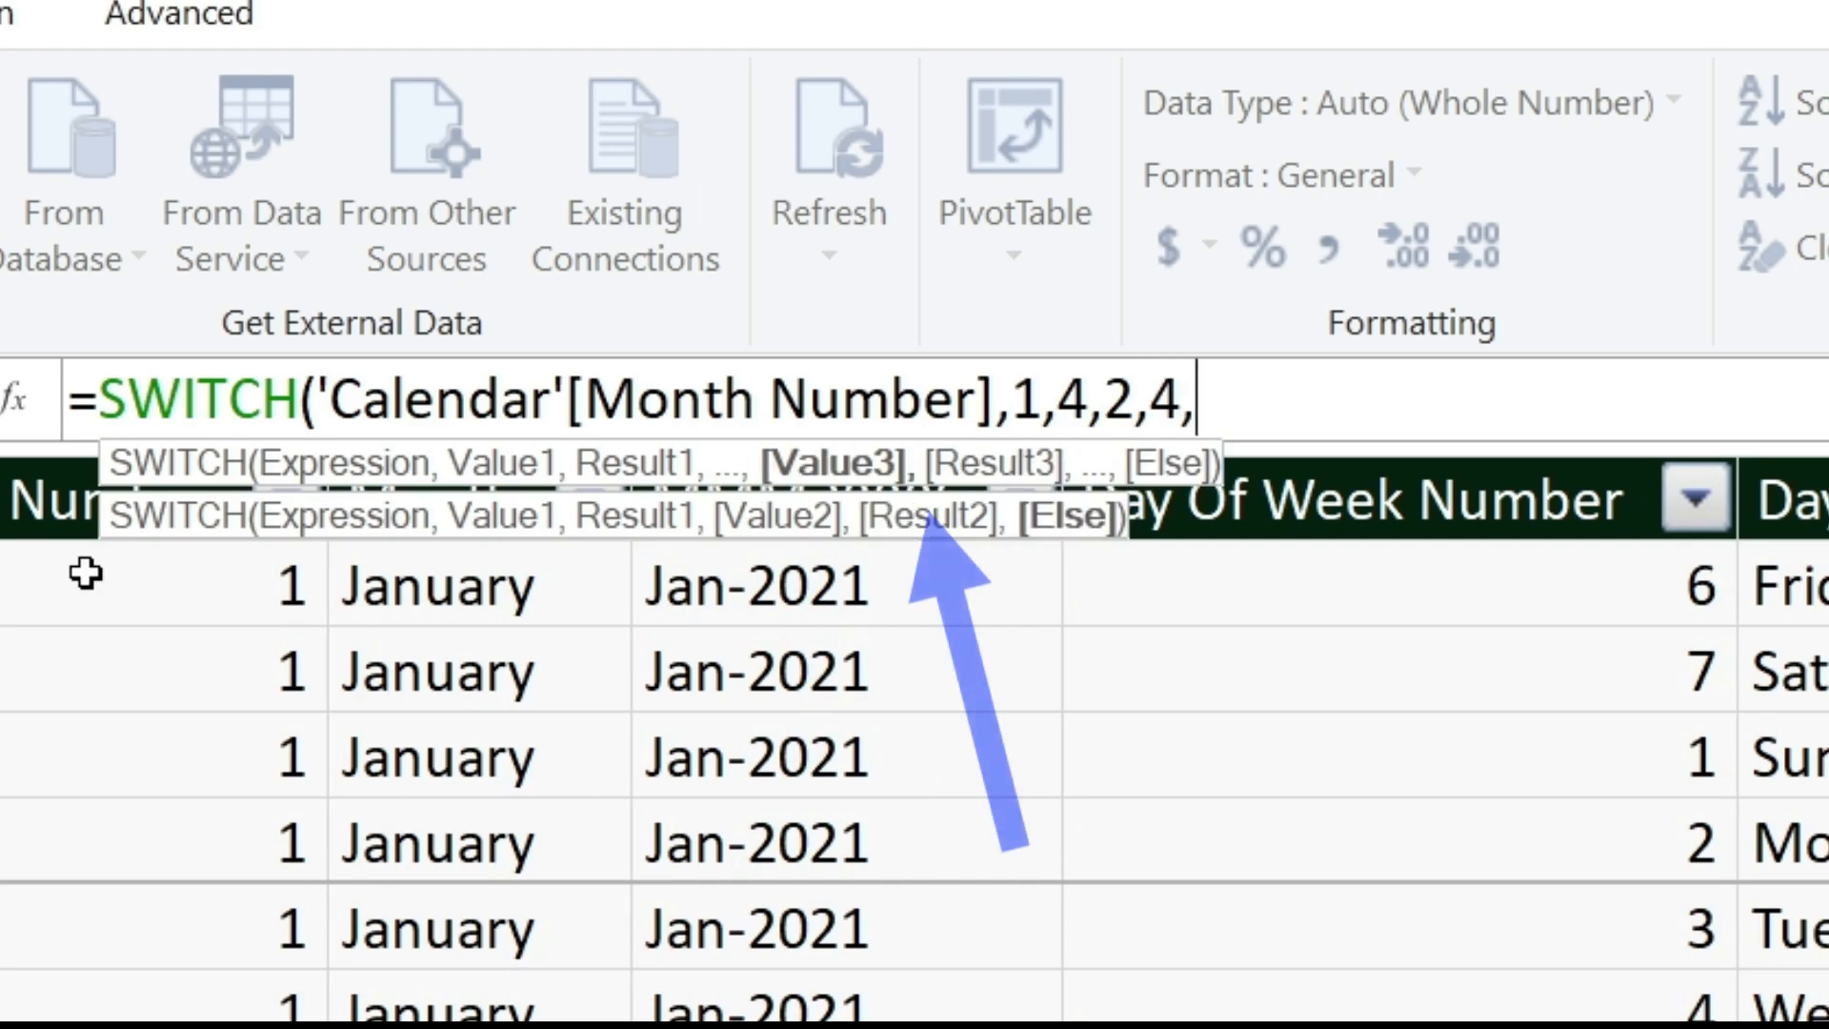
{"action": "type", "text": "3"}
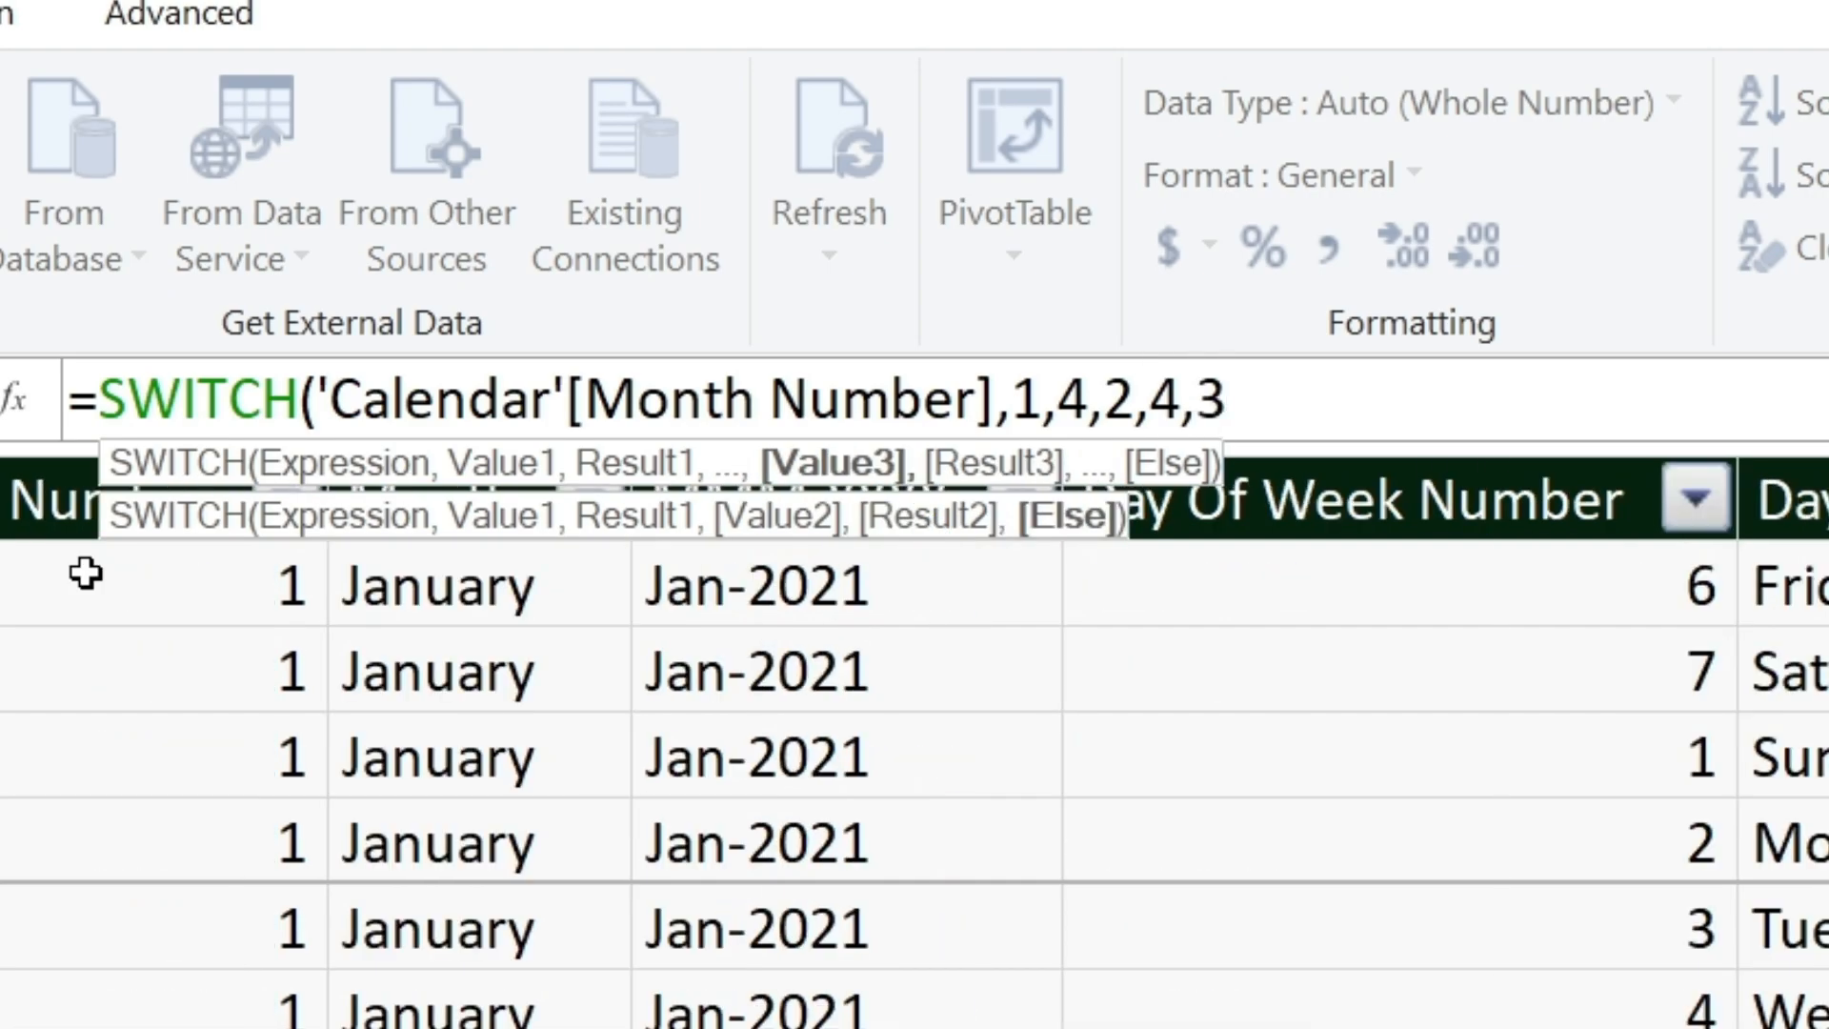
{"action": "type", "text": ","}
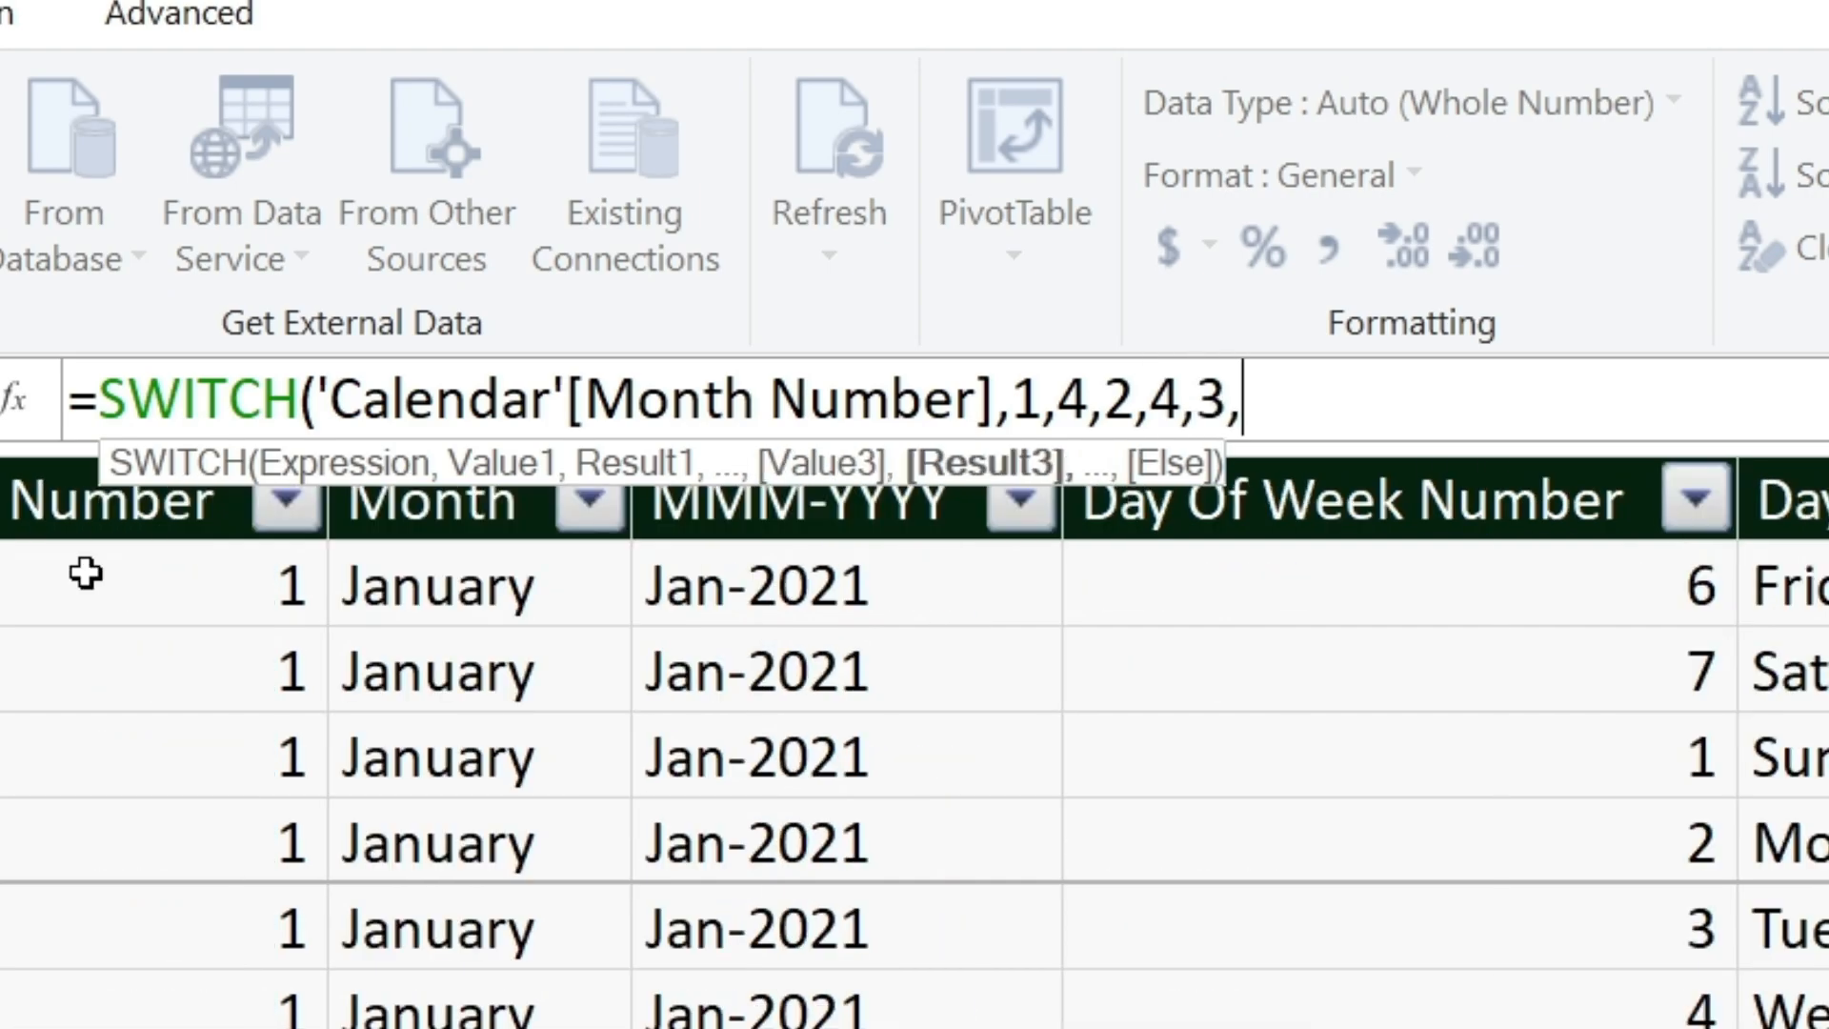
{"action": "type", "text": "4,"}
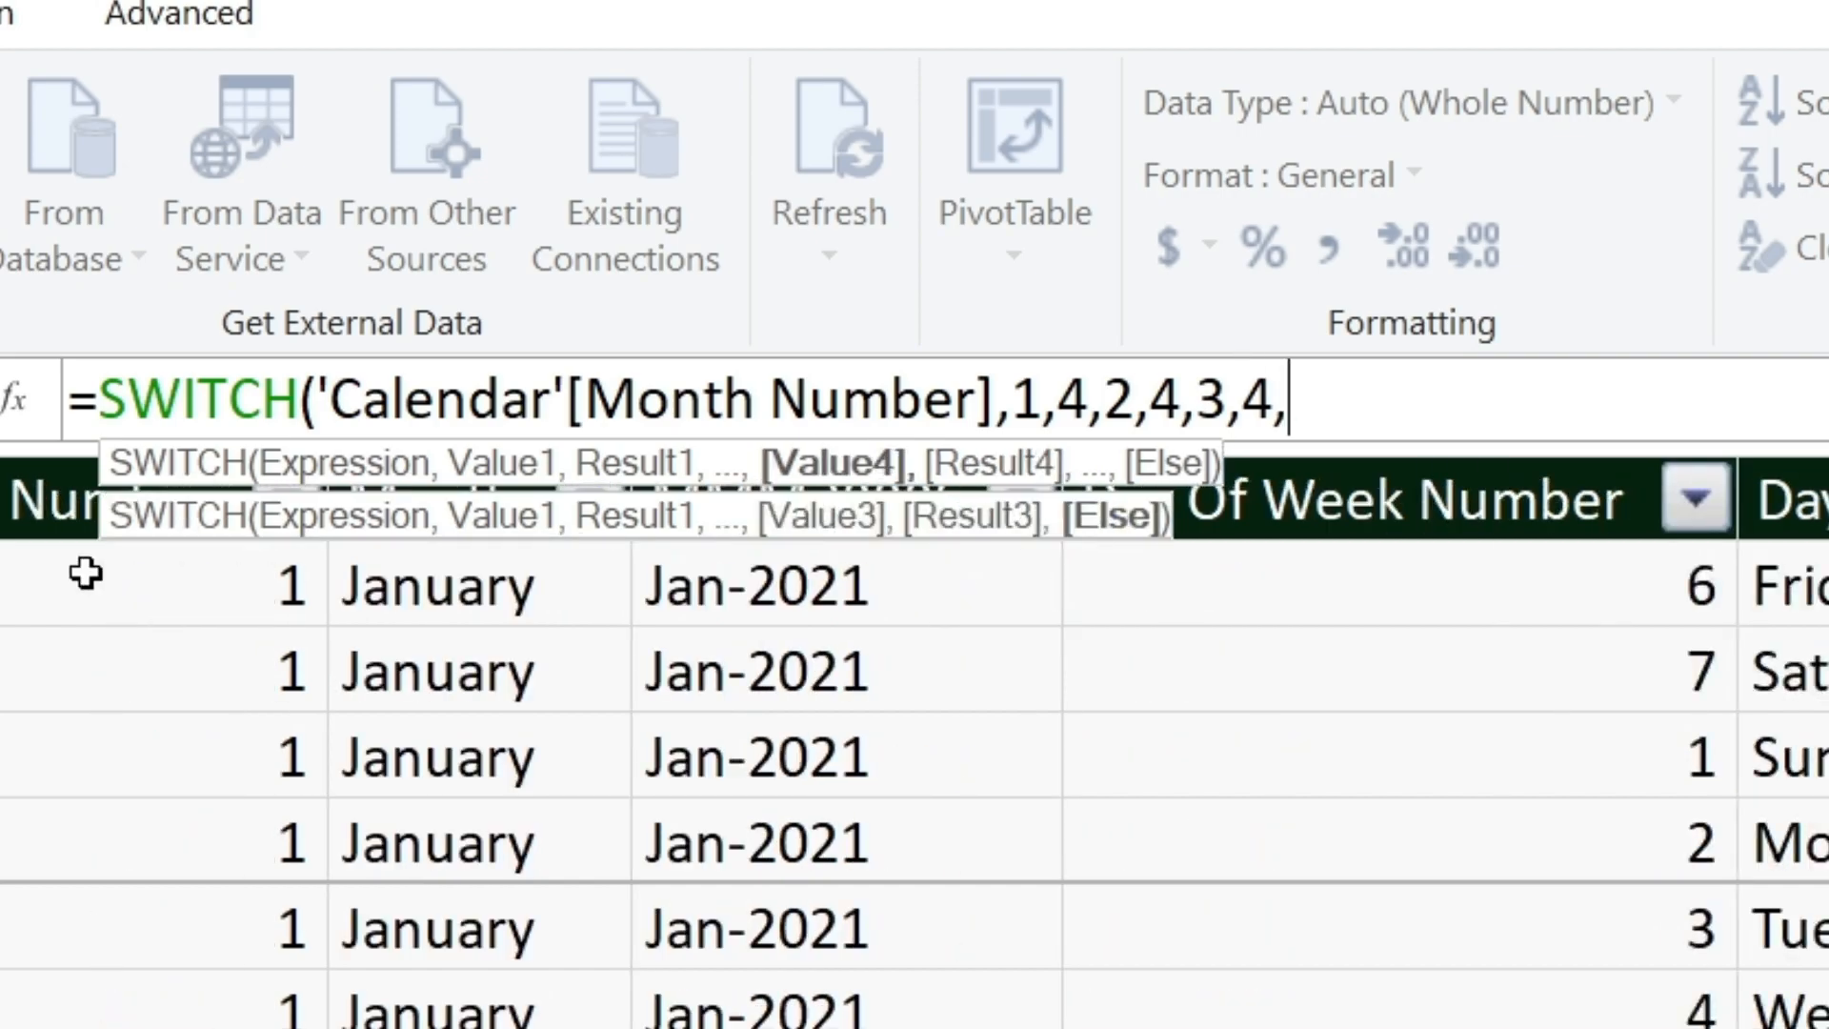
{"action": "type", "text": "4,"}
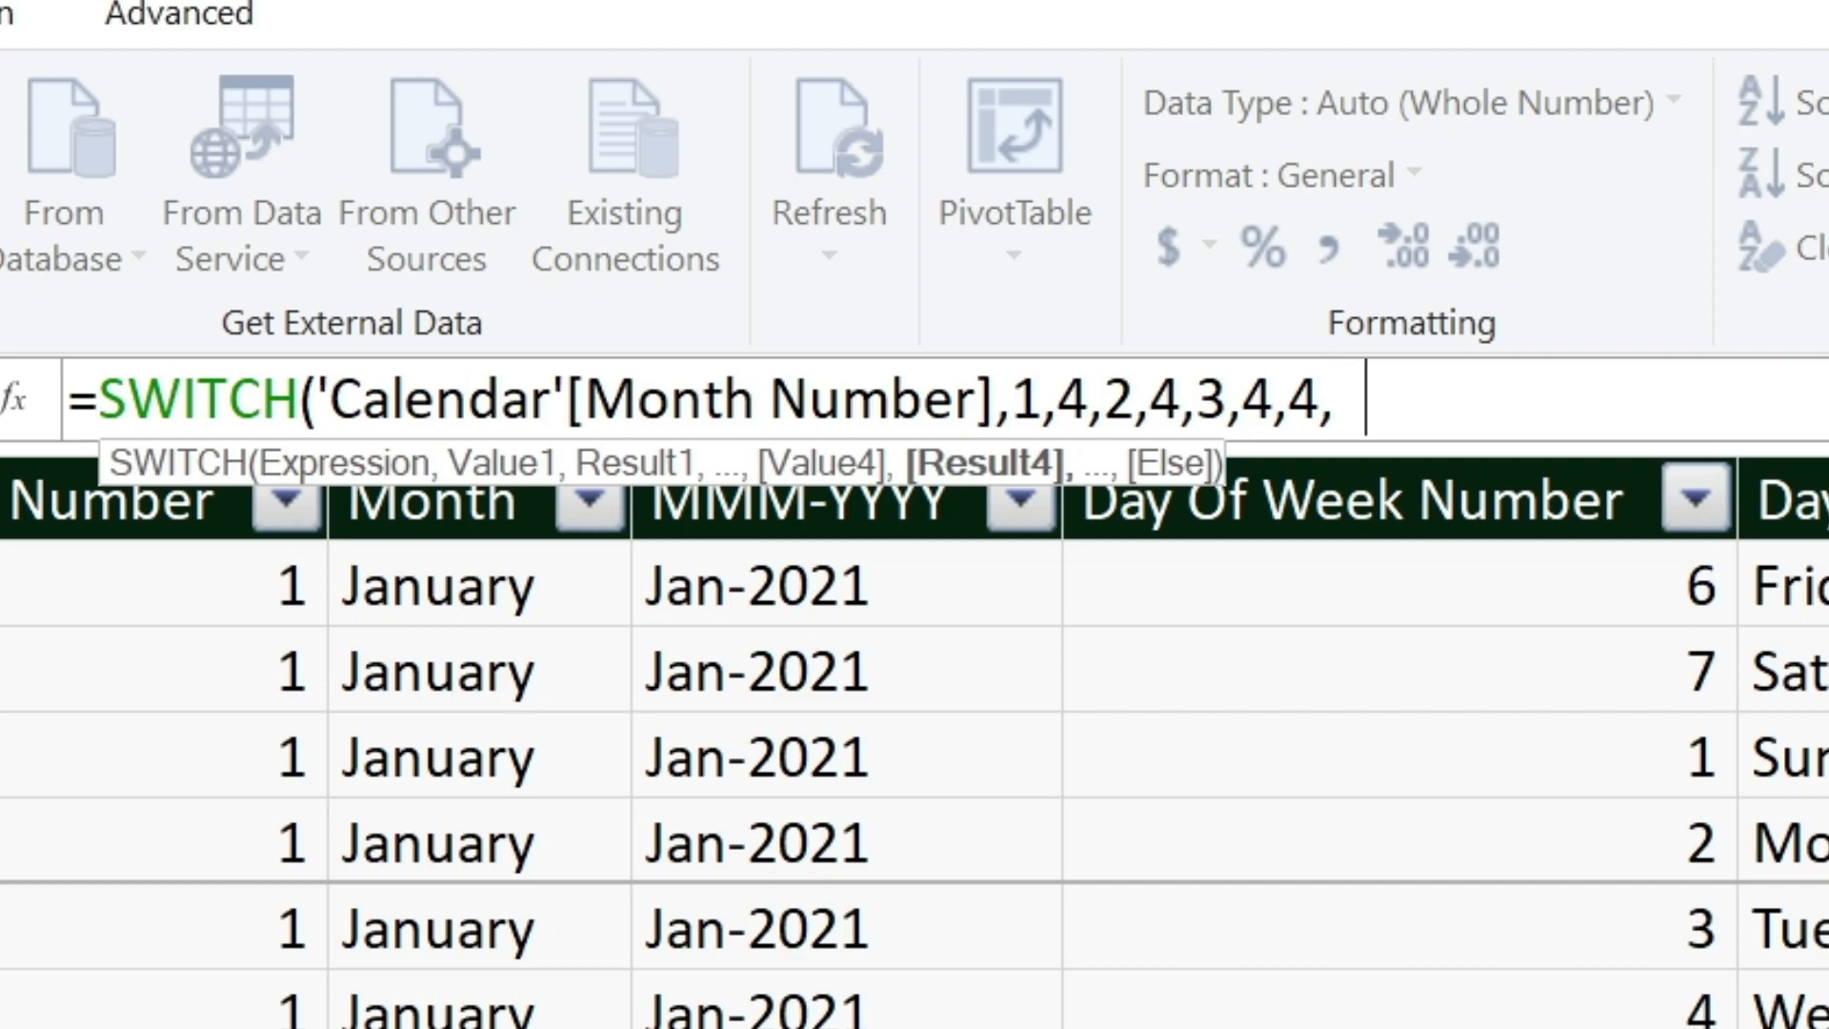
{"action": "type", "text": "1,"}
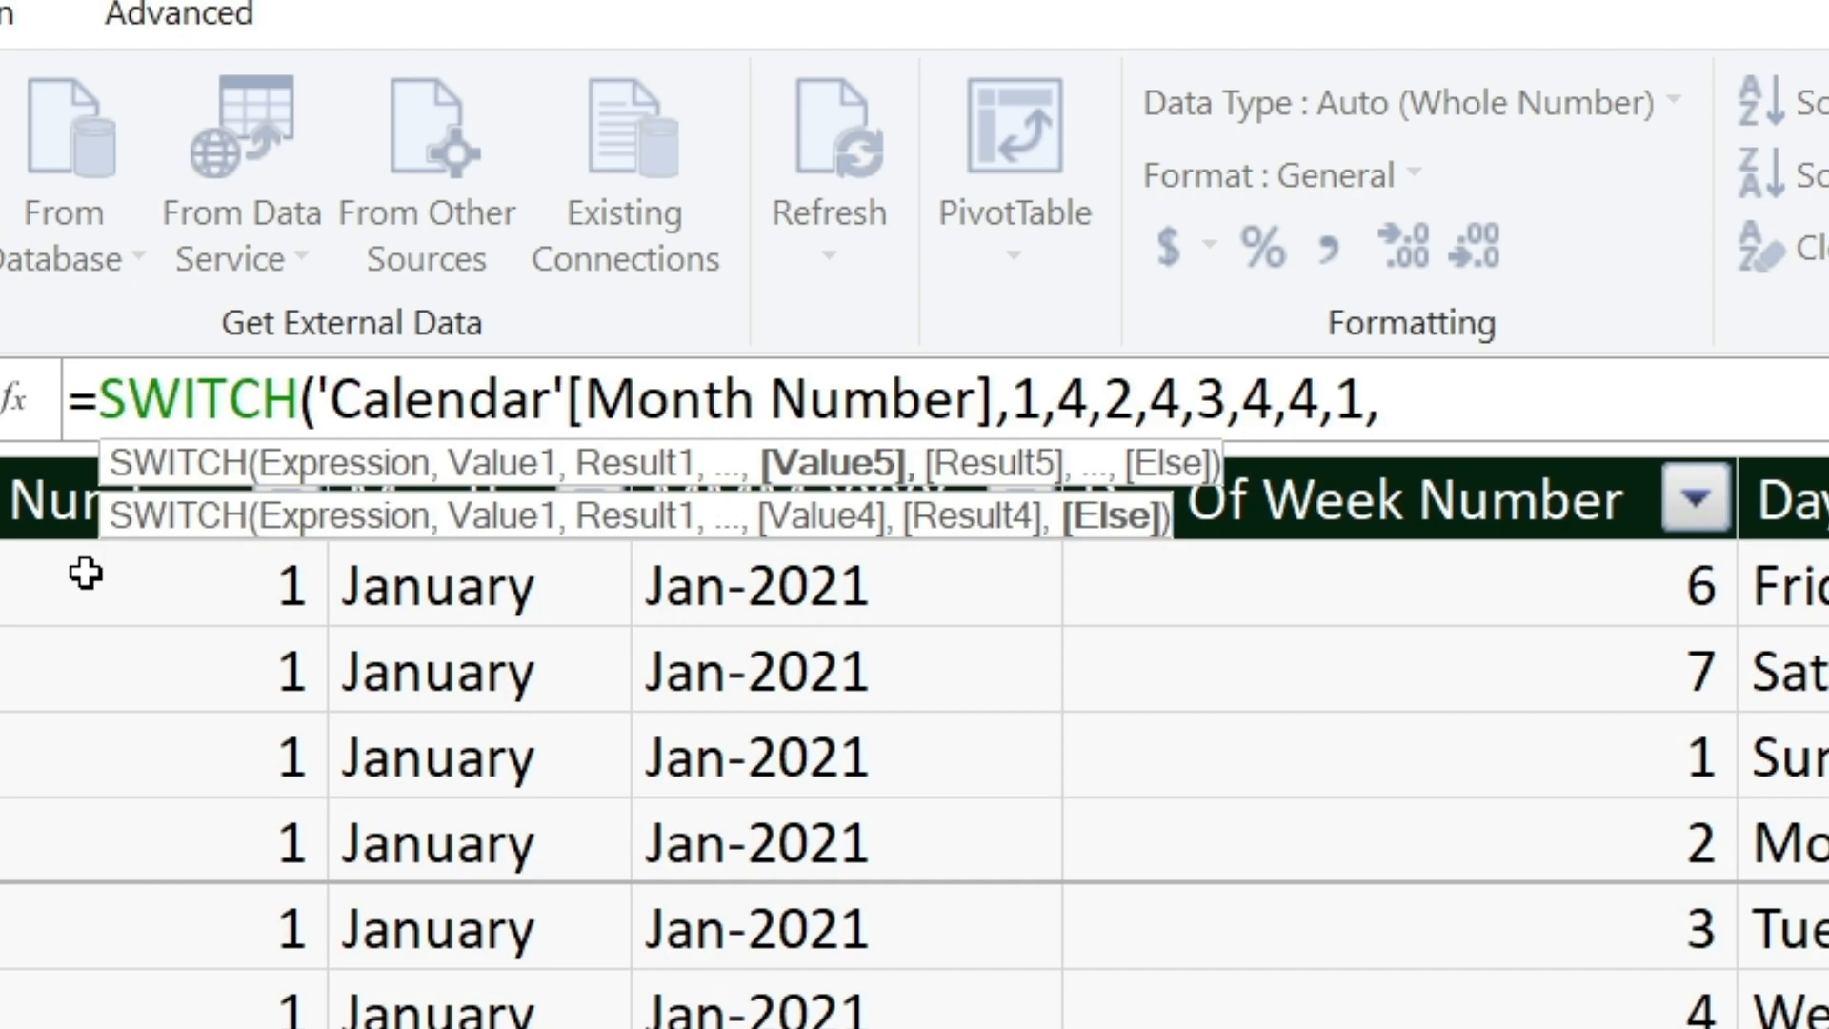
Map months 5-12 to quarters 1-3, prefix with "Q", and commit the Quarters_India formula.
{"action": "type", "text": "5,1"}
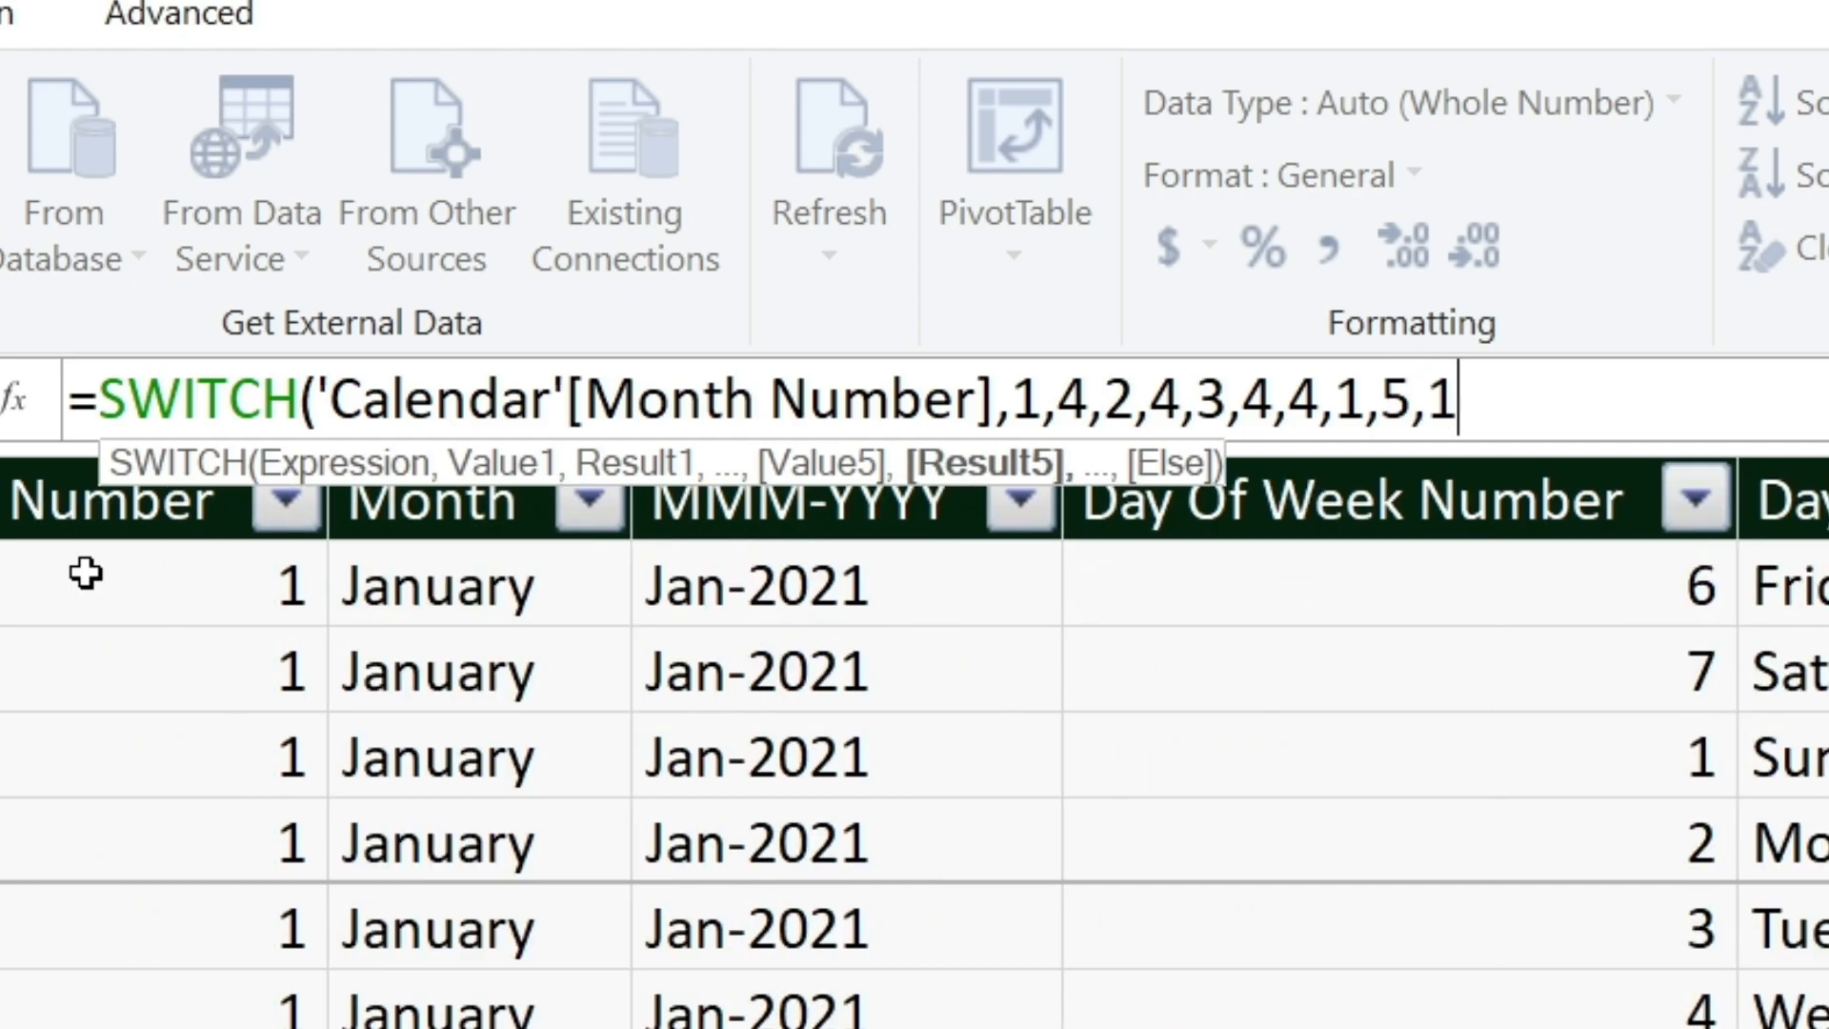
{"action": "type", "text": "6,1,"}
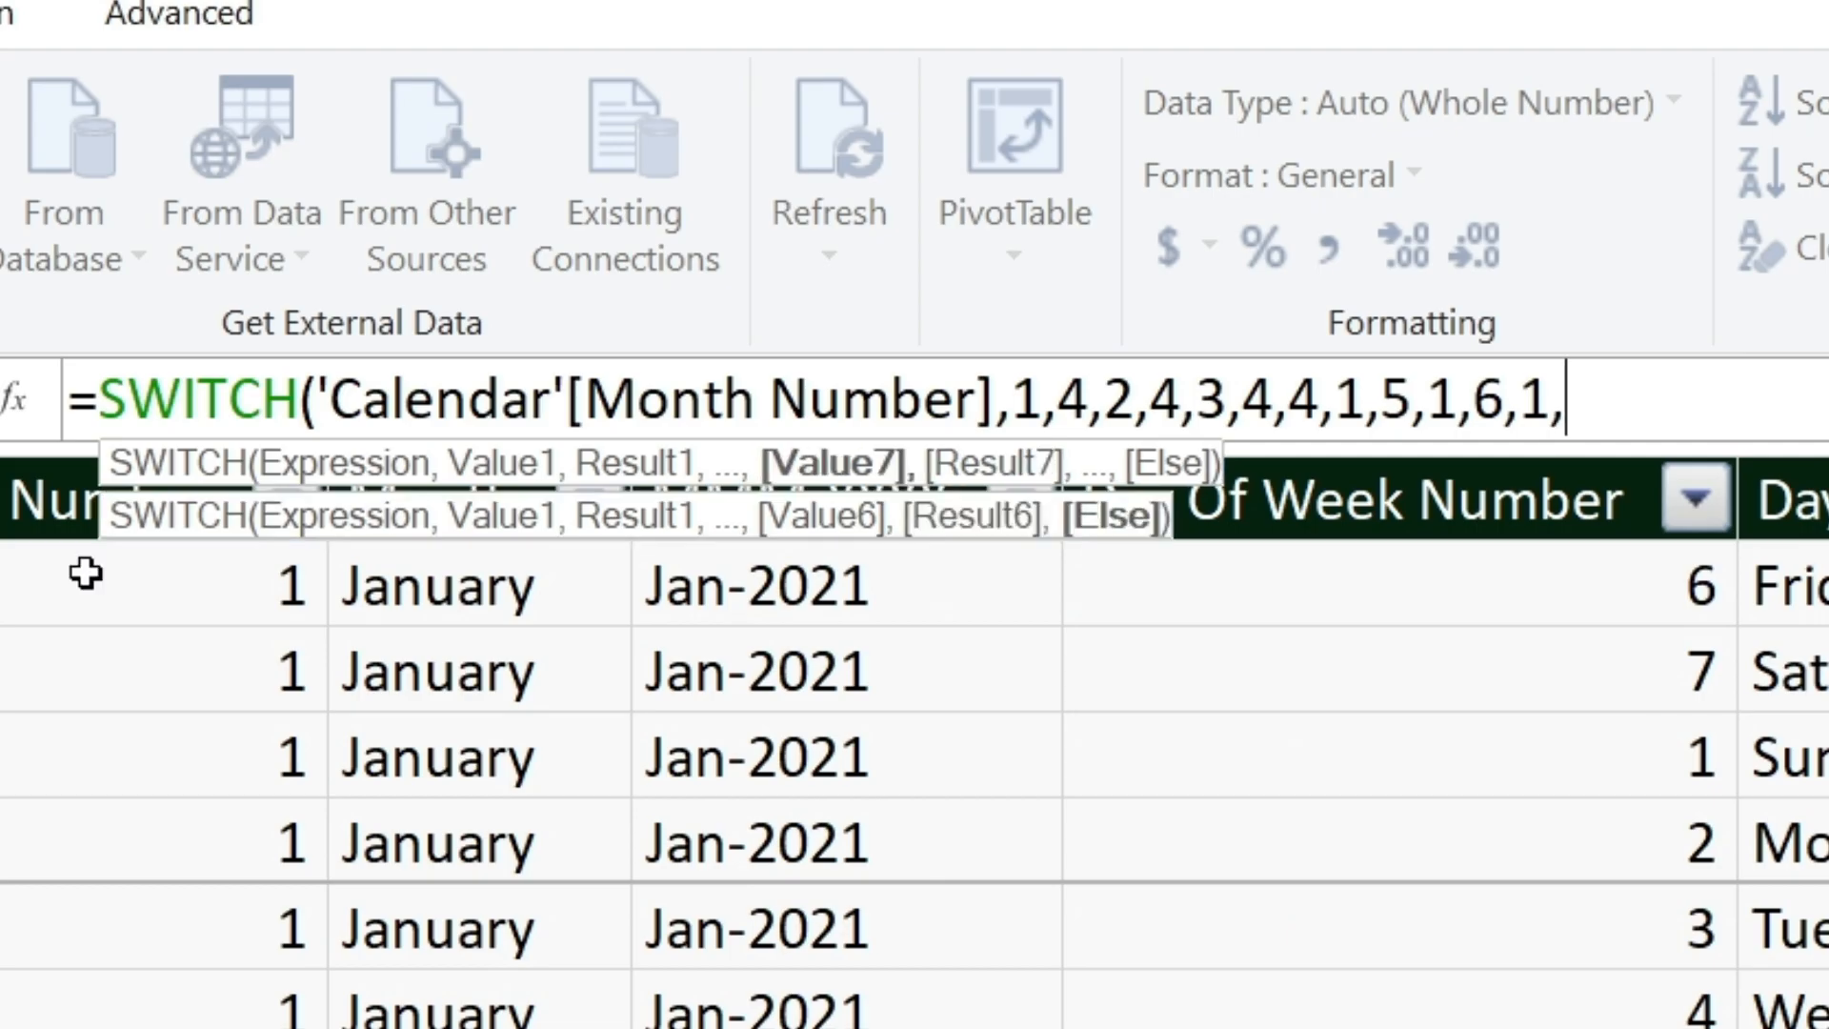
{"action": "type", "text": "7,2,8,2,9,2,10,3,11,3,12,3)"}
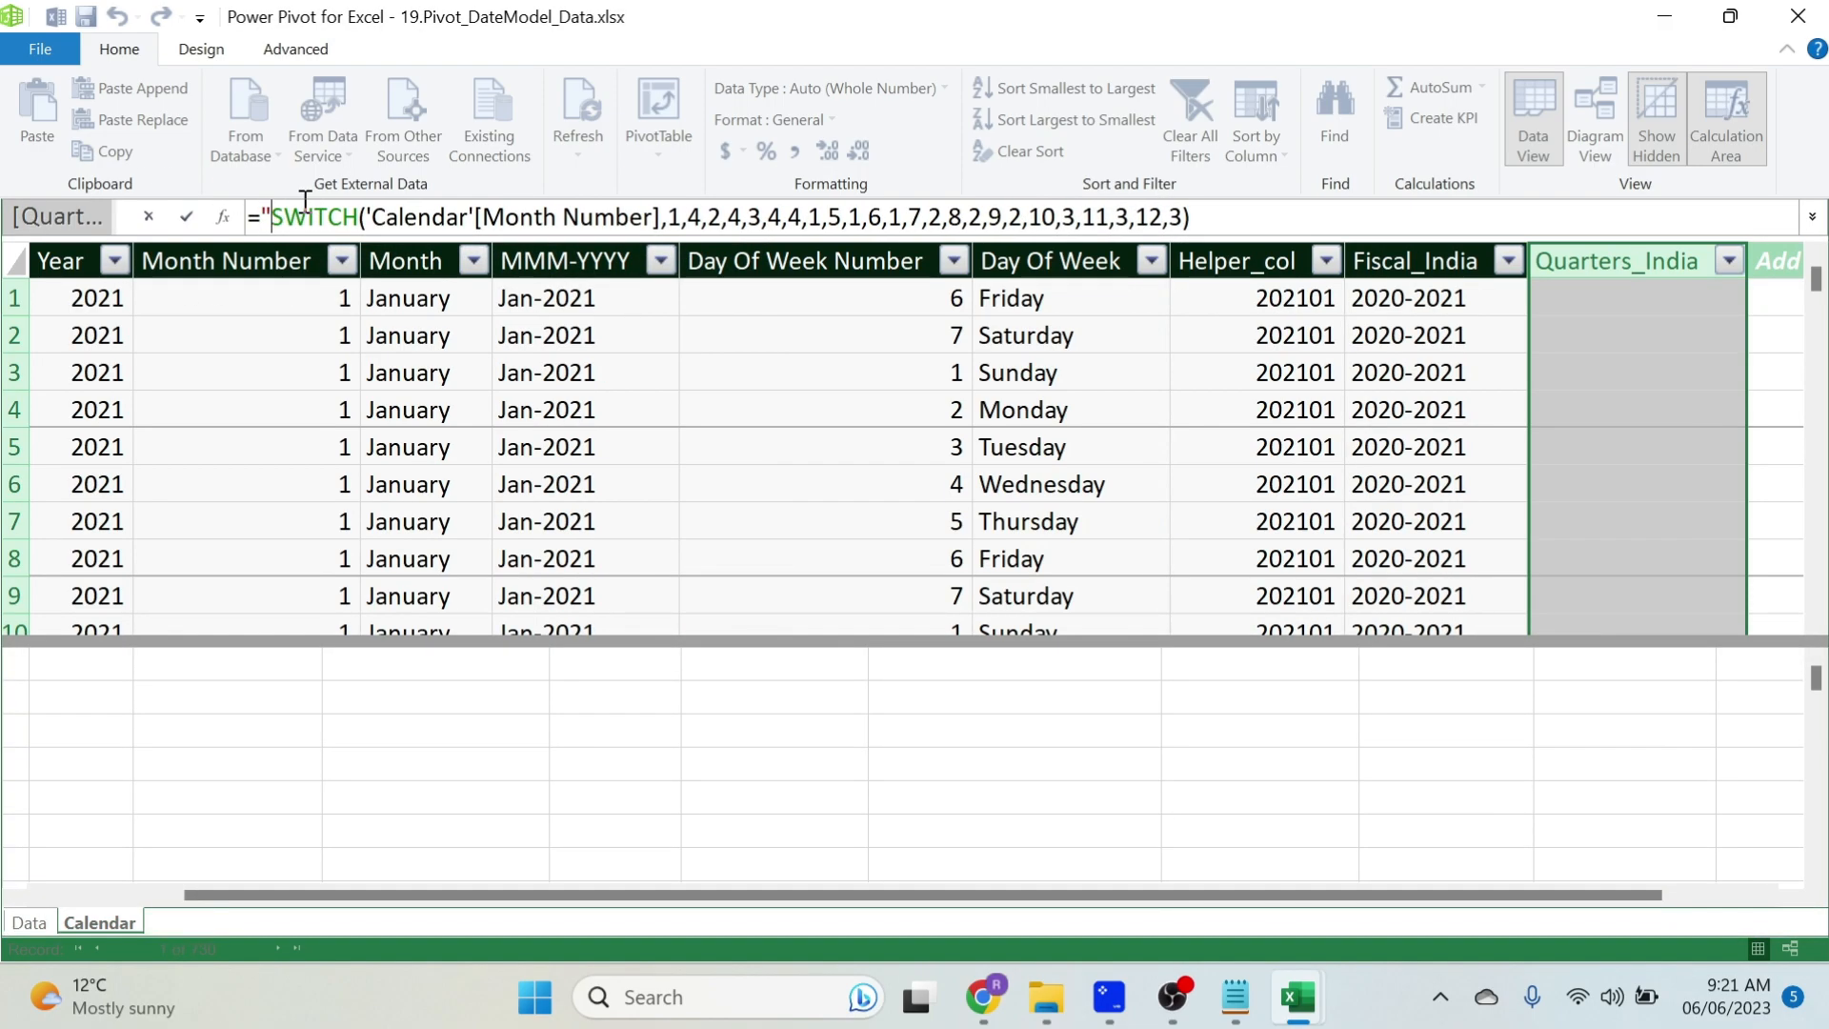
{"action": "type", "text": "\"Q\"&"}
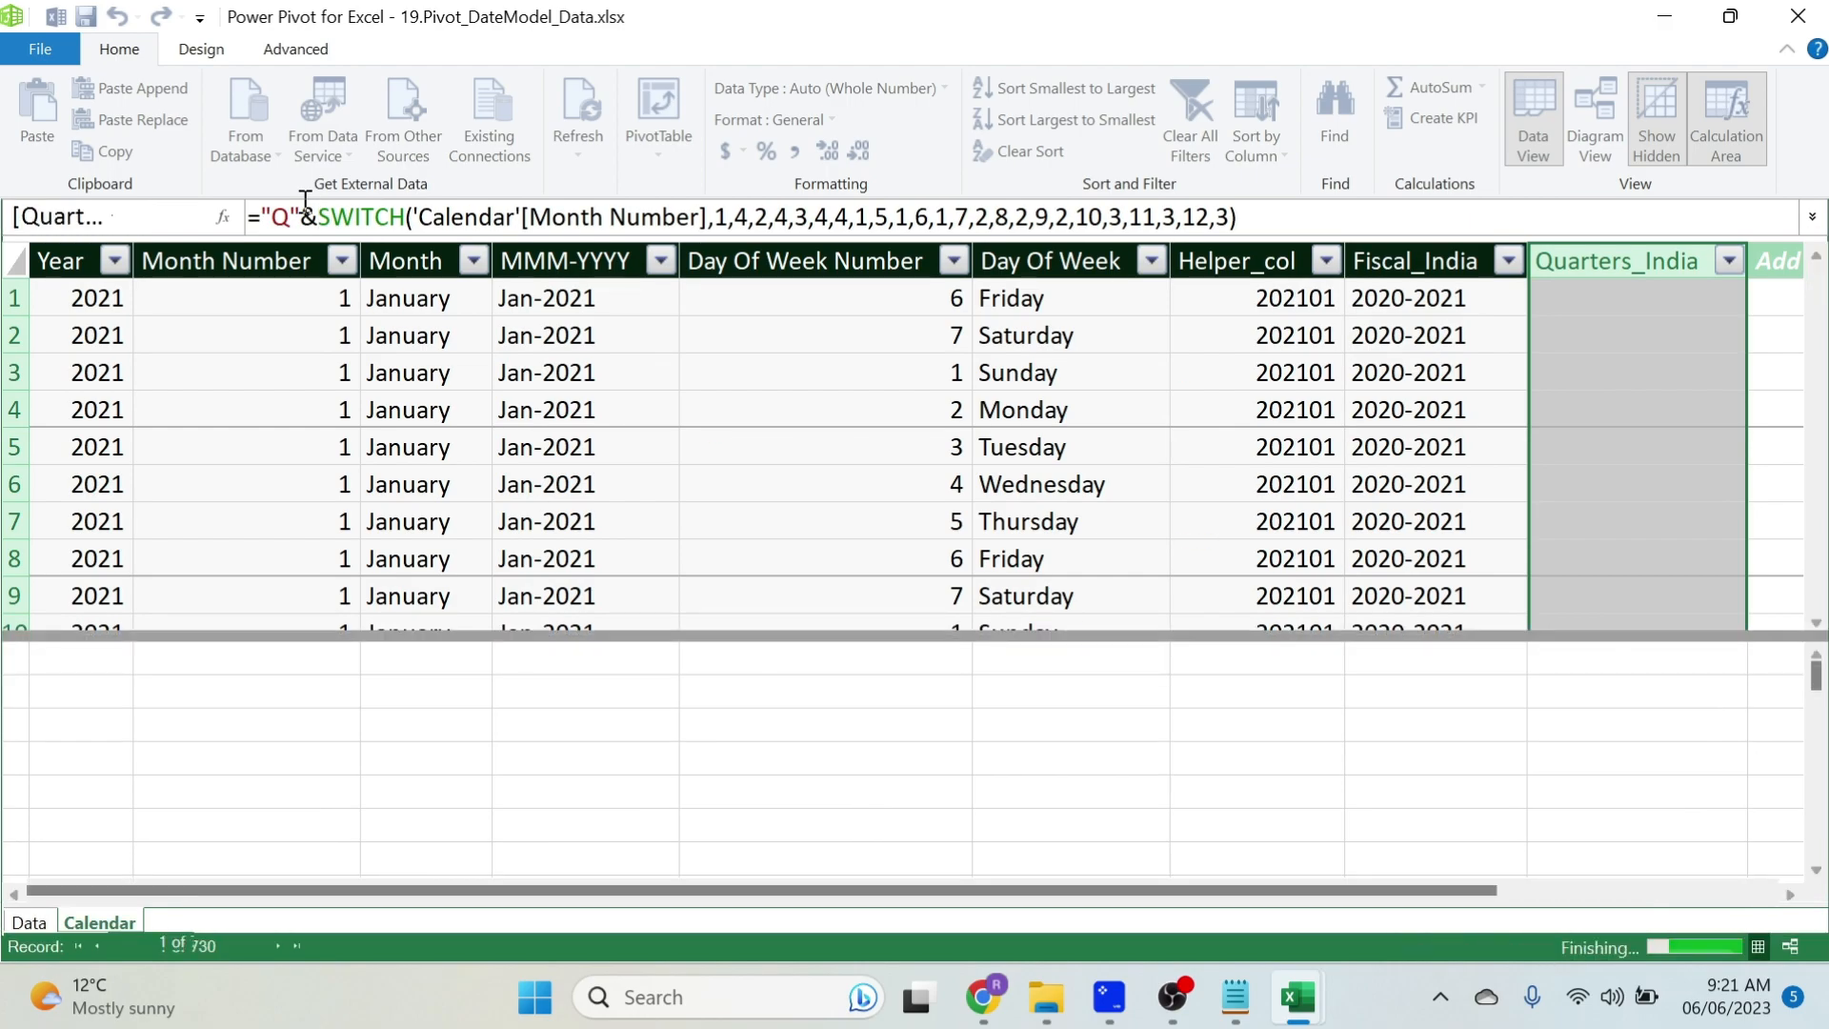
{"action": "key", "text": "Return"}
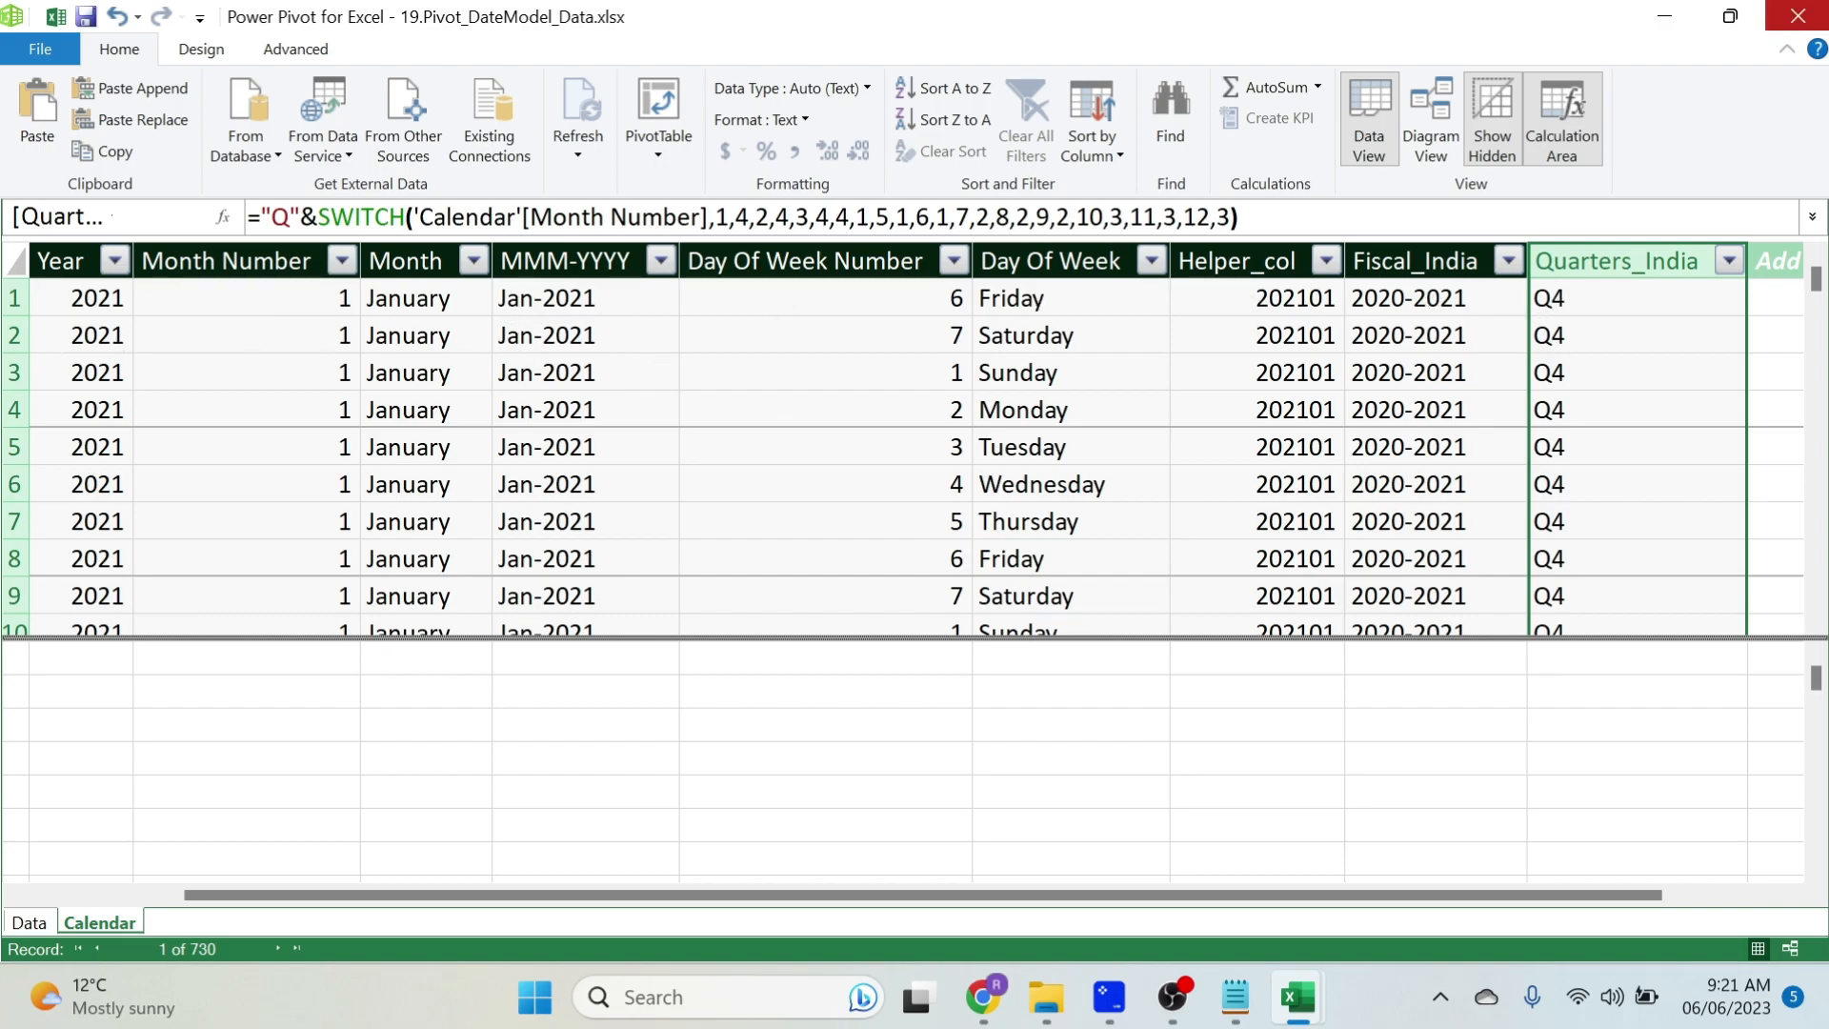
{"action": "mouse_move", "coordinate": [1800, 18]}
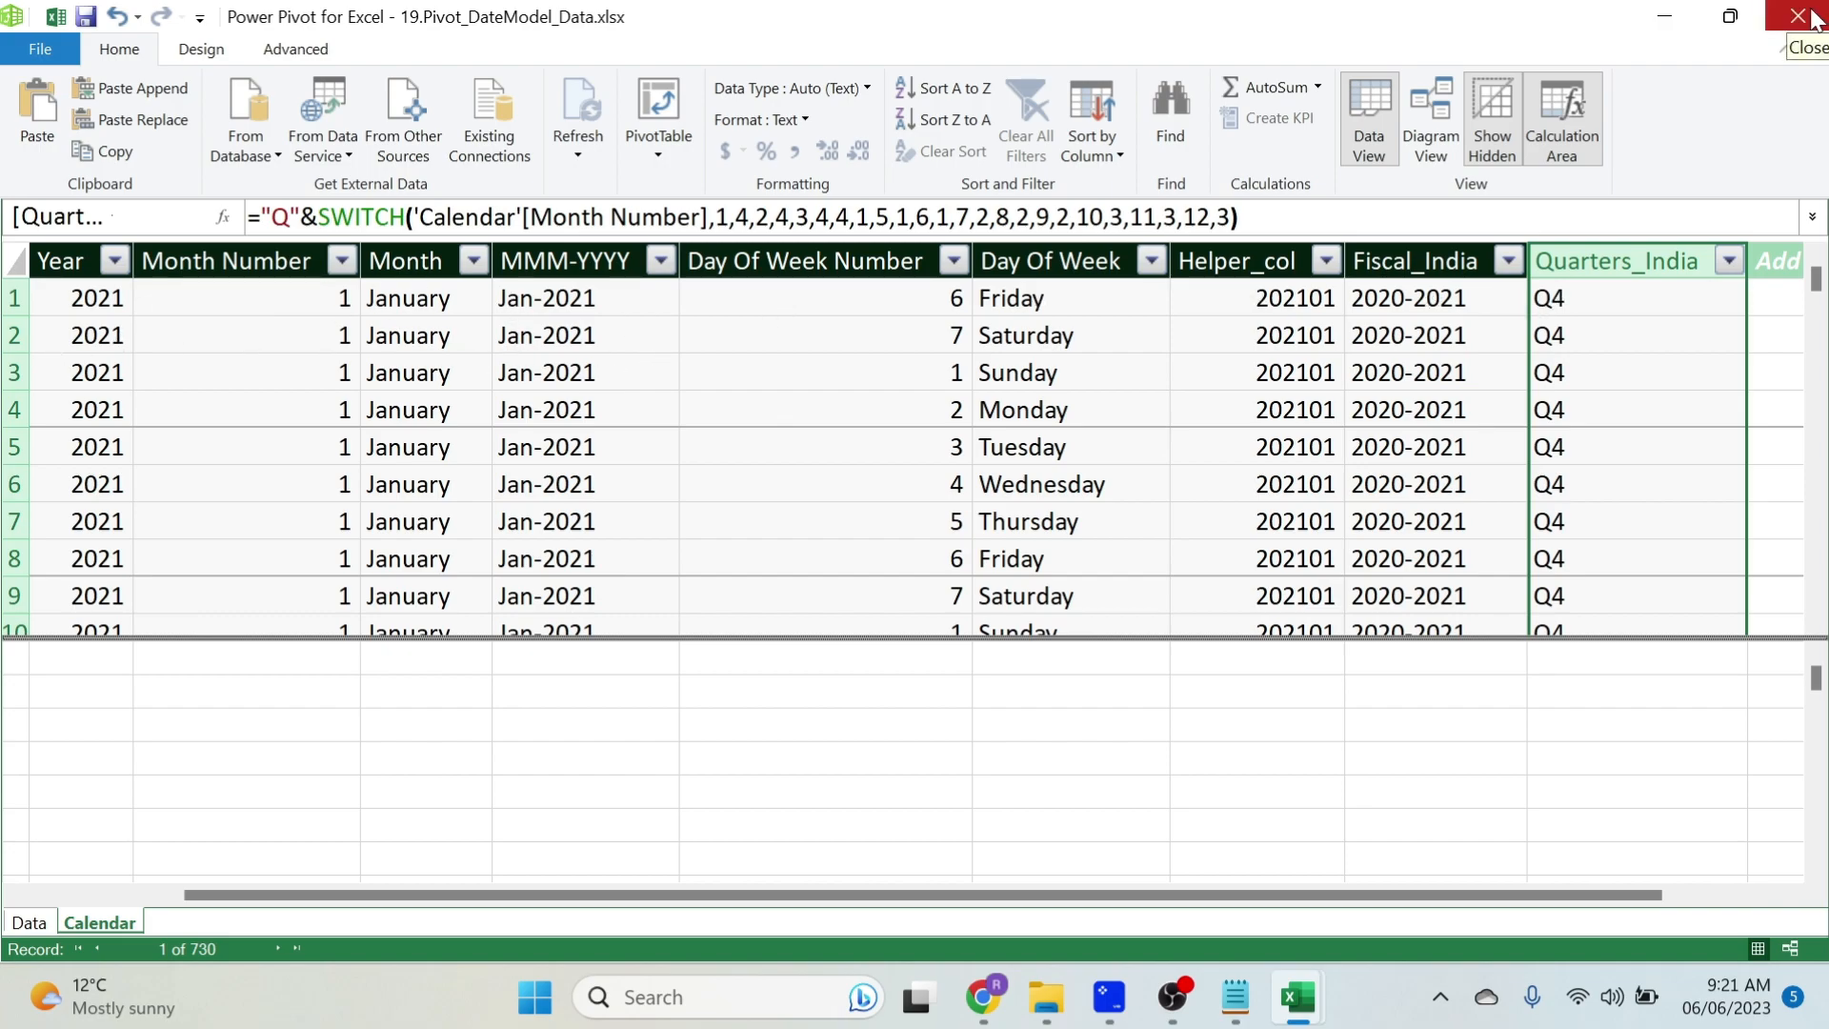
Return to Excel and put Fiscal_India years with Quarters_India nested beneath in the pivot rows, replacing MMM-YYYY.
{"action": "left_click", "coordinate": [1810, 15]}
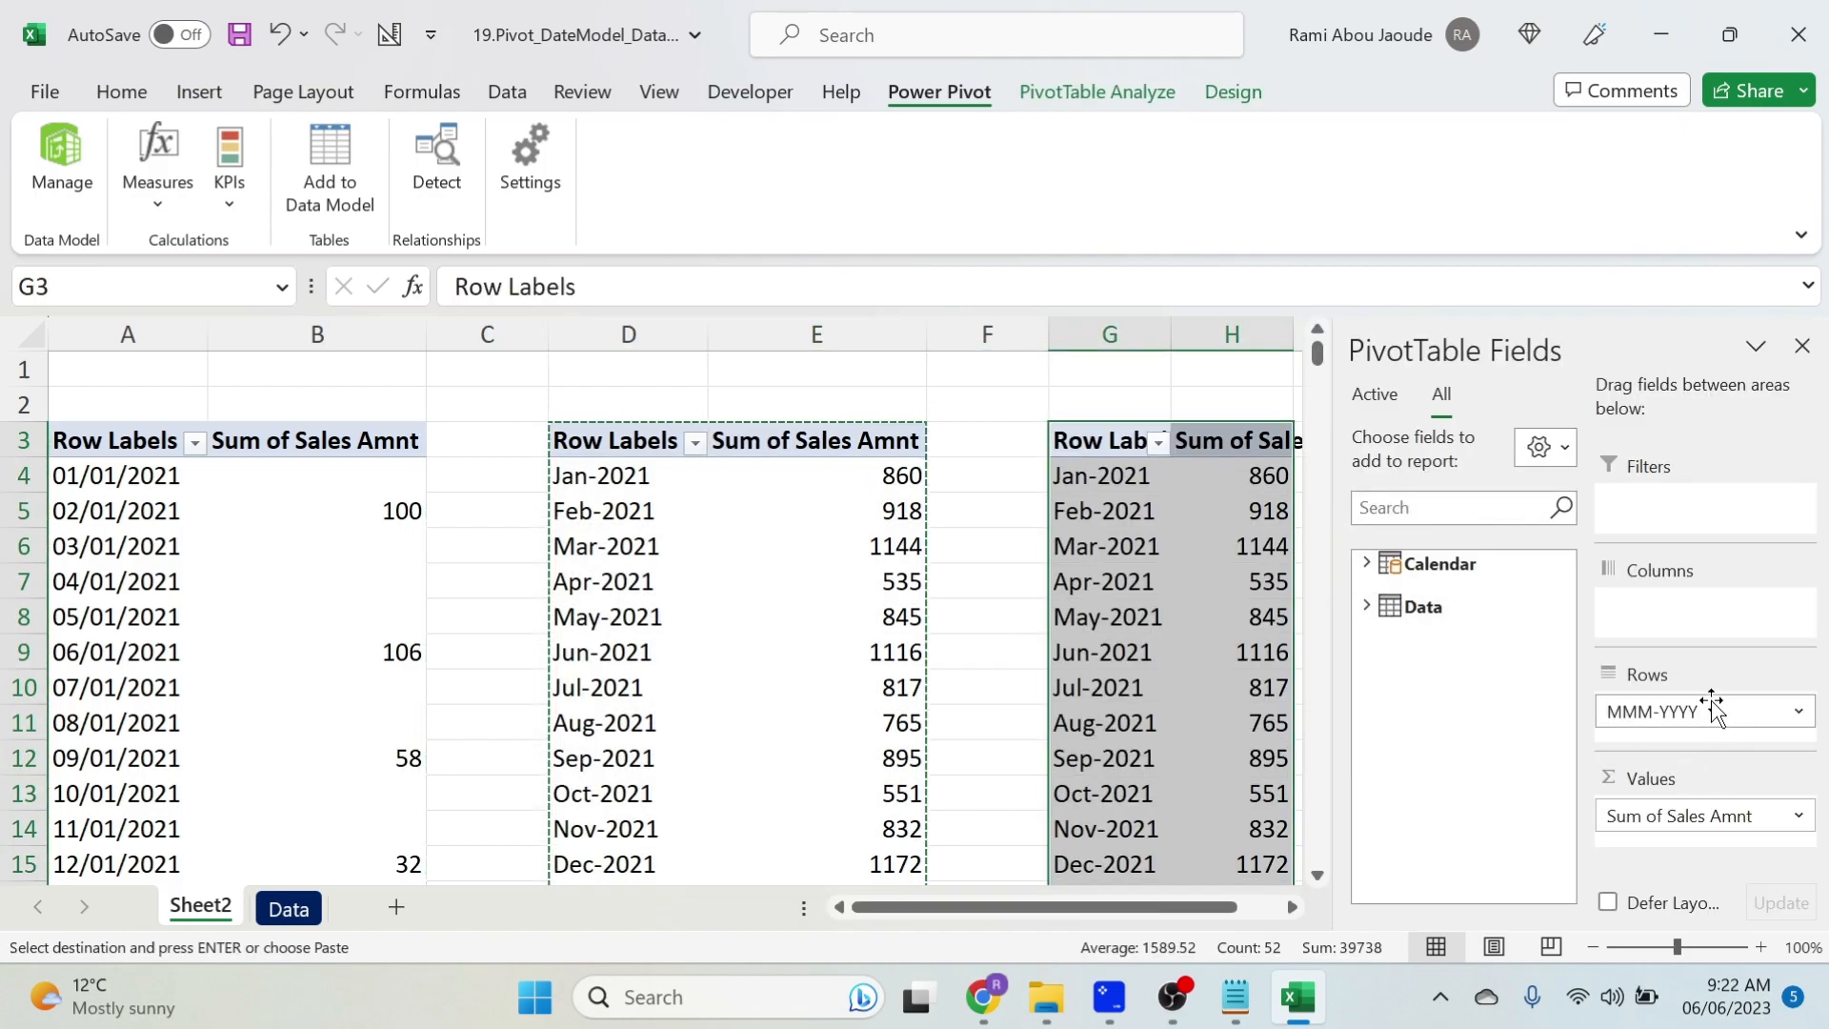
{"action": "left_click", "coordinate": [1368, 606]}
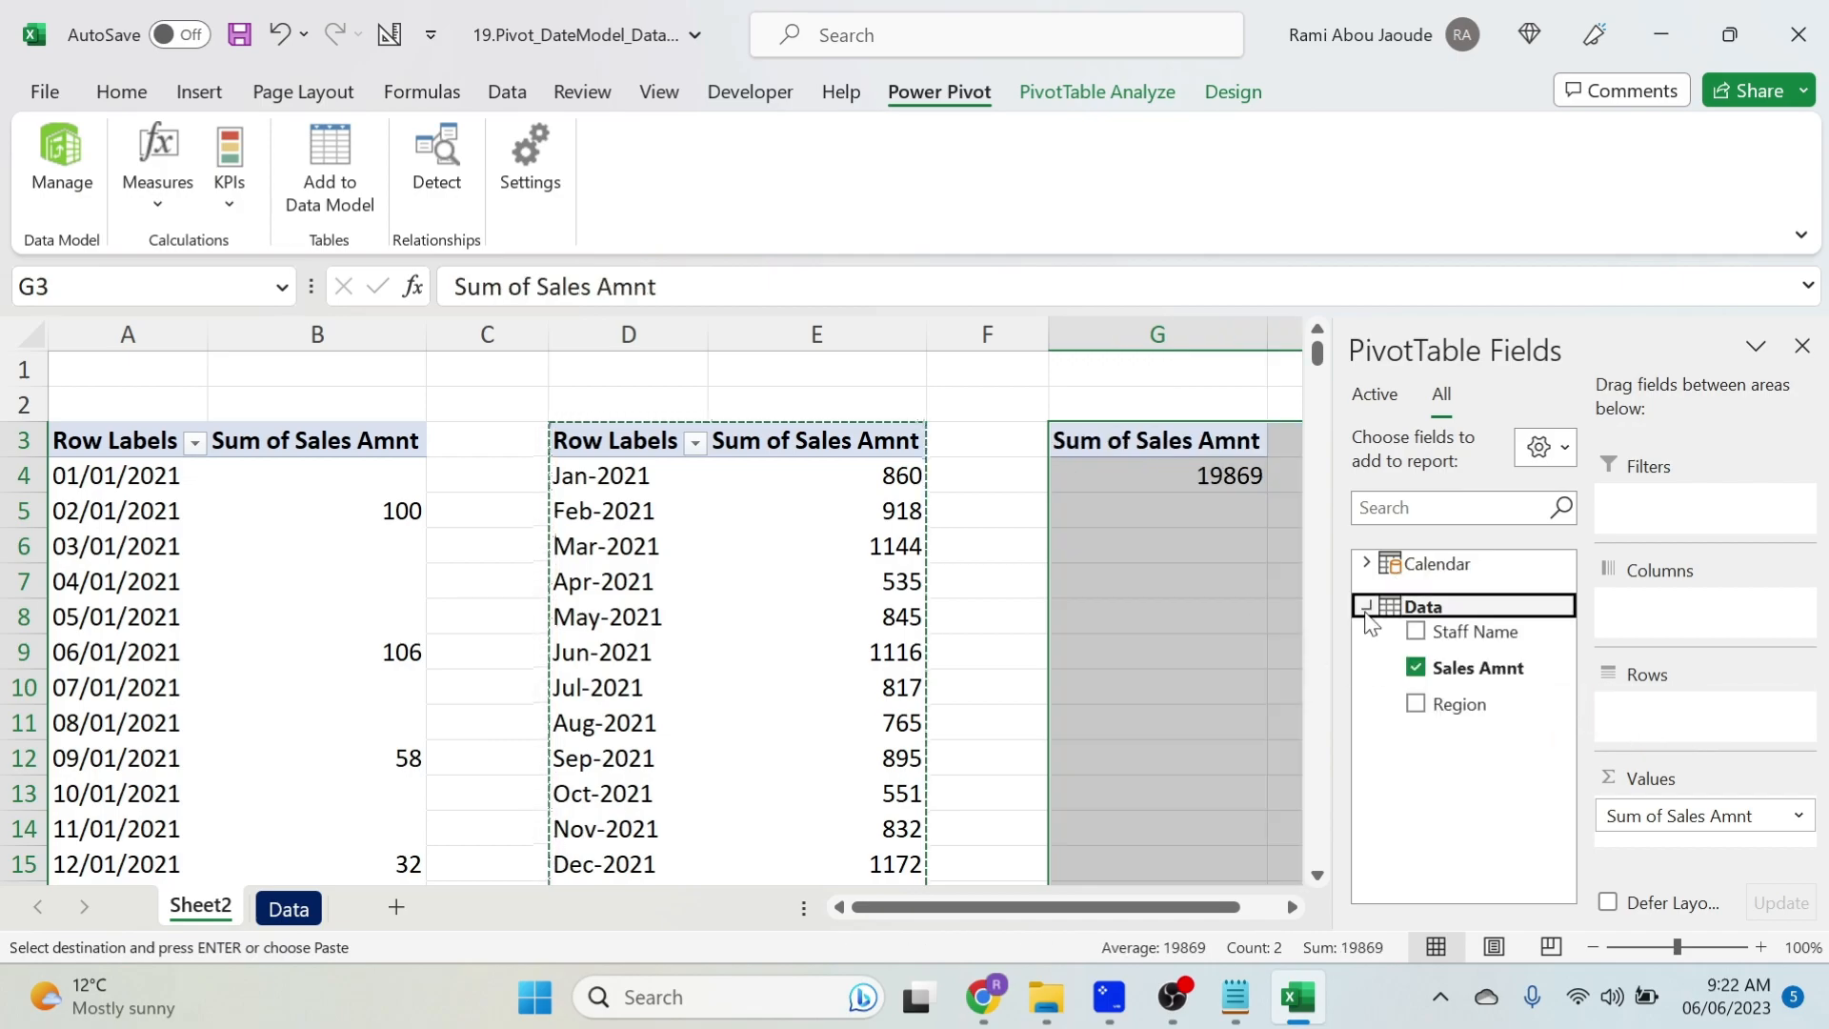
{"action": "left_click", "coordinate": [1366, 564]}
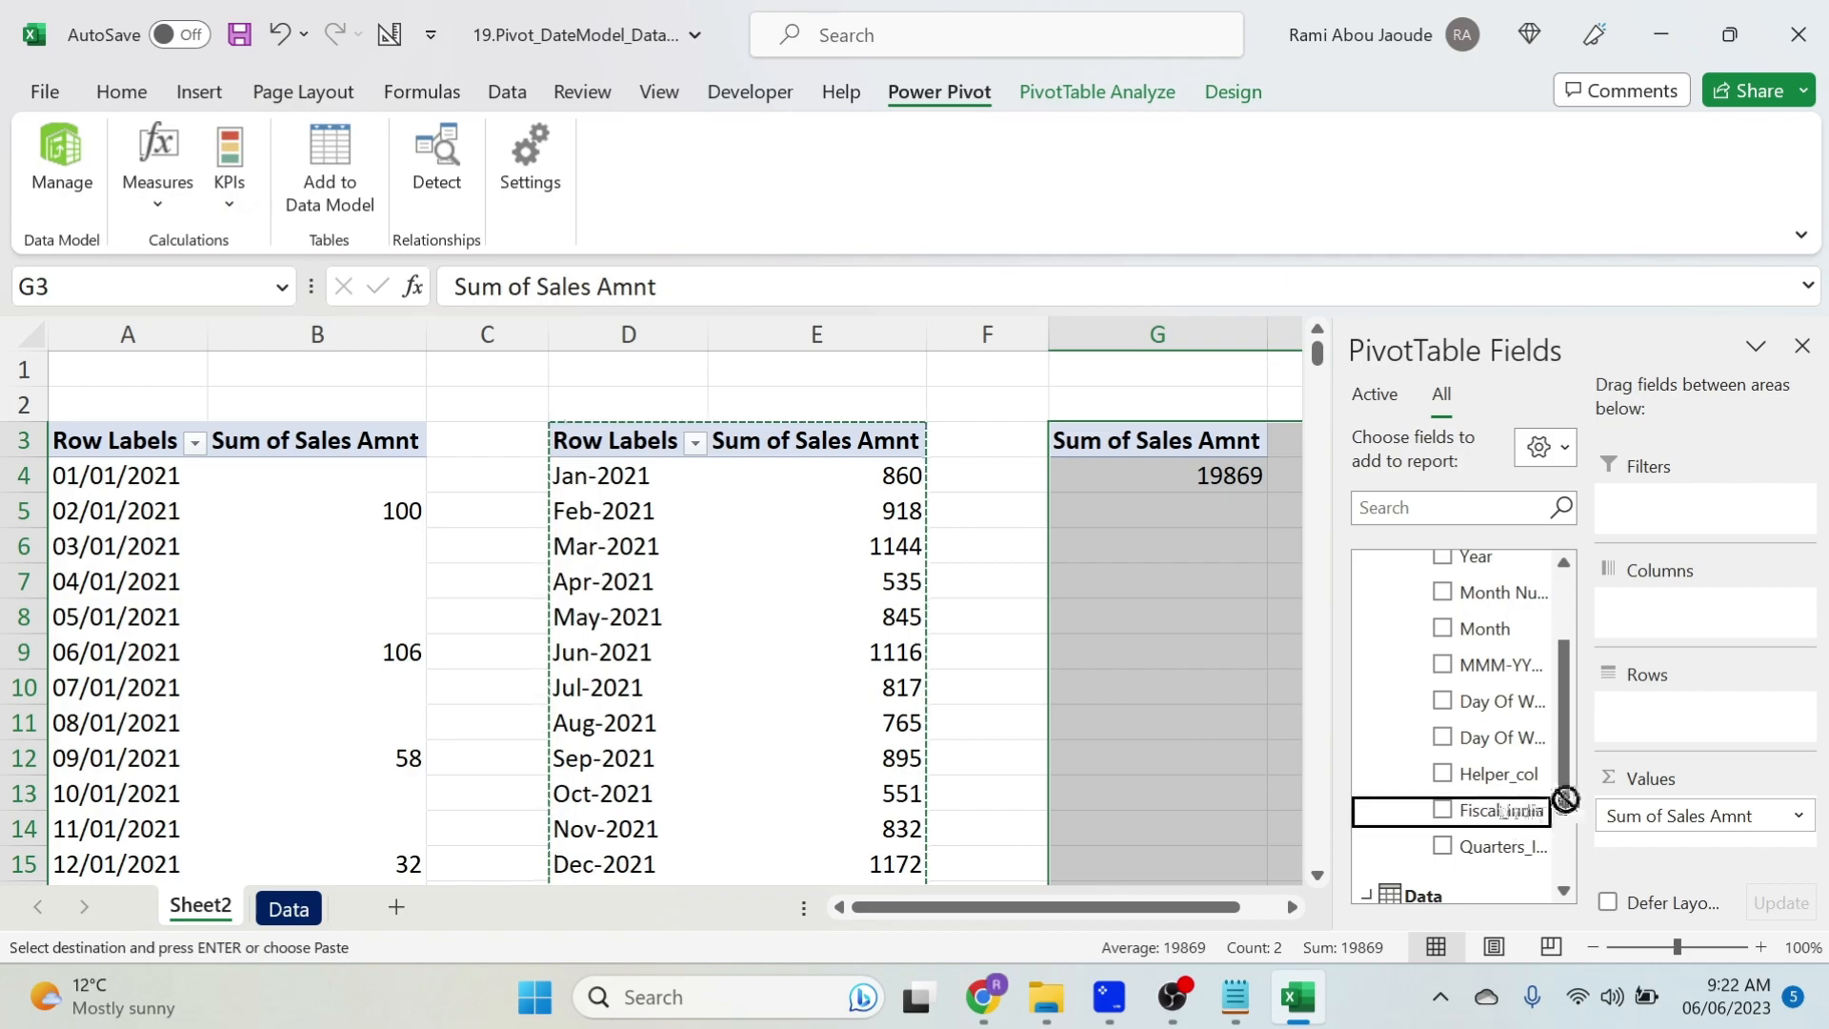
{"action": "left_click", "coordinate": [1442, 808]}
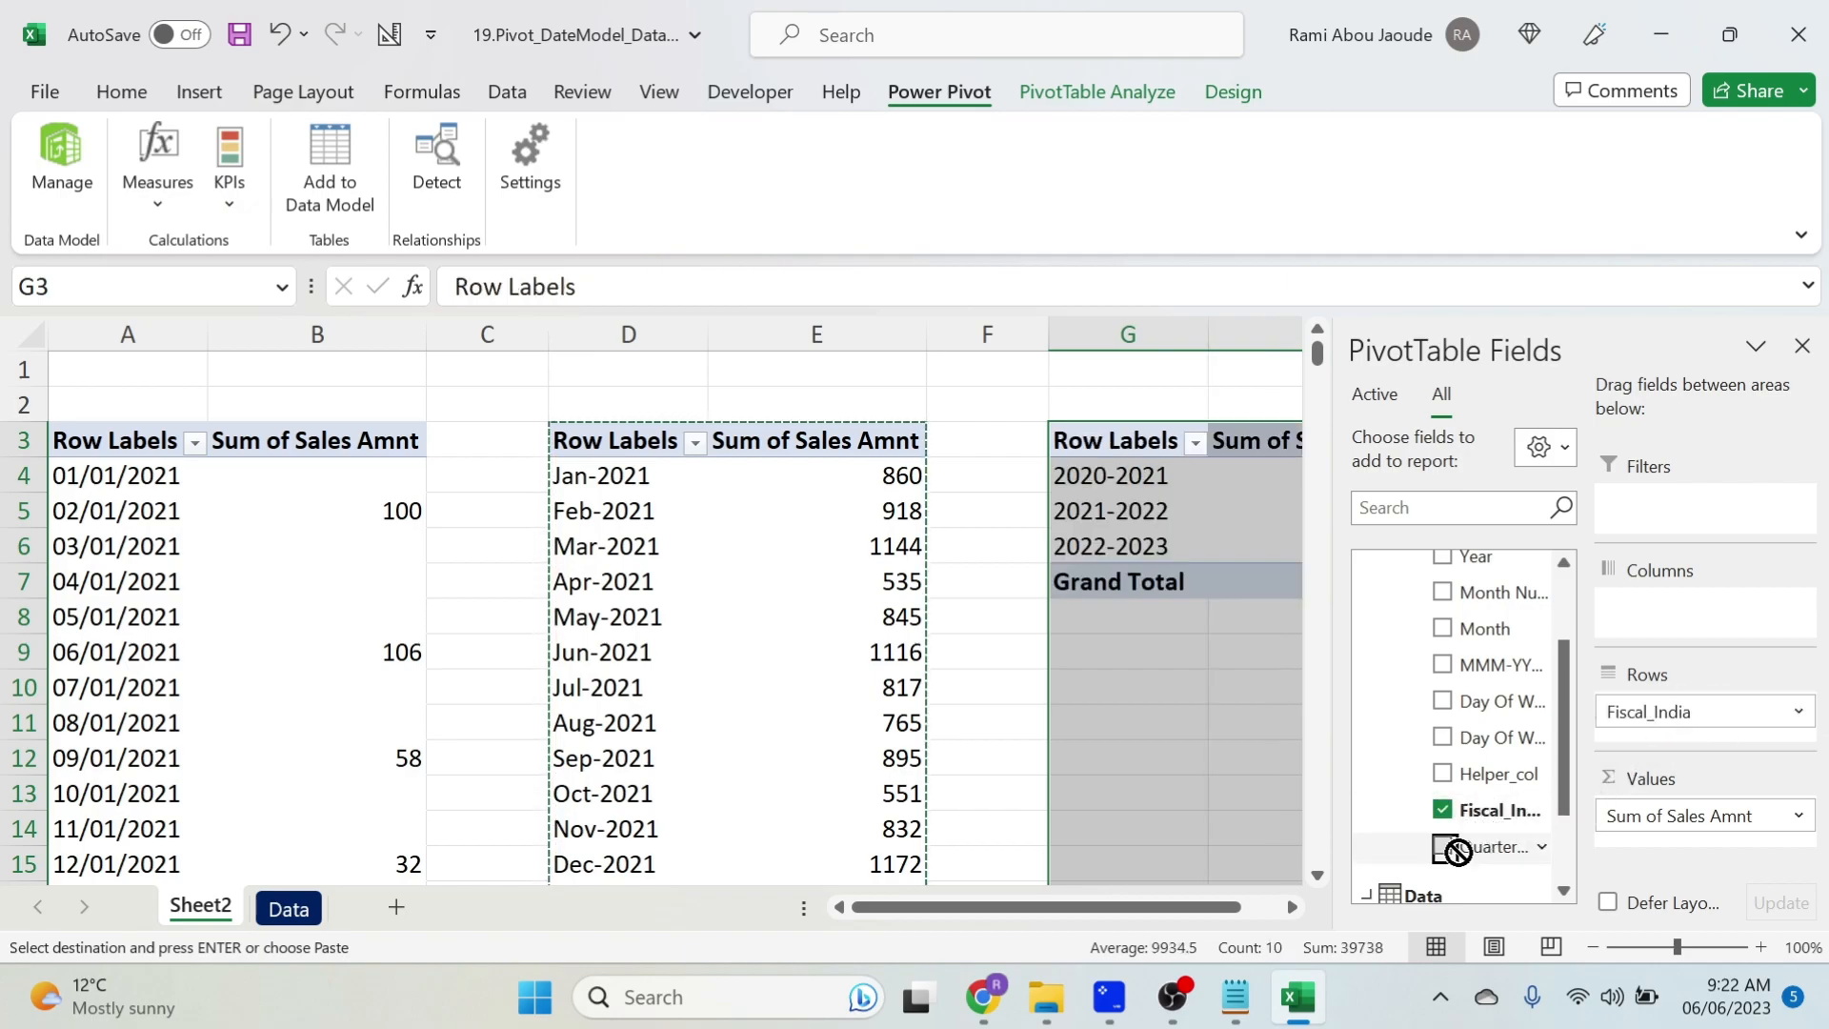
{"action": "left_click", "coordinate": [1440, 846]}
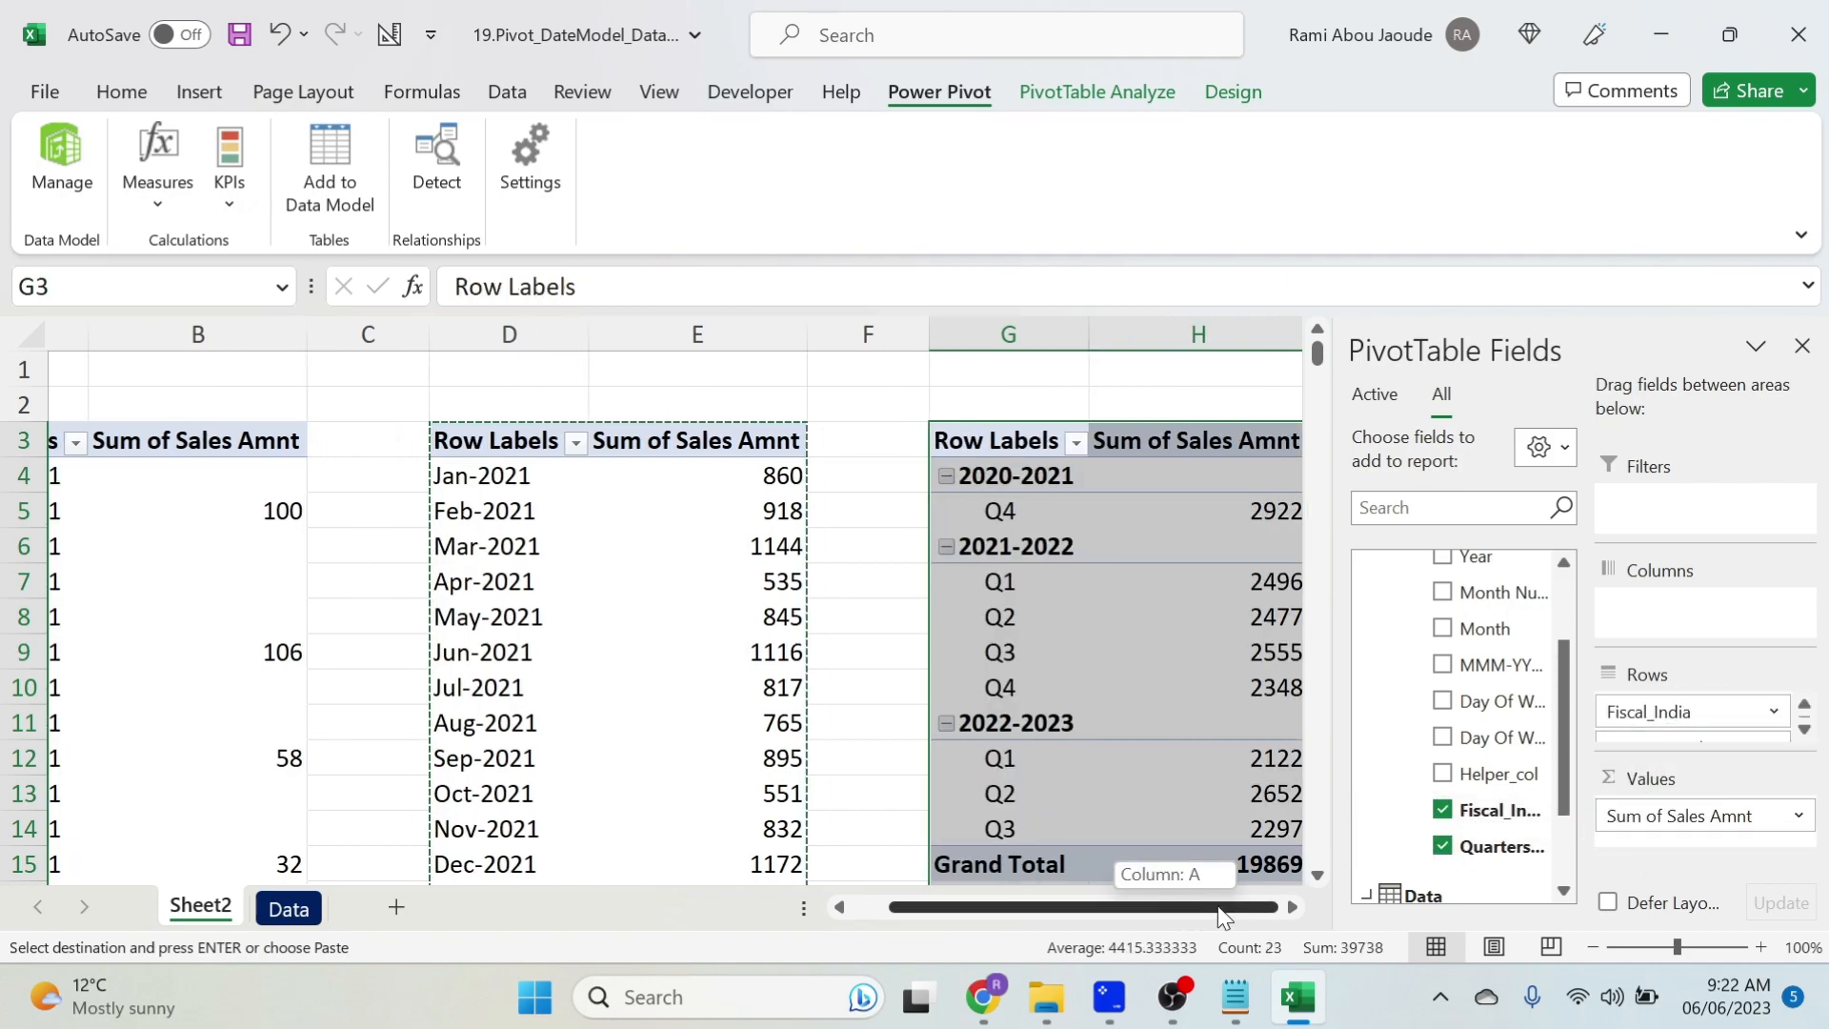
{"action": "mouse_move", "coordinate": [1196, 594]}
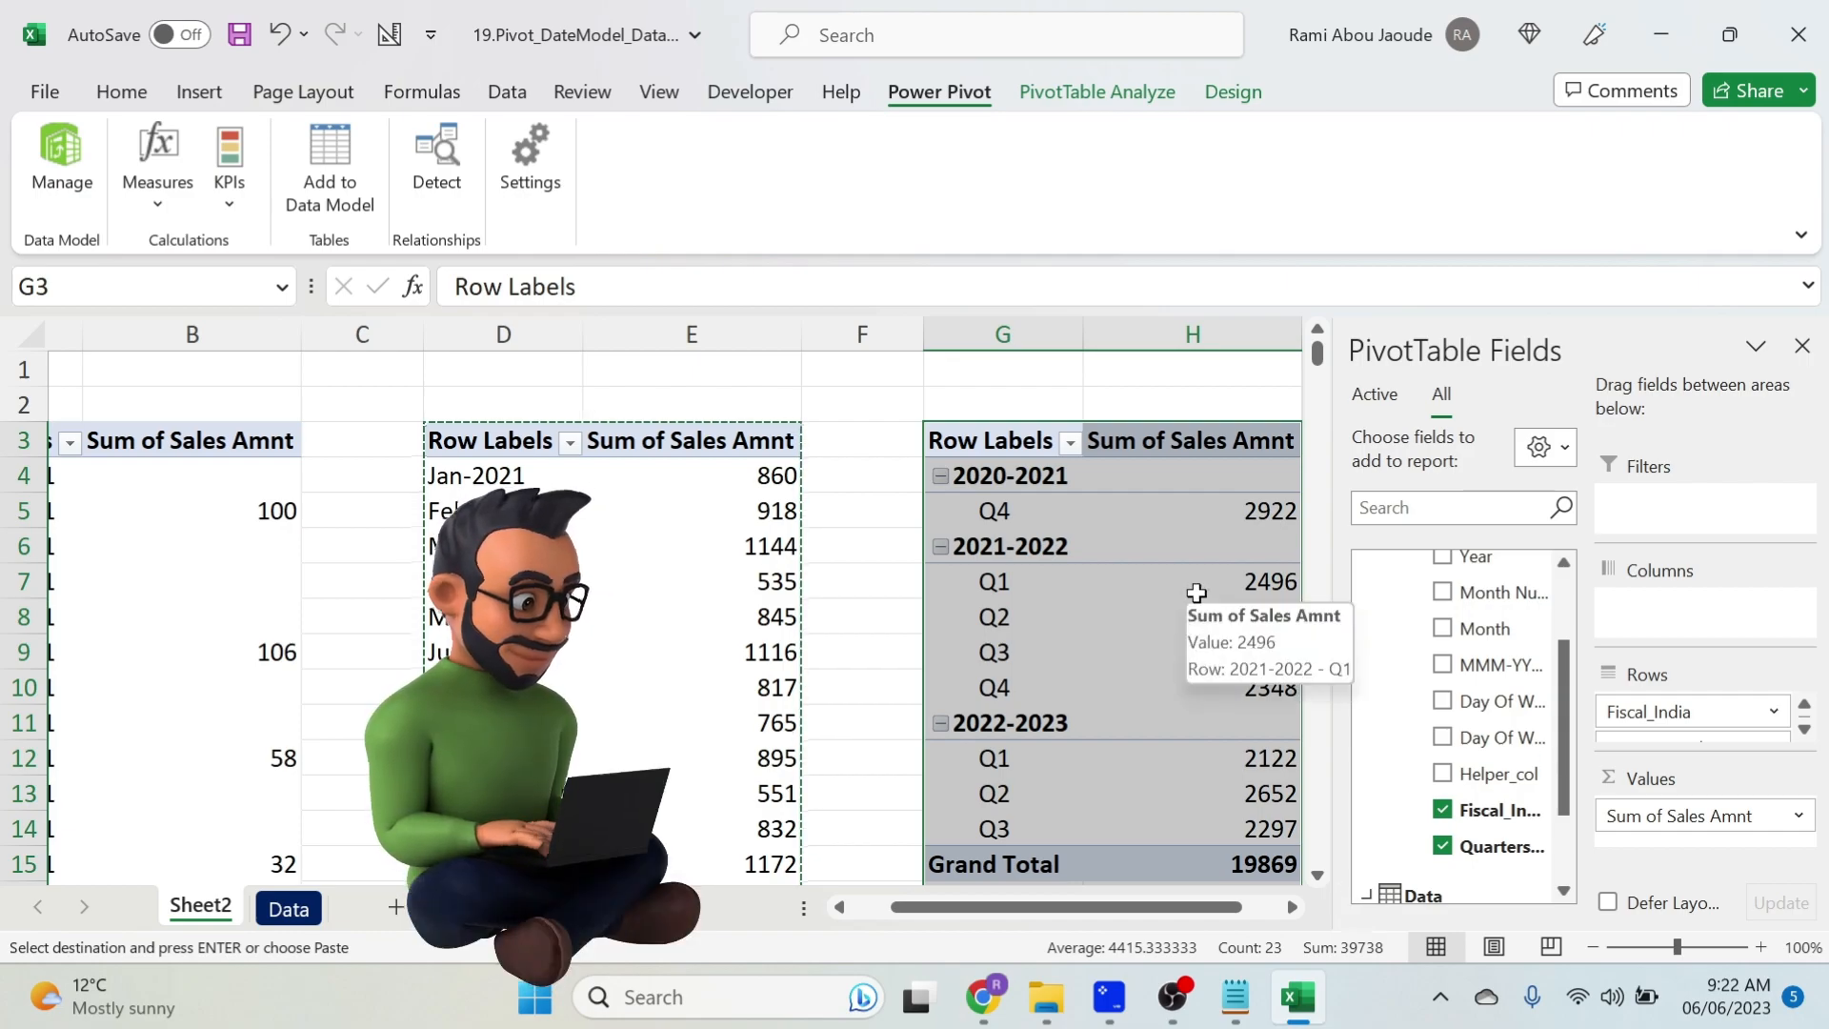